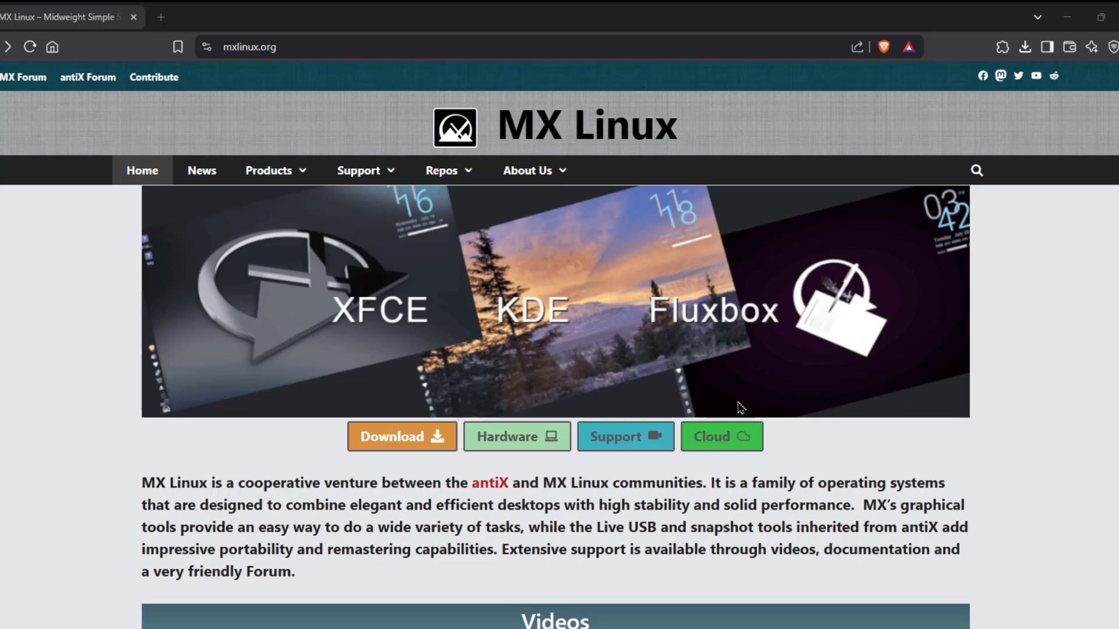
Step: Boot the computer from the 'UEFI: USB DISK 2.0 PMAP' entry
scroll(down, 3)
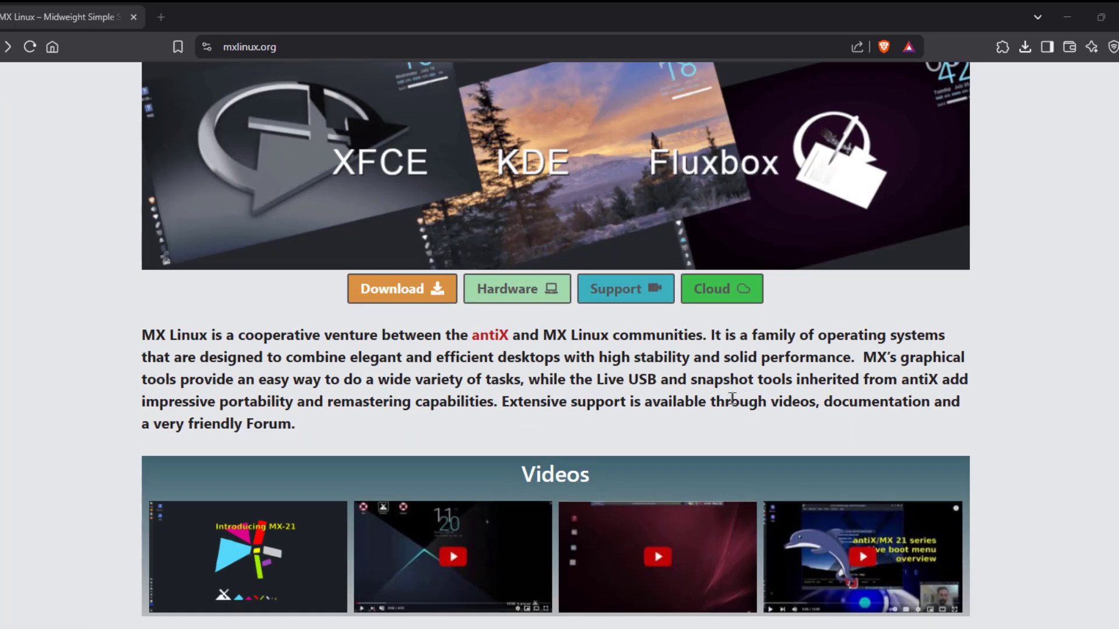
scroll(down, 3)
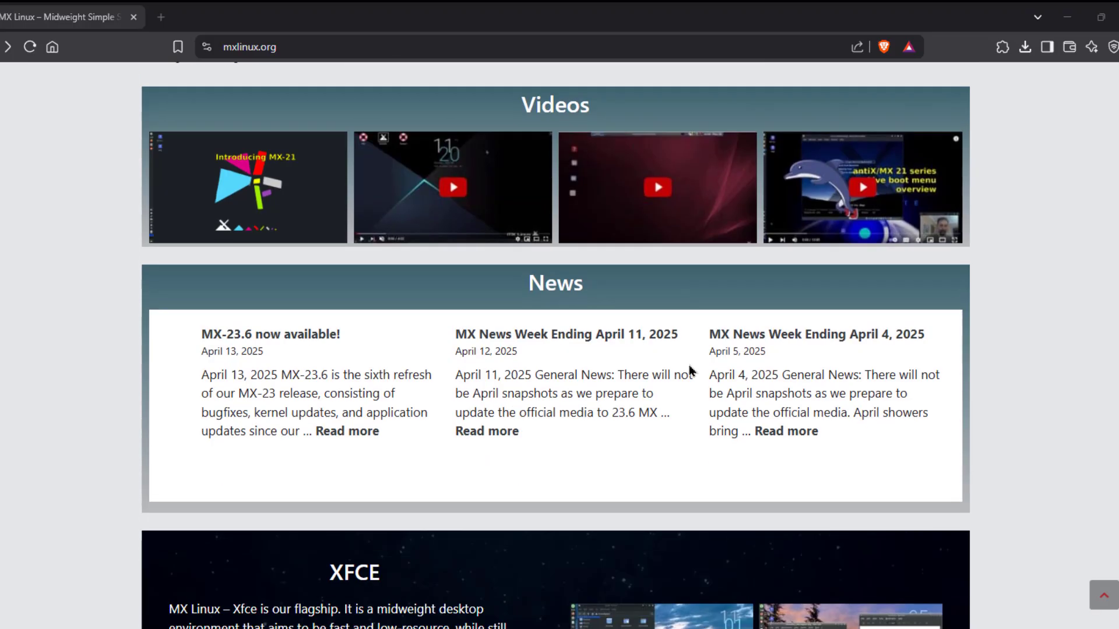
mouse_move(327, 393)
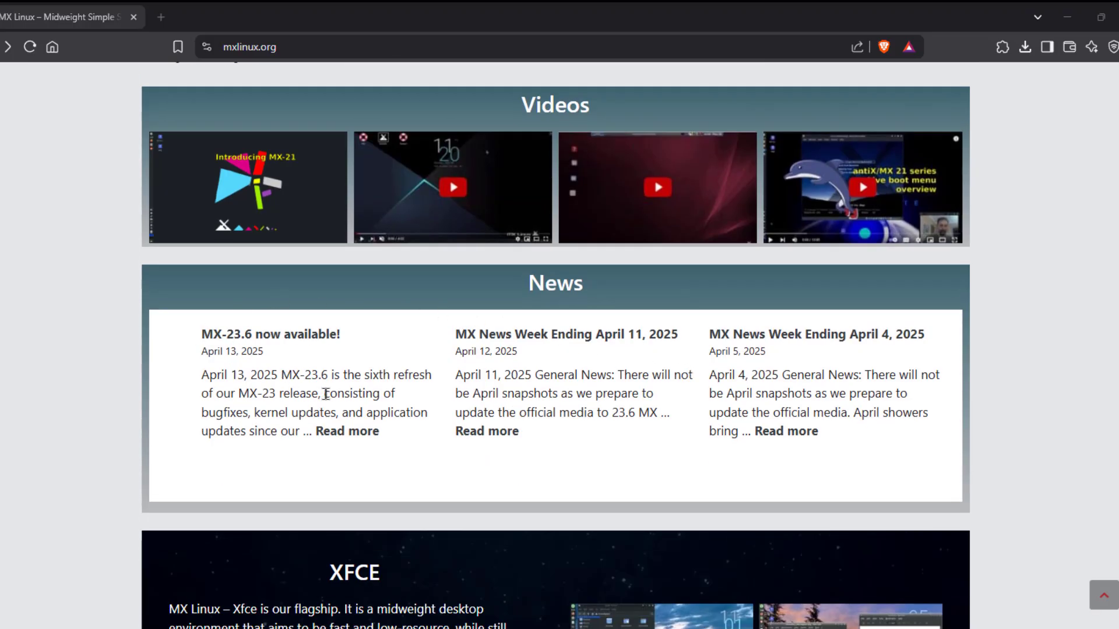
mouse_move(227, 341)
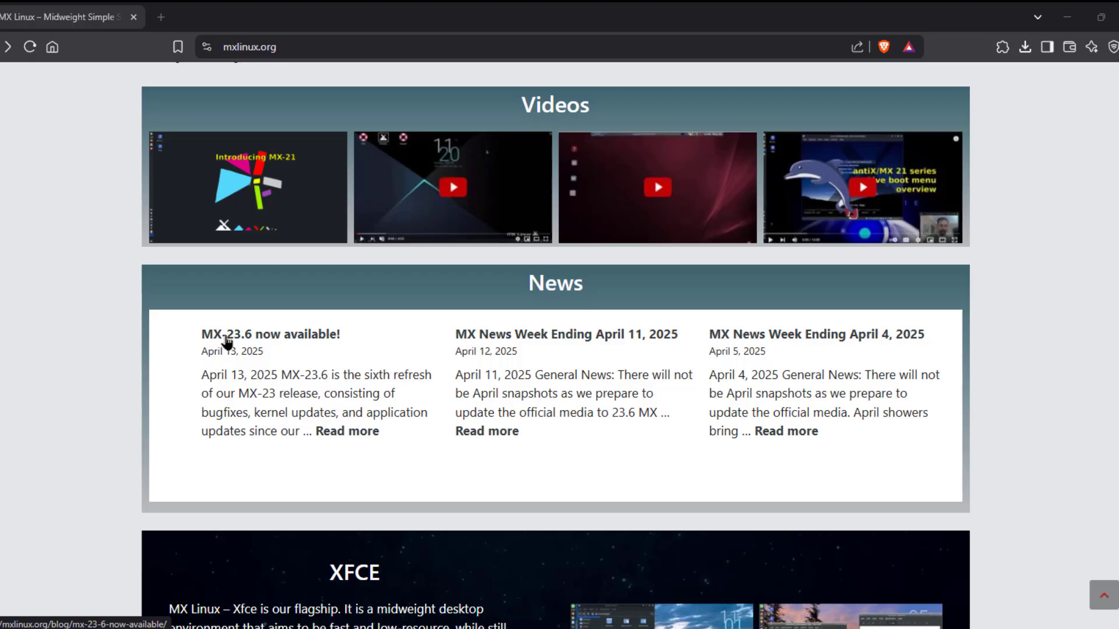
scroll(down, 3)
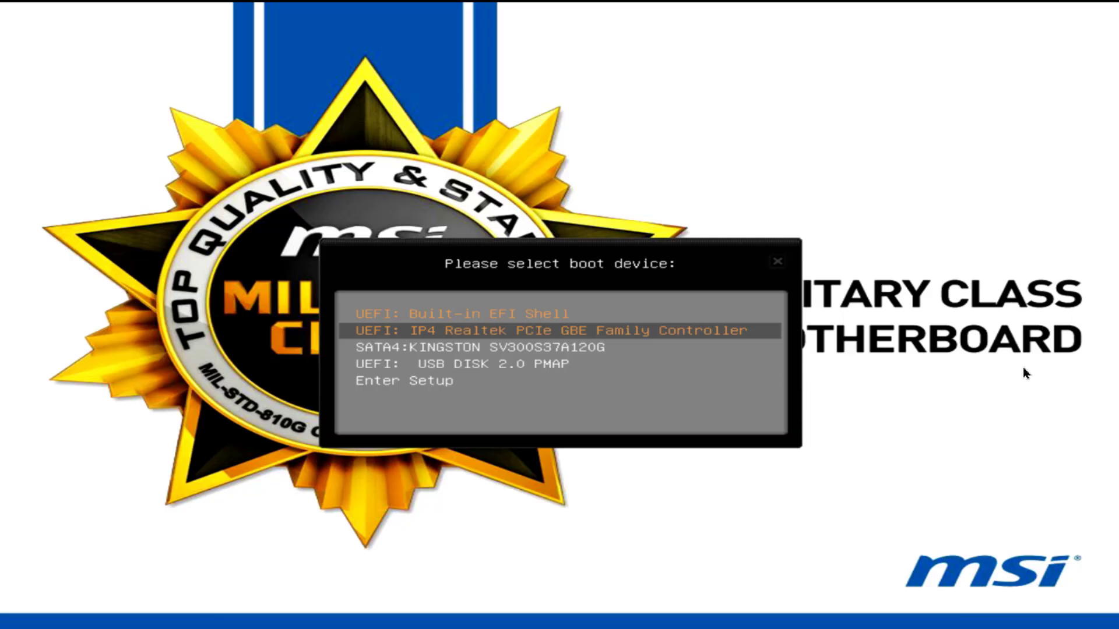
key(Down)
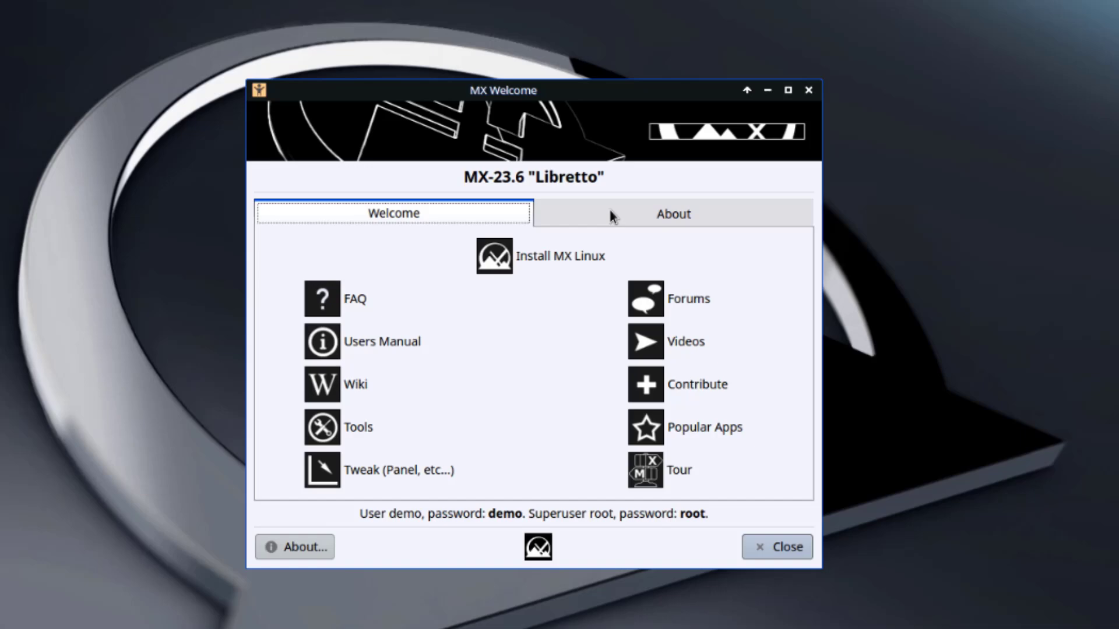
click(671, 213)
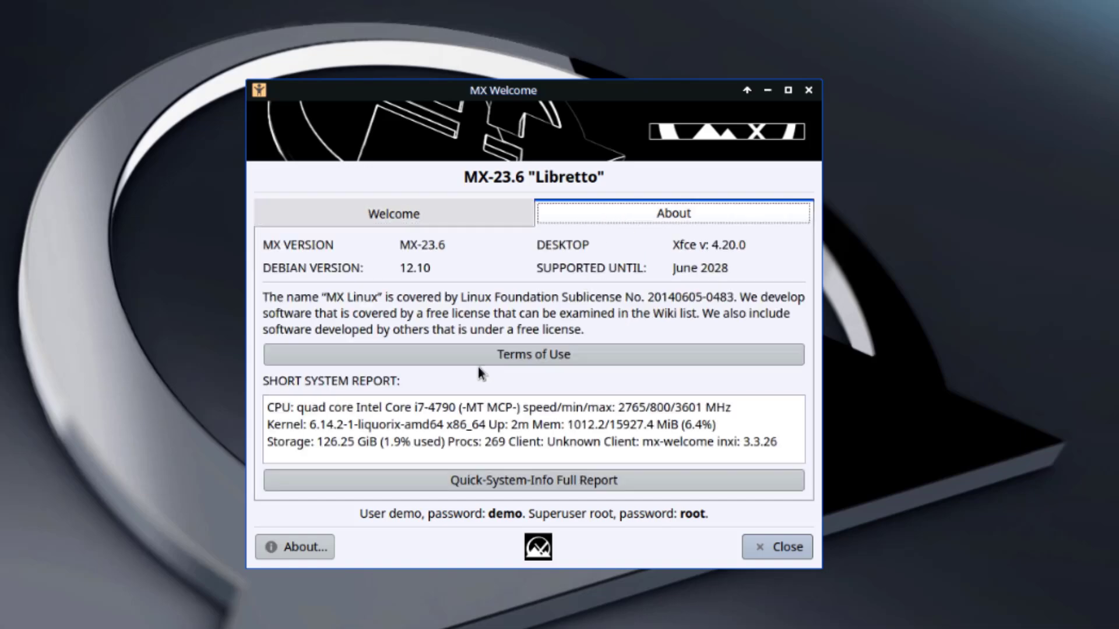
click(392, 214)
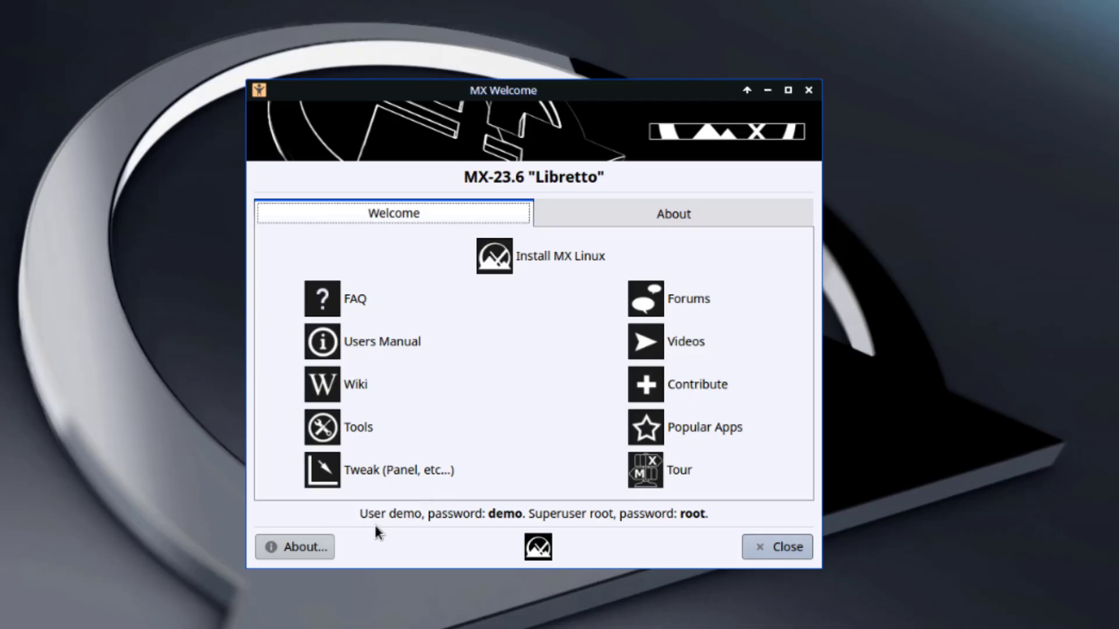
mouse_move(484, 521)
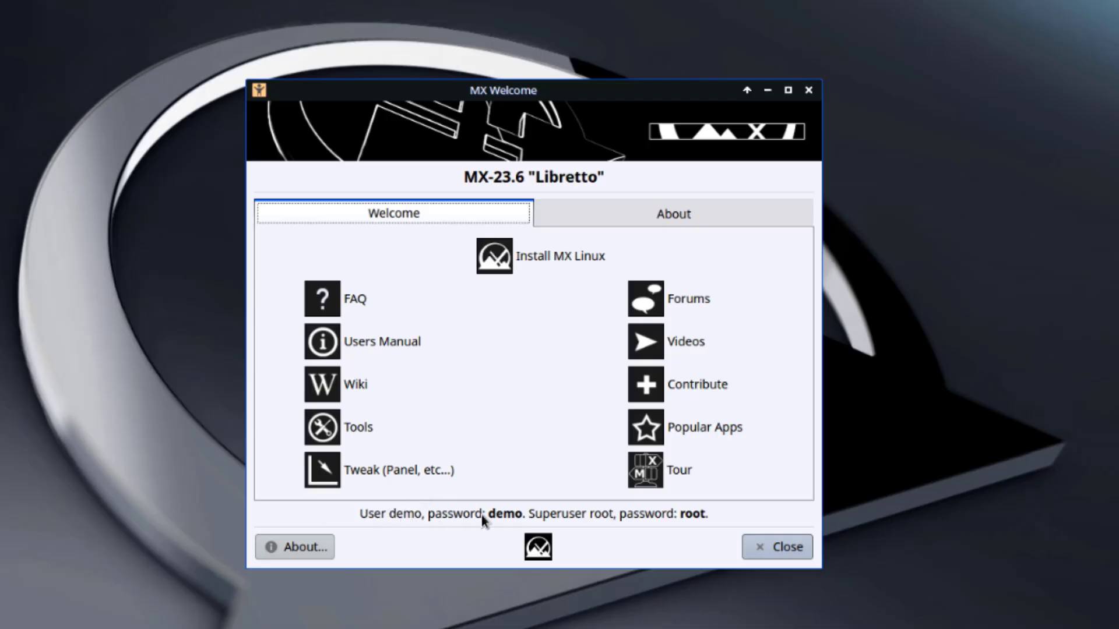
mouse_move(514, 263)
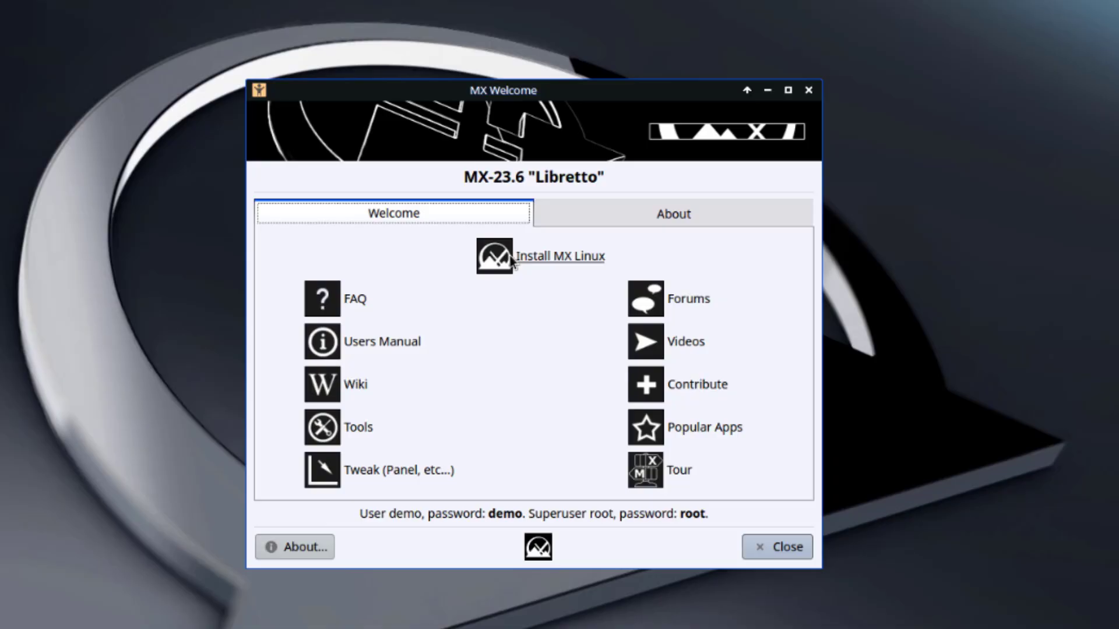
Step: Launch the installer, skip the media check, and choose a regular install over all of sda
click(541, 255)
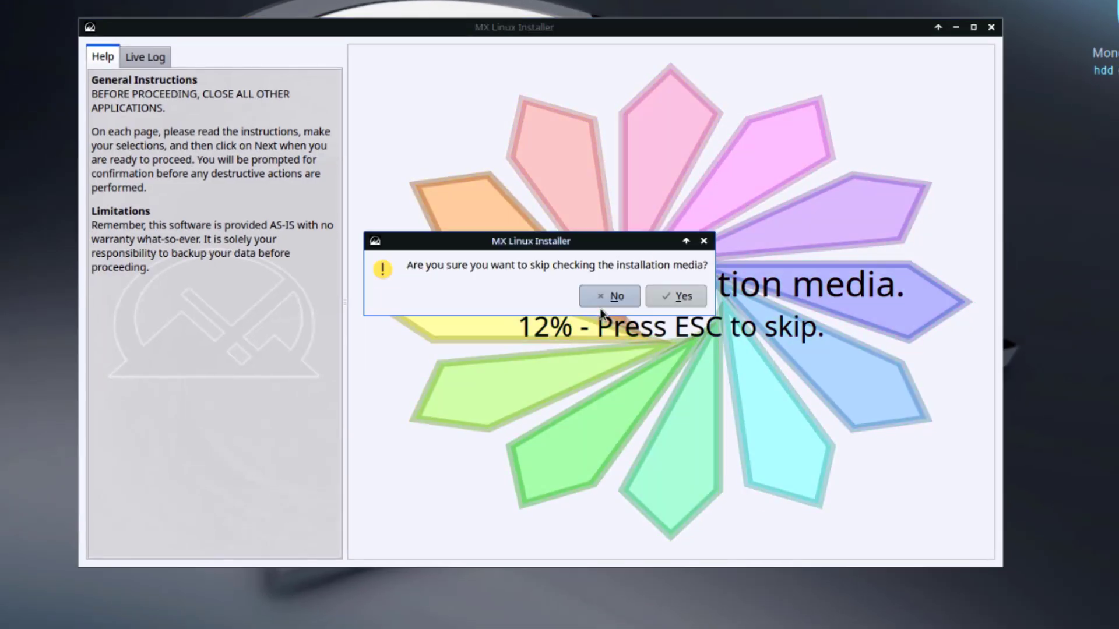
click(674, 296)
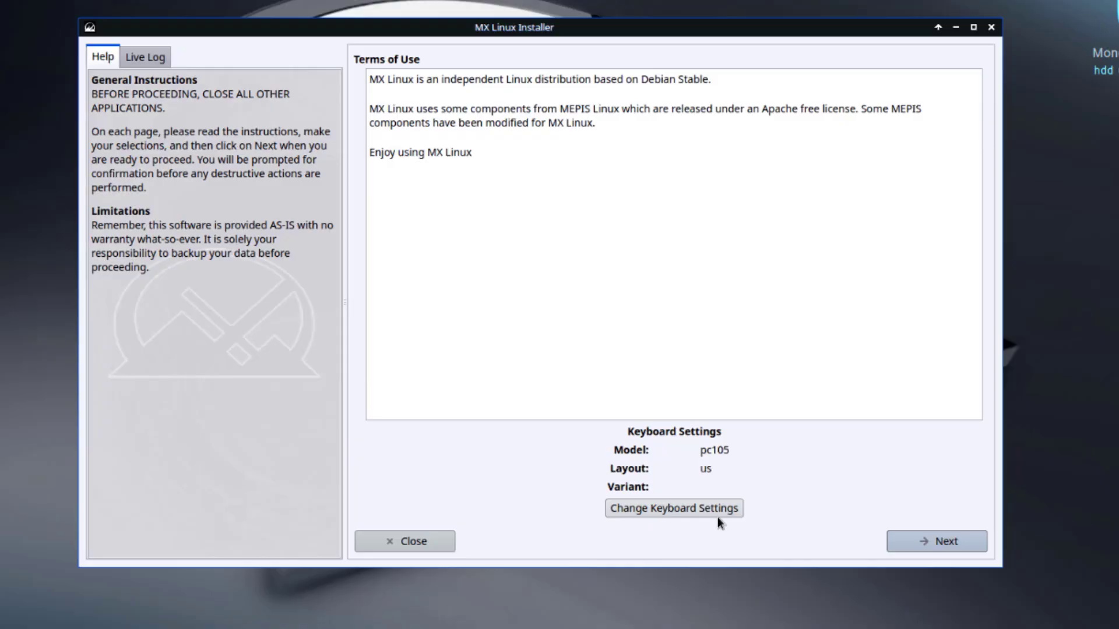
click(936, 541)
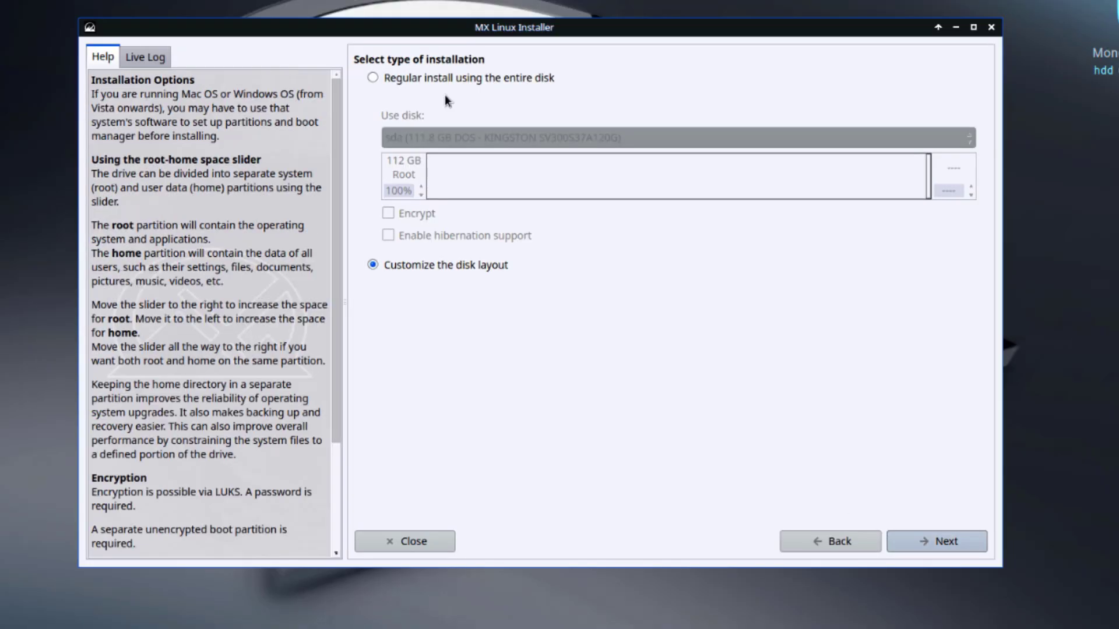
mouse_move(394, 204)
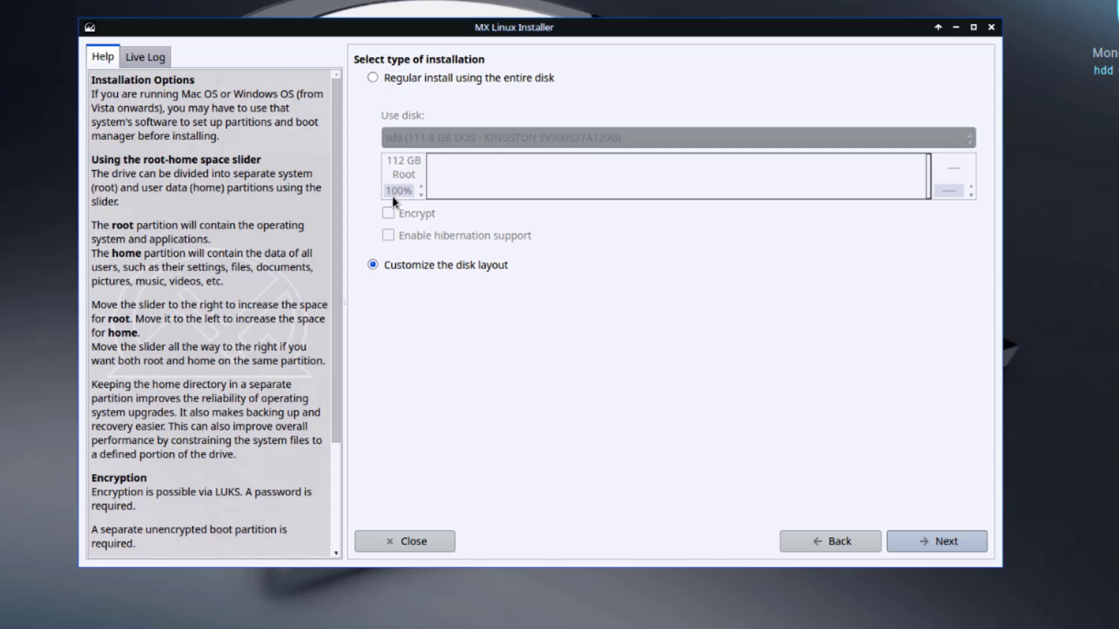
click(372, 77)
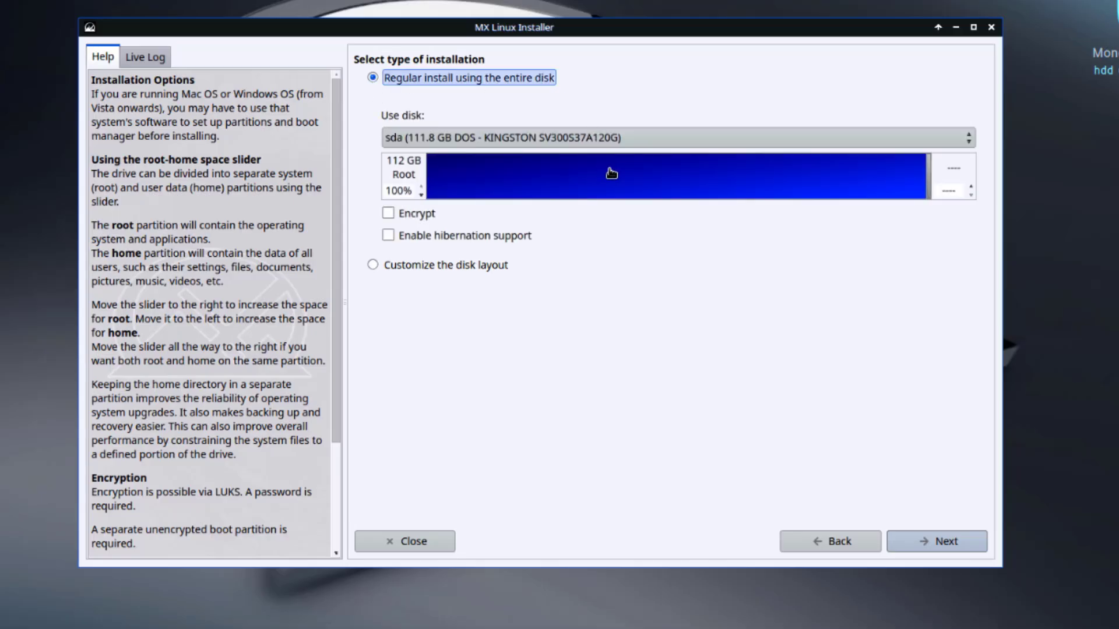
click(935, 541)
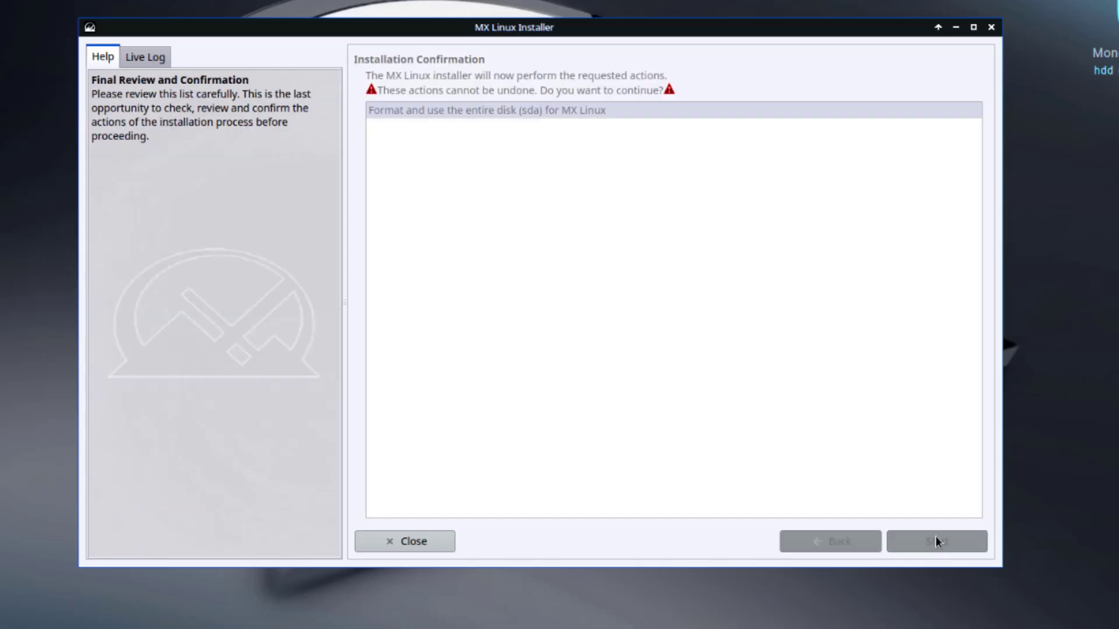
click(528, 110)
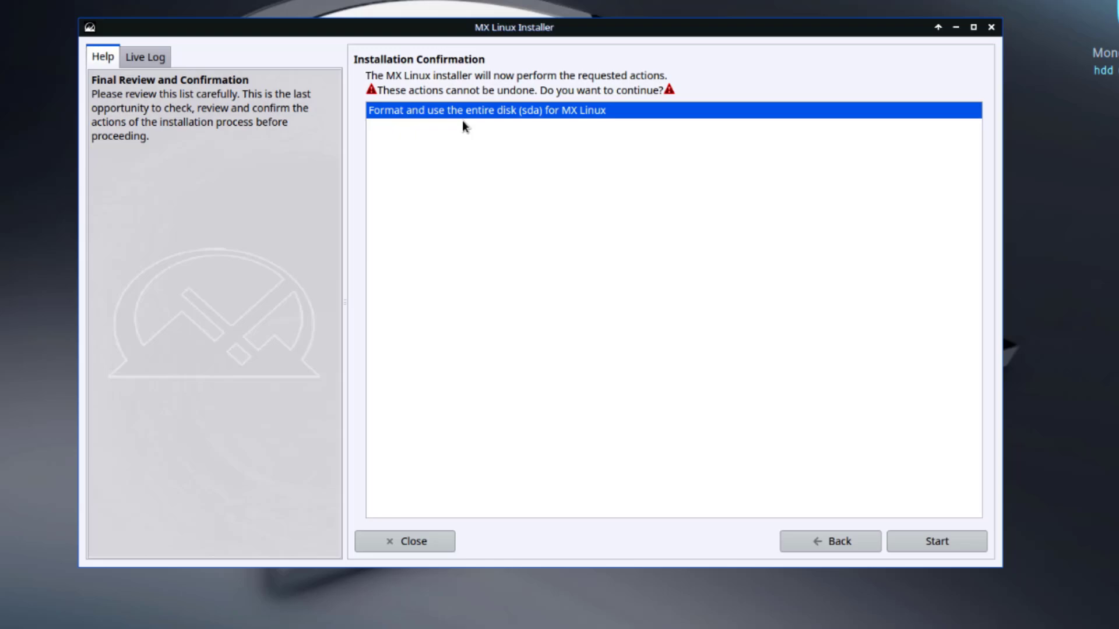
mouse_move(947, 584)
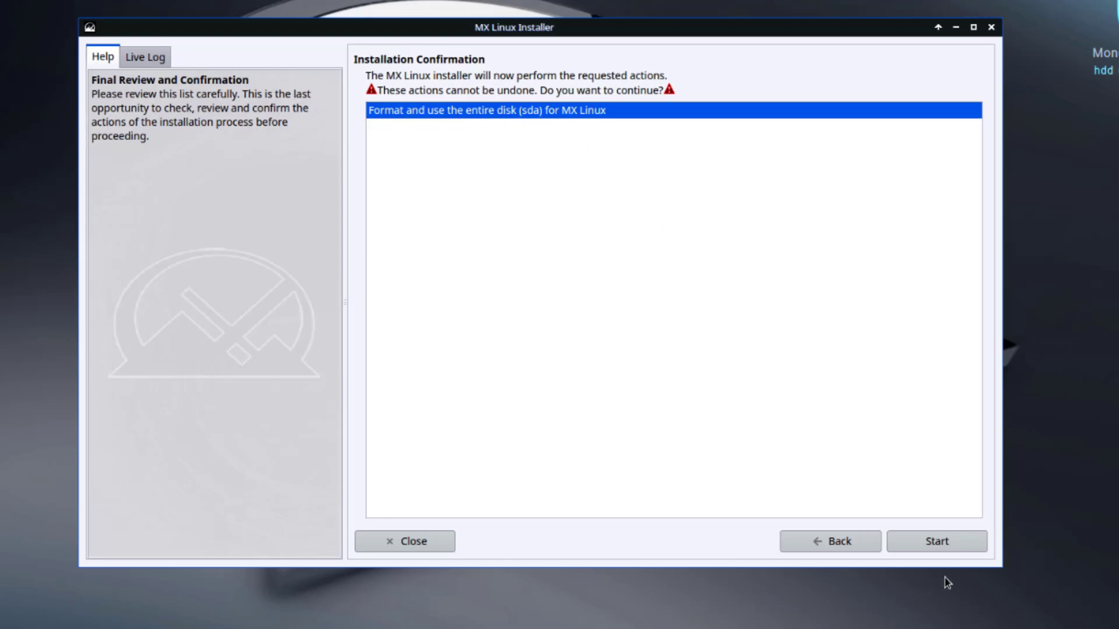
Step: Start installing, keeping default network names, service settings, locale and timezone
click(936, 540)
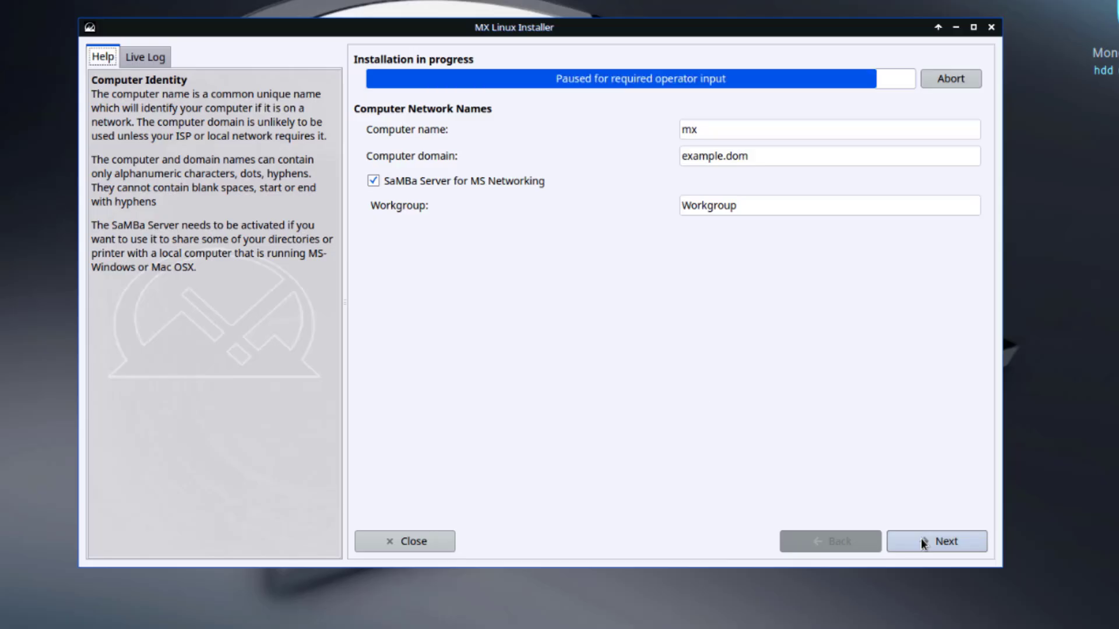
click(937, 540)
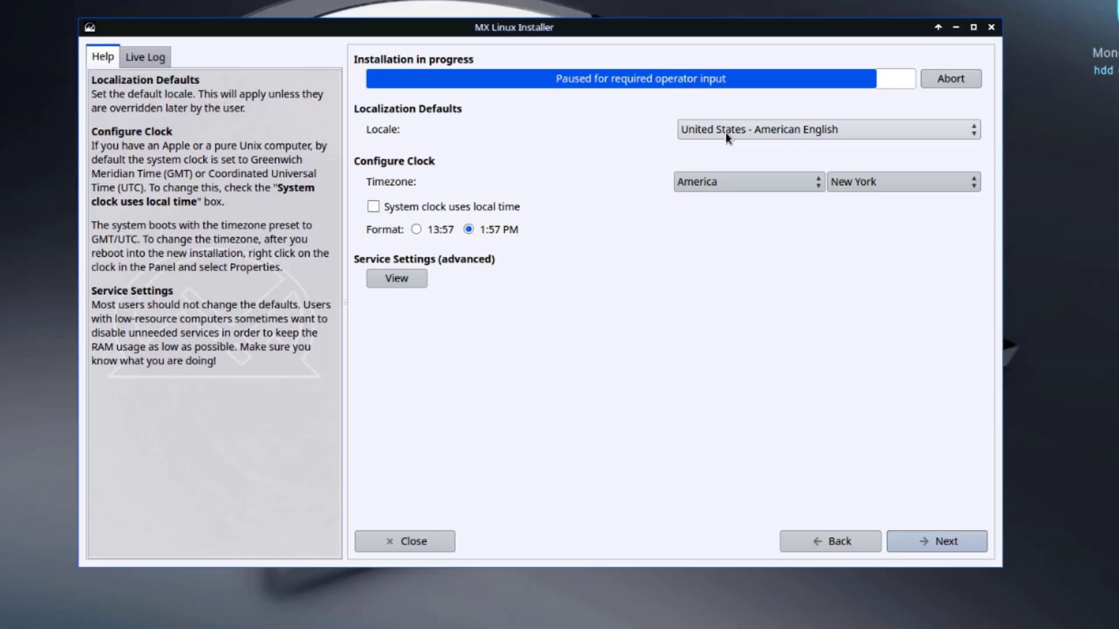
mouse_move(467, 166)
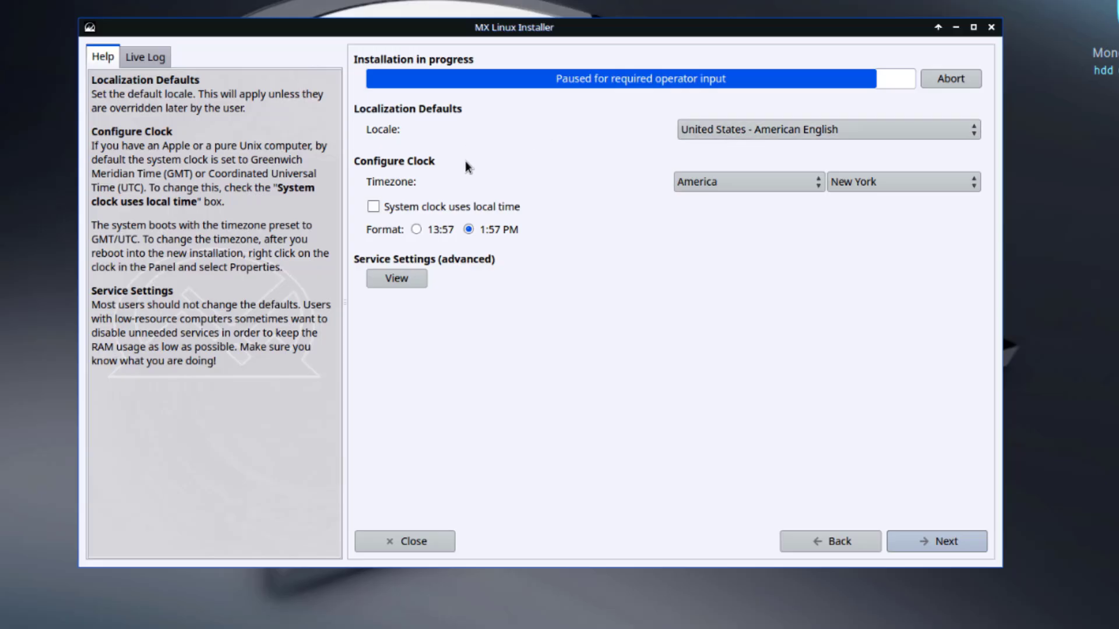
mouse_move(746, 212)
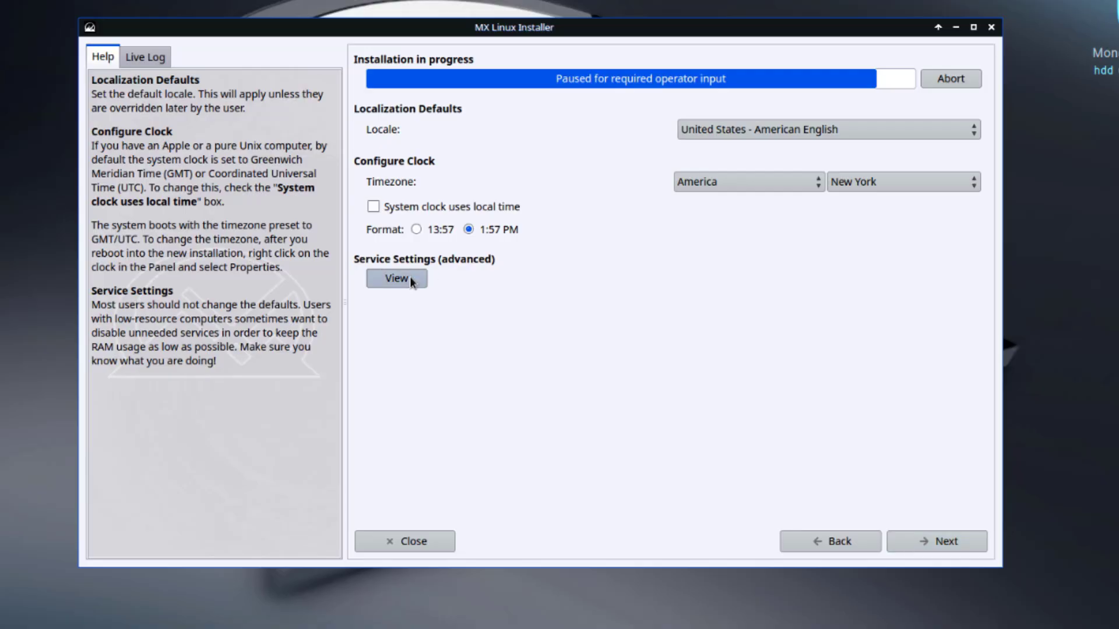
click(397, 278)
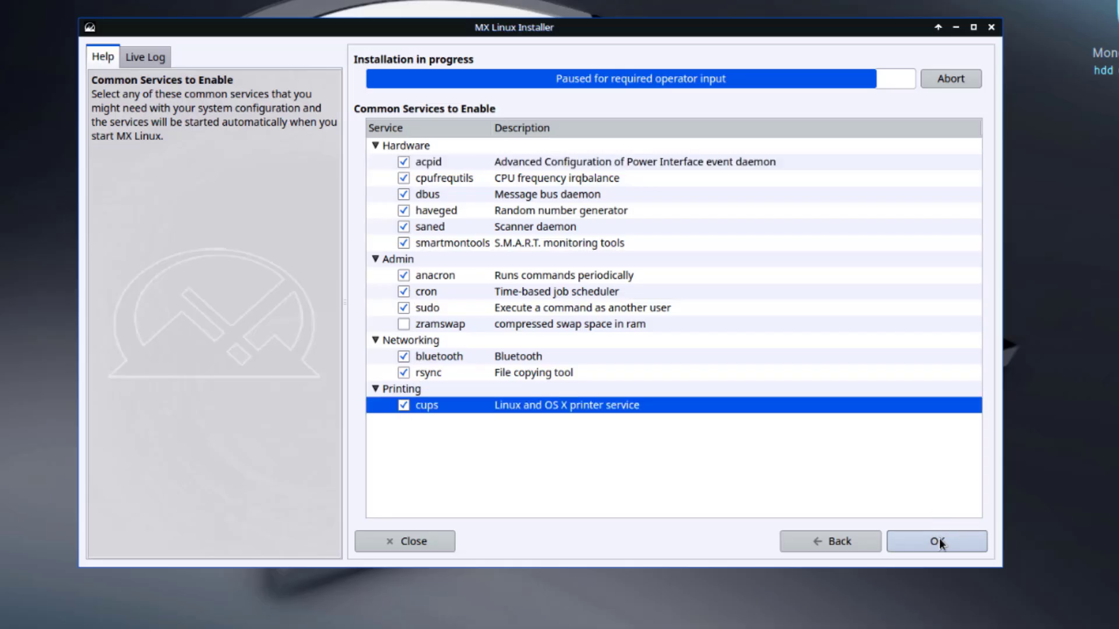
click(936, 541)
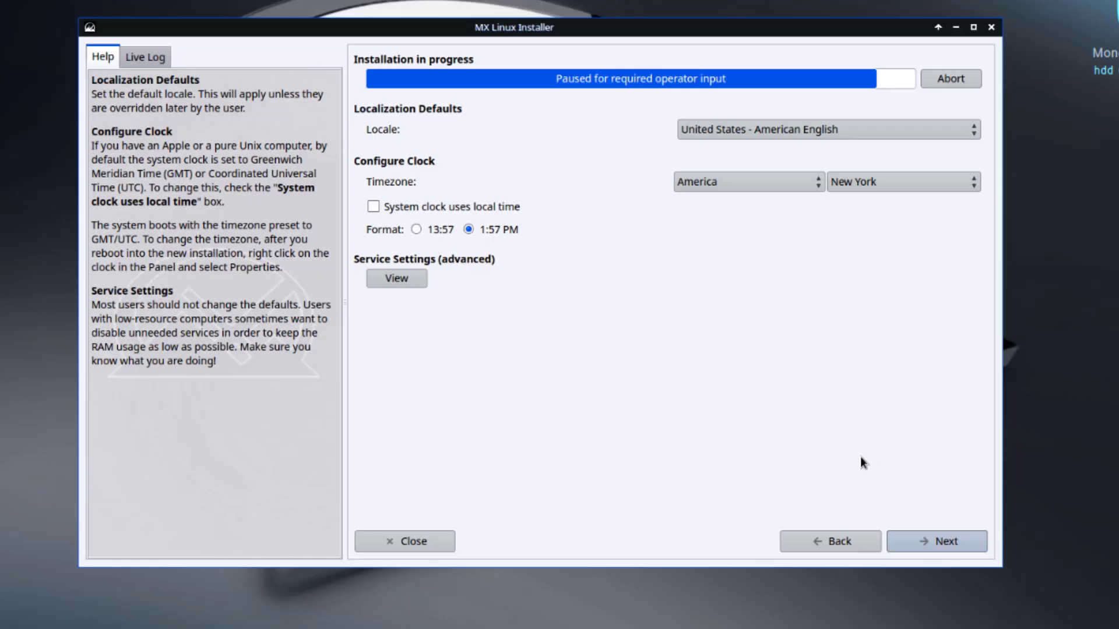
click(937, 540)
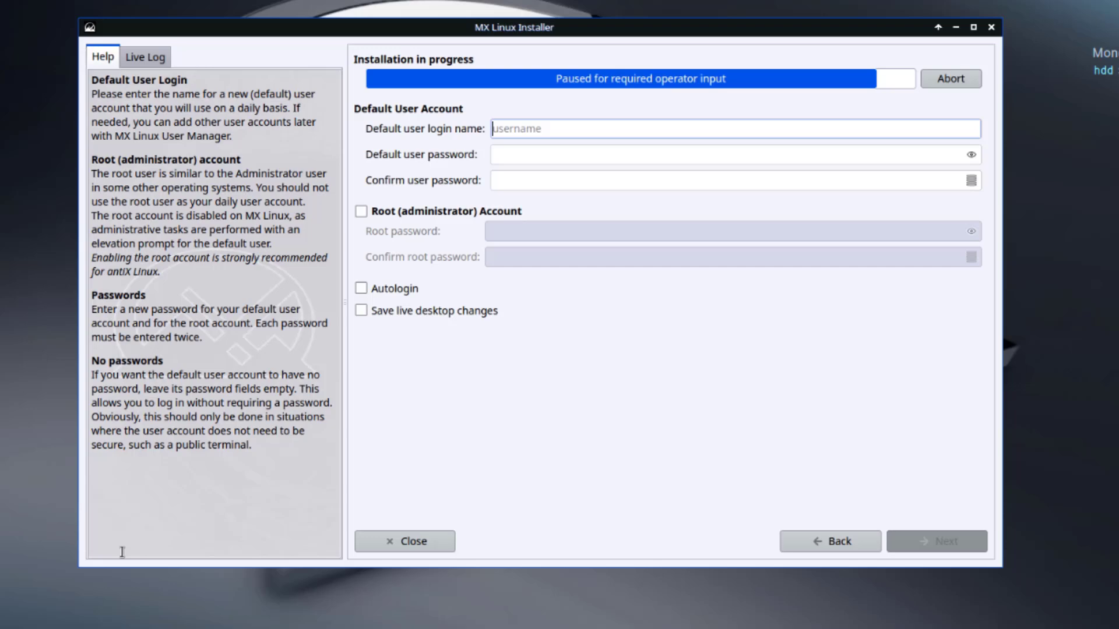
Step: Enter login 'jo' with a password, and enable the root account with its own password
text(john)
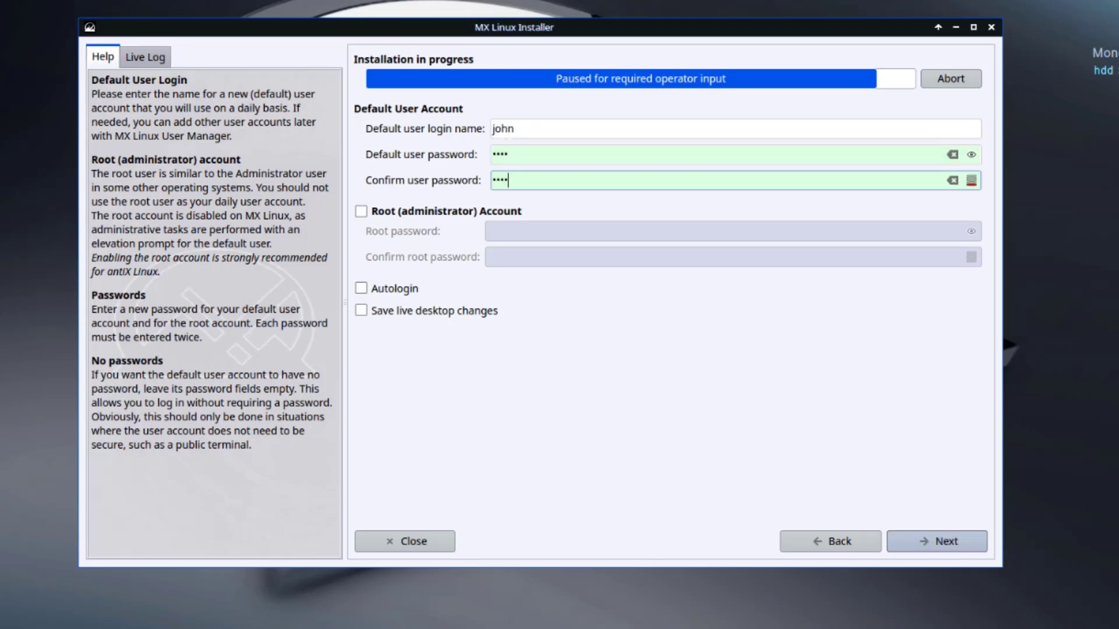
click(362, 211)
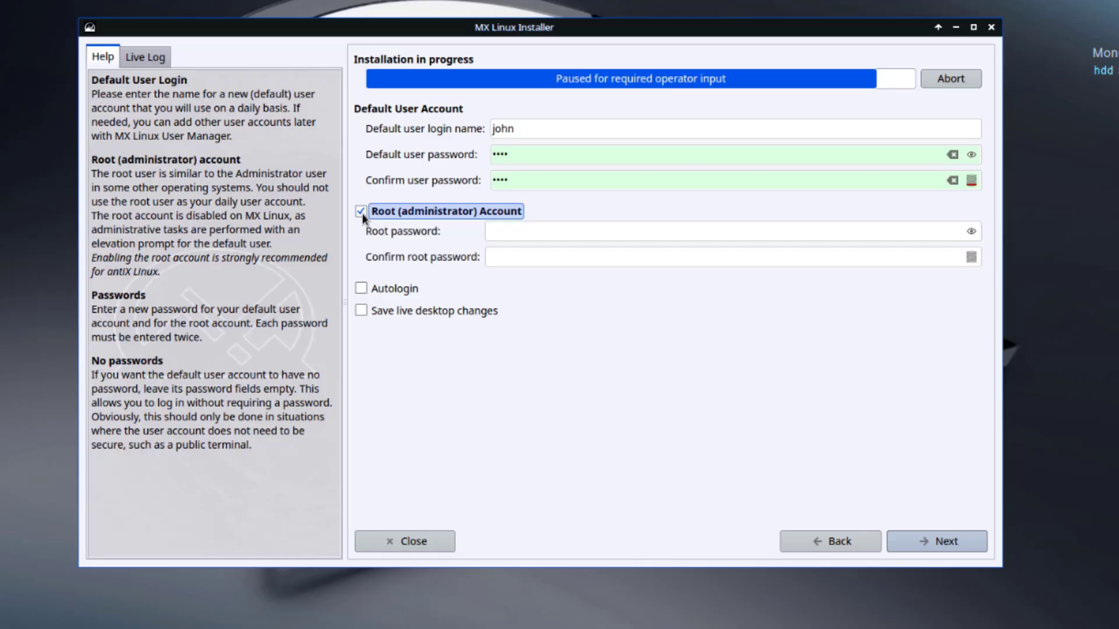
text(••••)
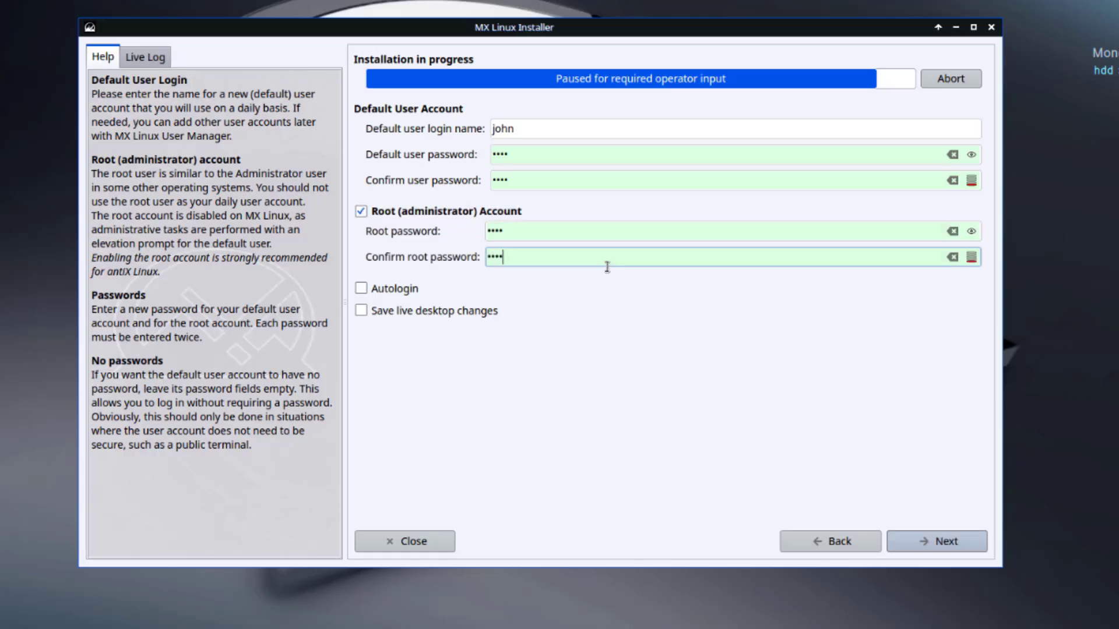
click(937, 540)
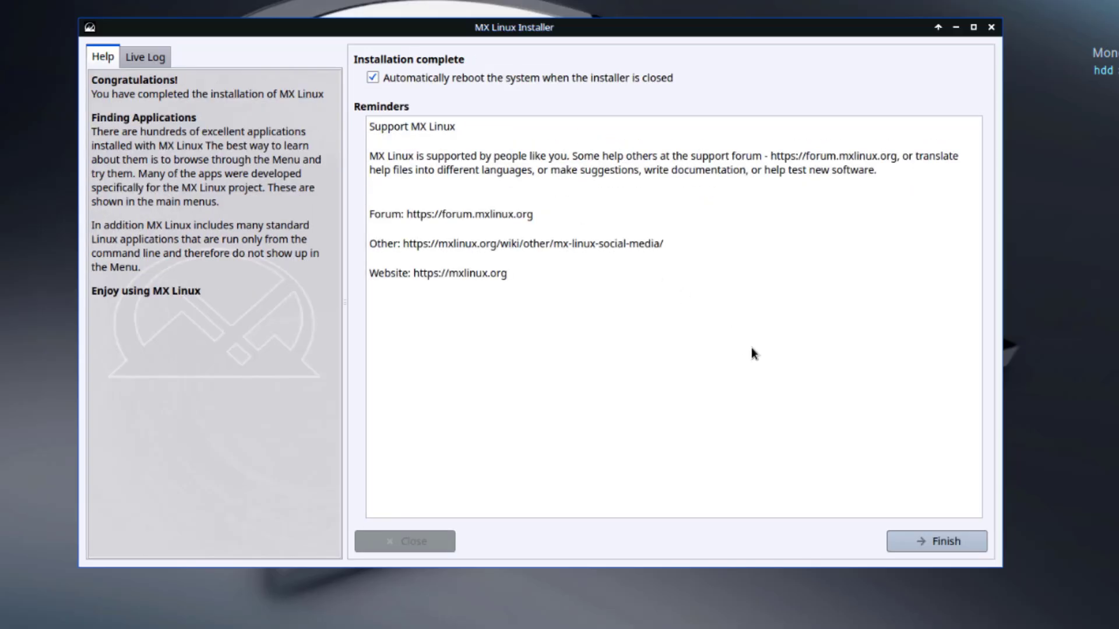
mouse_move(942, 543)
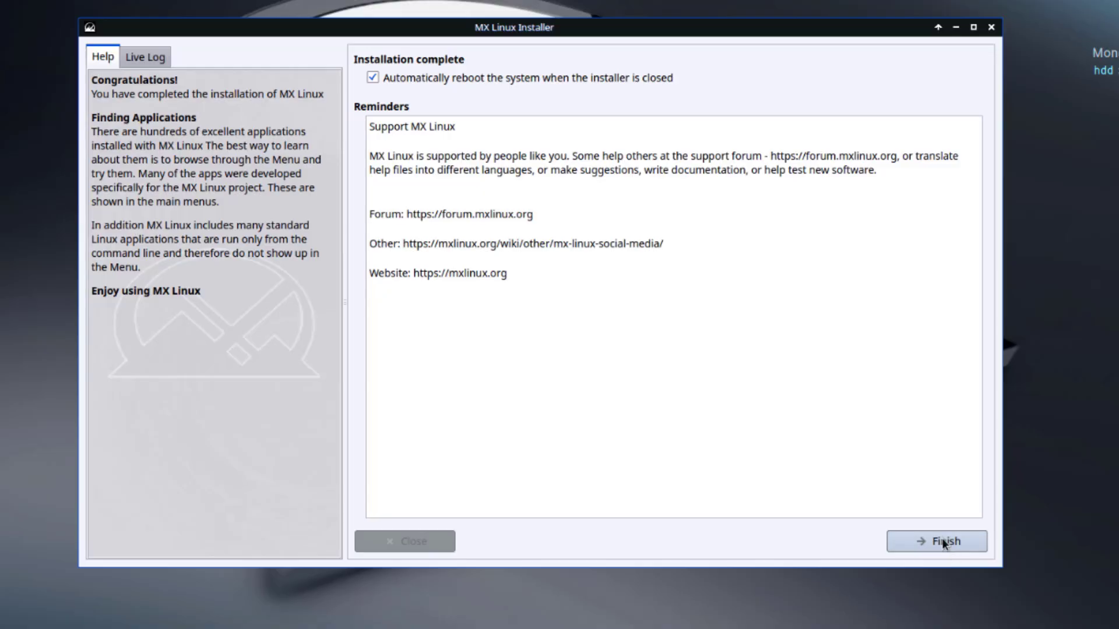
Step: Finish the installer, reboot, and log in to the new system
click(937, 541)
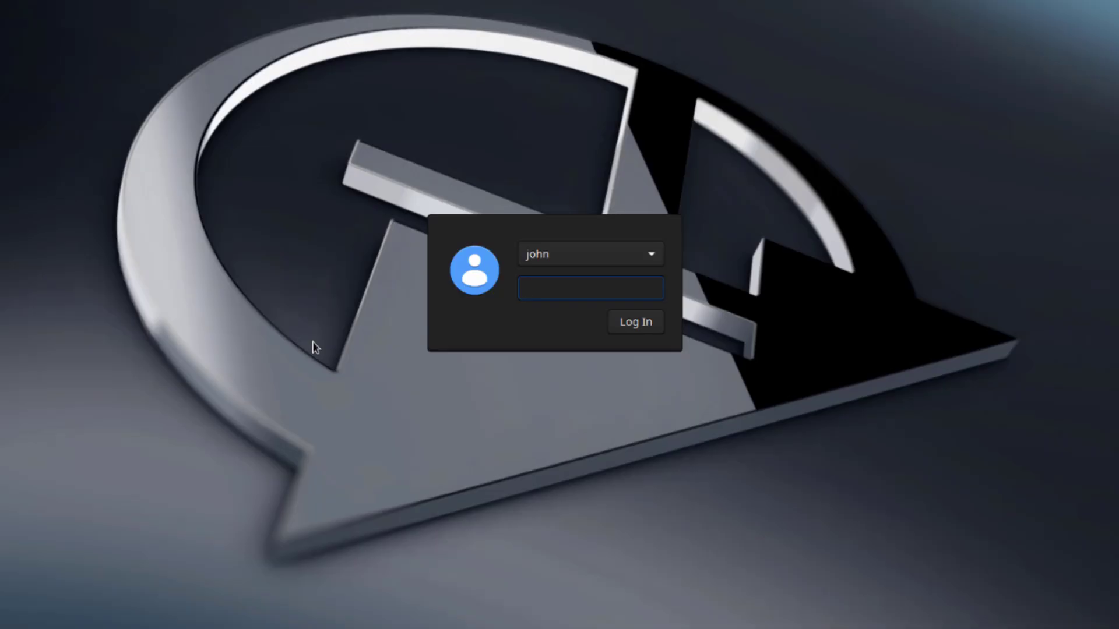
click(633, 322)
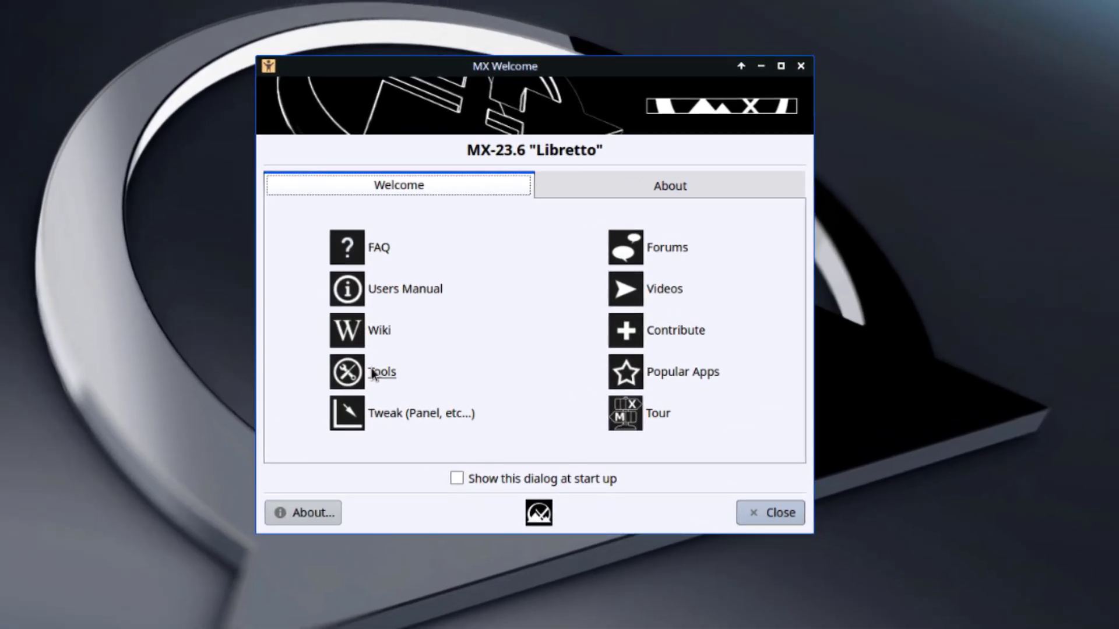
click(381, 372)
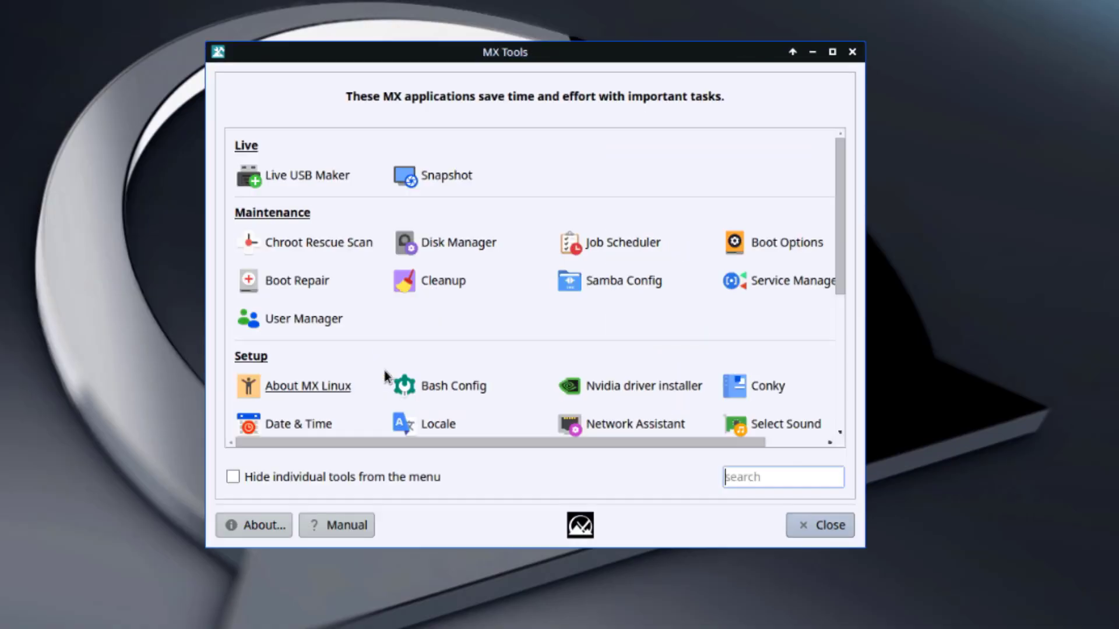
scroll(down, 3)
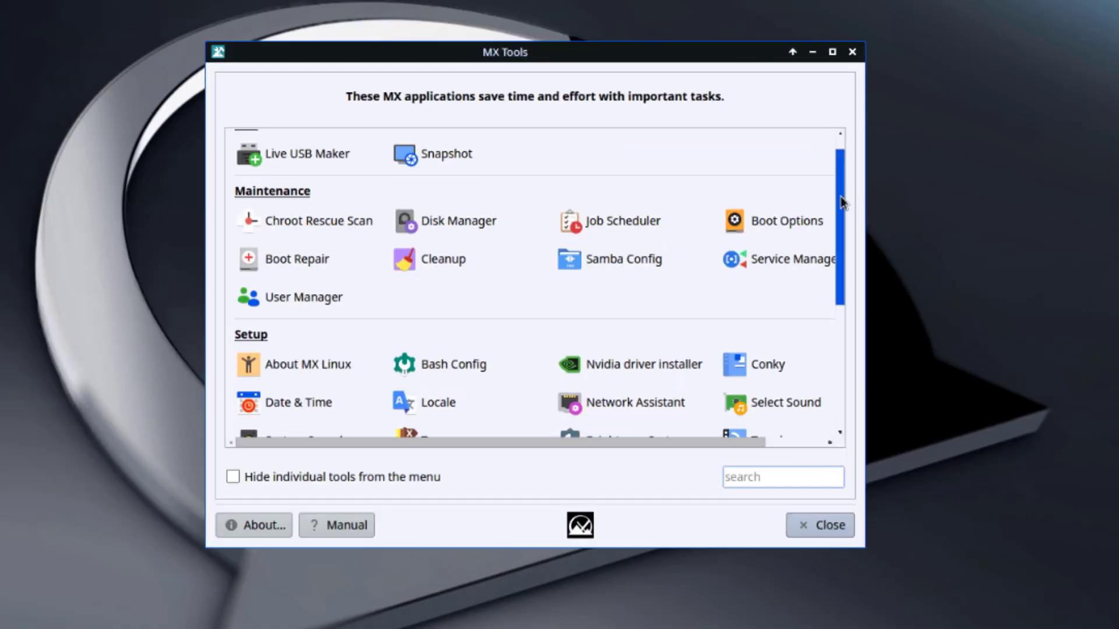
scroll(down, 3)
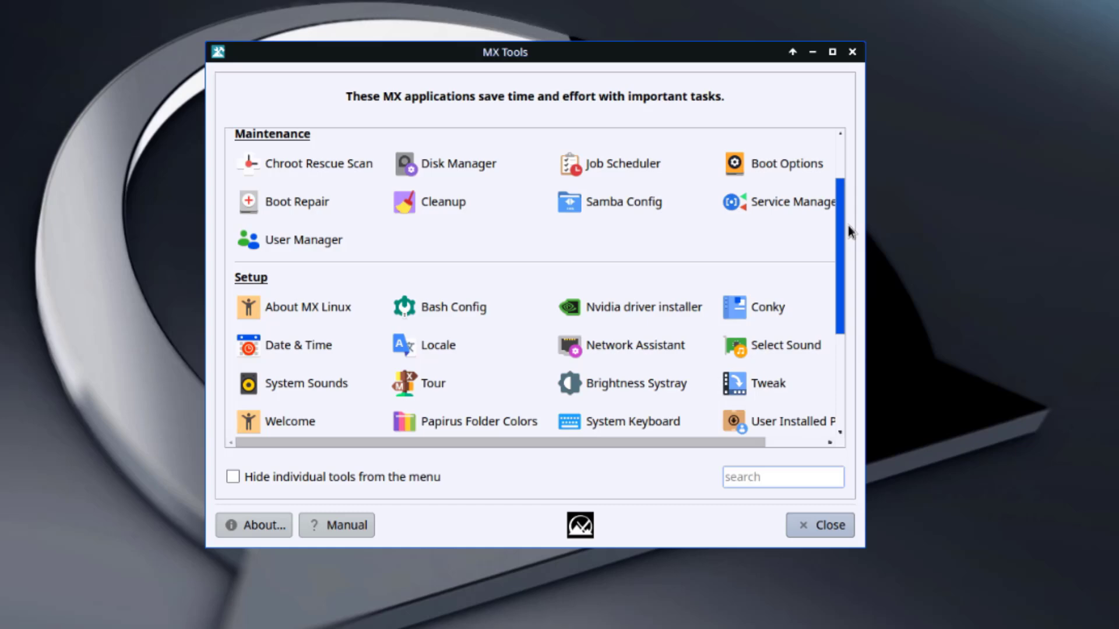
scroll(down, 3)
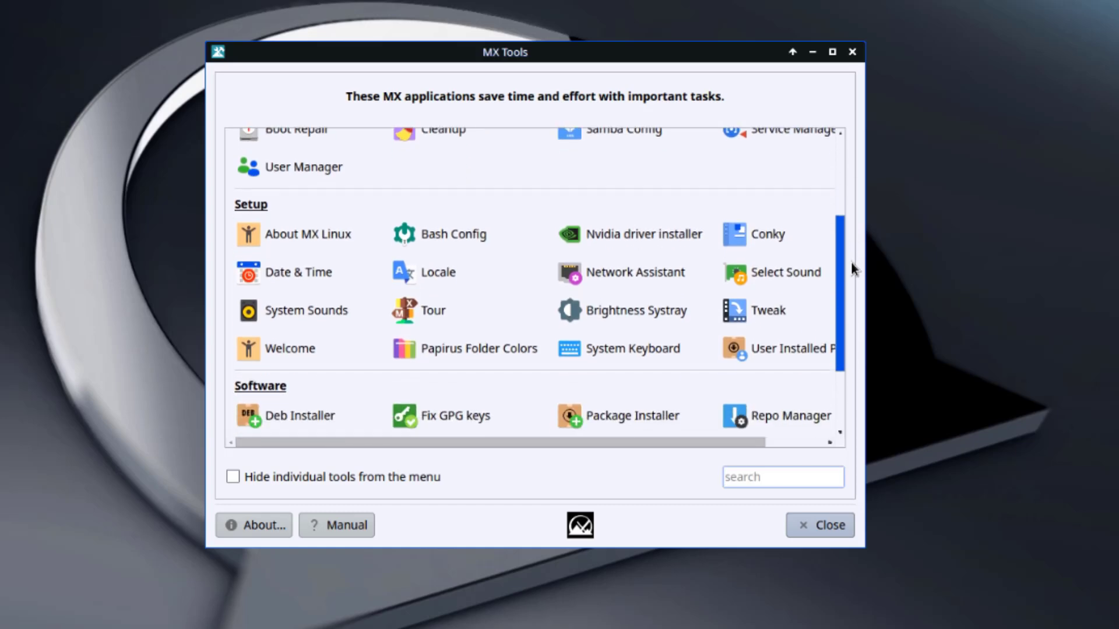
scroll(down, 3)
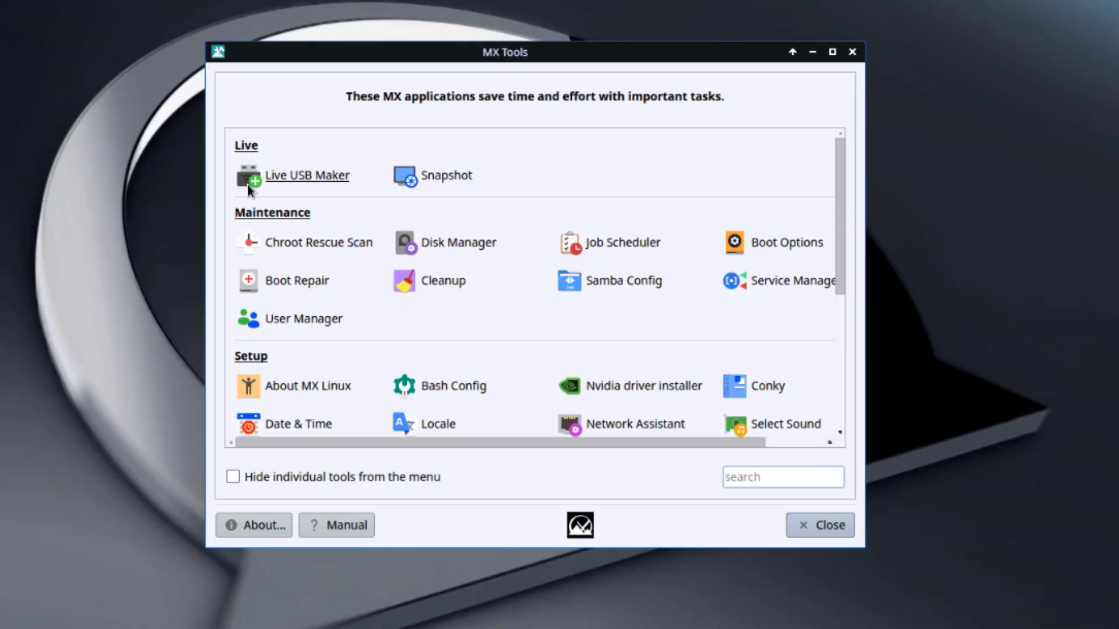
mouse_move(398, 223)
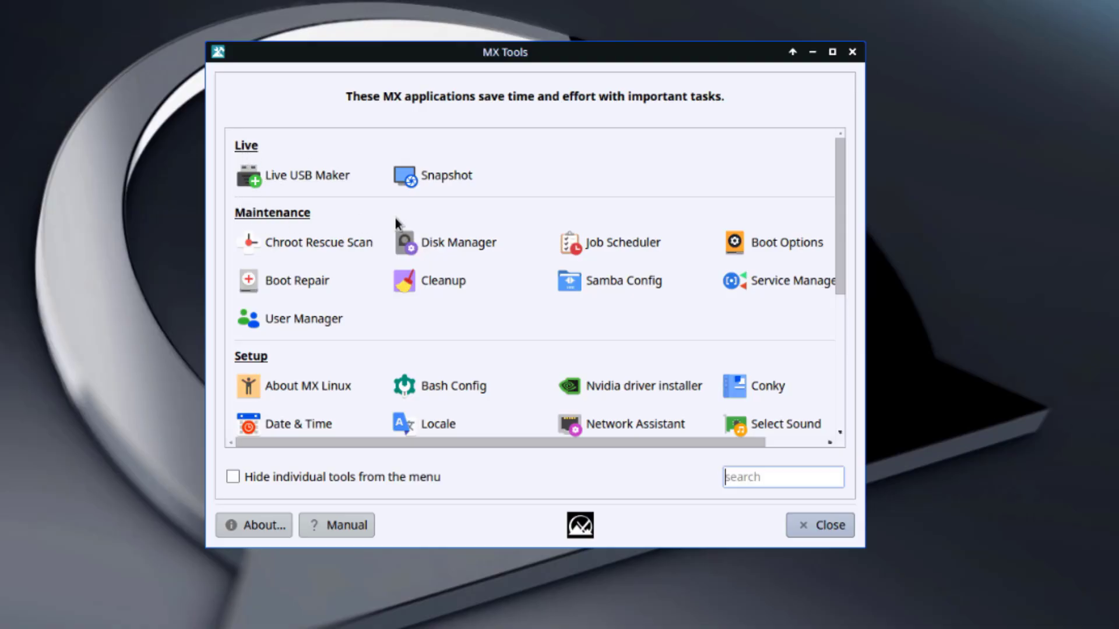
scroll(down, 3)
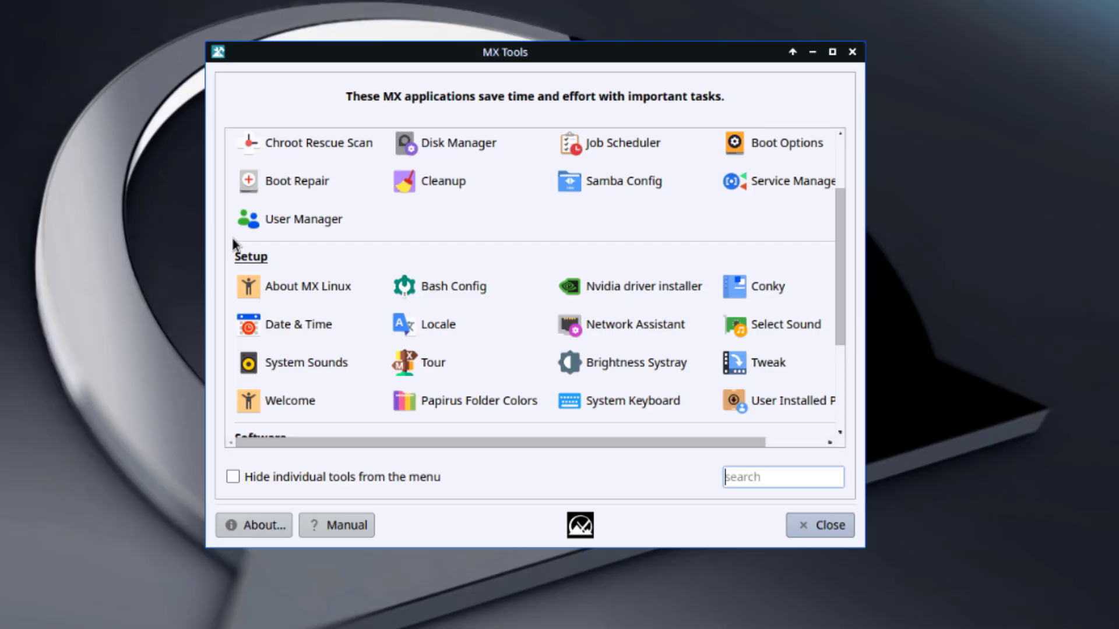
scroll(down, 3)
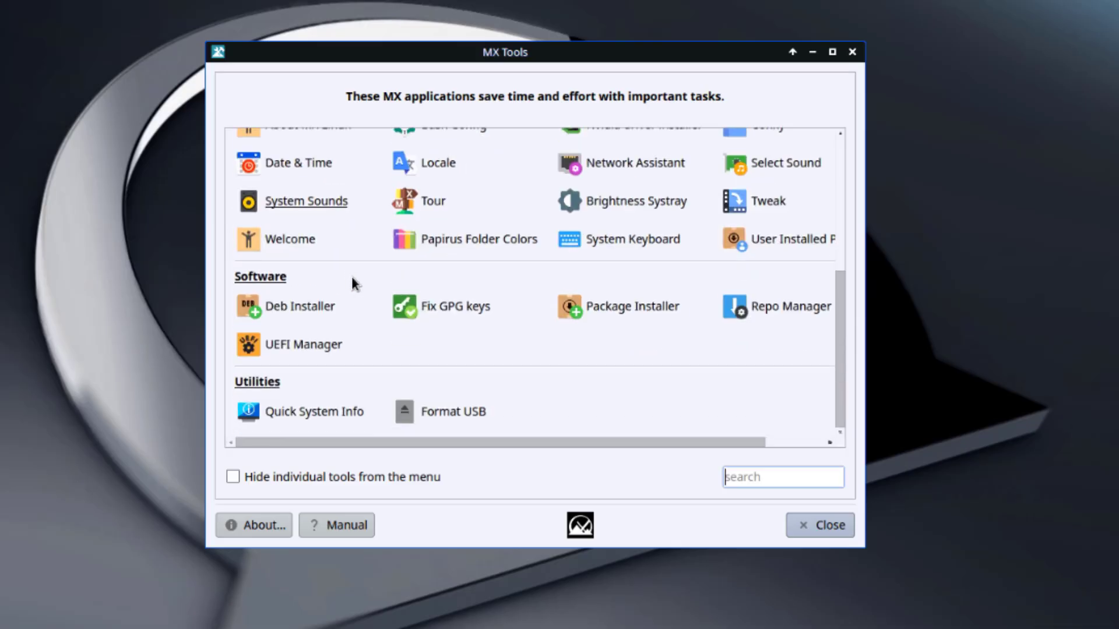
mouse_move(268, 398)
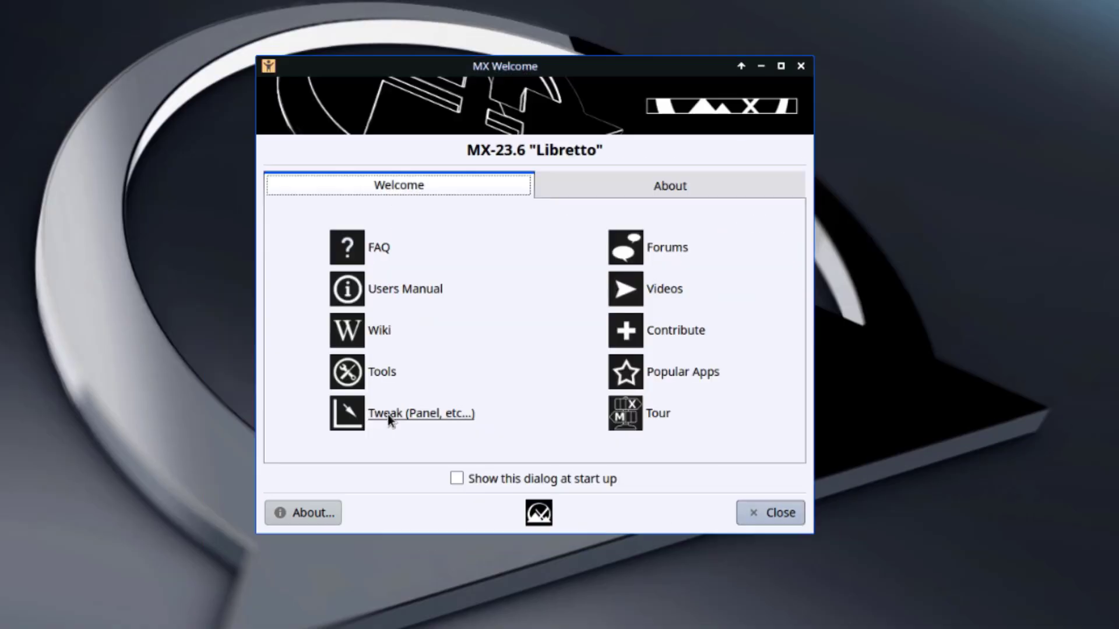
mouse_move(355, 419)
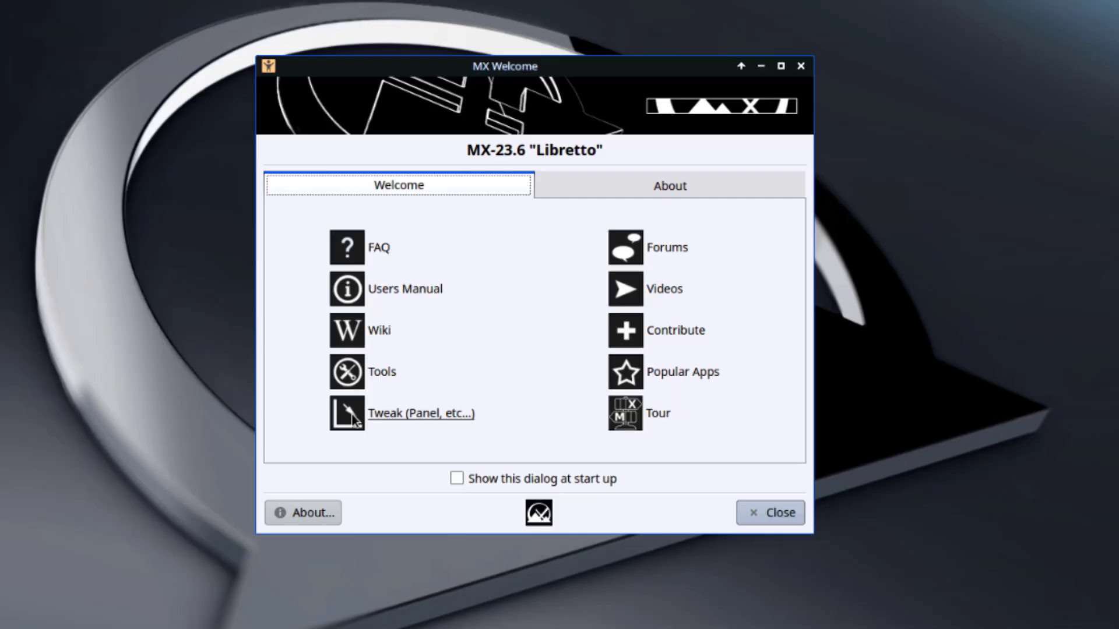
Step: Open MX Tweak and move the vertical panel to the Right, then back to Left
click(420, 413)
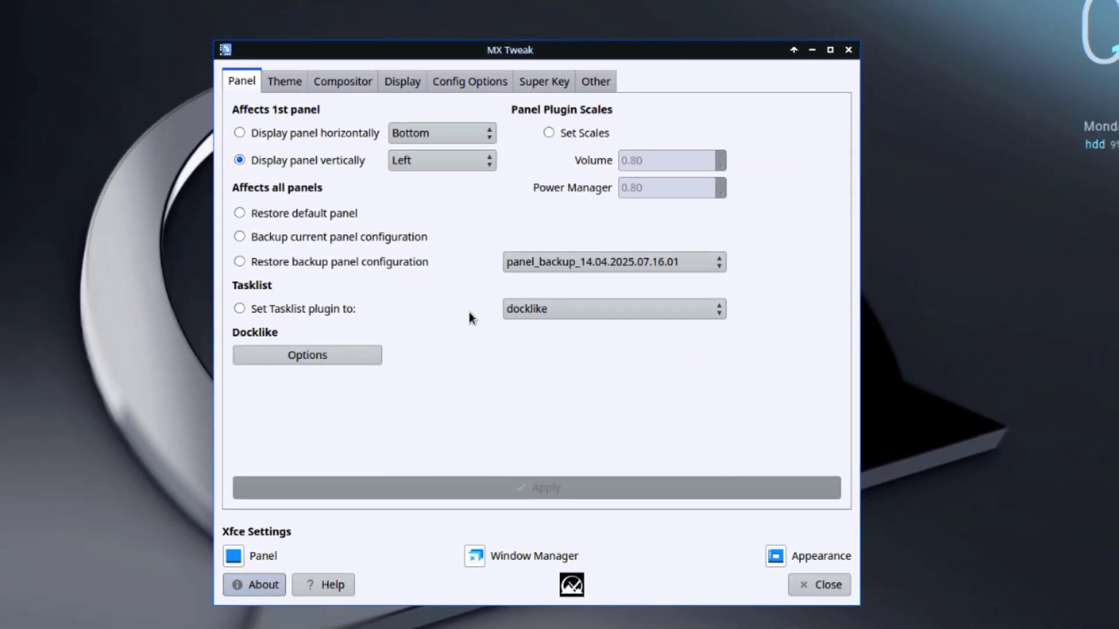
mouse_move(208, 117)
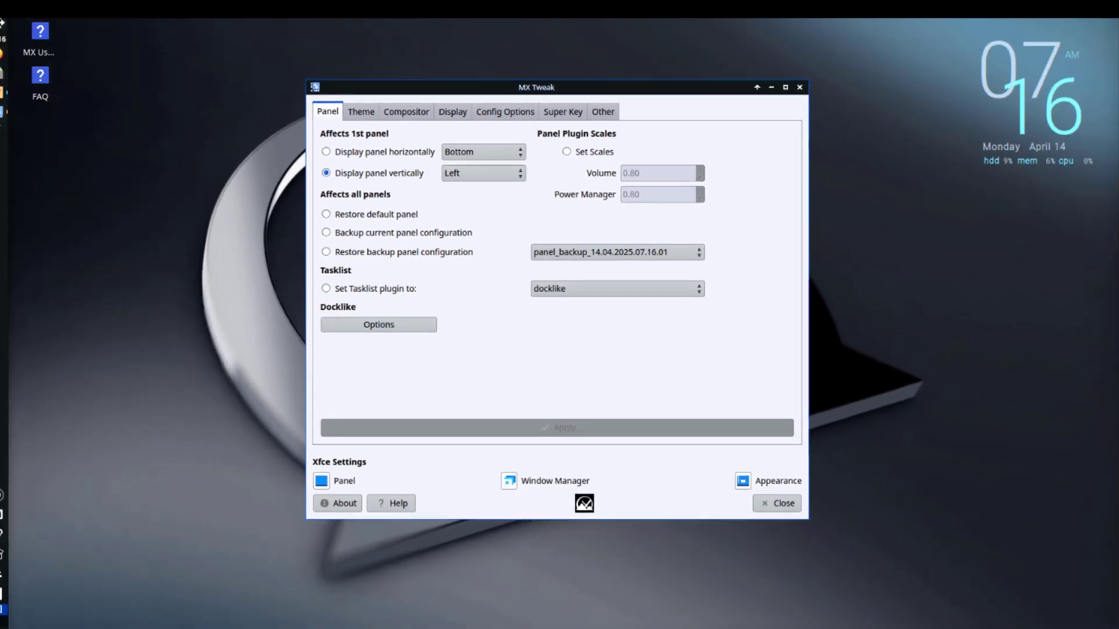
click(483, 173)
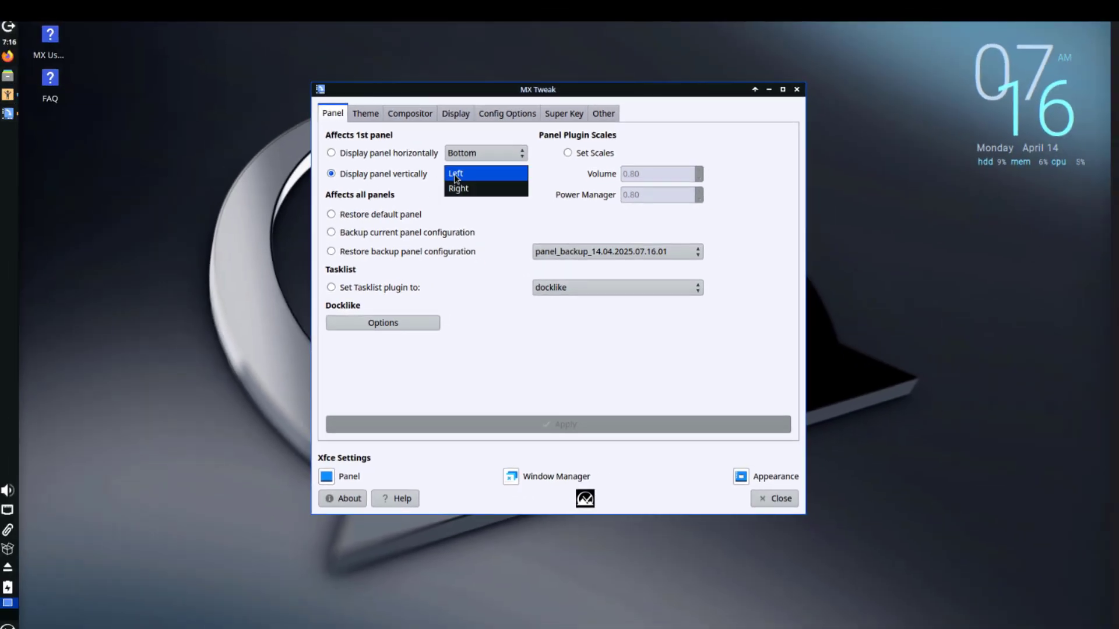
click(457, 187)
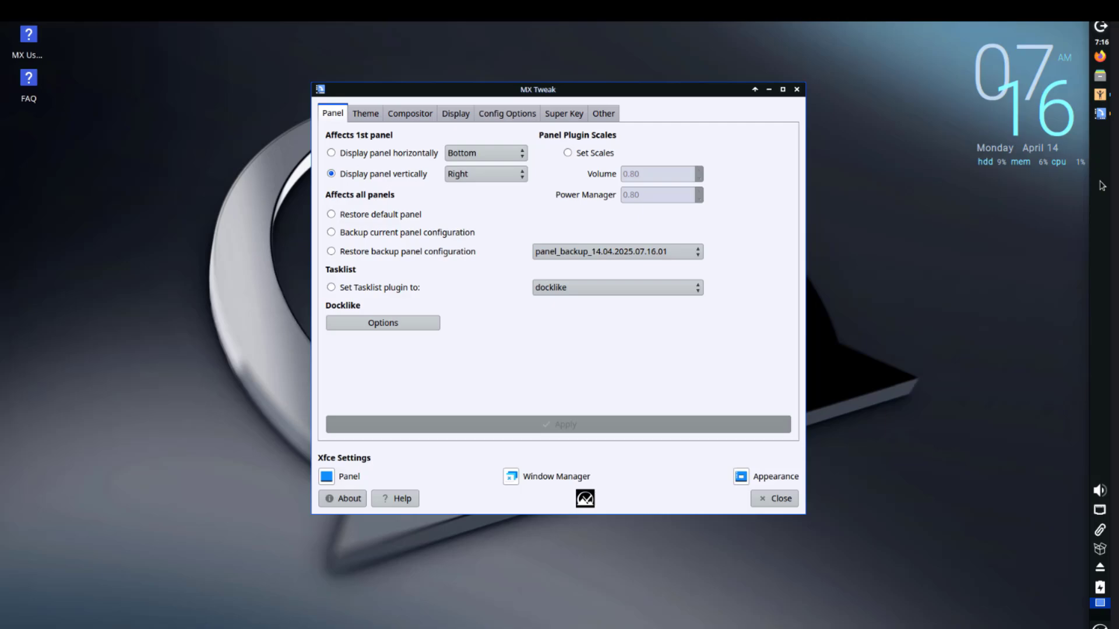
click(486, 174)
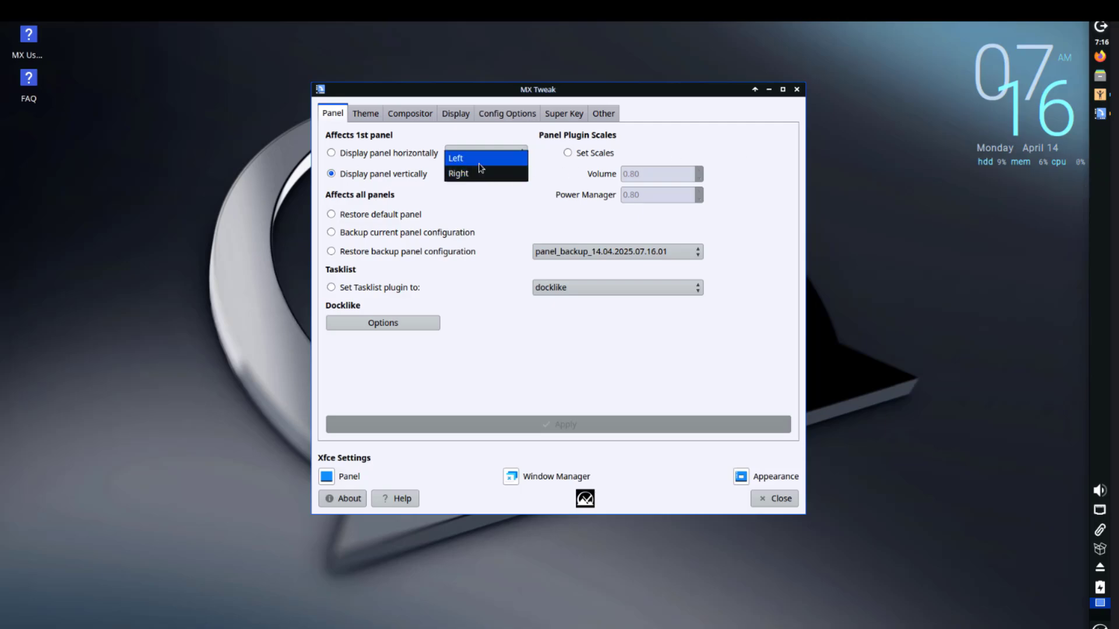
click(455, 158)
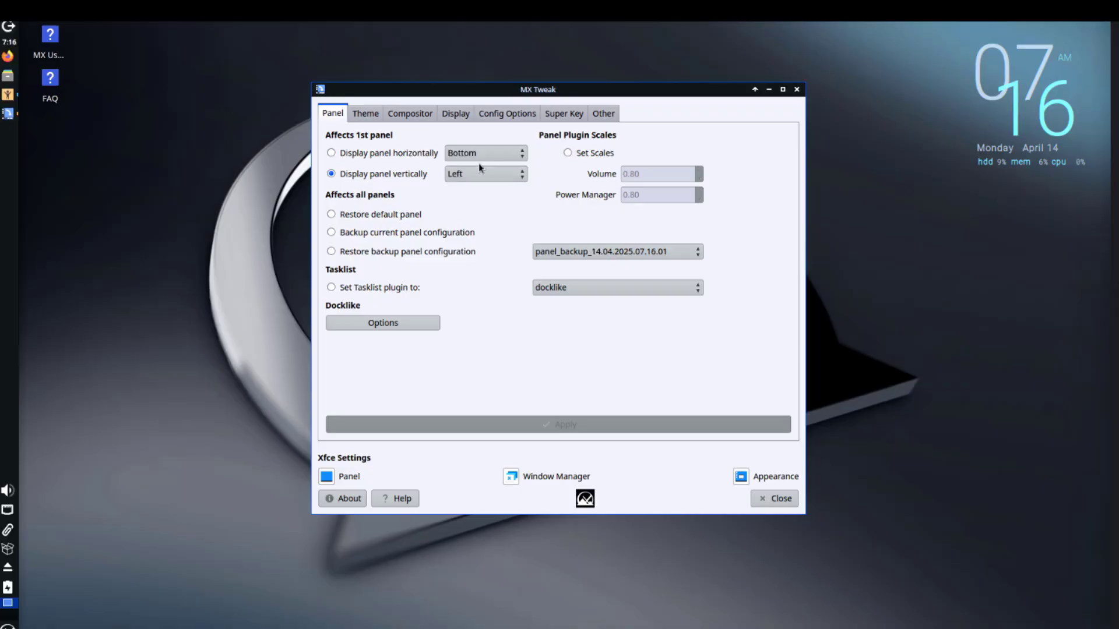
click(365, 113)
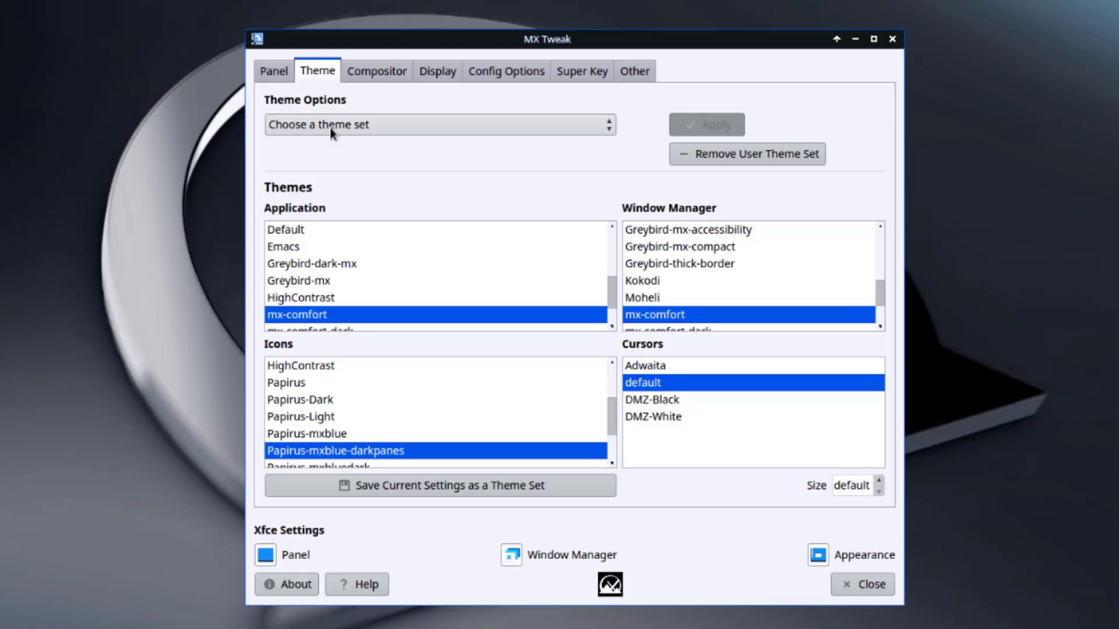
Step: Apply the MX Dark theme, then browse the Compositor, Display, Config Options and Super Key tabs
click(439, 124)
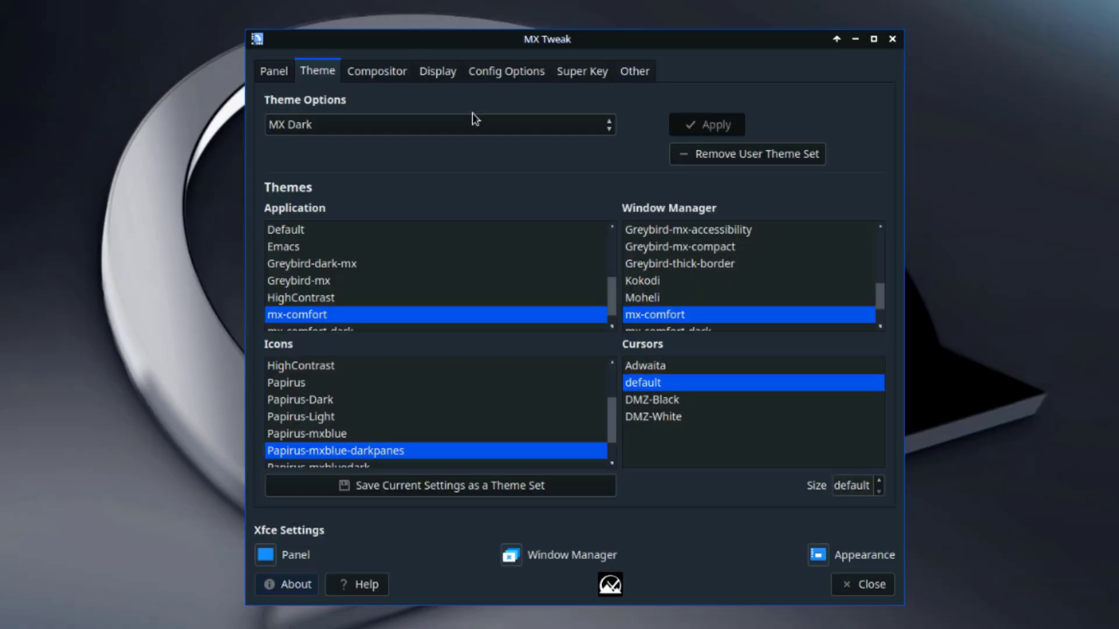
click(377, 71)
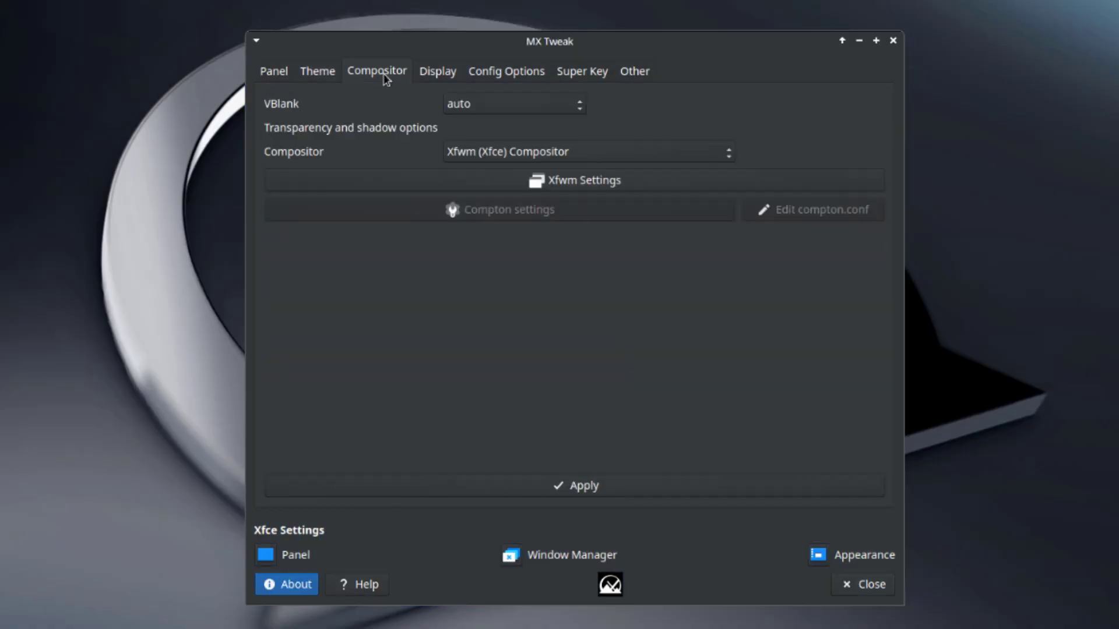
mouse_move(416, 77)
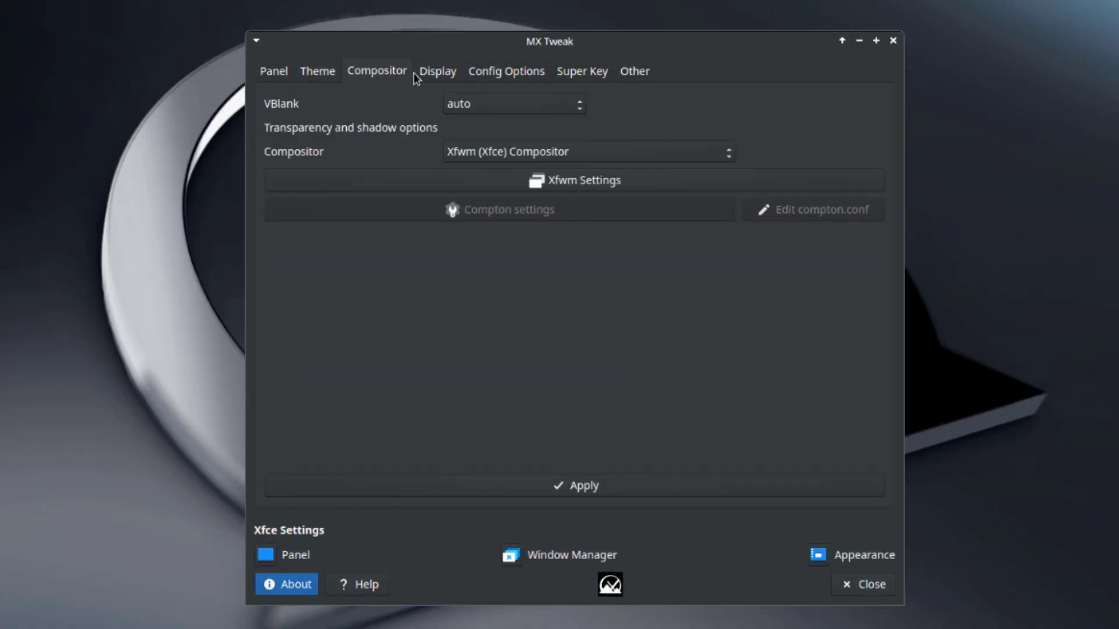
click(438, 71)
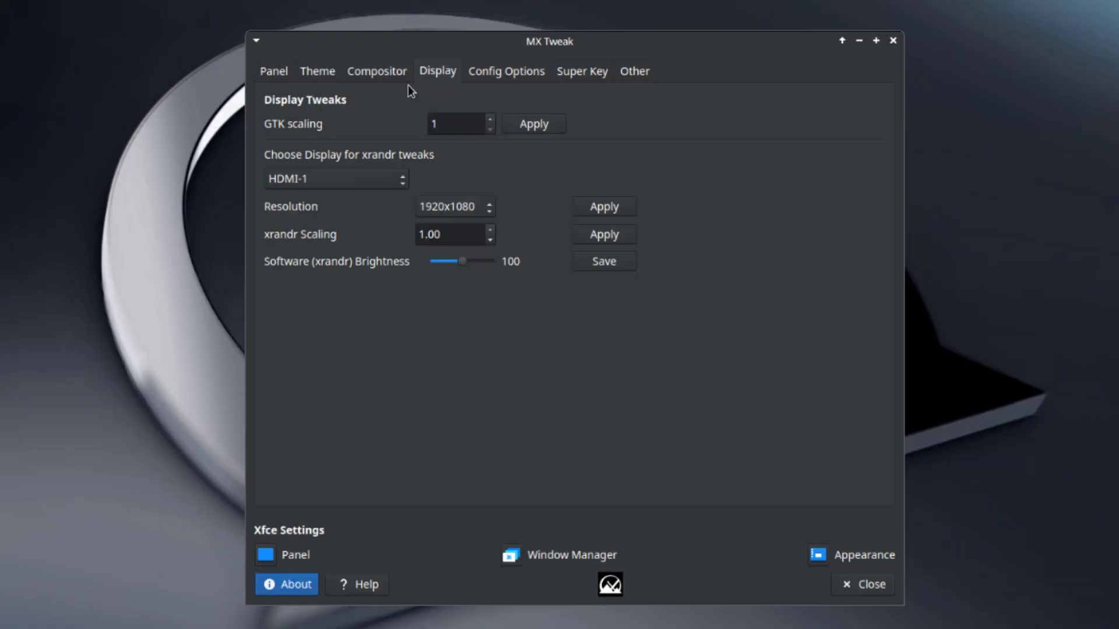
click(505, 71)
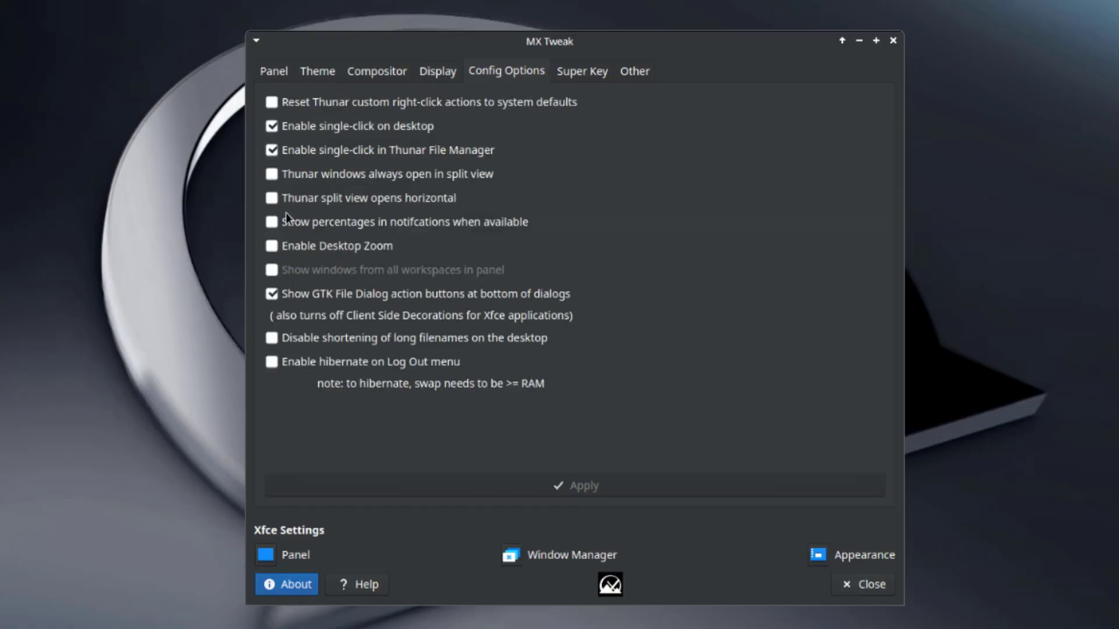
click(581, 70)
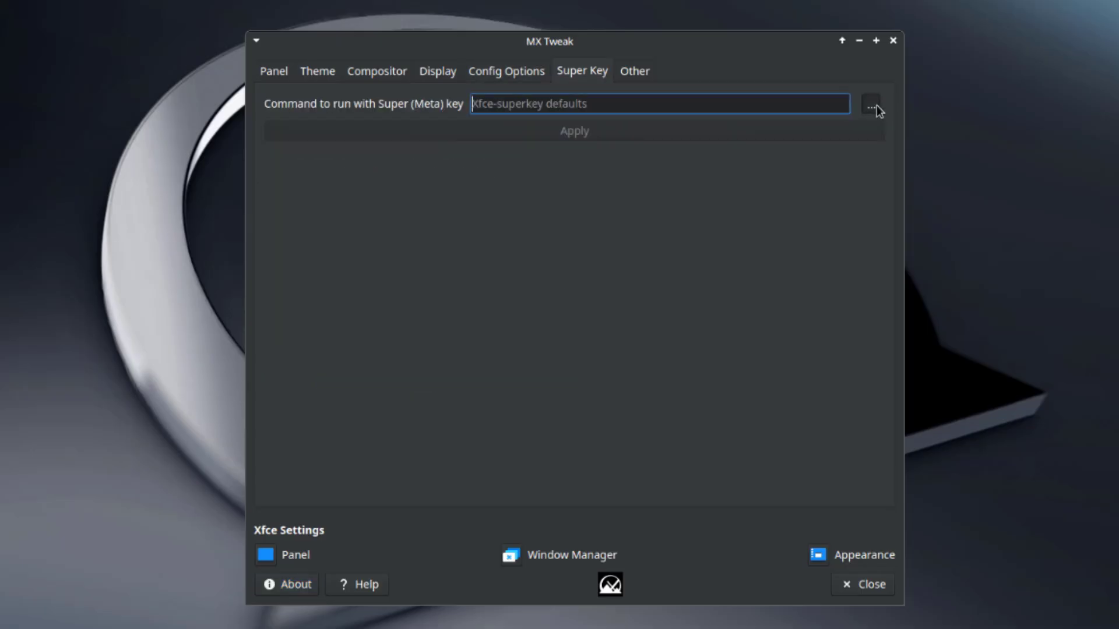
Step: Browse for a Super key program without choosing one, then view the Other options
click(871, 104)
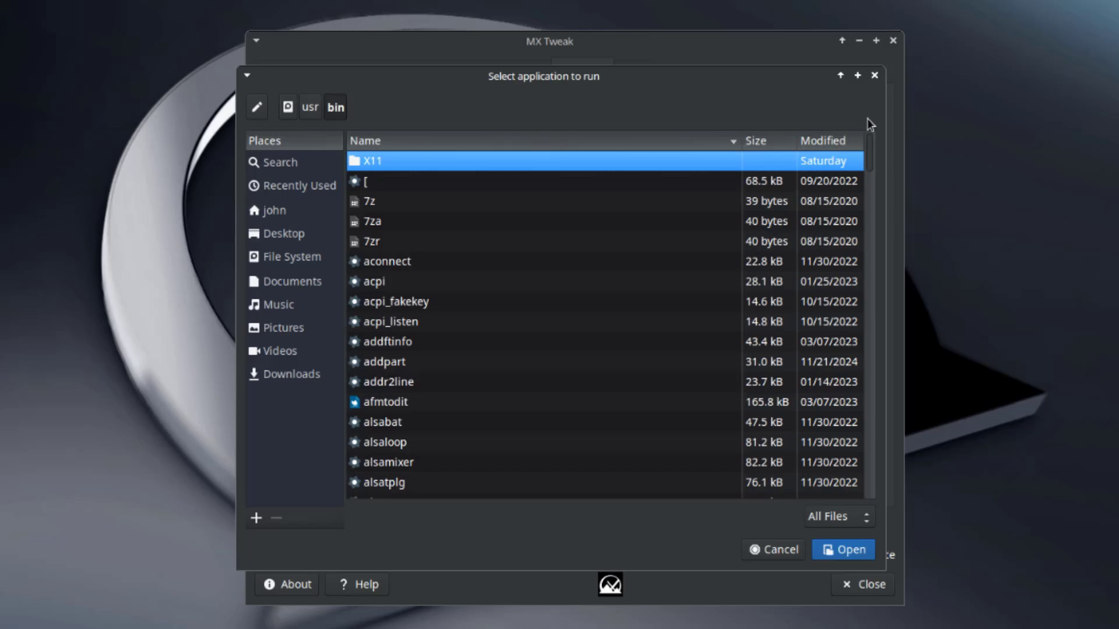
scroll(down, 3)
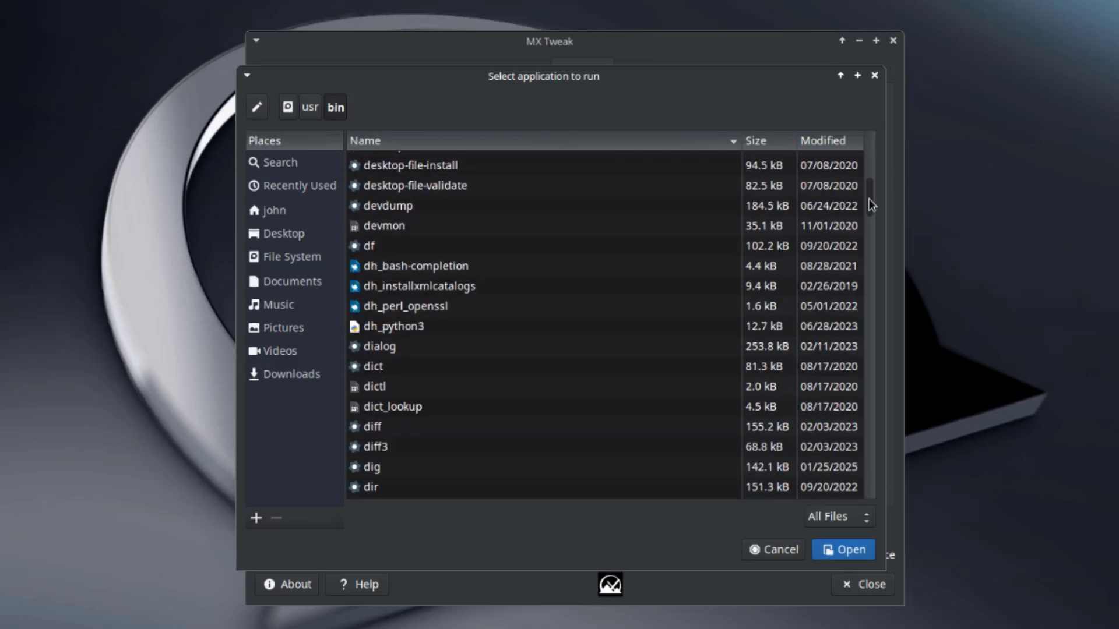
scroll(down, 3)
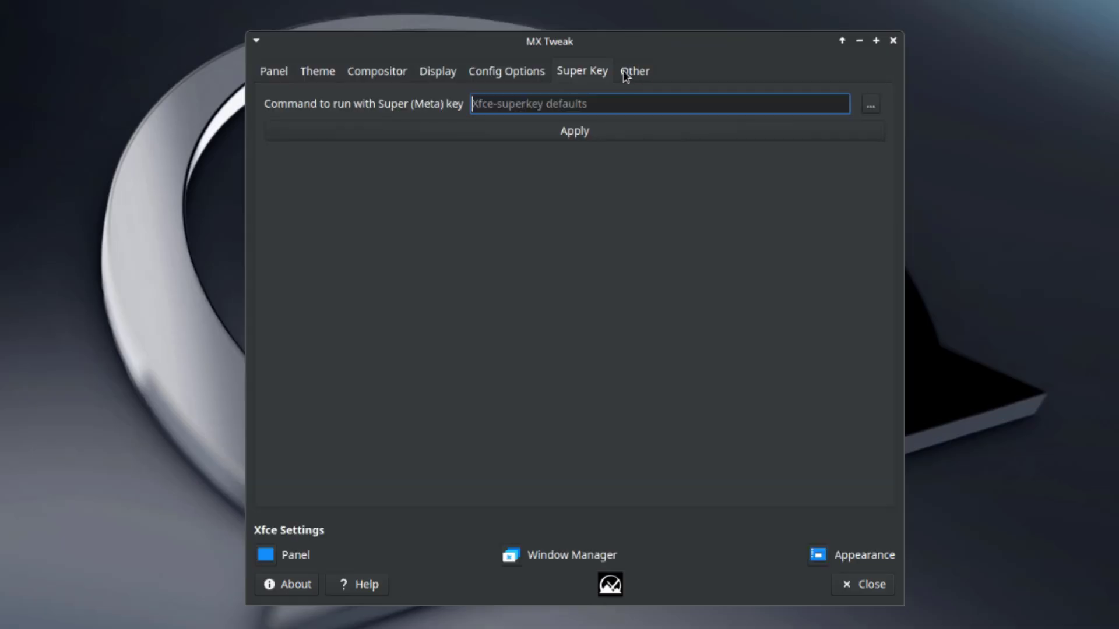
click(634, 70)
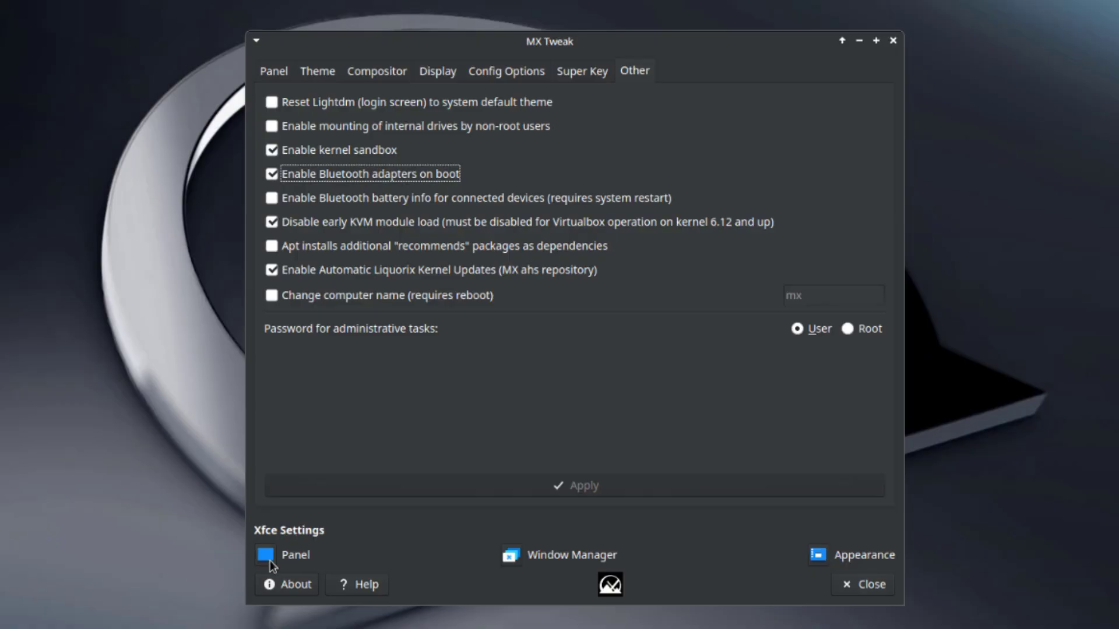
Step: Set the Xfce panel to Deskbar mode with 2 rows
click(265, 556)
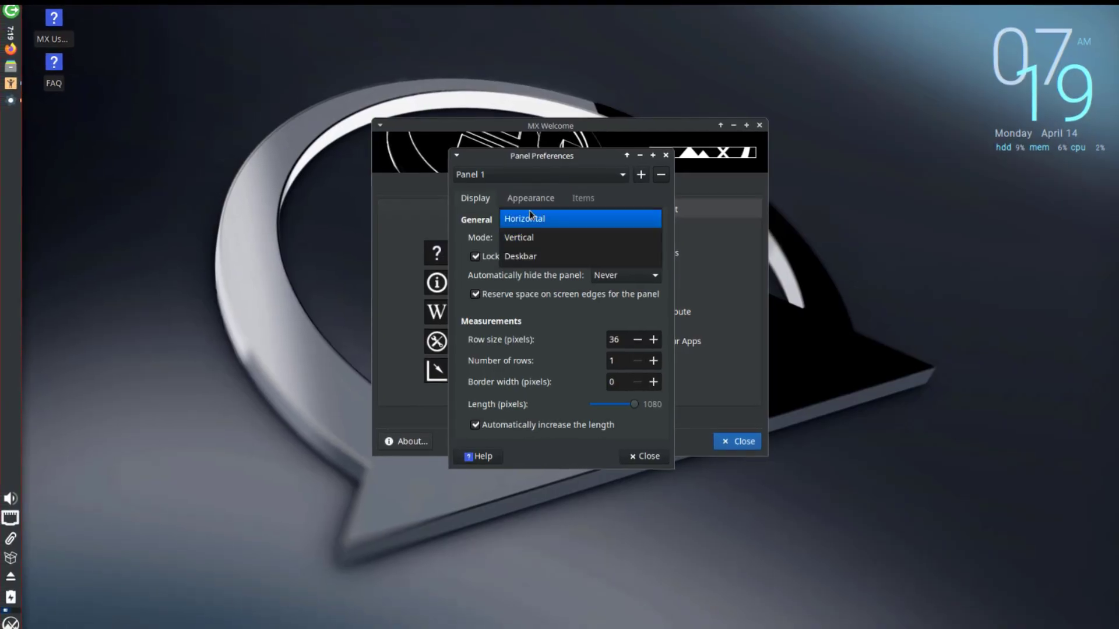
click(524, 219)
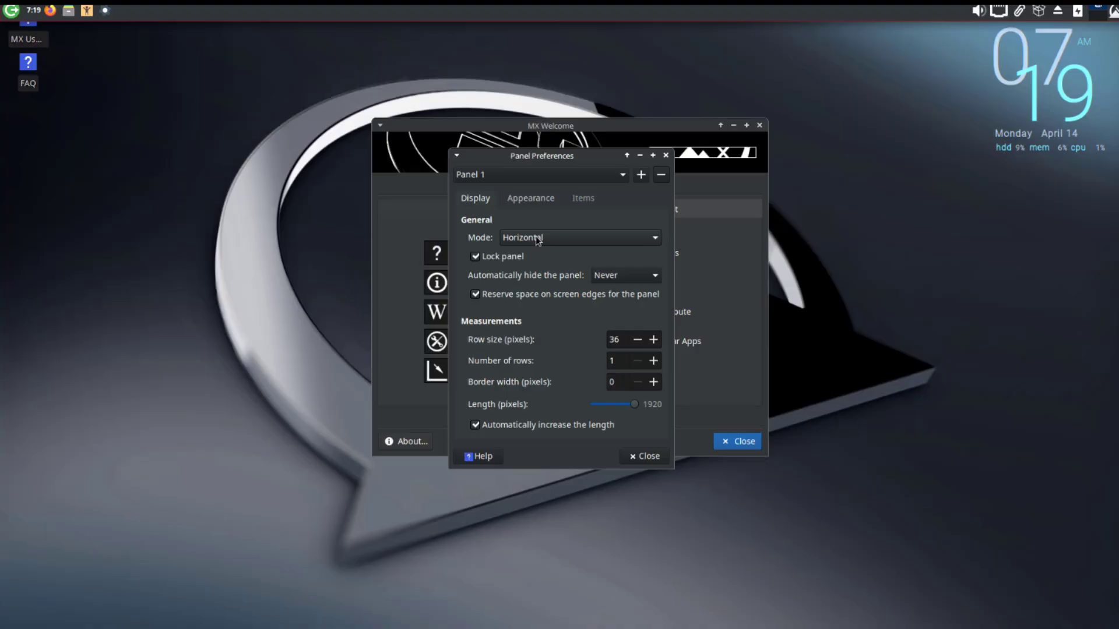
click(578, 238)
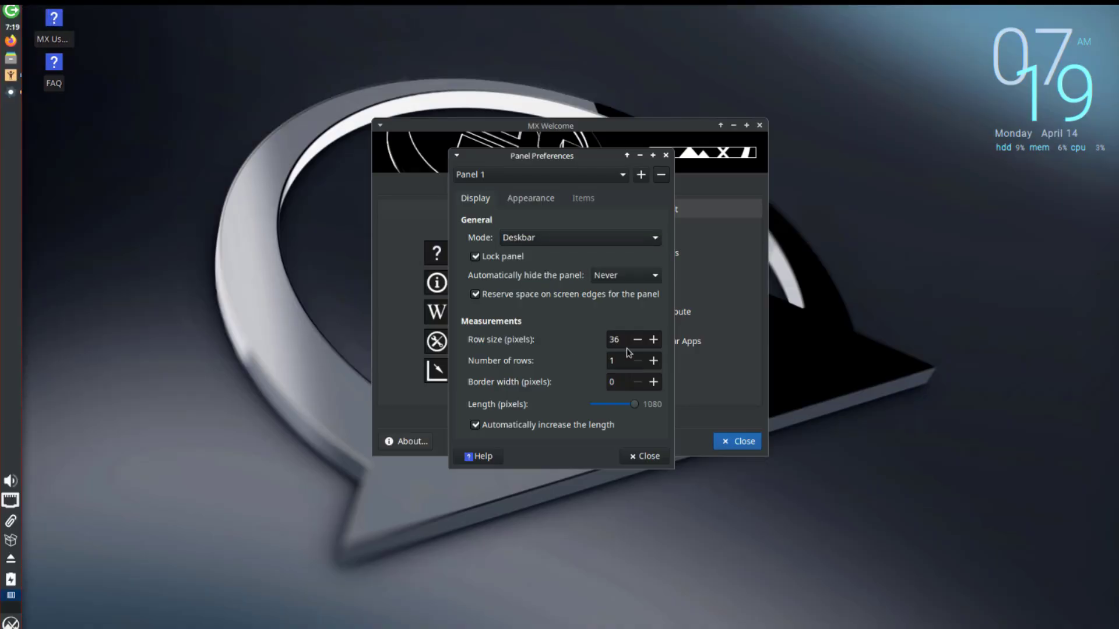
click(653, 360)
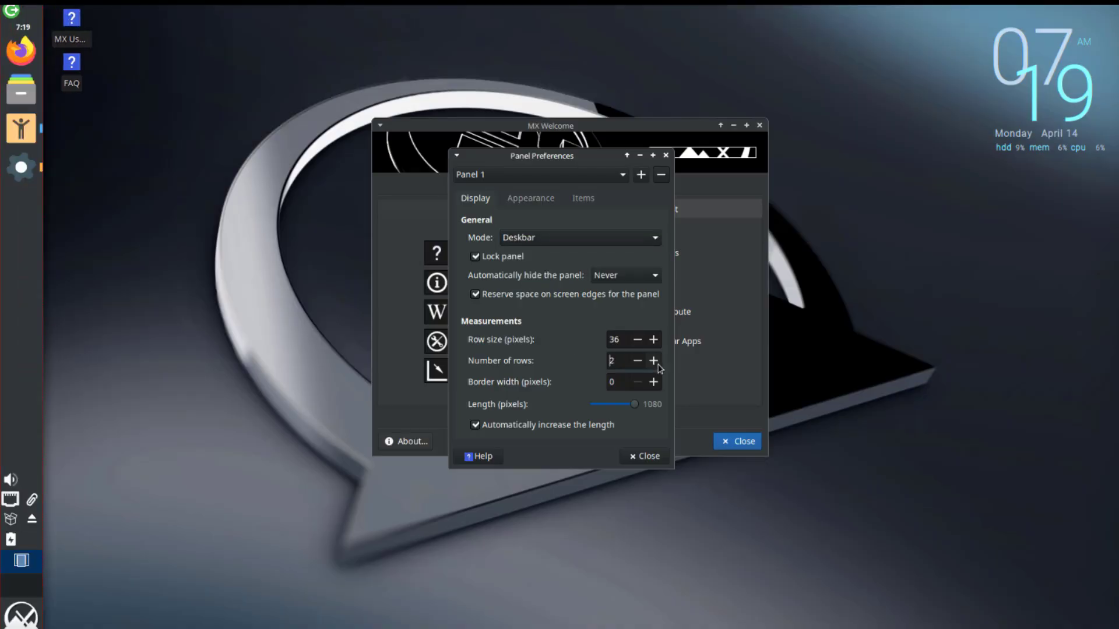
click(530, 197)
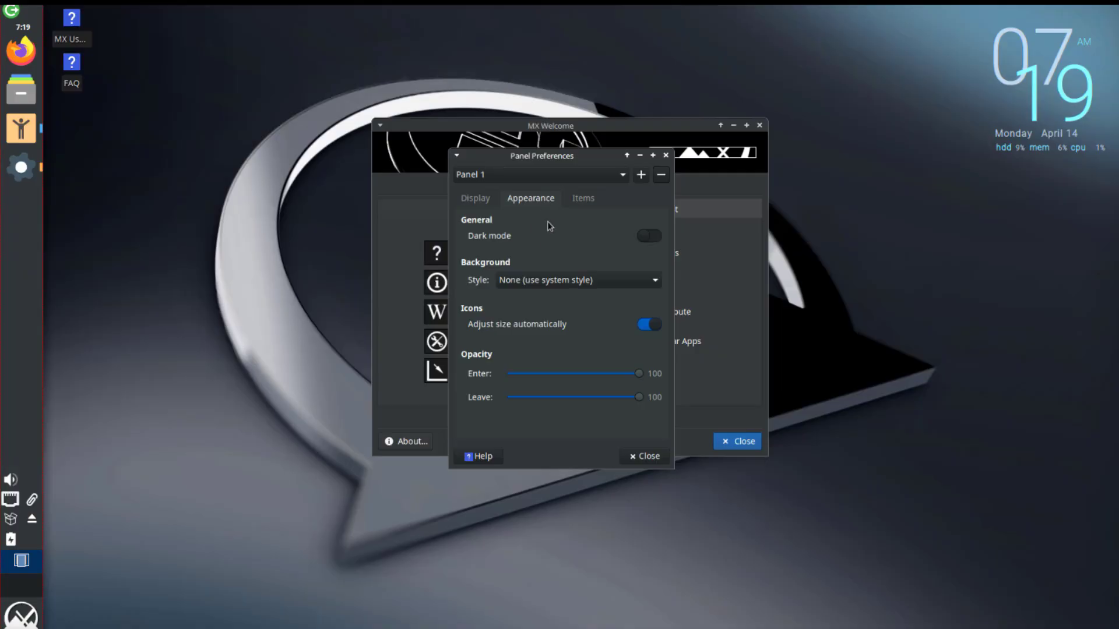
drag(541, 156, 503, 139)
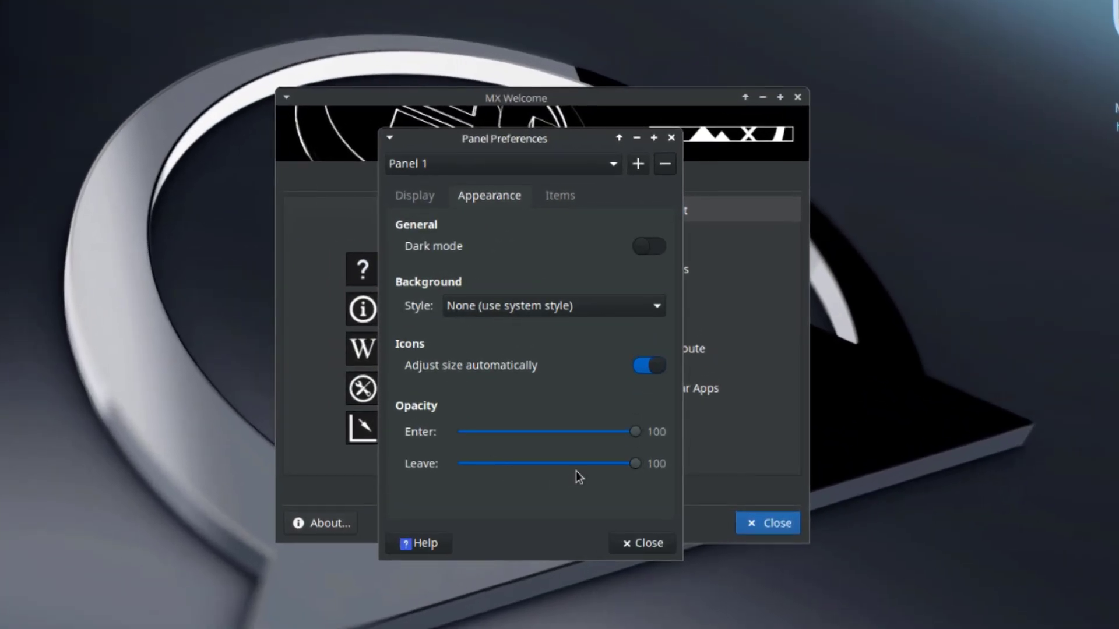
Step: Move the Clock item below the Docklike Taskbar in the panel items list
click(560, 194)
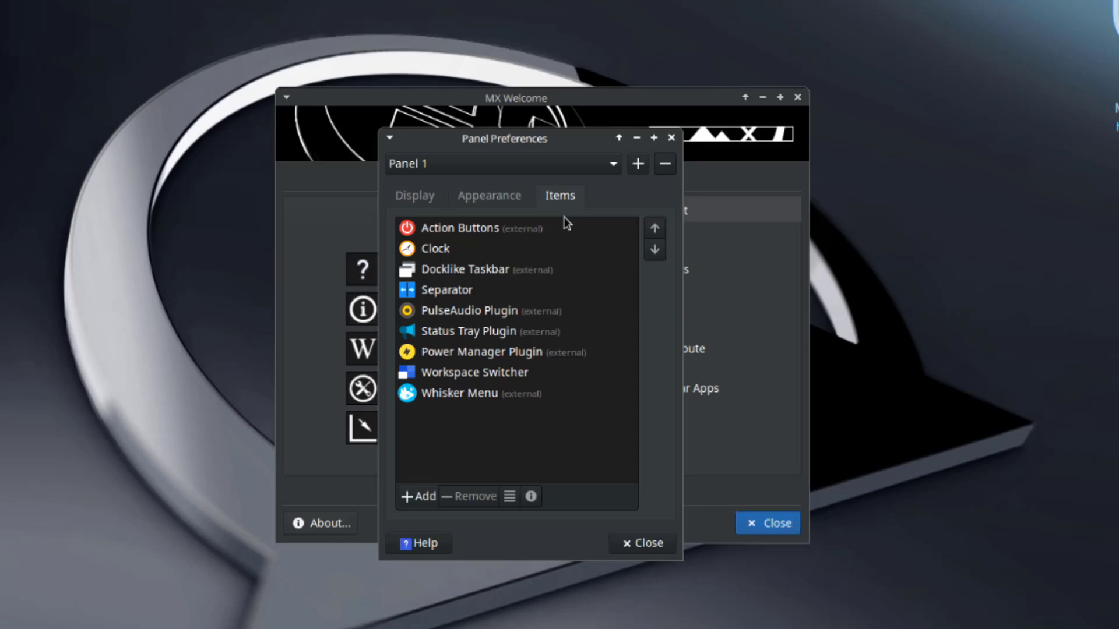
mouse_move(496, 397)
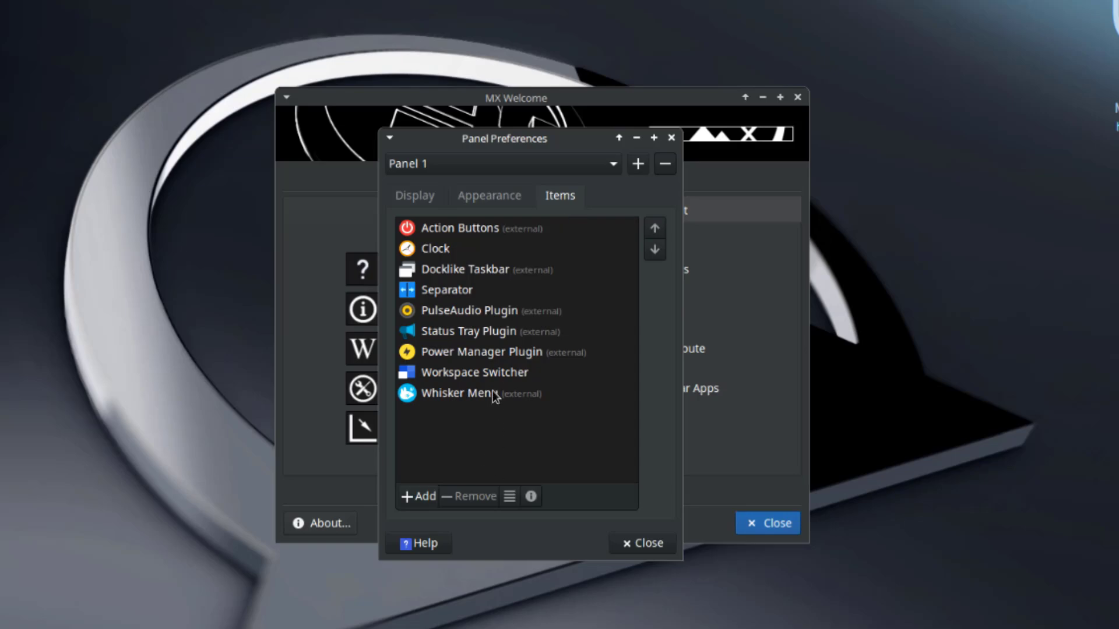
mouse_move(642, 263)
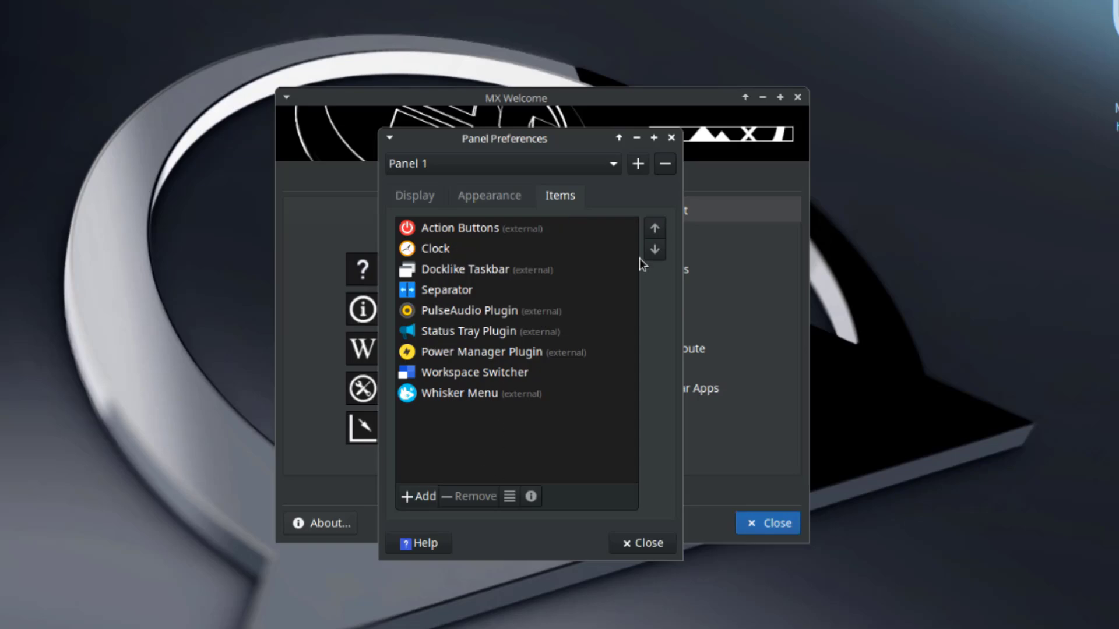
click(435, 249)
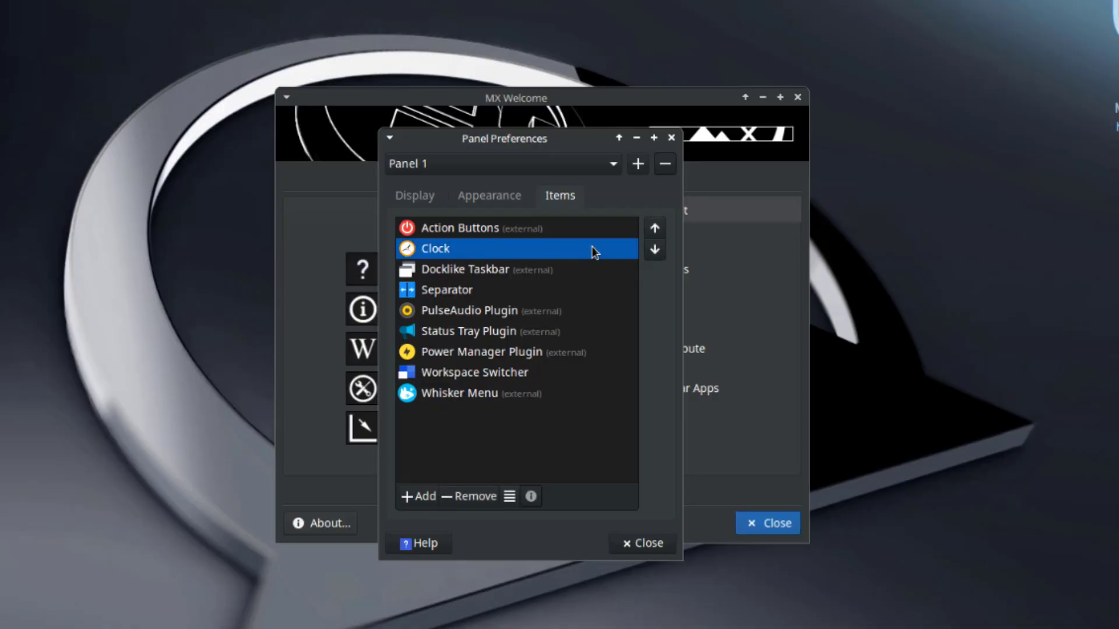
click(654, 249)
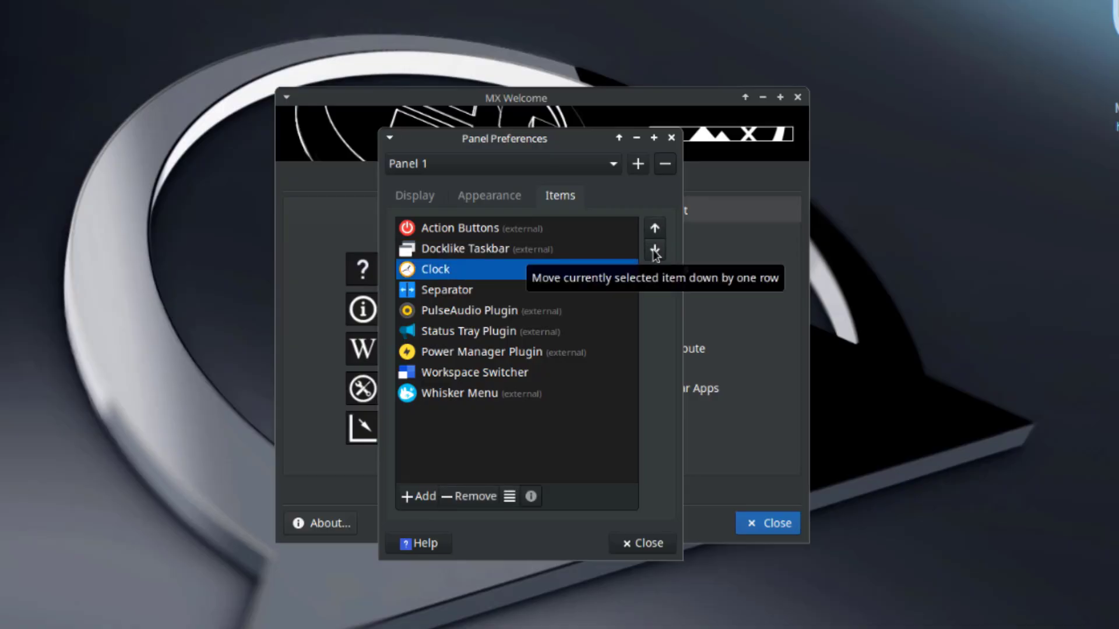
click(654, 252)
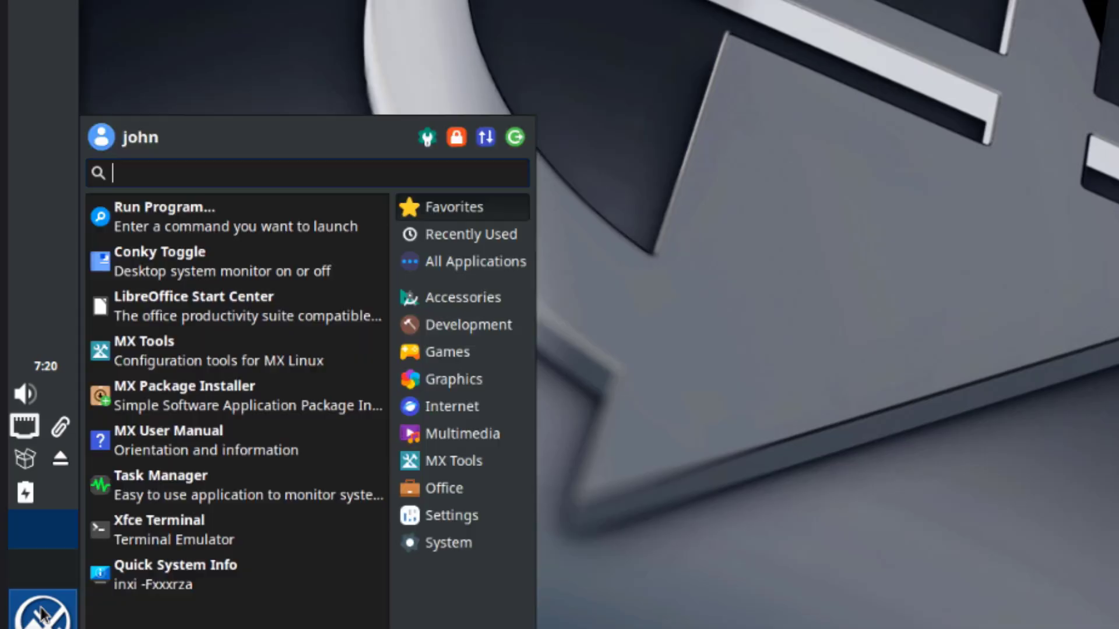
mouse_move(189, 350)
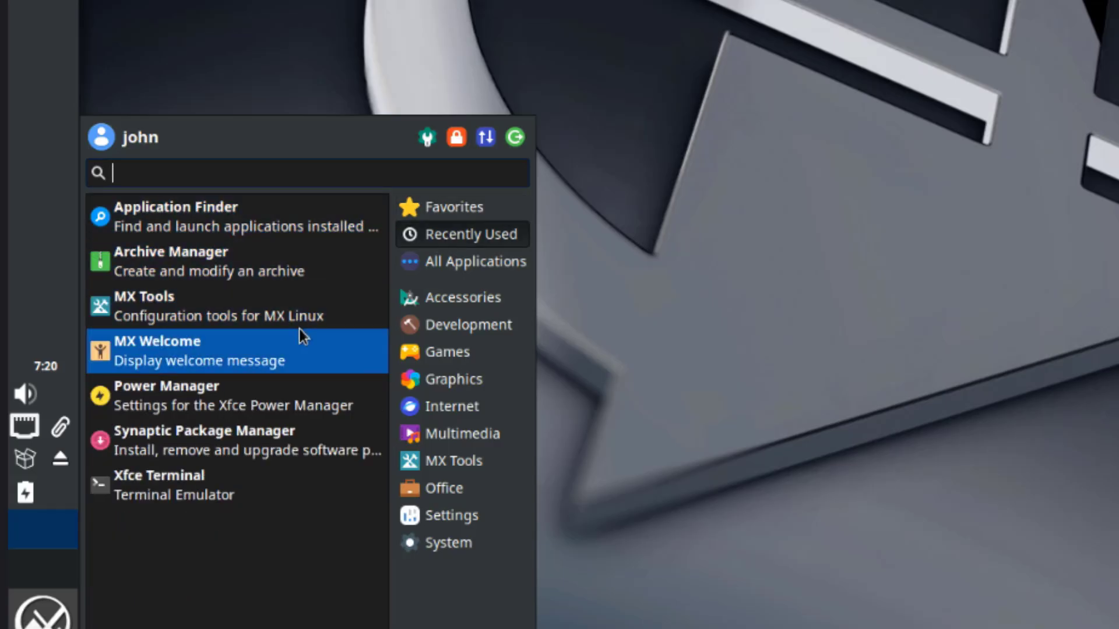
Step: Scroll through All Applications in the Whisker Menu, then show the Accessories category
click(474, 262)
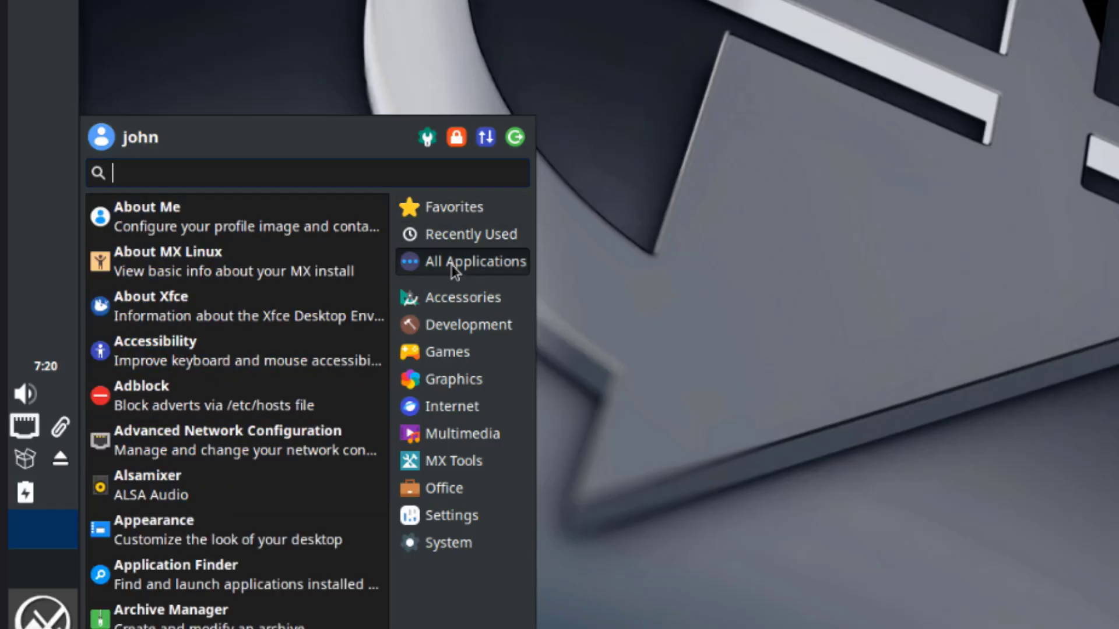
mouse_move(318, 296)
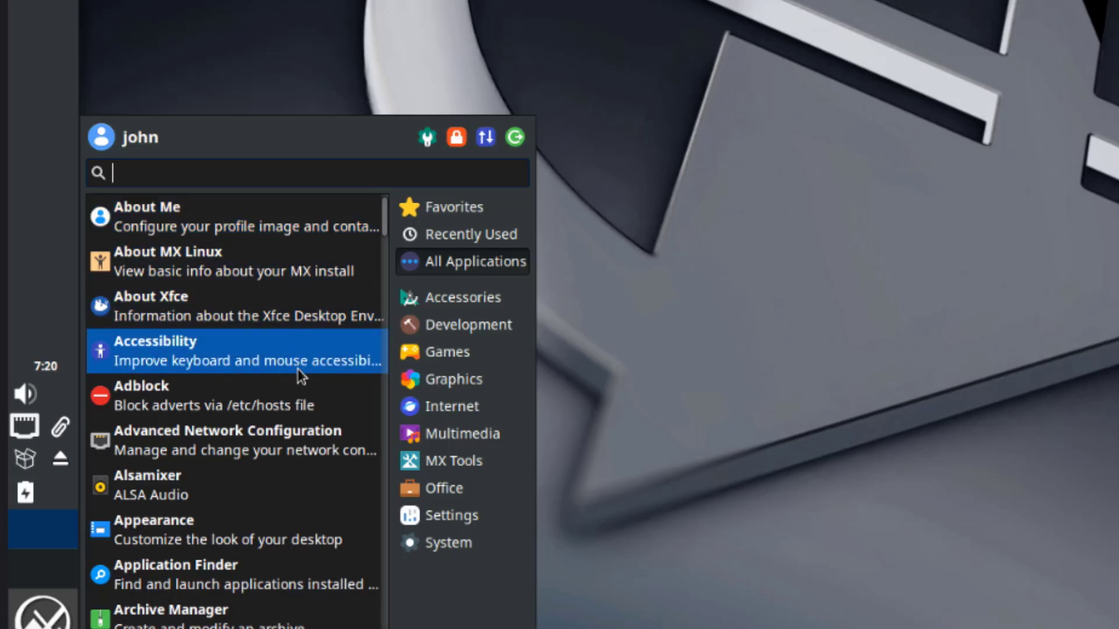
scroll(down, 3)
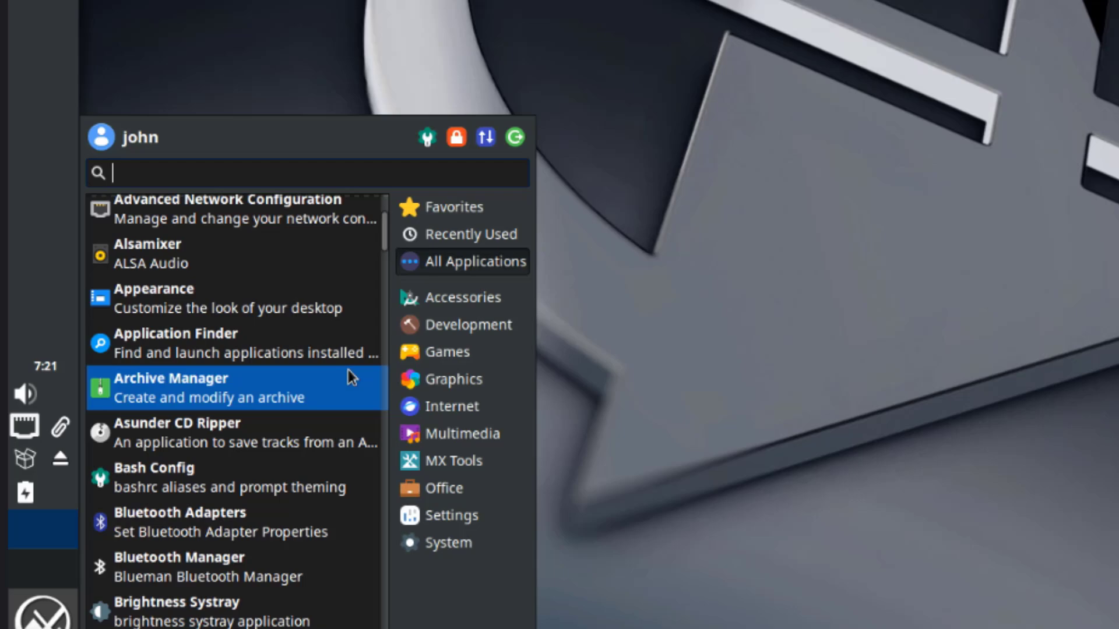
scroll(down, 3)
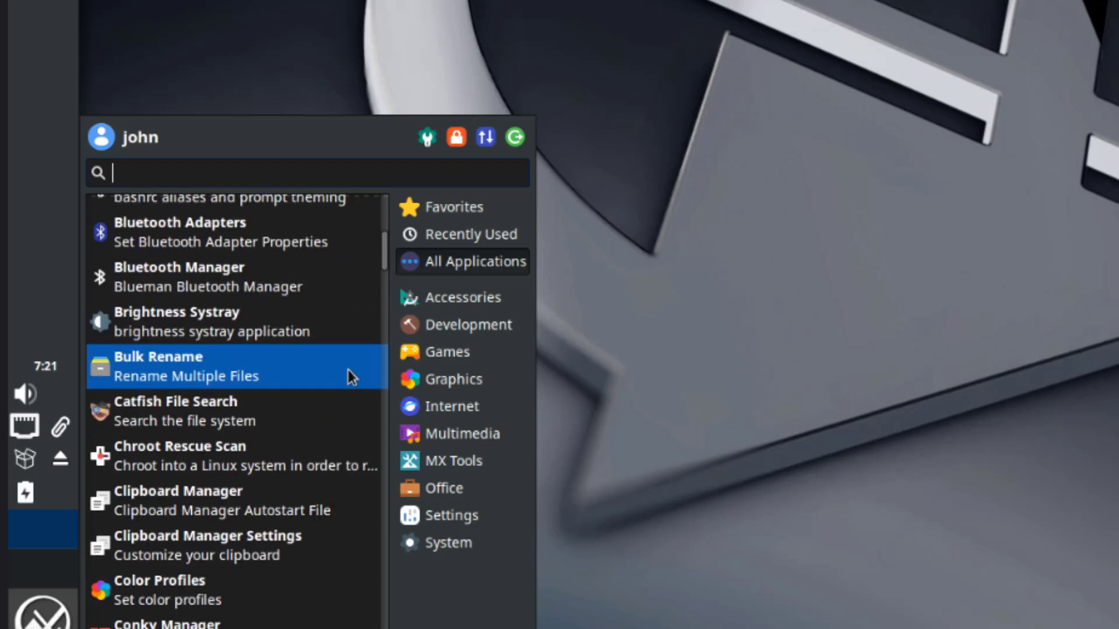
scroll(down, 3)
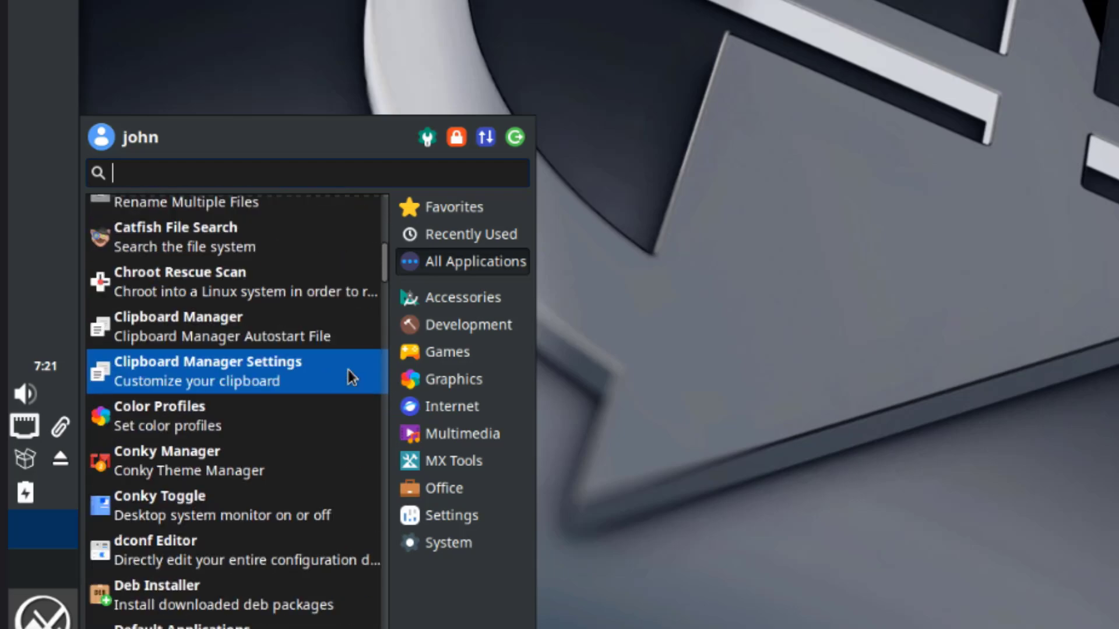
scroll(down, 3)
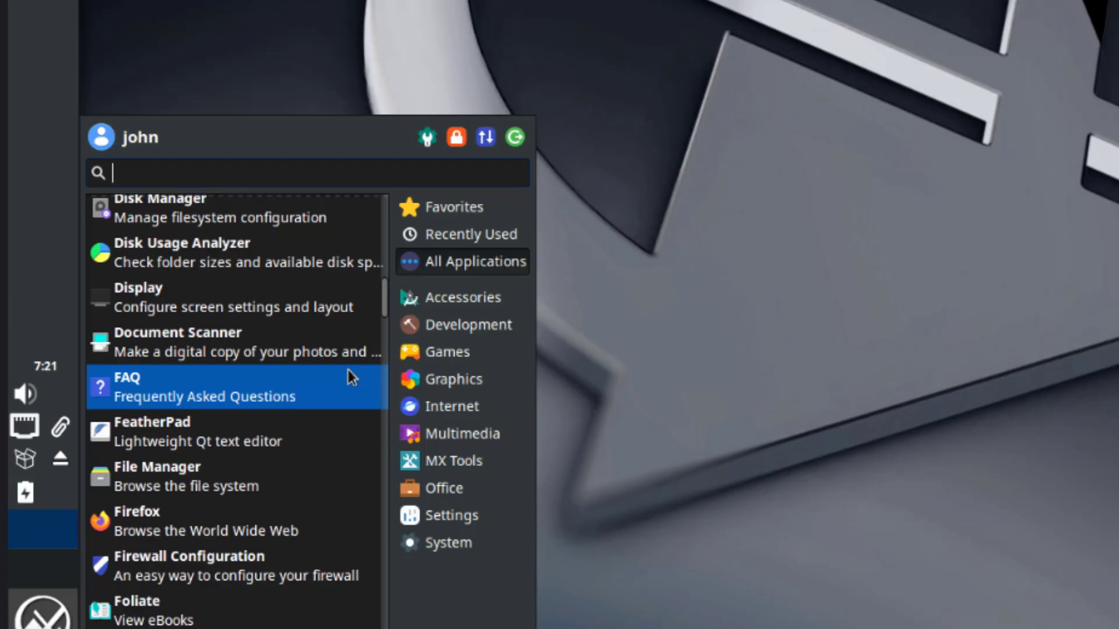
scroll(down, 3)
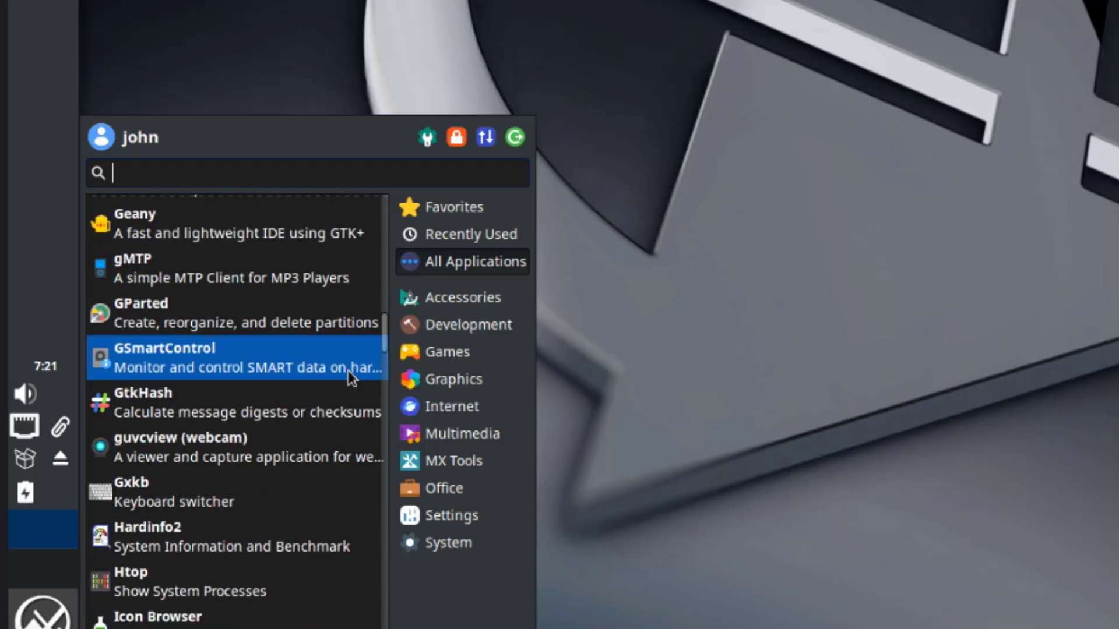
scroll(down, 3)
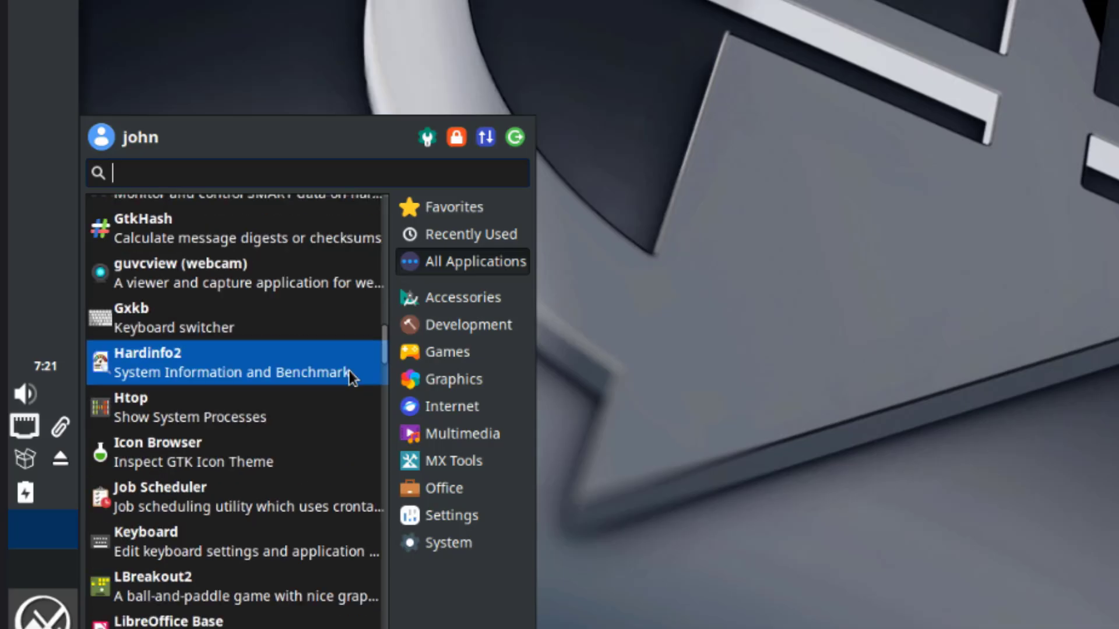
scroll(down, 3)
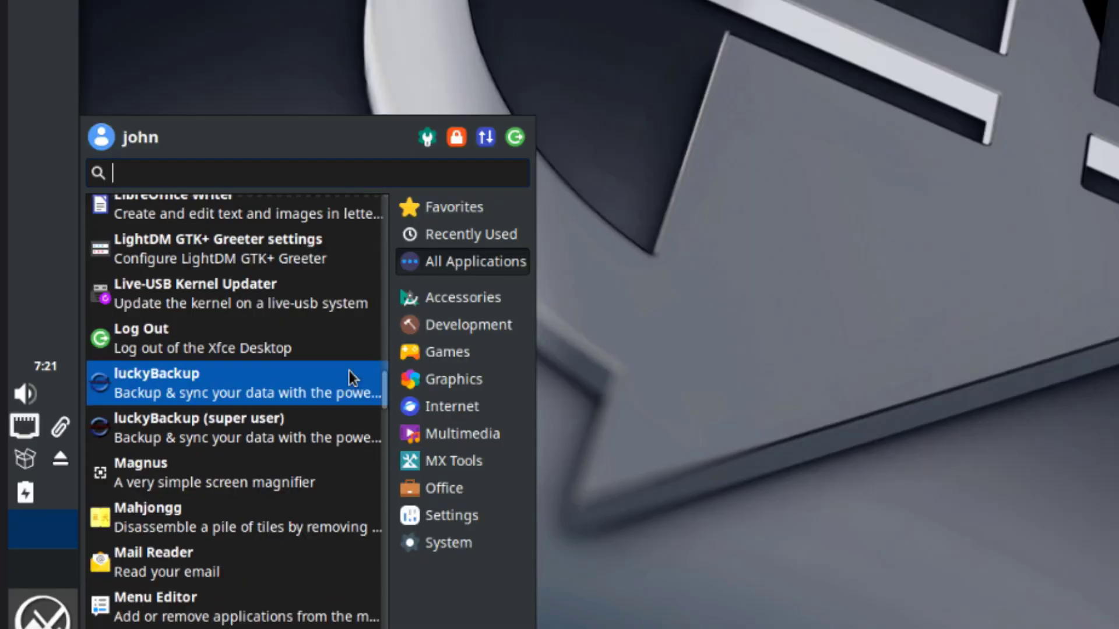
scroll(down, 3)
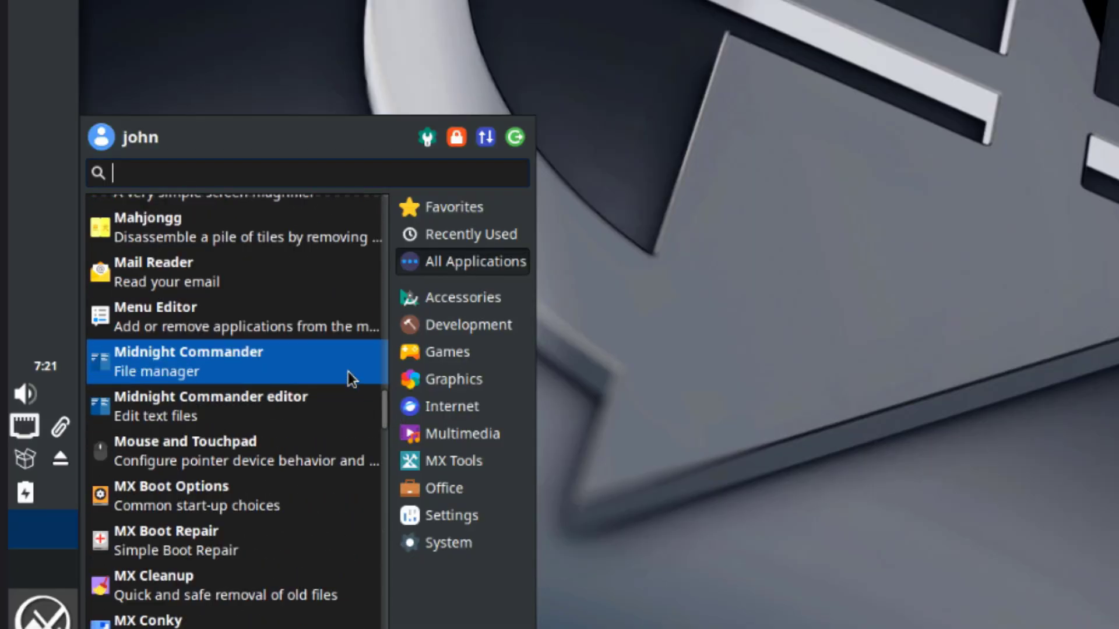
scroll(down, 3)
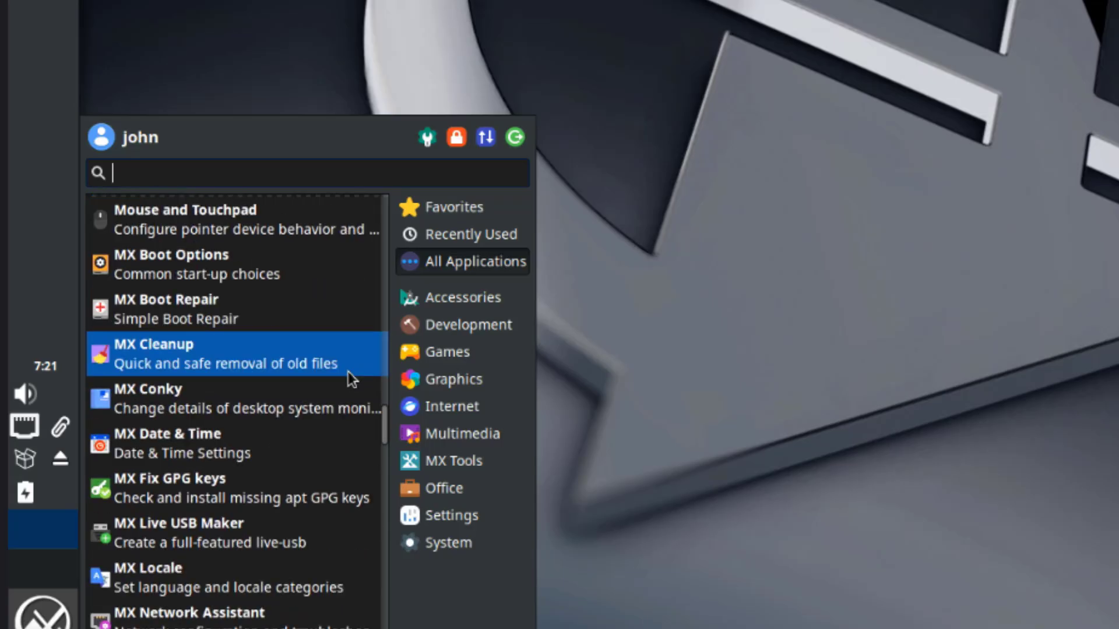
scroll(down, 3)
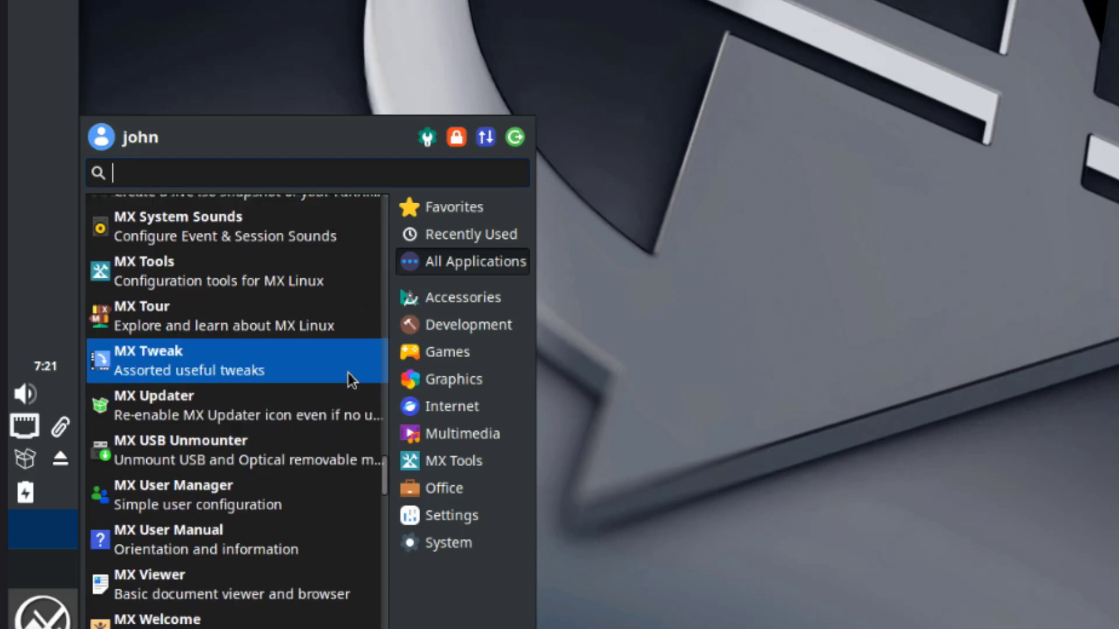
scroll(down, 3)
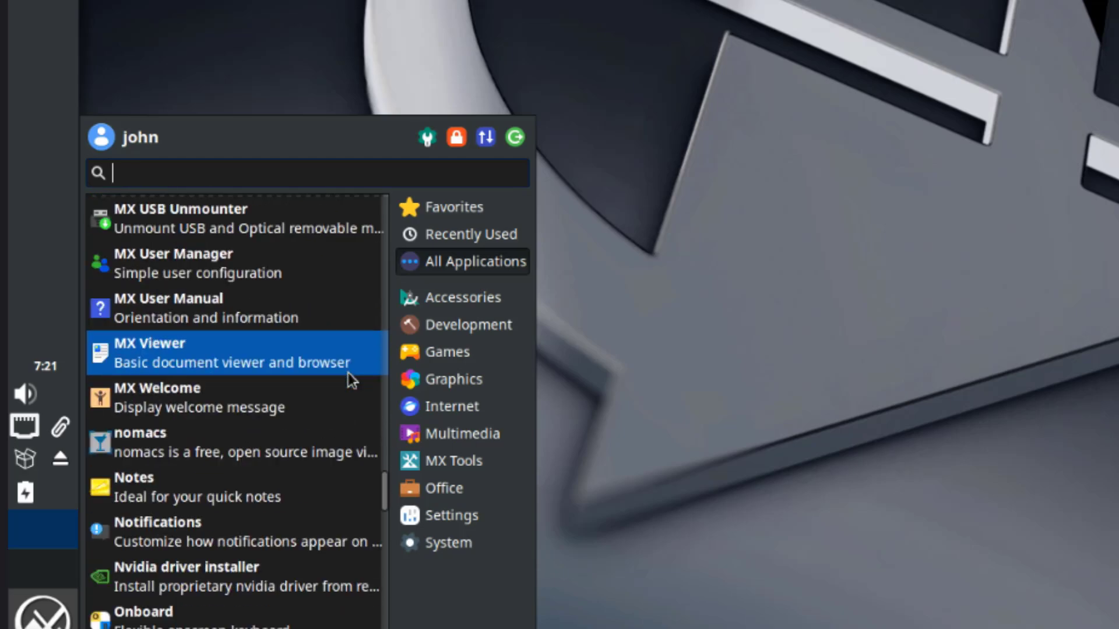
scroll(down, 3)
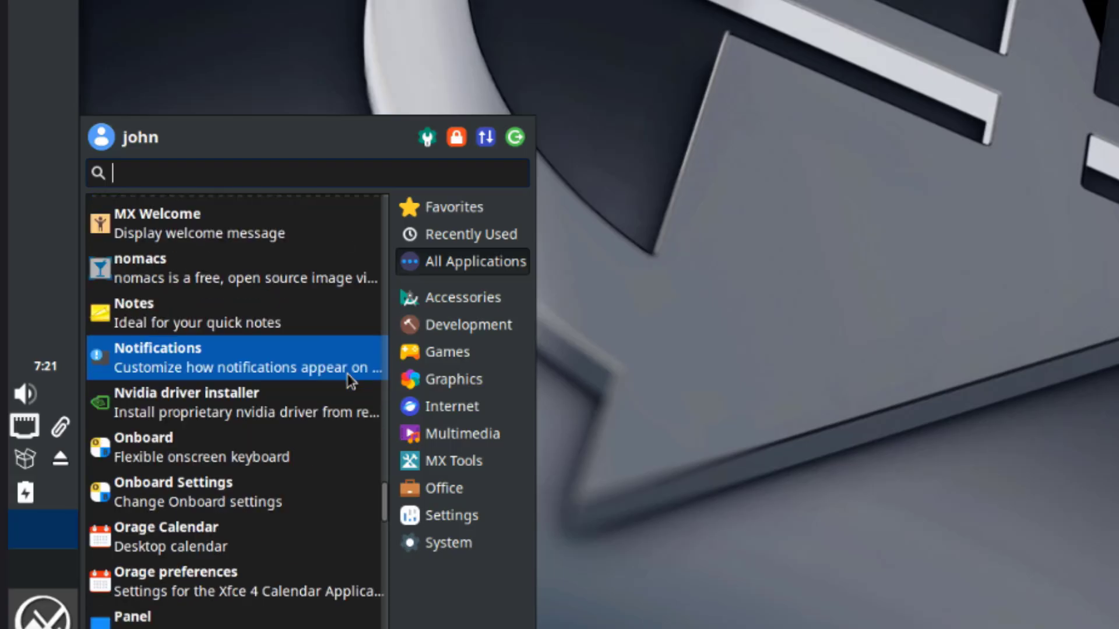
scroll(down, 3)
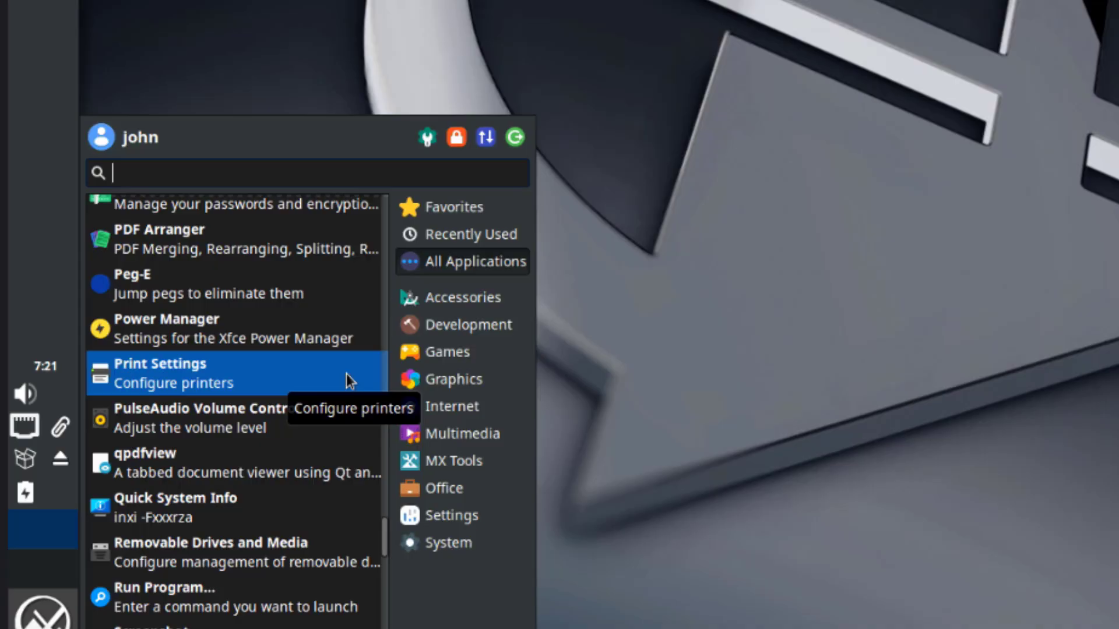
scroll(down, 3)
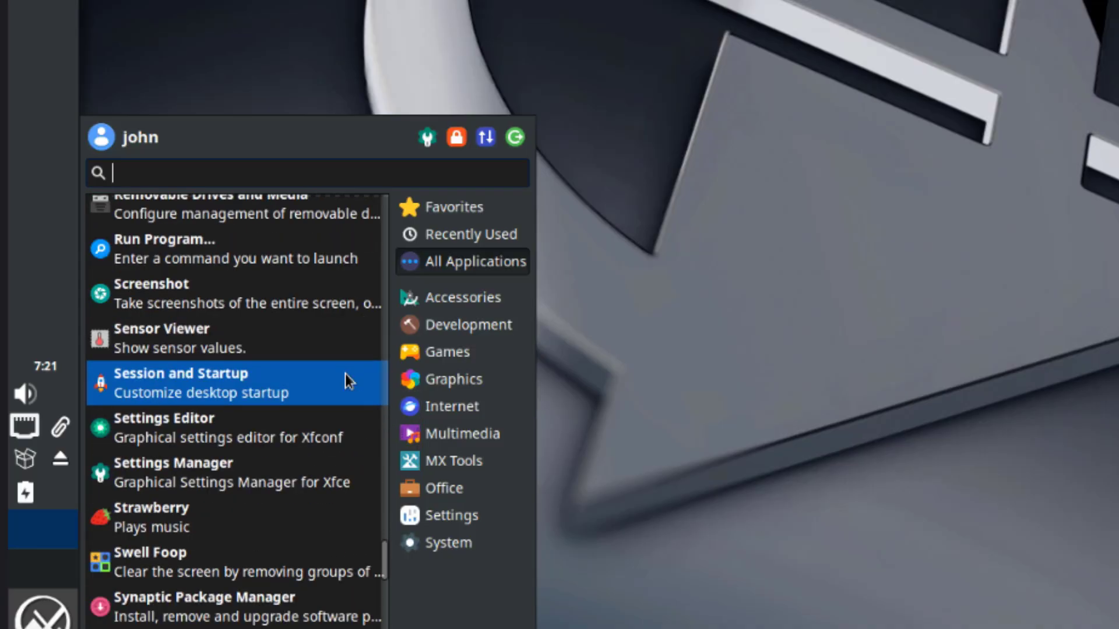
scroll(down, 3)
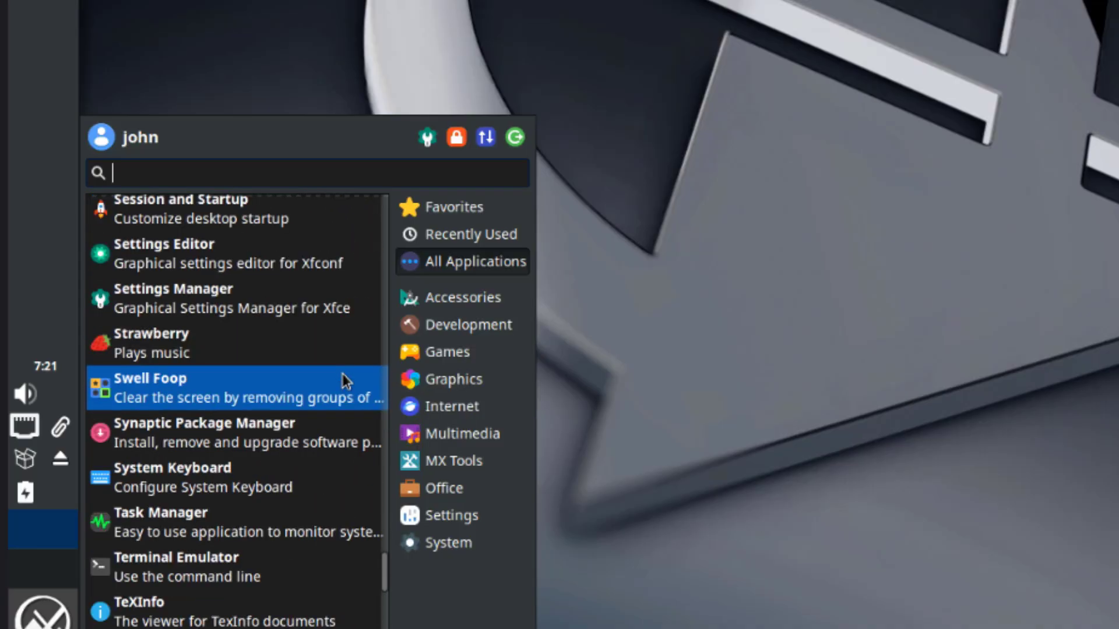
scroll(down, 3)
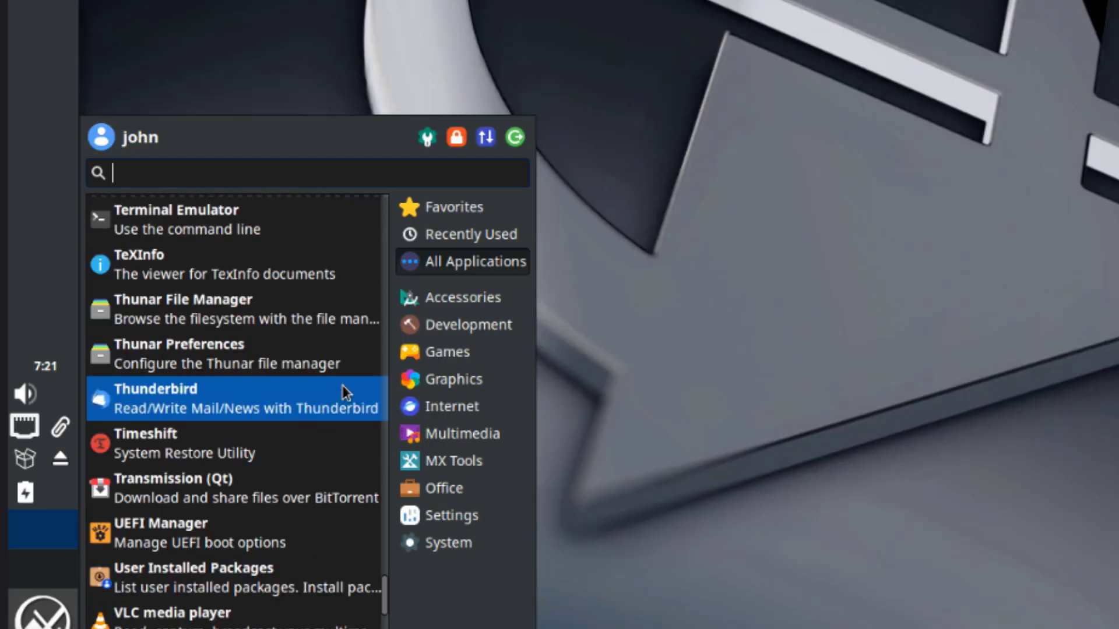
scroll(down, 3)
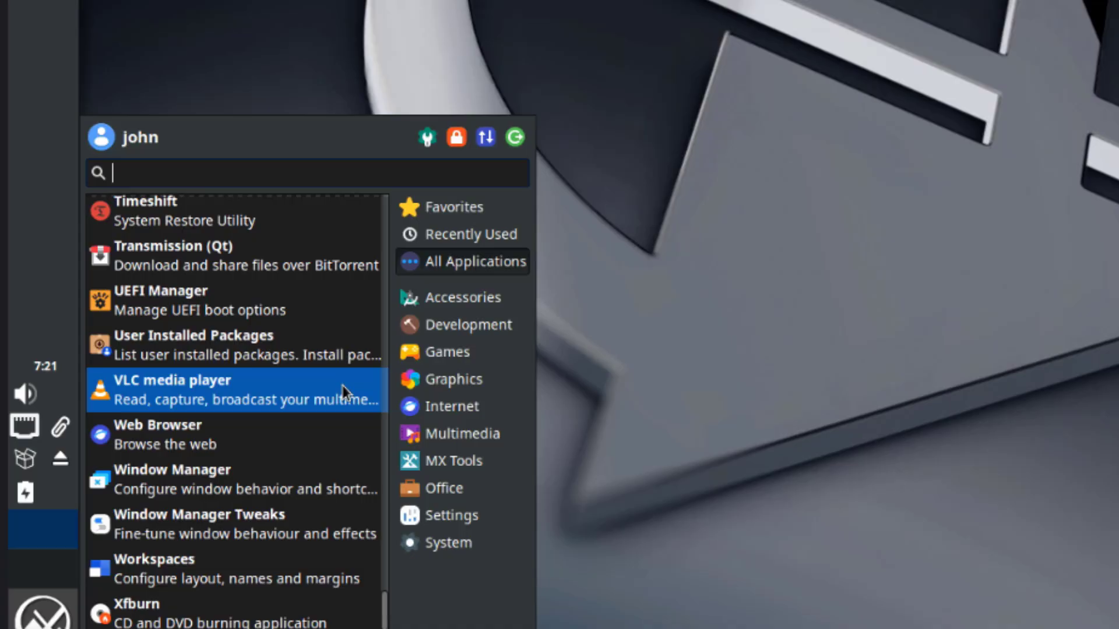
scroll(down, 3)
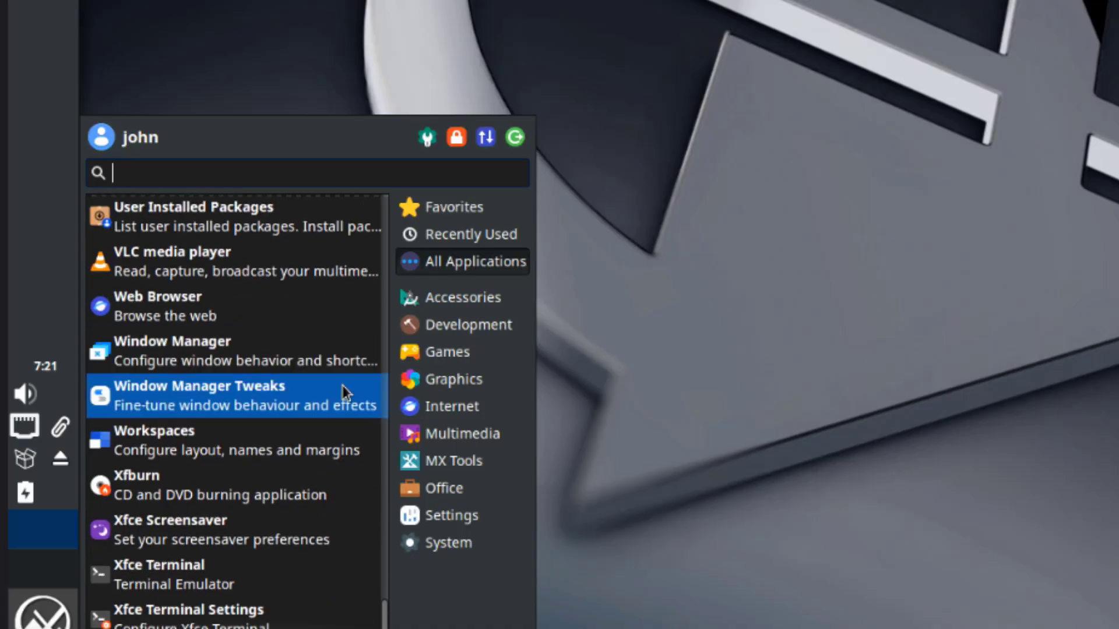
click(467, 324)
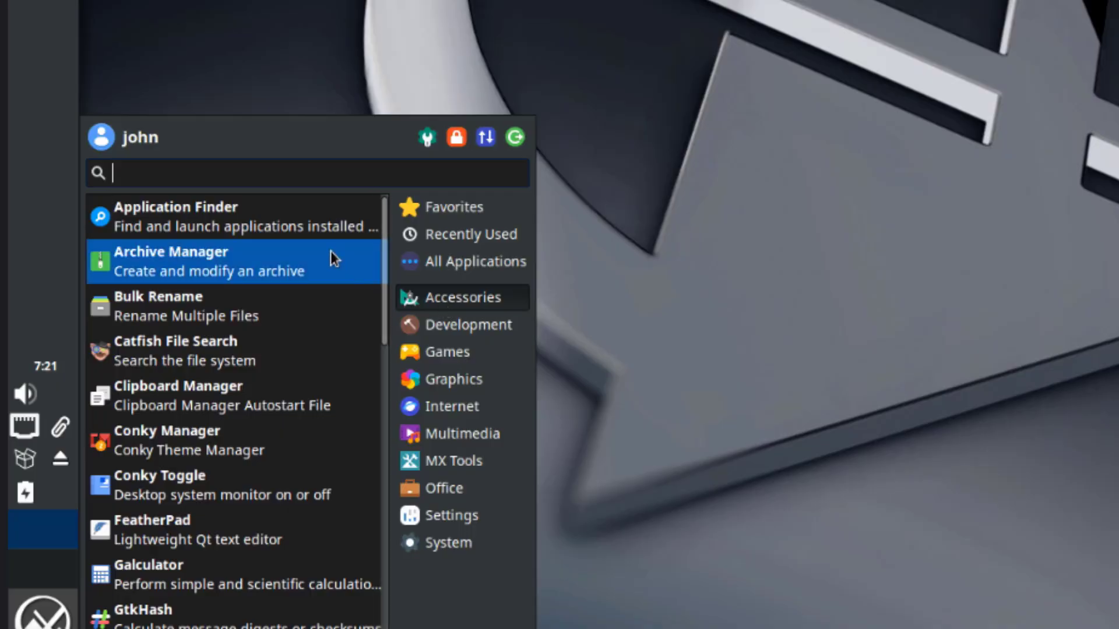
mouse_move(280, 445)
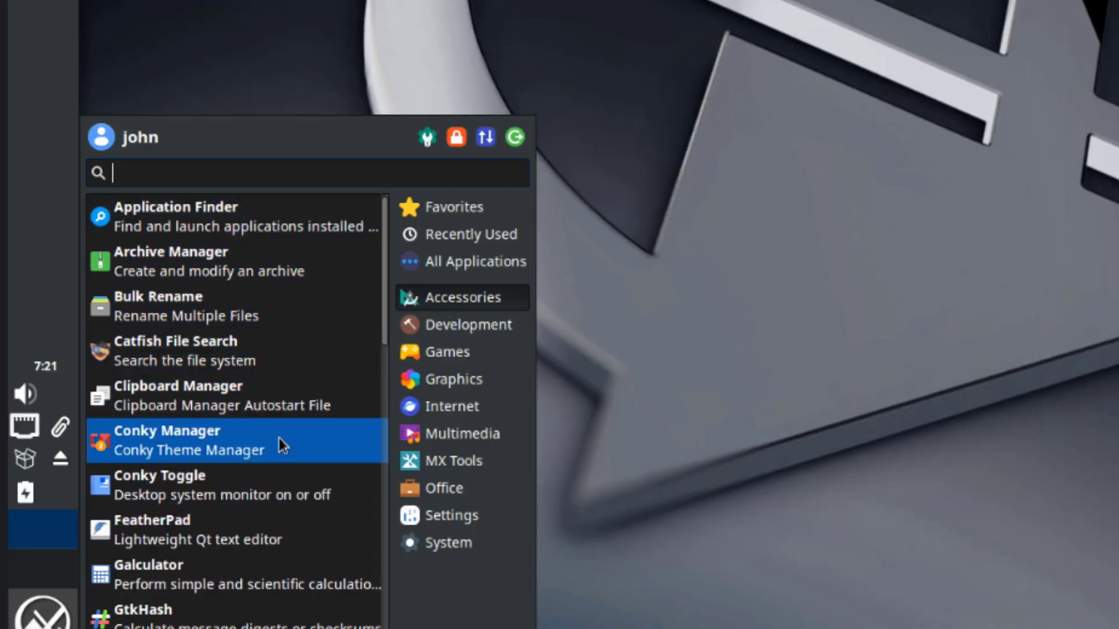
Step: Scroll through the Accessories apps, then list Development apps such as Geany and Icon Browser
scroll(down, 3)
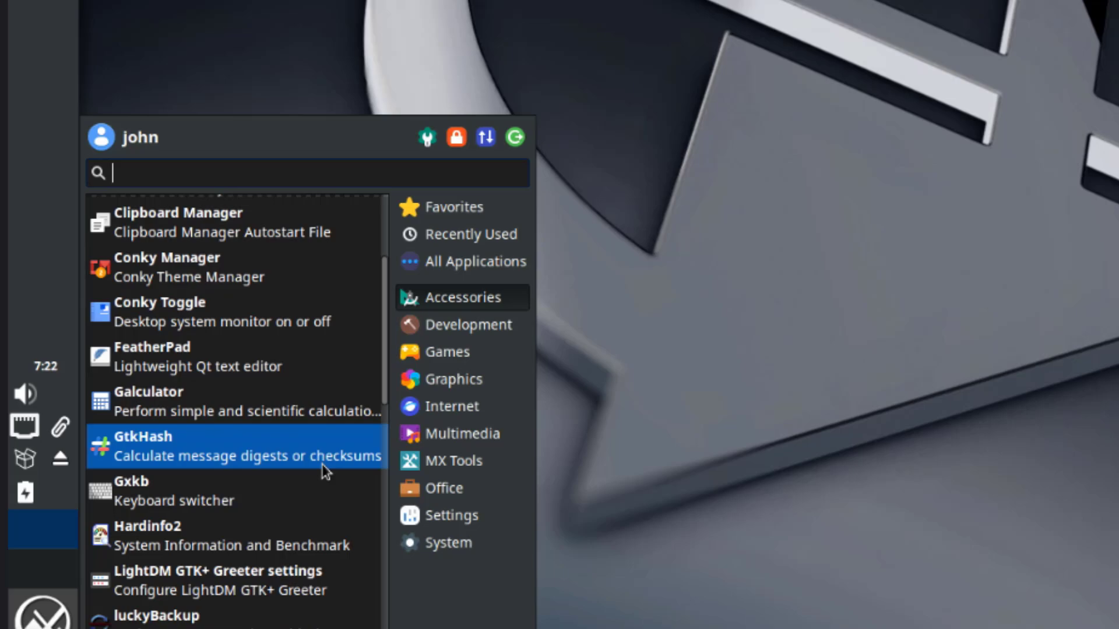
scroll(down, 3)
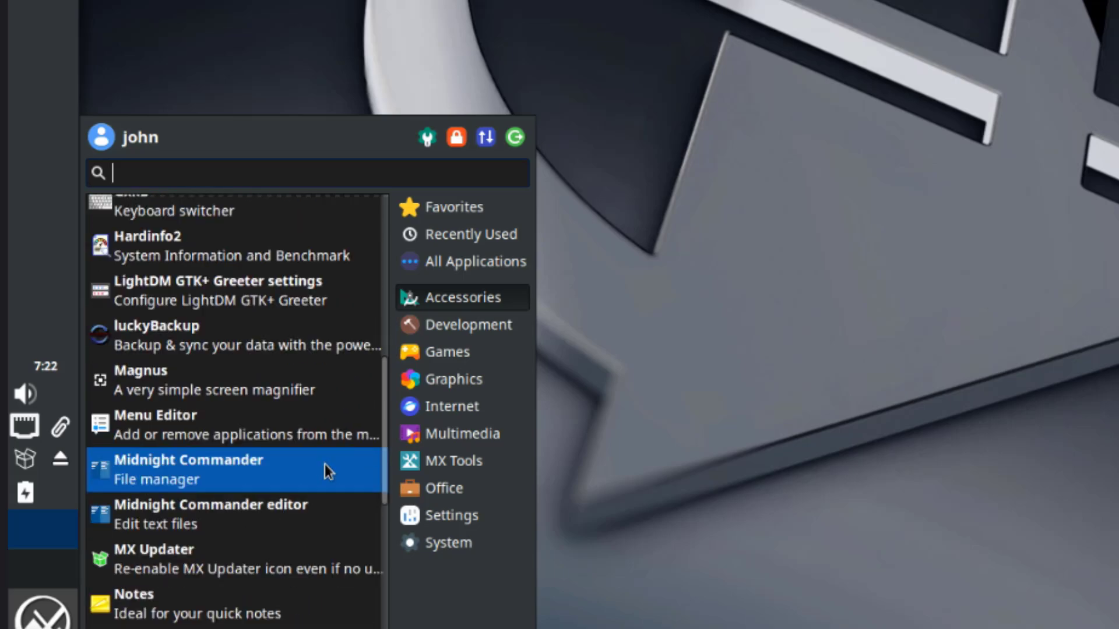
scroll(down, 3)
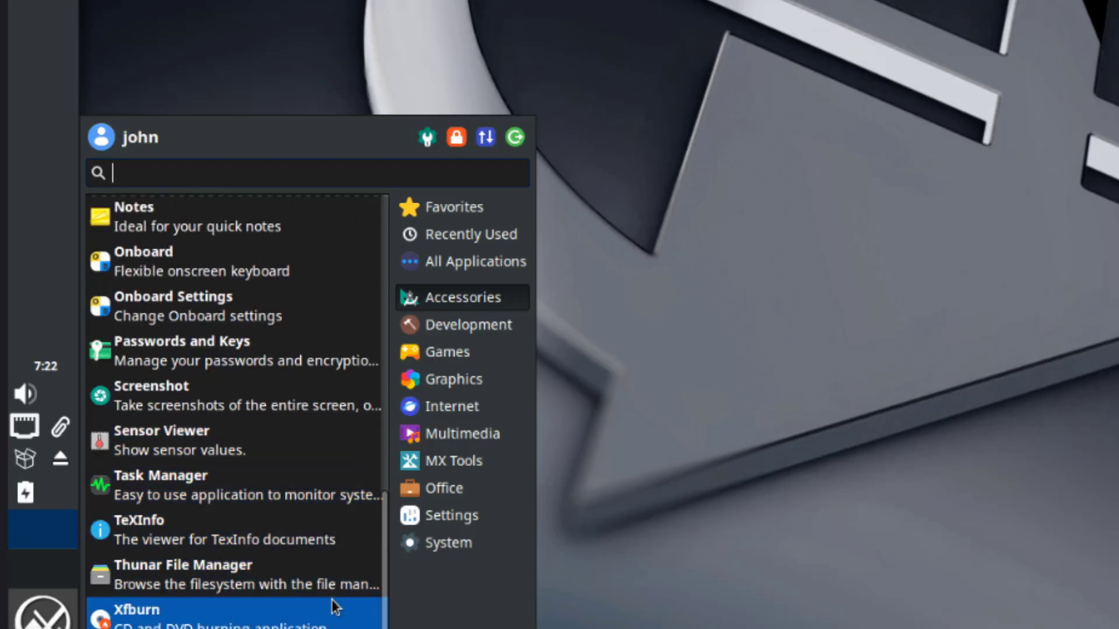
click(469, 324)
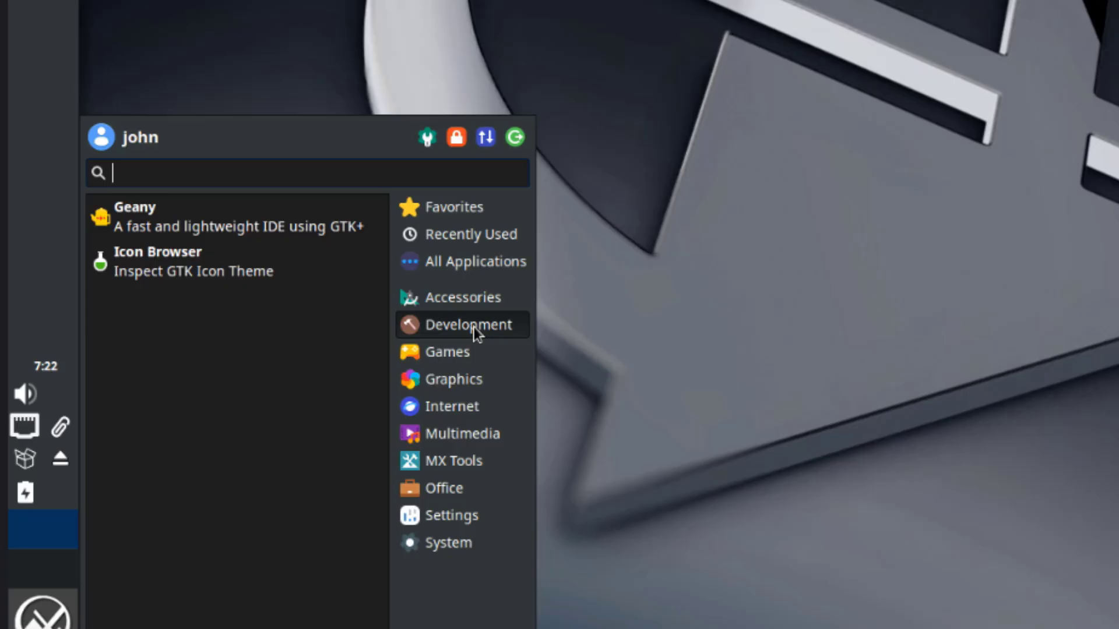
mouse_move(255, 215)
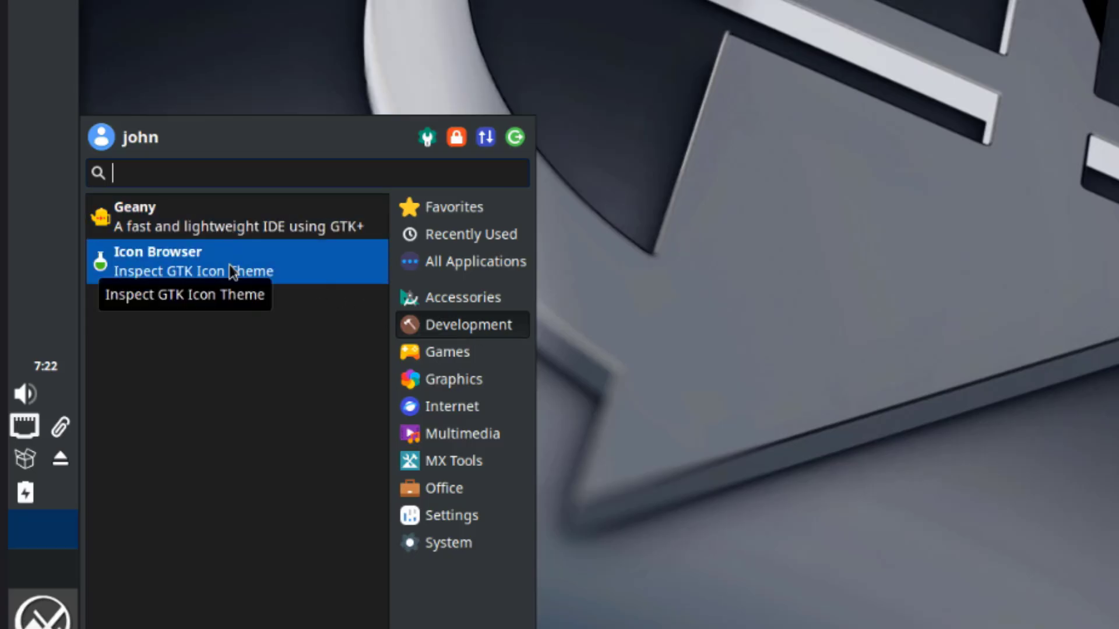
Step: Browse the Games and Graphics categories, ending on the MX Tools application list
click(447, 352)
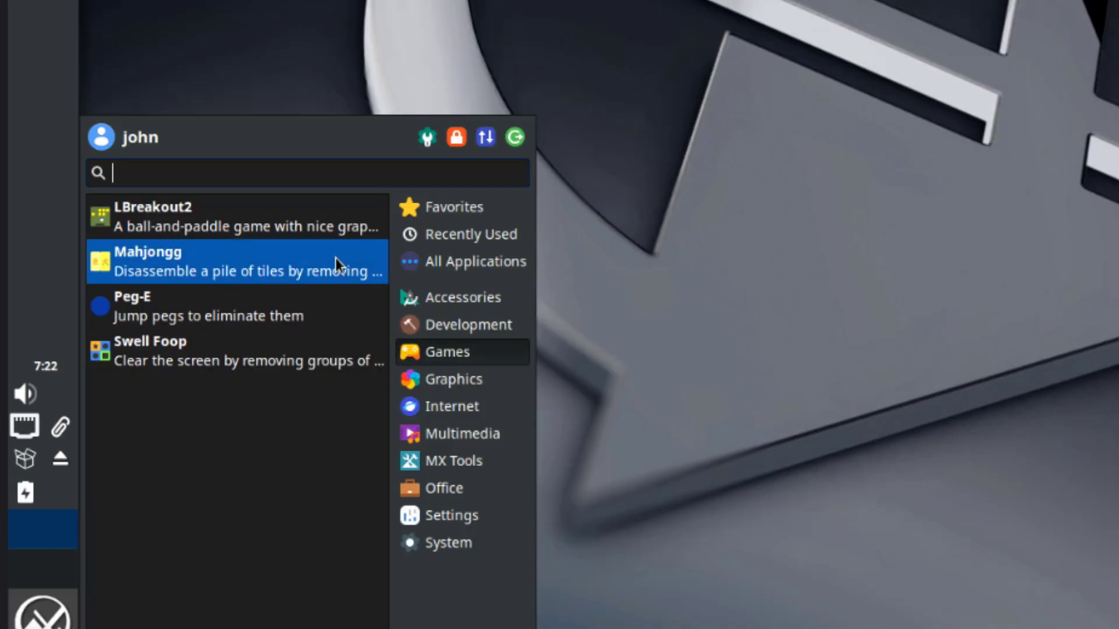
mouse_move(416, 379)
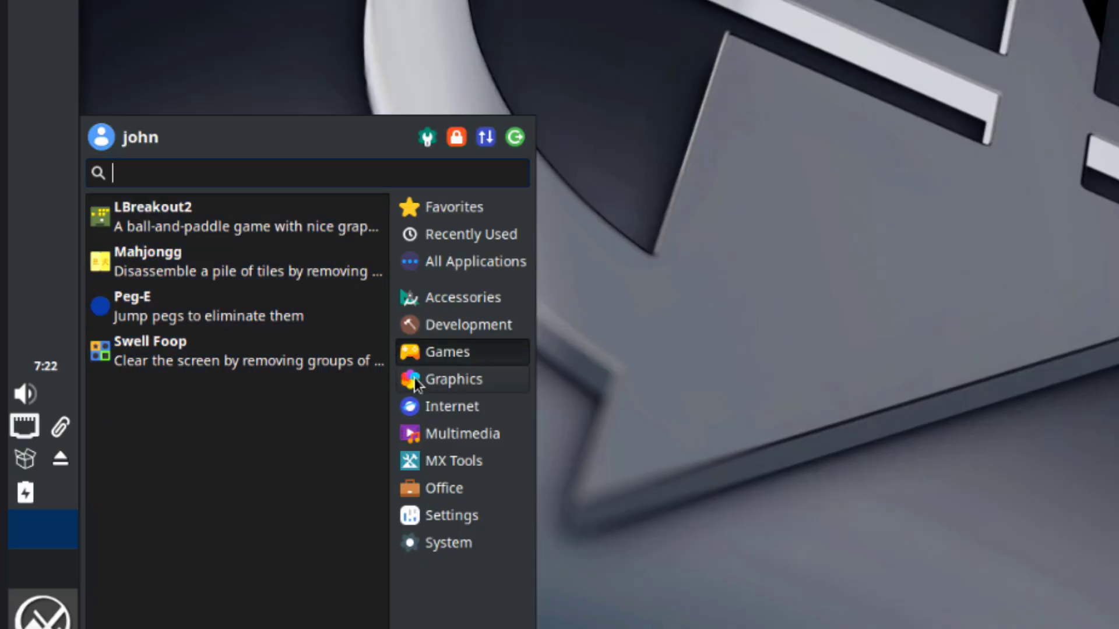
click(453, 379)
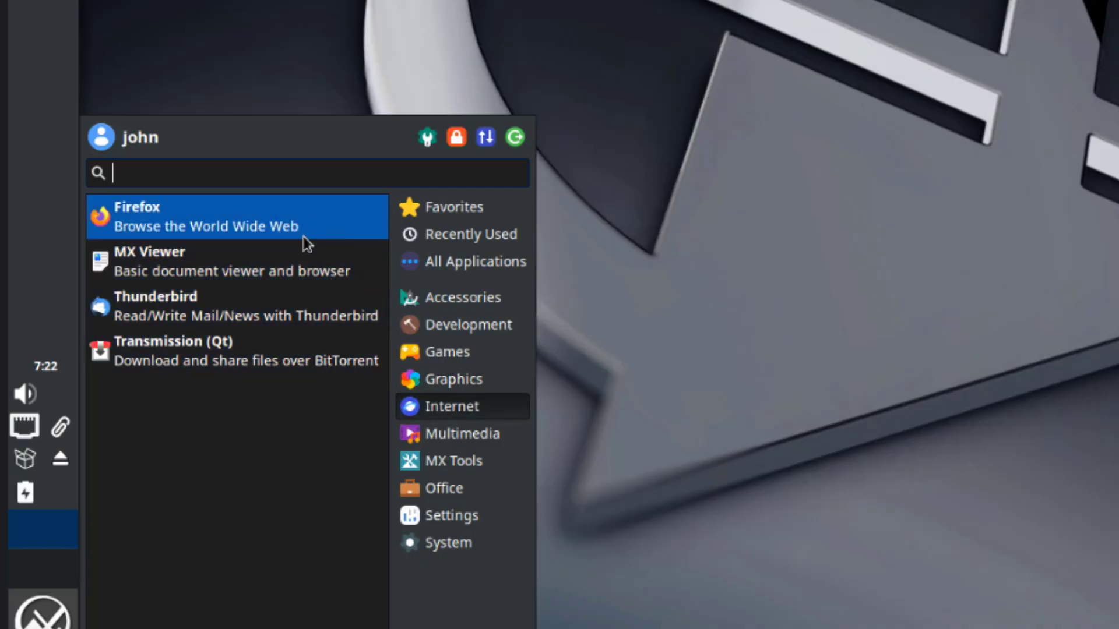
mouse_move(292, 360)
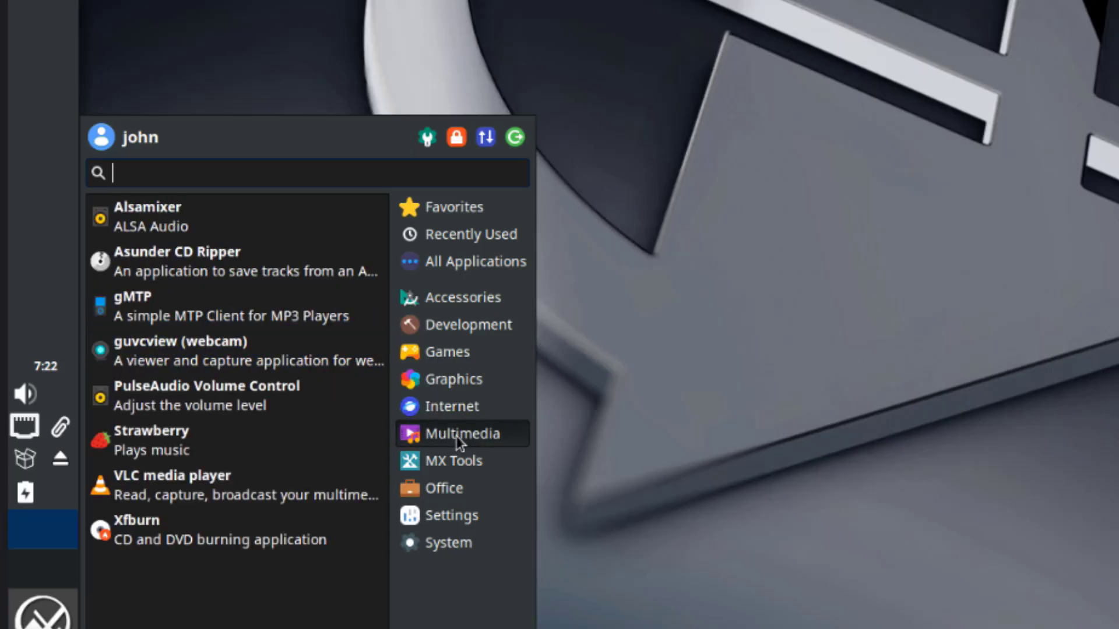
mouse_move(339, 277)
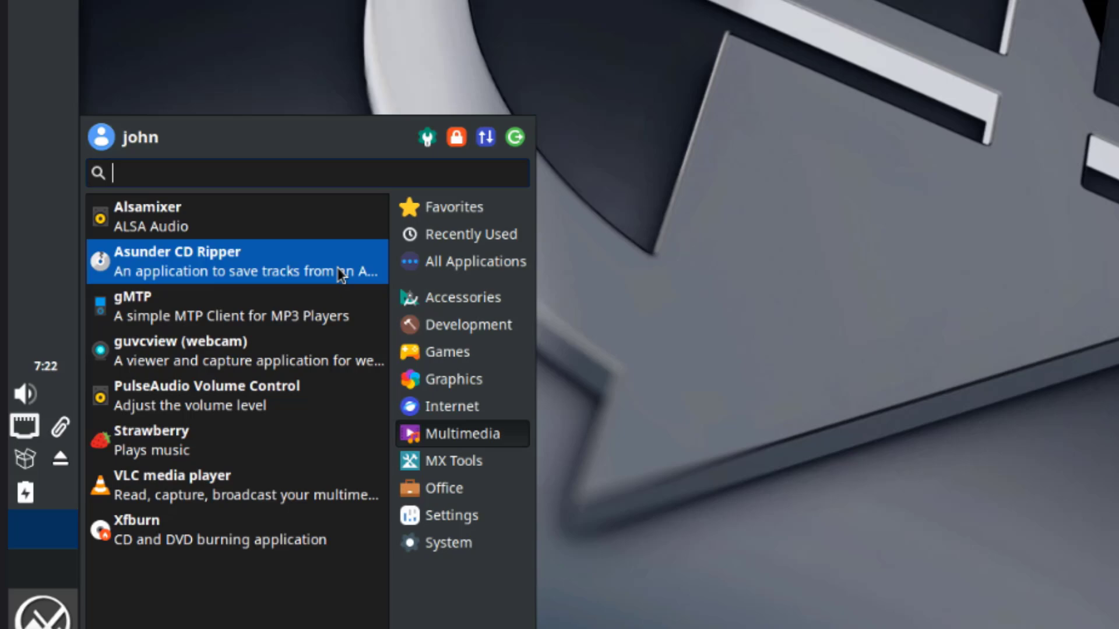
mouse_move(289, 485)
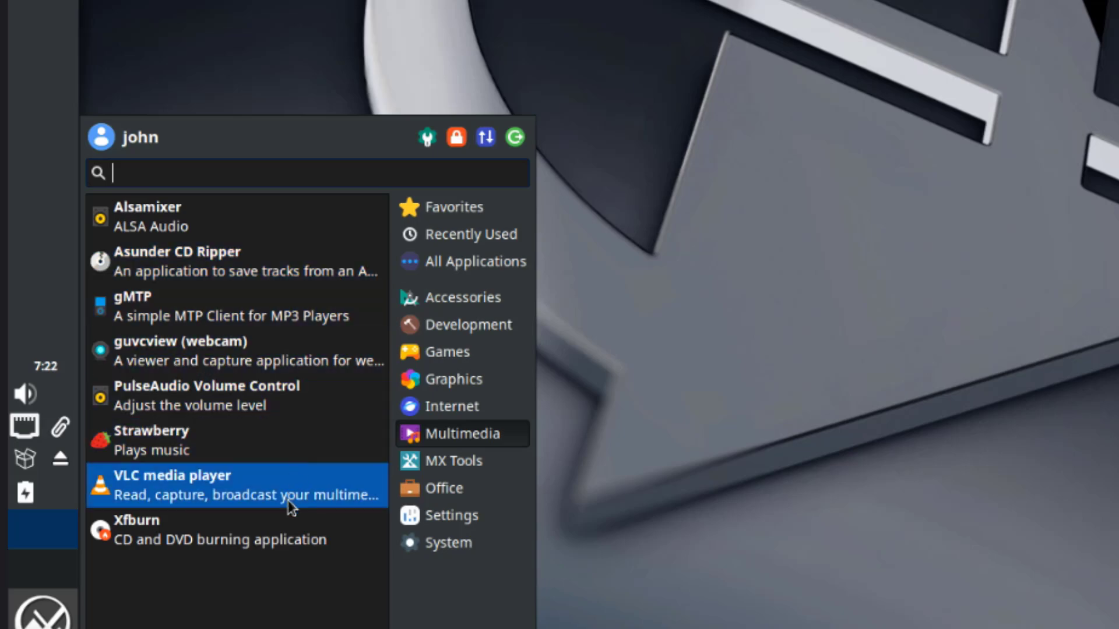
click(454, 461)
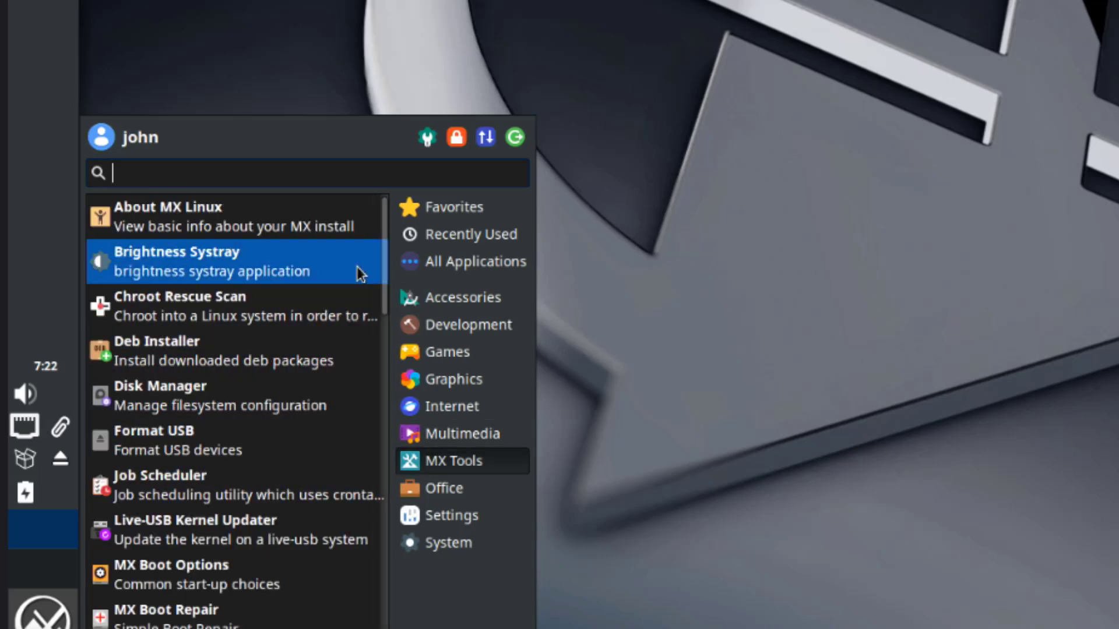
mouse_move(261, 406)
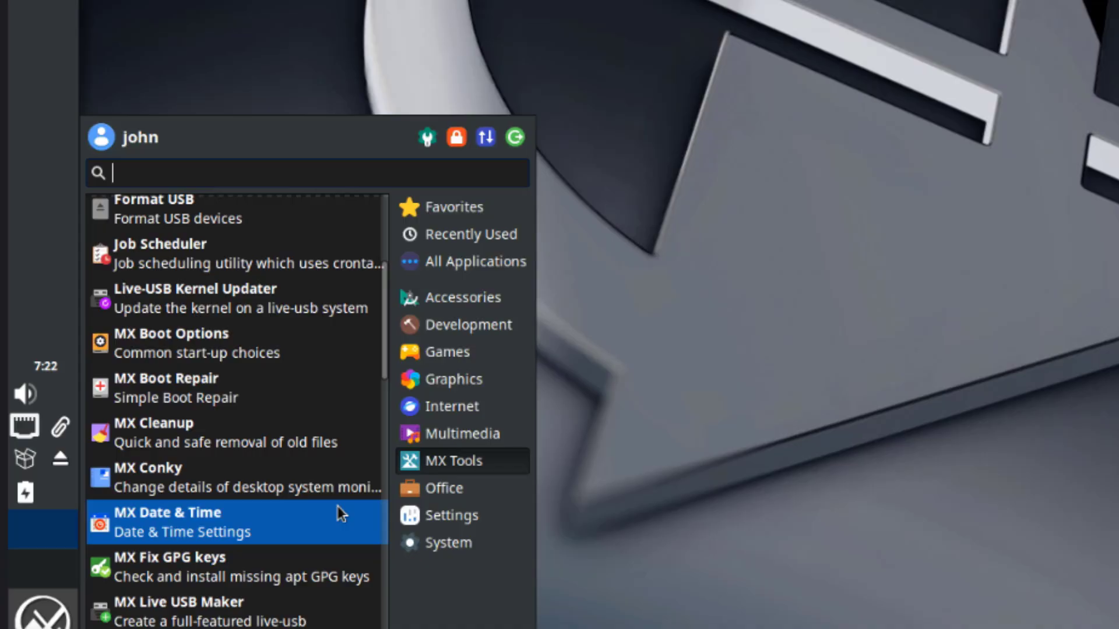
Step: Scroll through all MX Tools entries, then show Office apps like LibreOffice and Orage Calendar
scroll(down, 3)
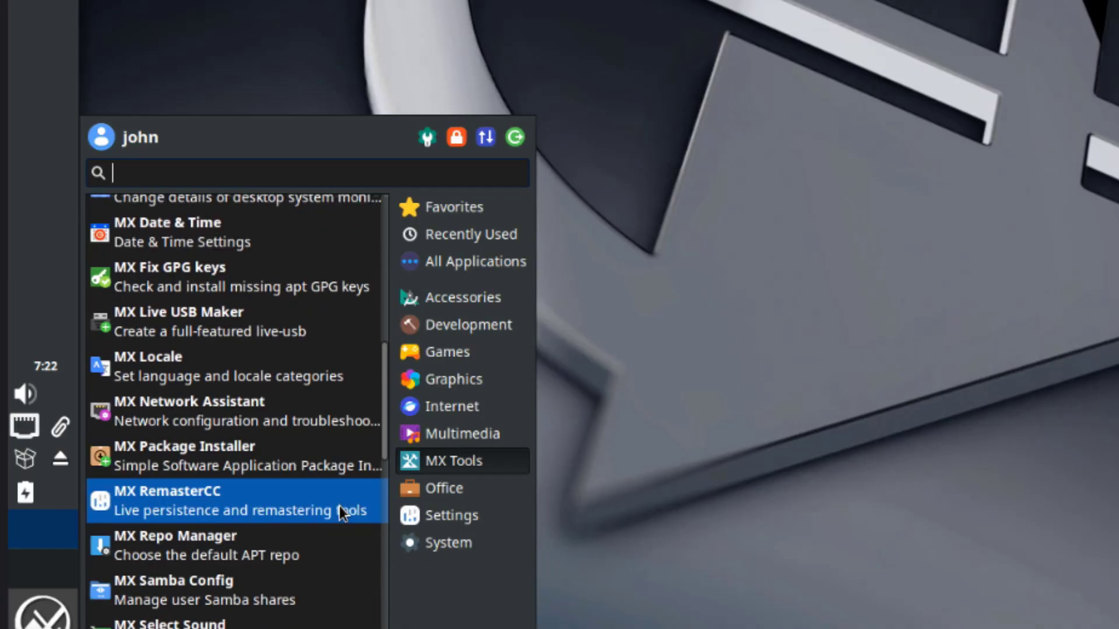
scroll(down, 3)
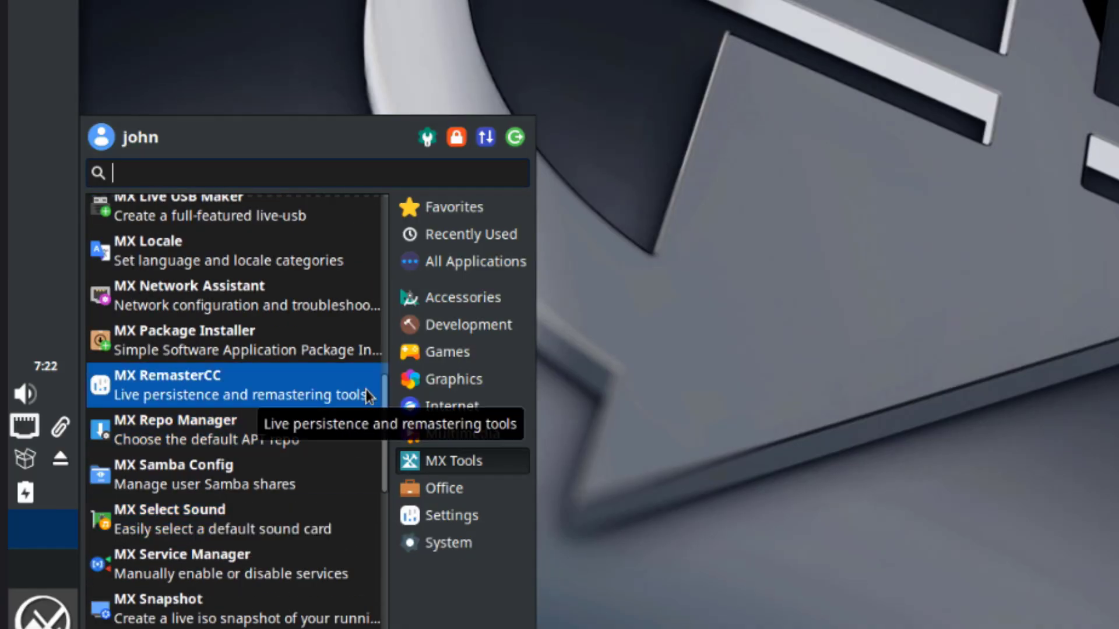
scroll(down, 3)
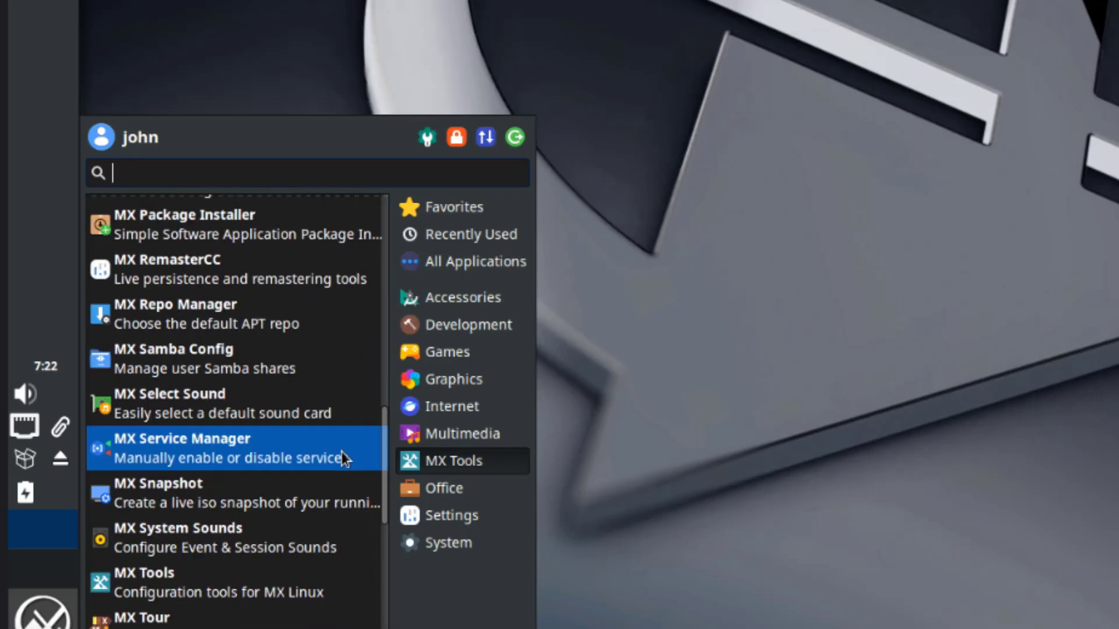
scroll(down, 3)
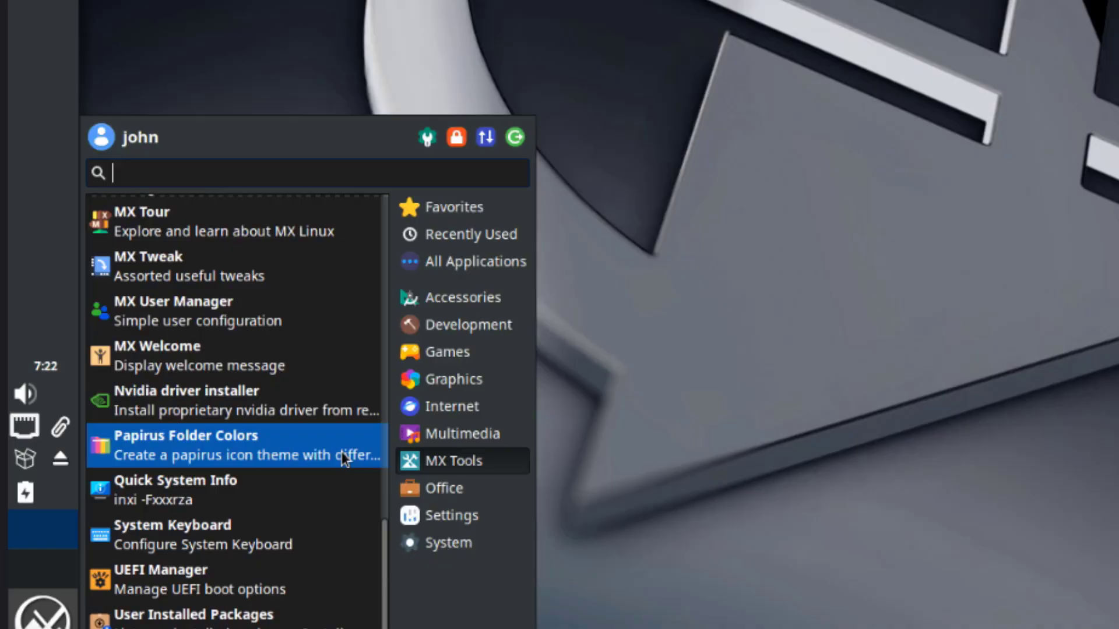
click(444, 488)
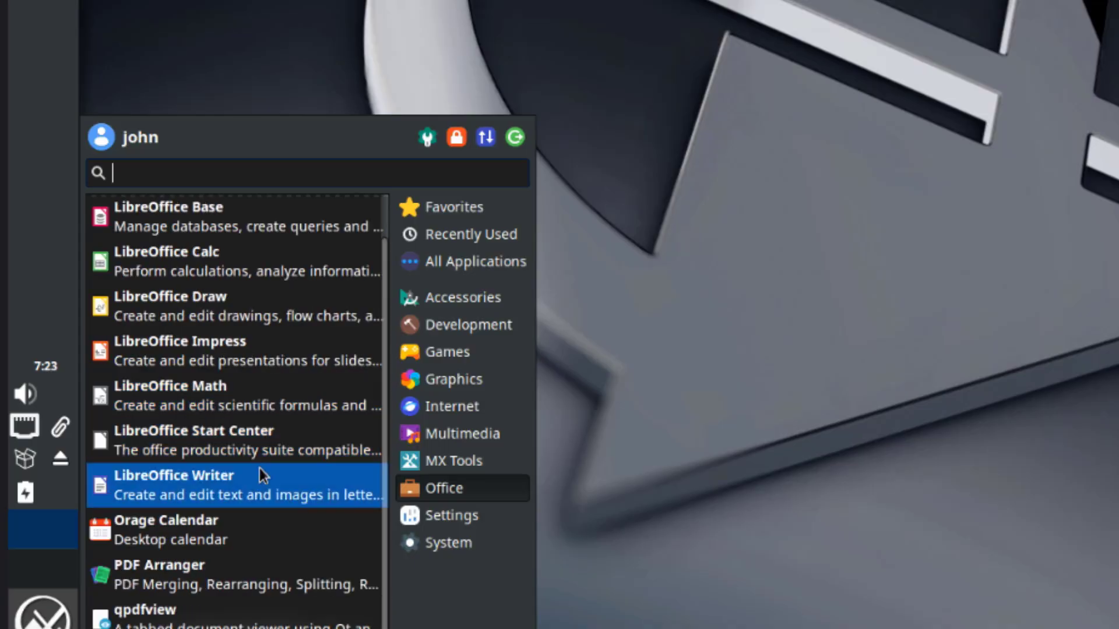
mouse_move(278, 529)
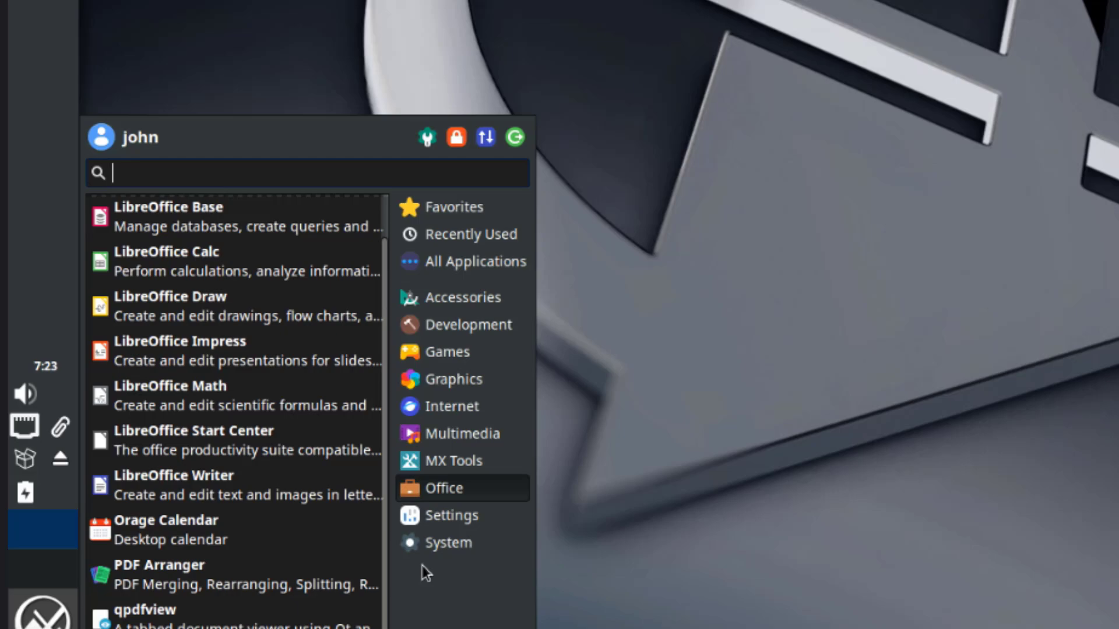
Step: Show the Settings category, listing About Me, Accessibility and Adblock
click(451, 516)
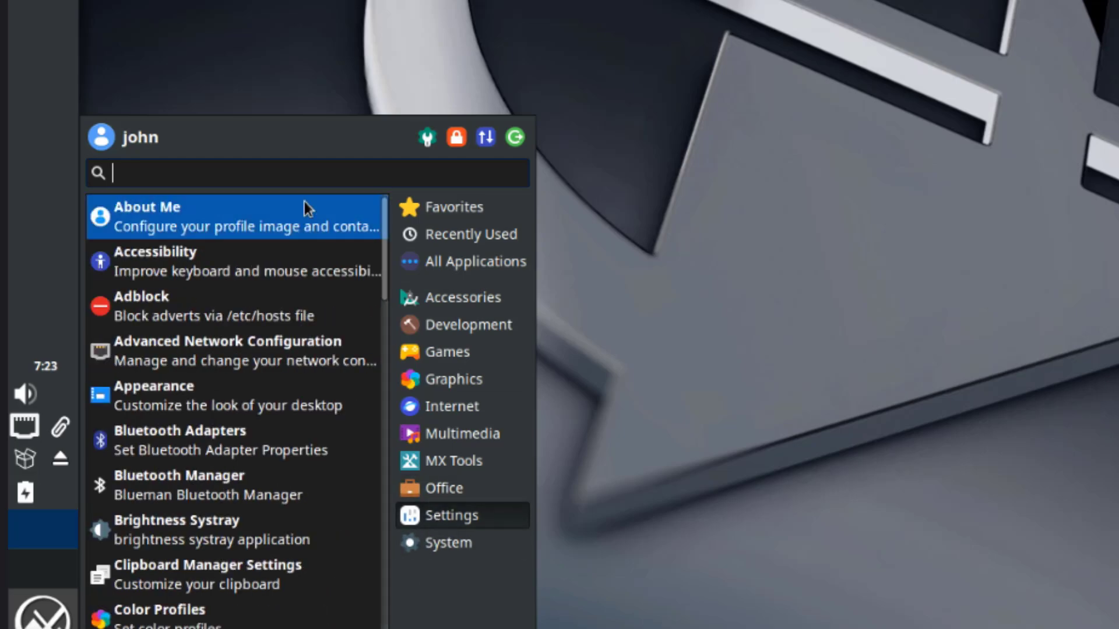
mouse_move(257, 395)
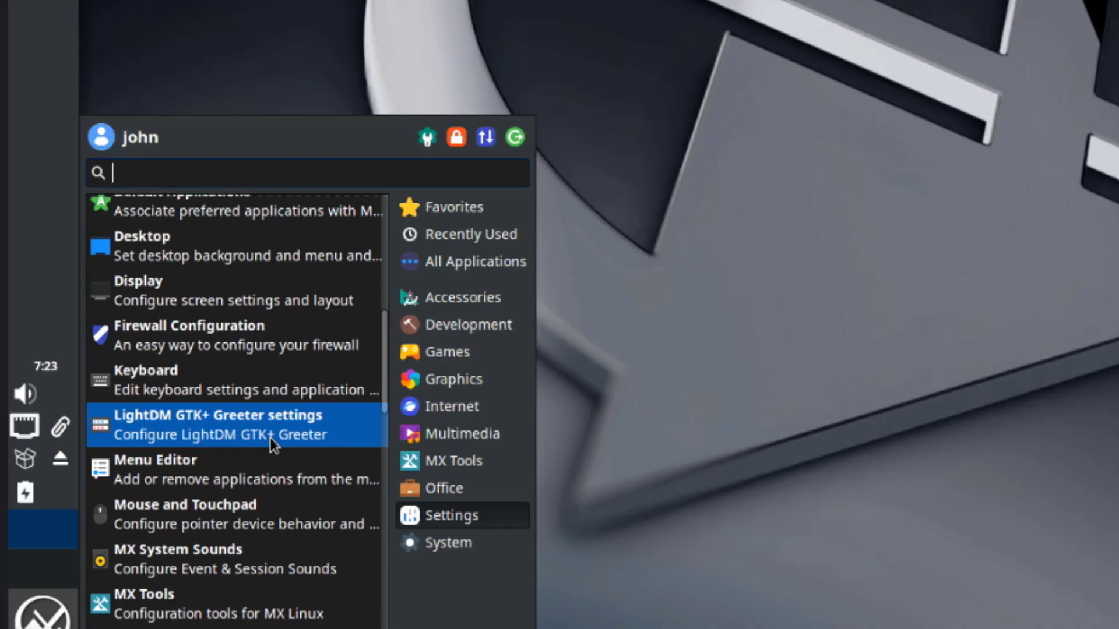
Step: Scroll through the Settings entries, then list System apps: Bash Config, Conky Toggle, GParted
scroll(down, 3)
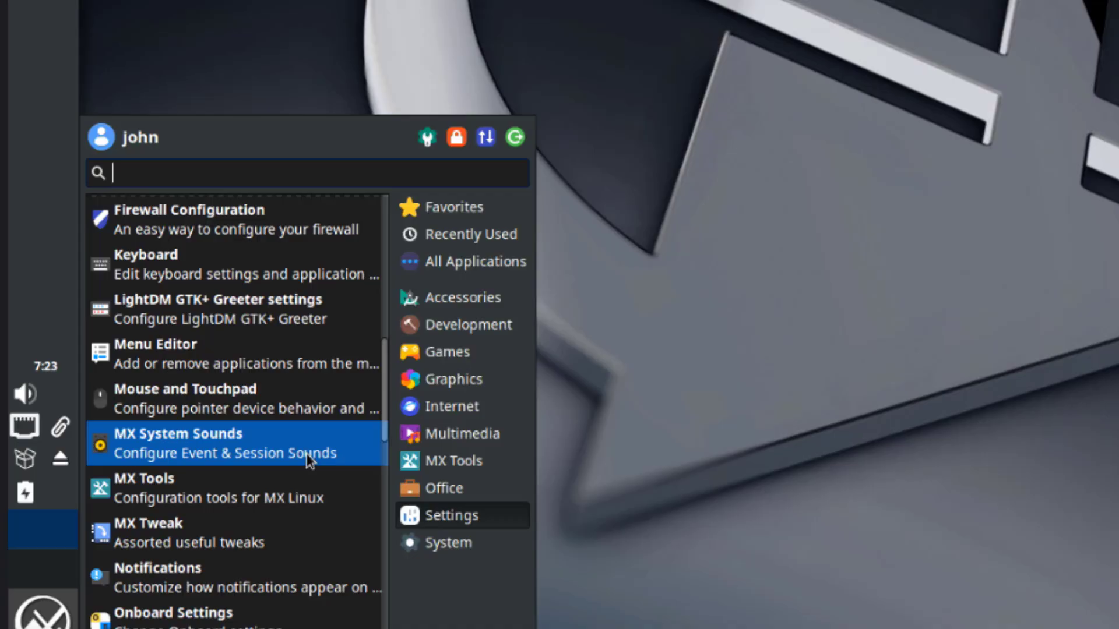
scroll(down, 3)
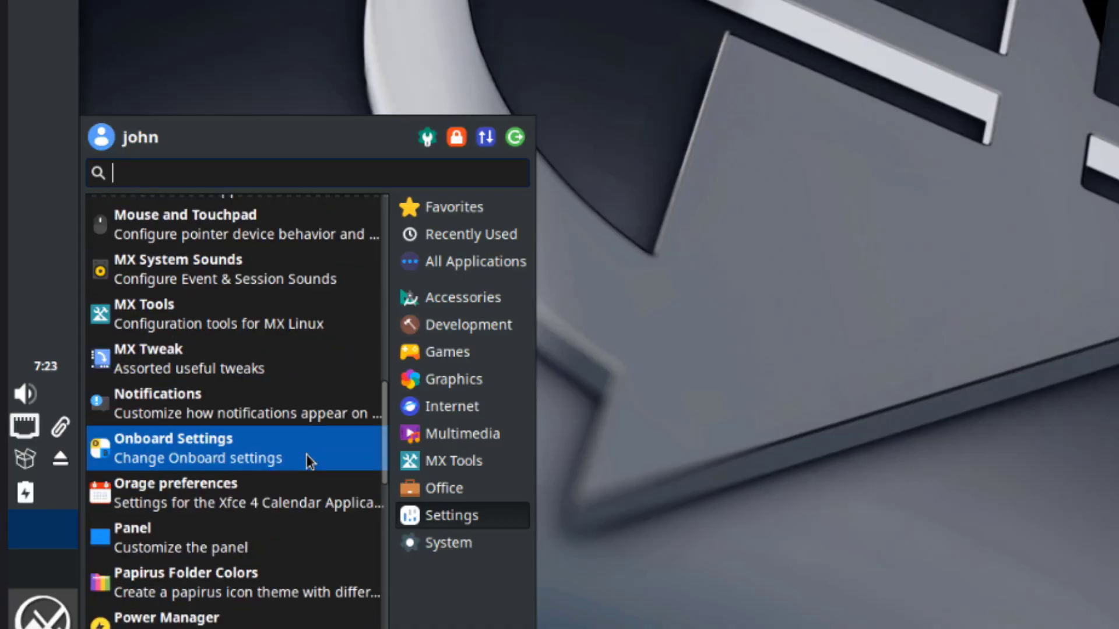
scroll(down, 3)
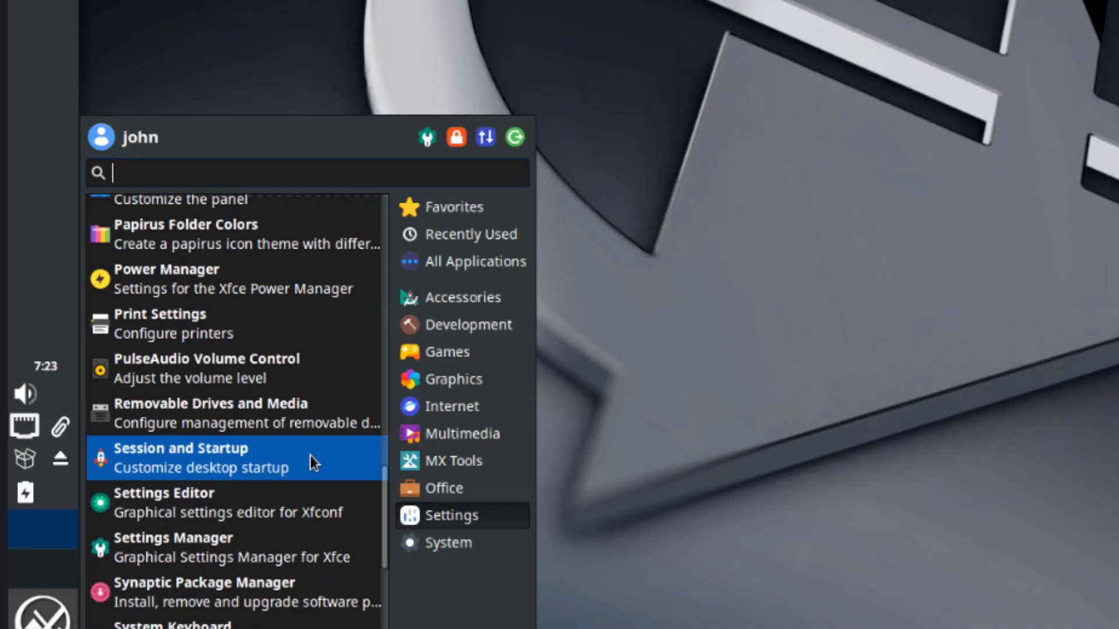
scroll(down, 3)
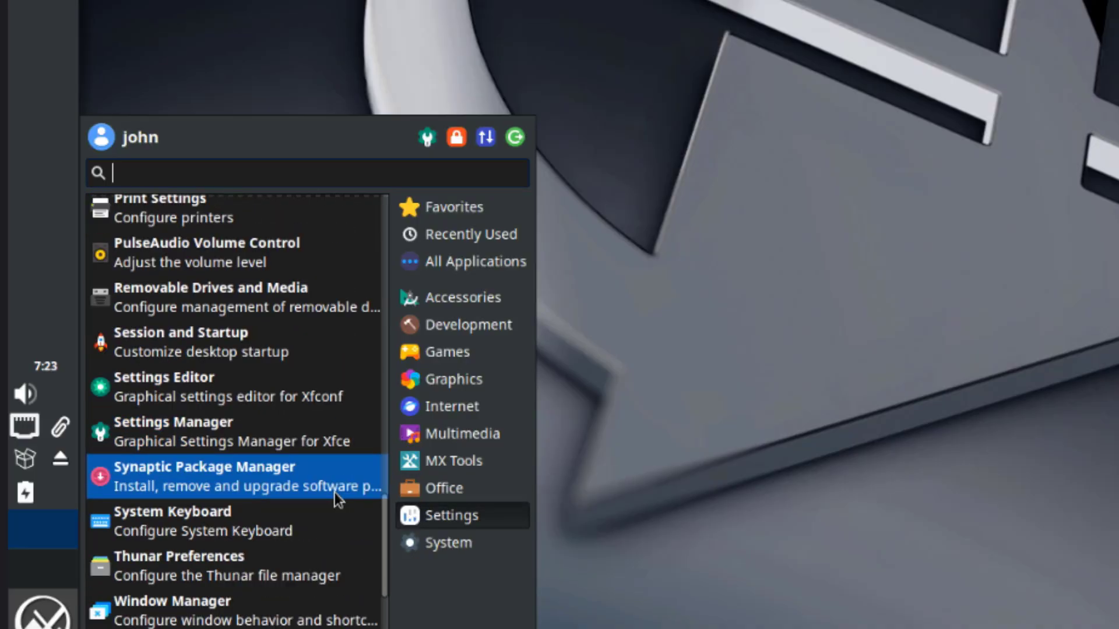
scroll(down, 3)
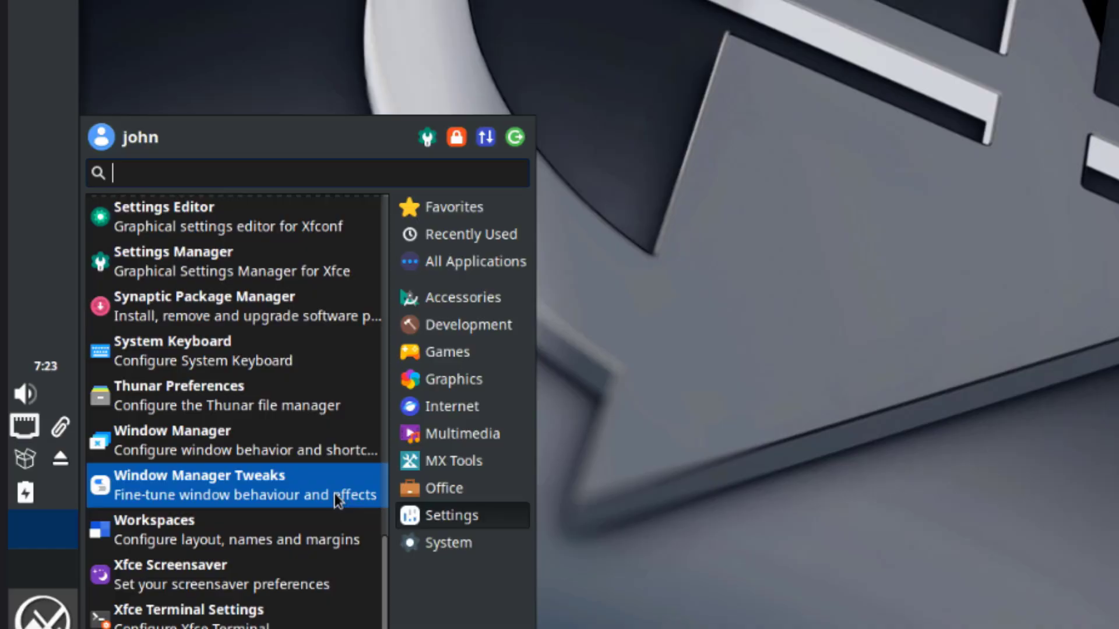
click(447, 542)
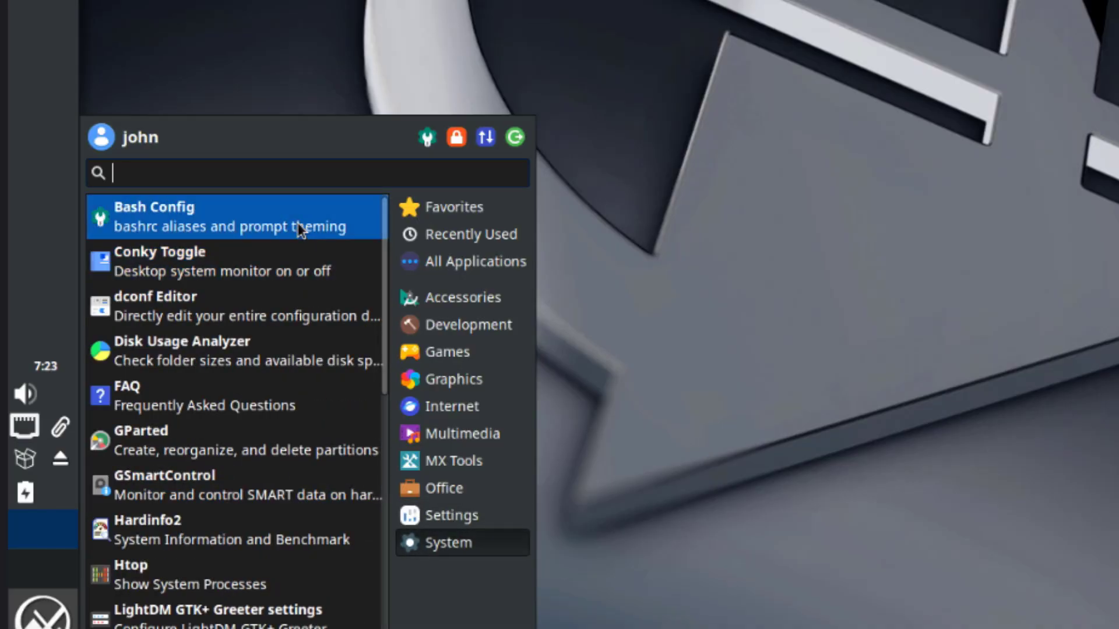
mouse_move(289, 385)
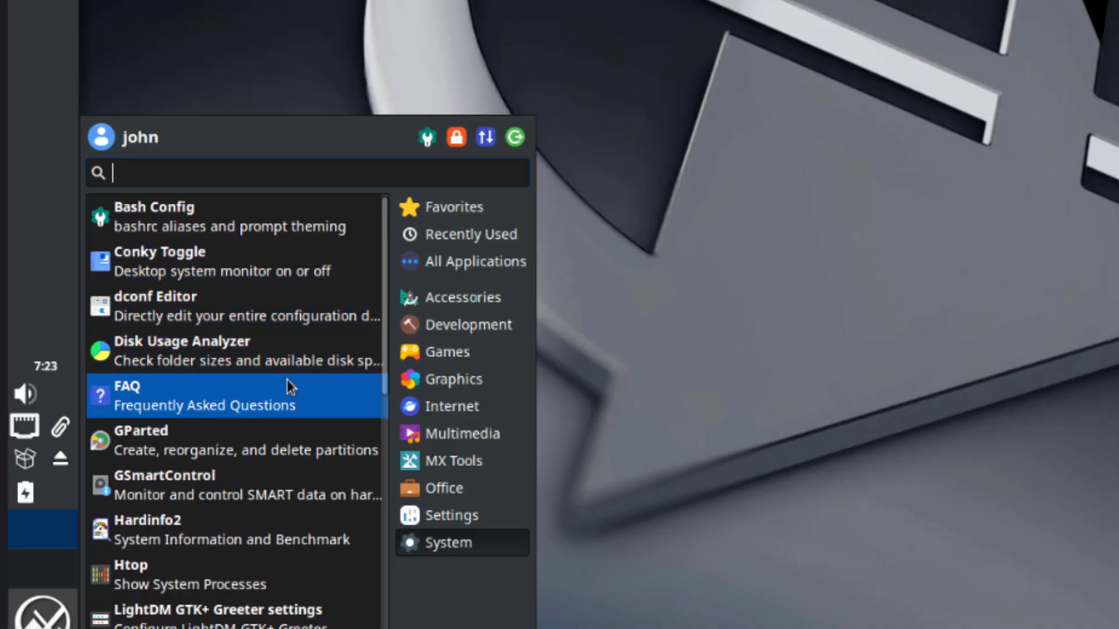
Step: Scroll the System list down to Timeshift and launch the Xfce Settings Manager
scroll(down, 3)
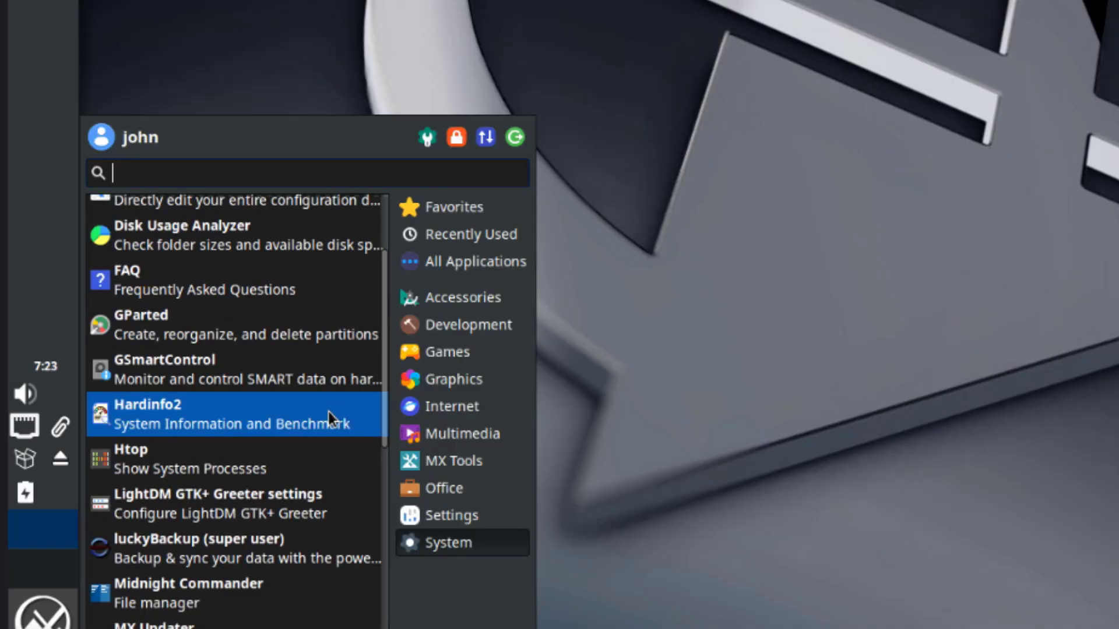
scroll(down, 3)
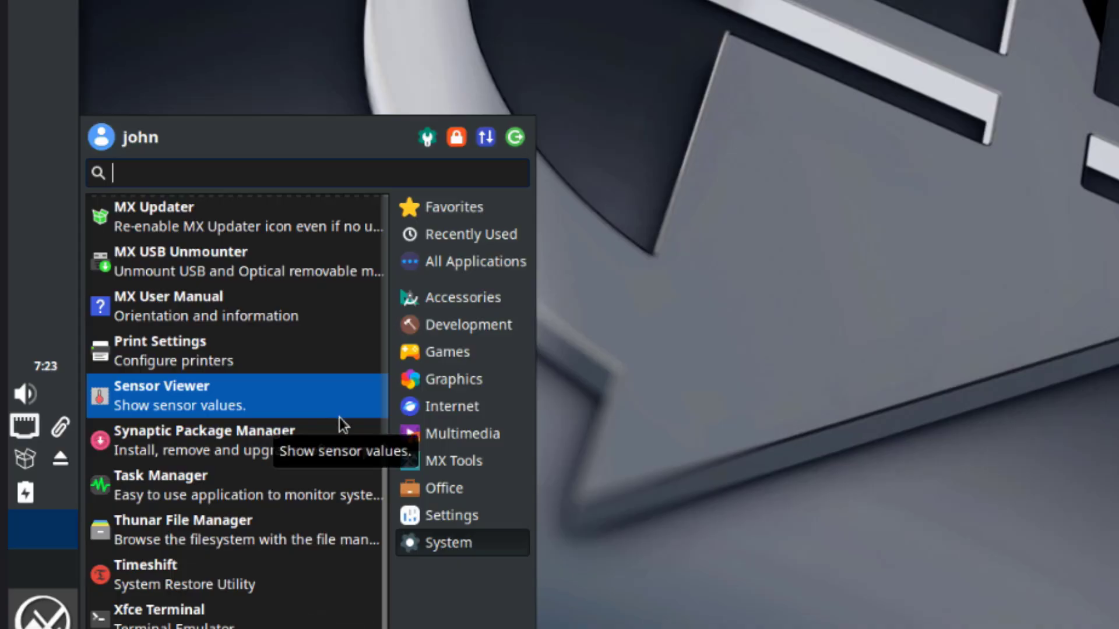
mouse_move(300, 604)
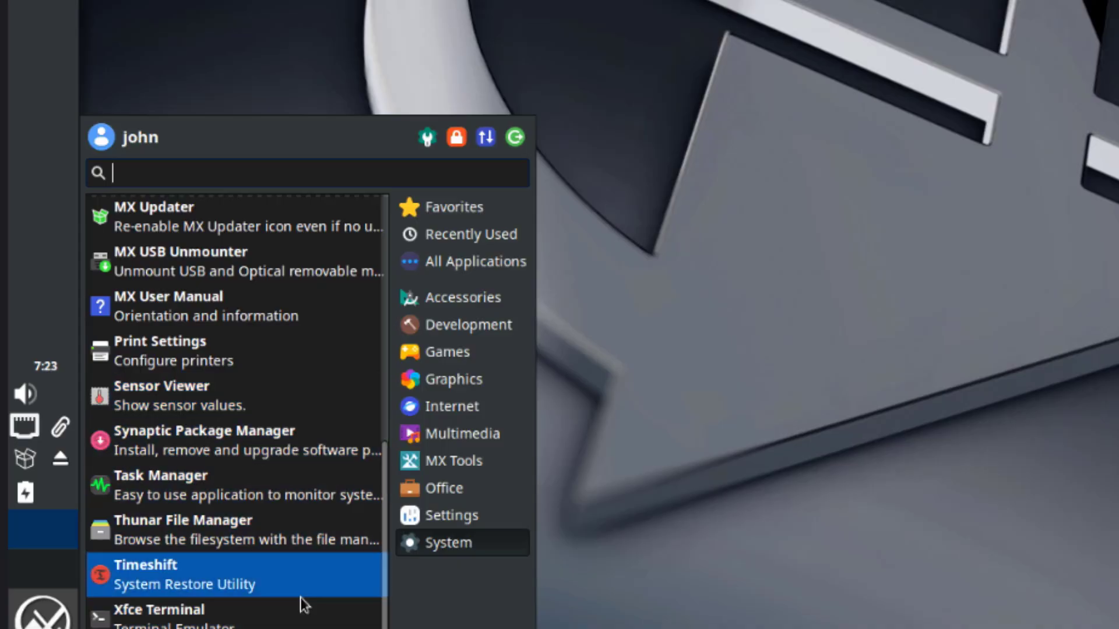
click(425, 137)
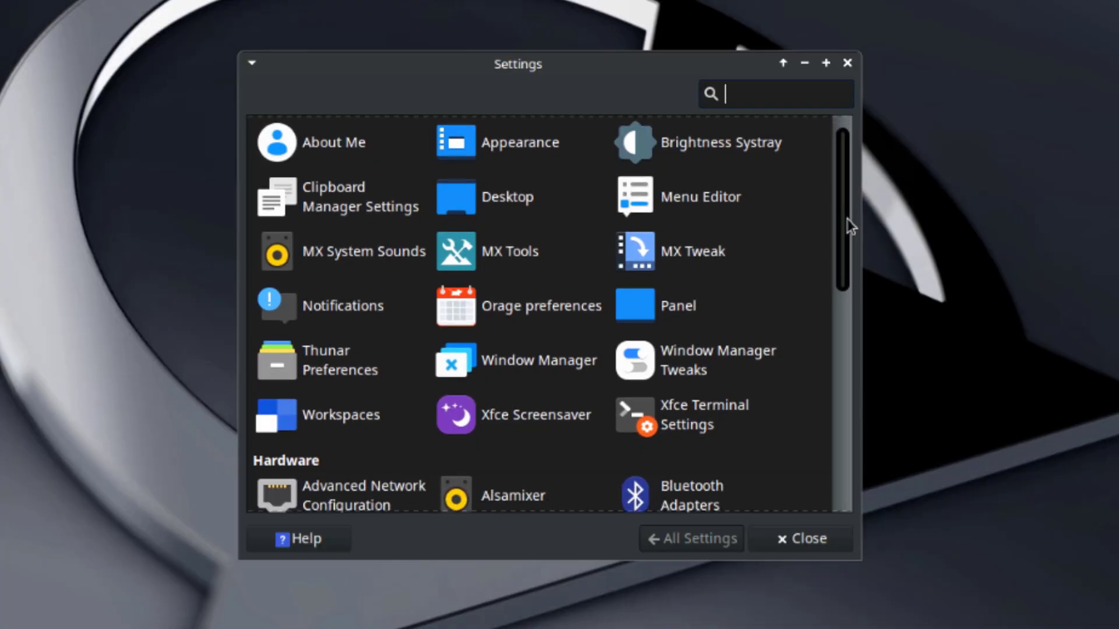
Step: Scroll the Settings Manager from the personal section down to Hardware and System
scroll(down, 3)
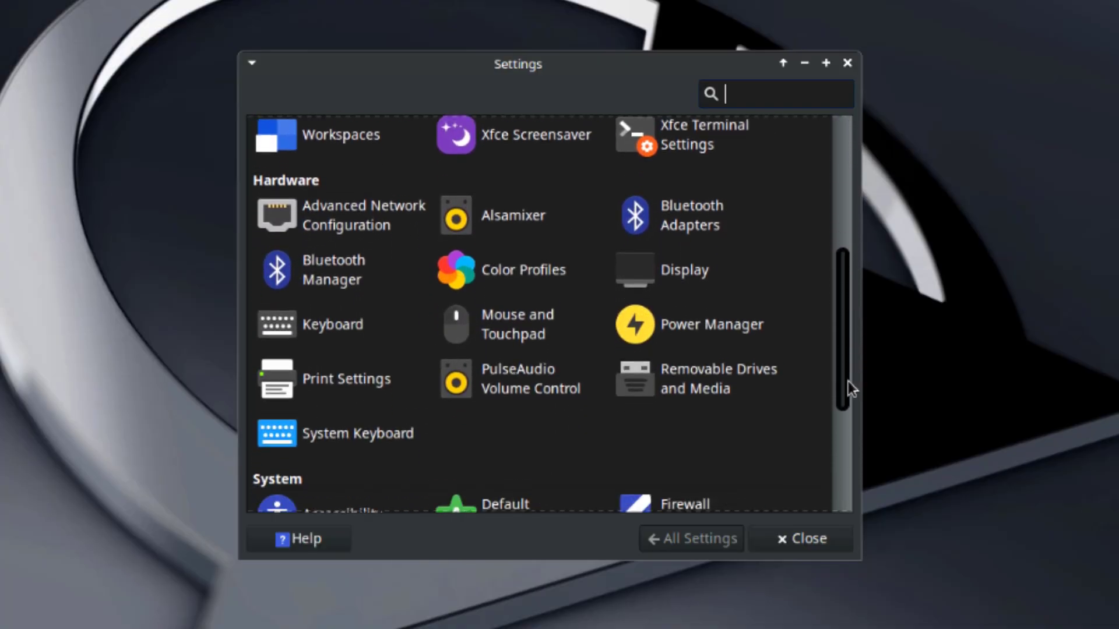
scroll(down, 3)
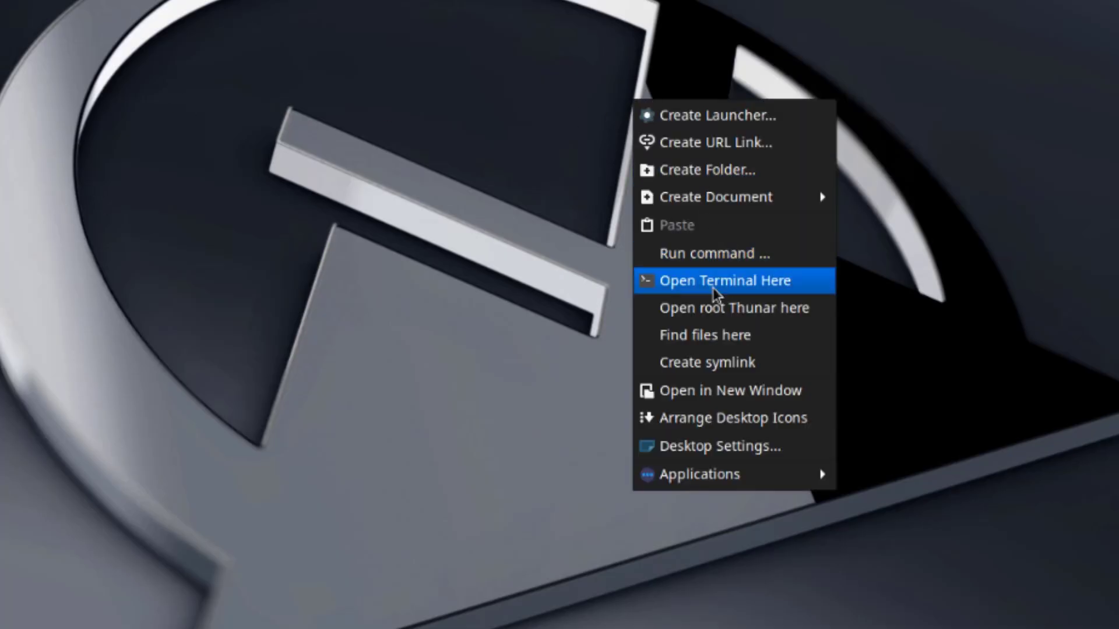
mouse_move(707, 169)
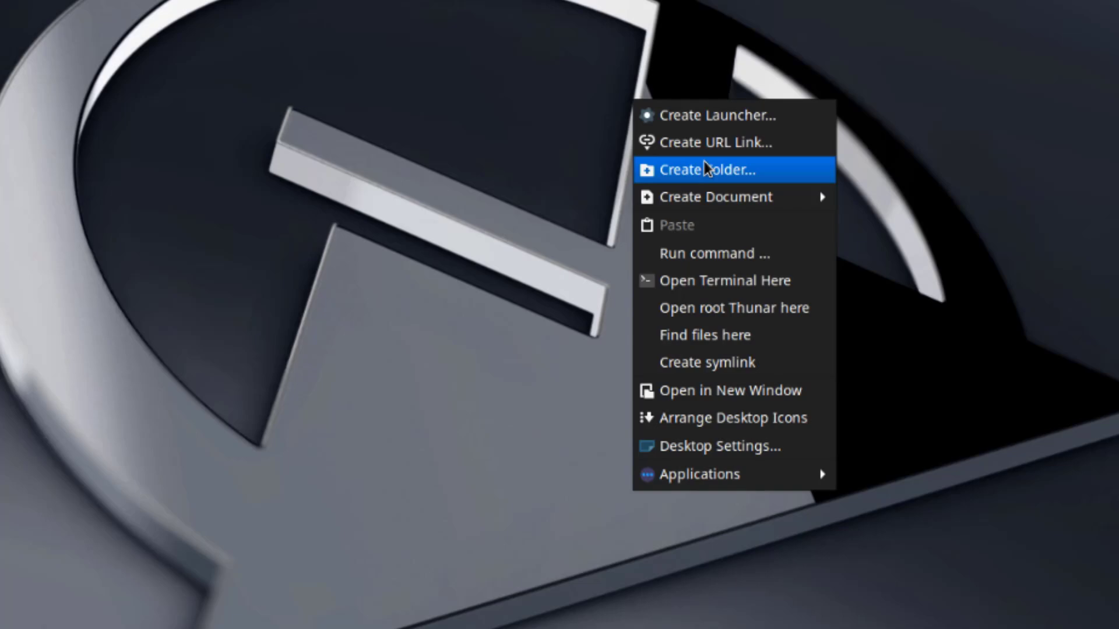
mouse_move(723, 445)
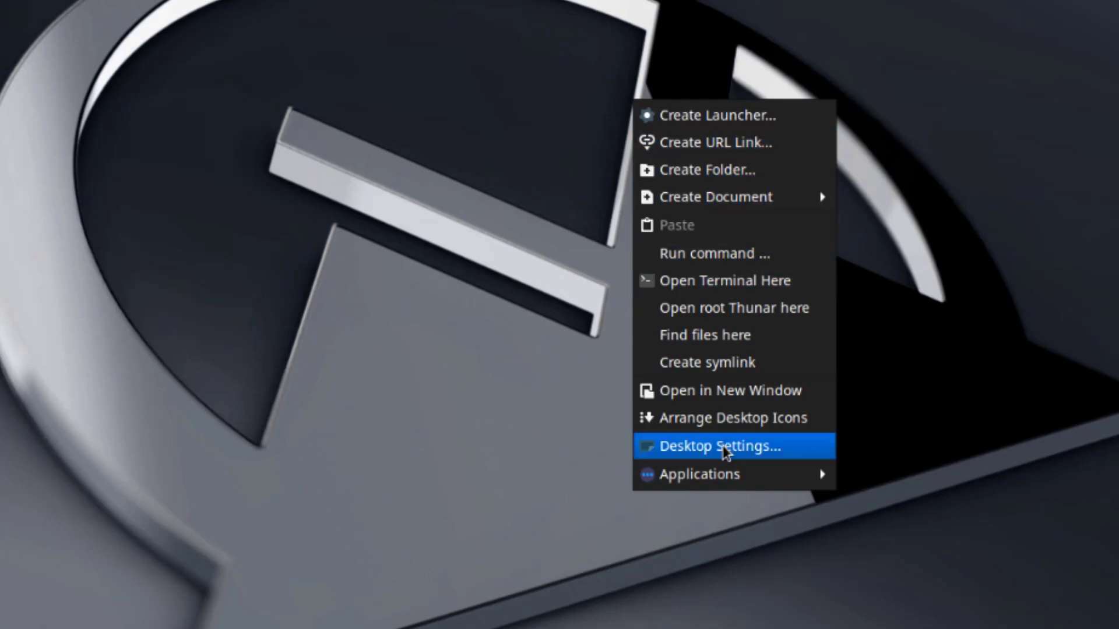
Step: Open Desktop Settings from the desktop's right-click menu
click(720, 446)
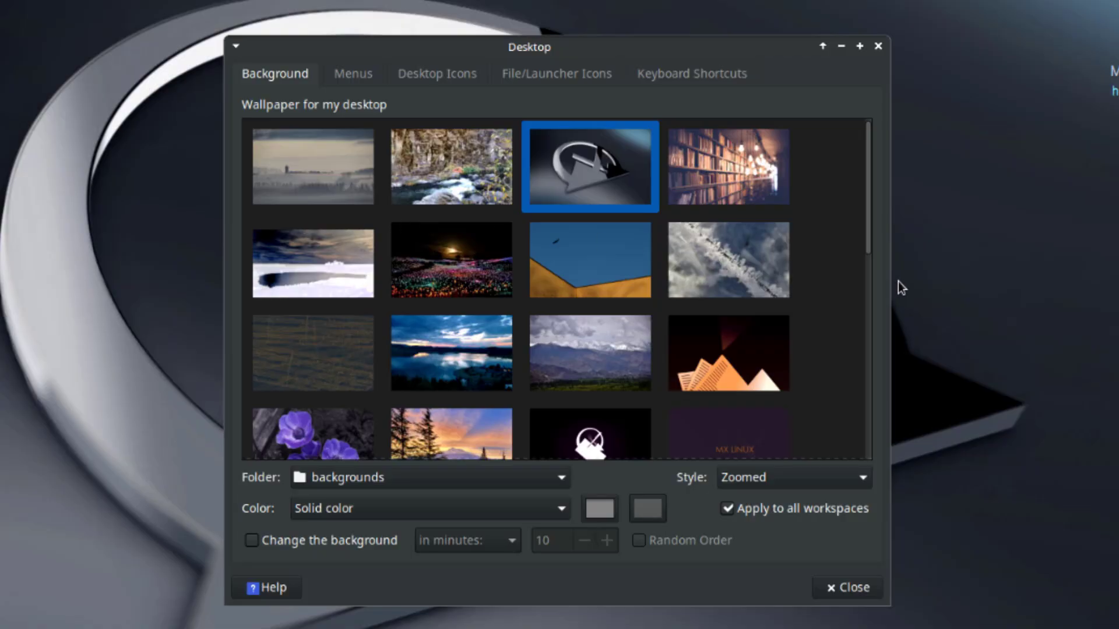
Step: Scroll the wallpaper thumbnails and apply the forest path painting, moving the window aside
scroll(down, 3)
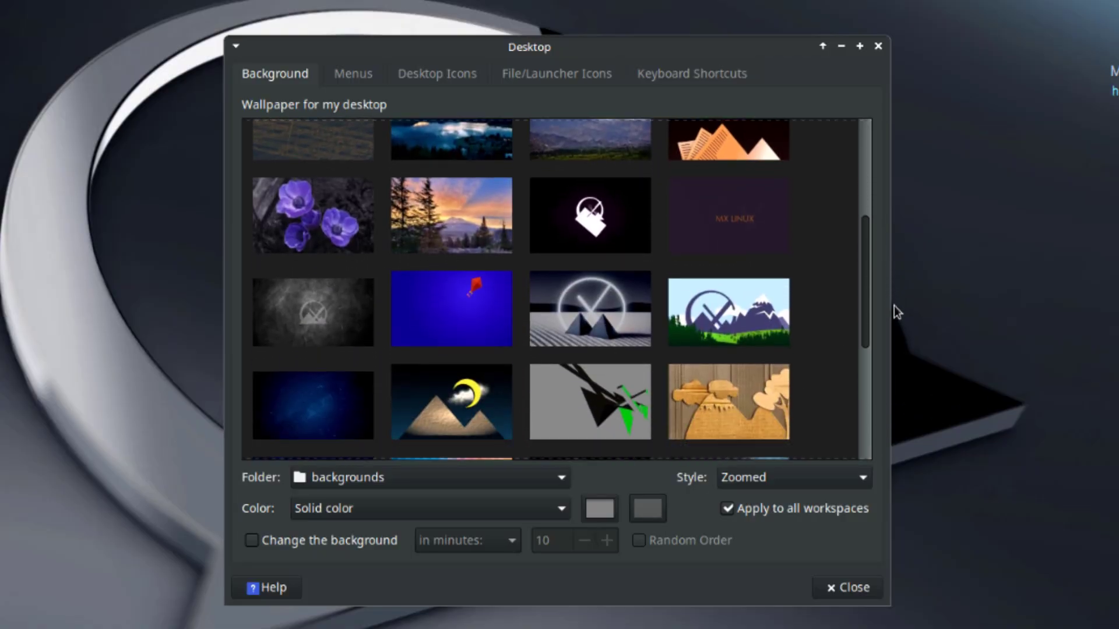
scroll(down, 3)
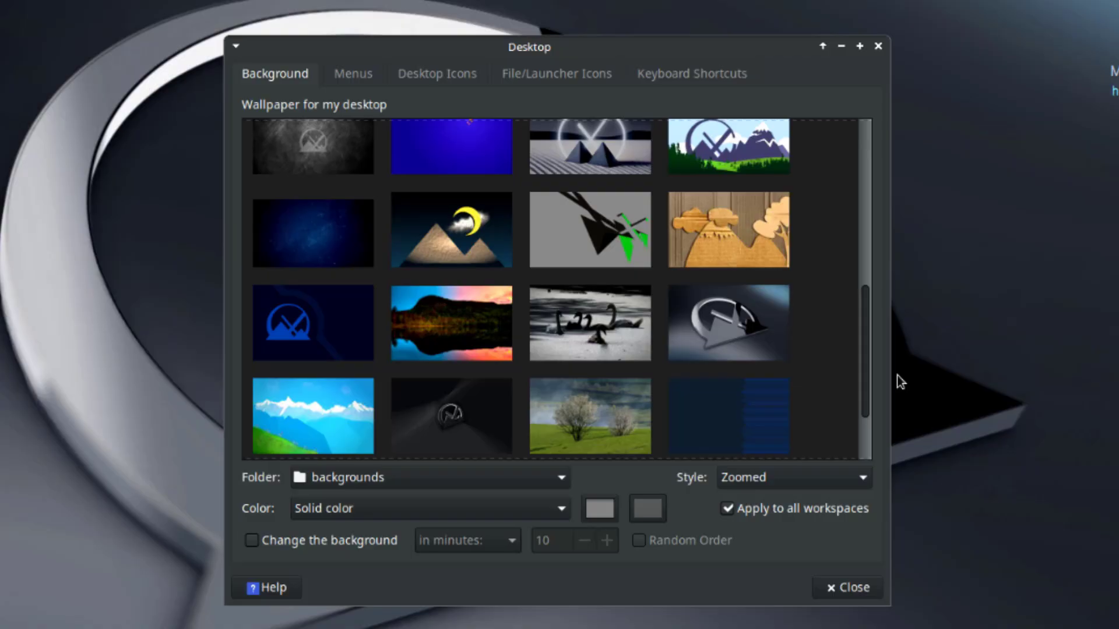
scroll(down, 3)
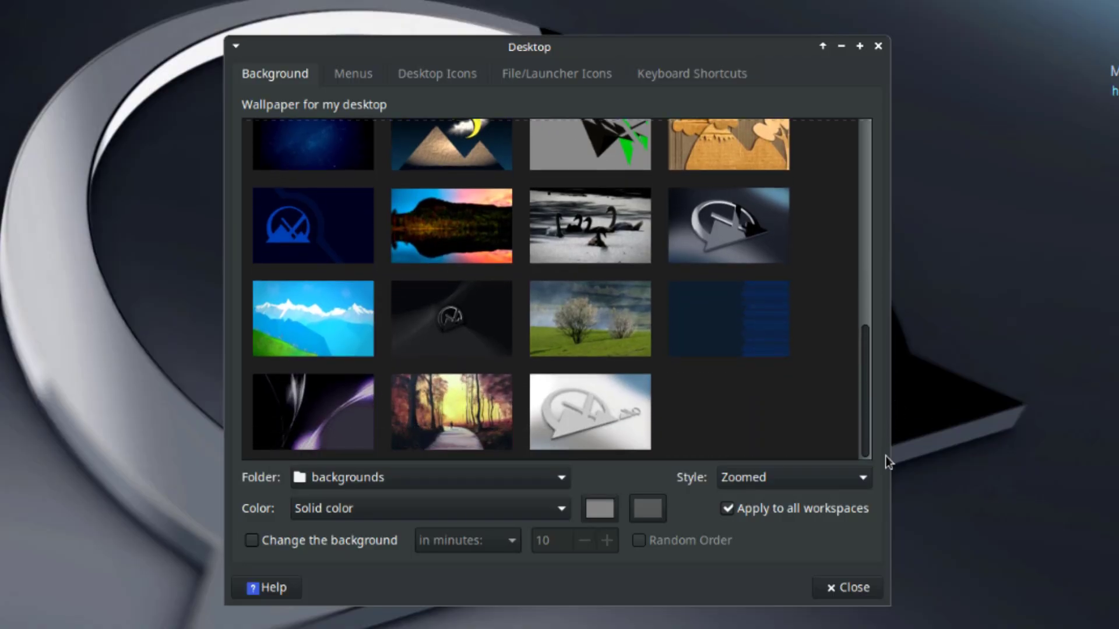
click(450, 412)
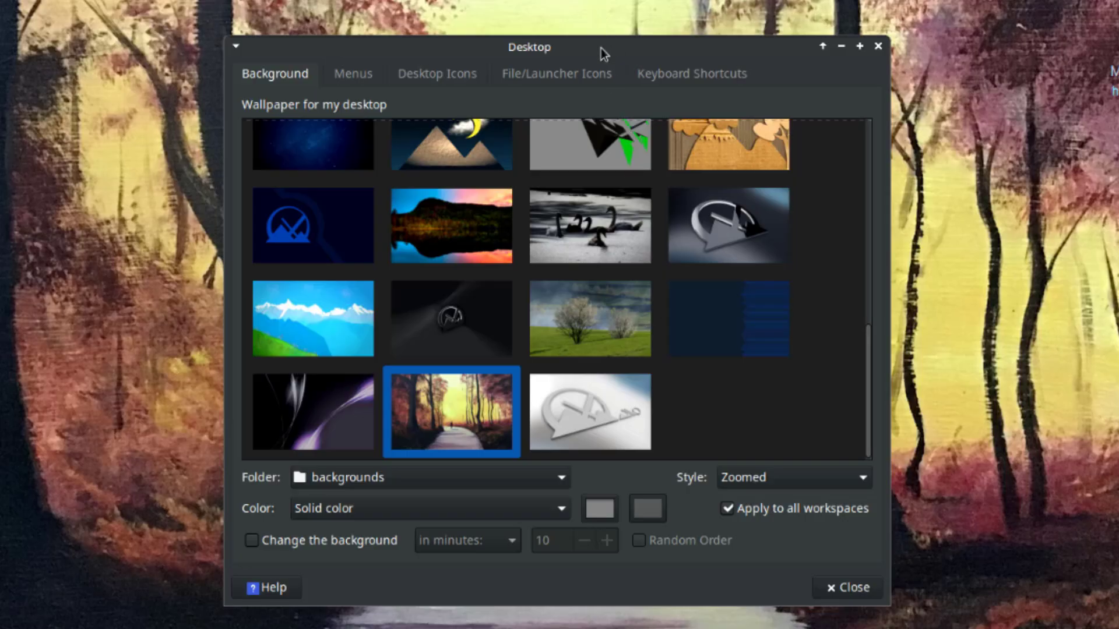
drag(529, 48, 503, 86)
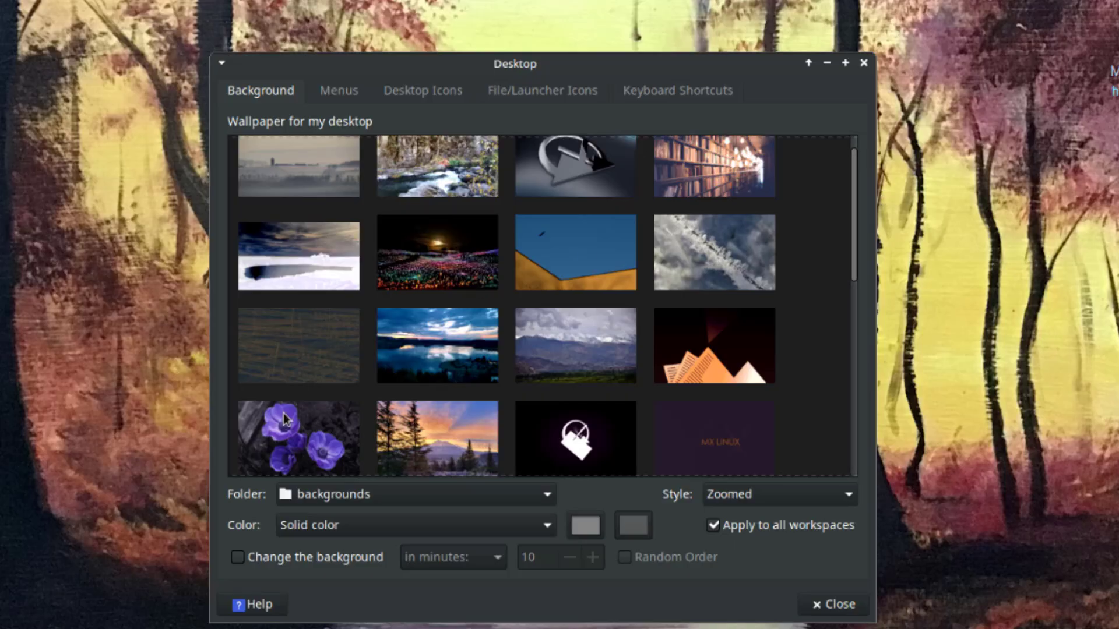
Step: Try the purple flowers and rocky river wallpapers, finishing on the misty countryside with tower
click(298, 438)
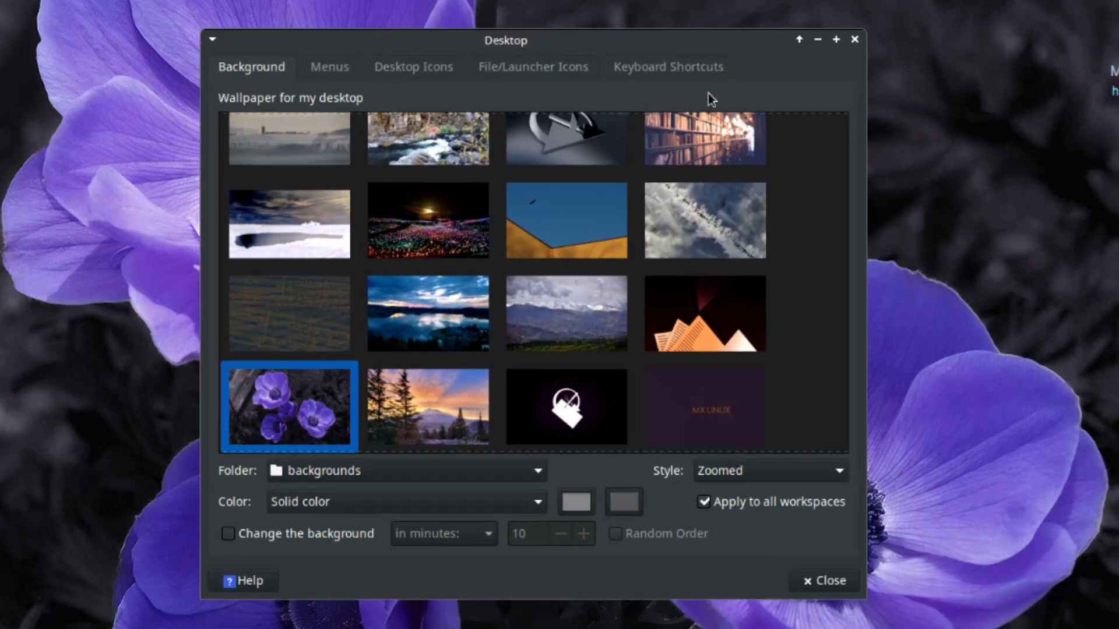
scroll(down, 3)
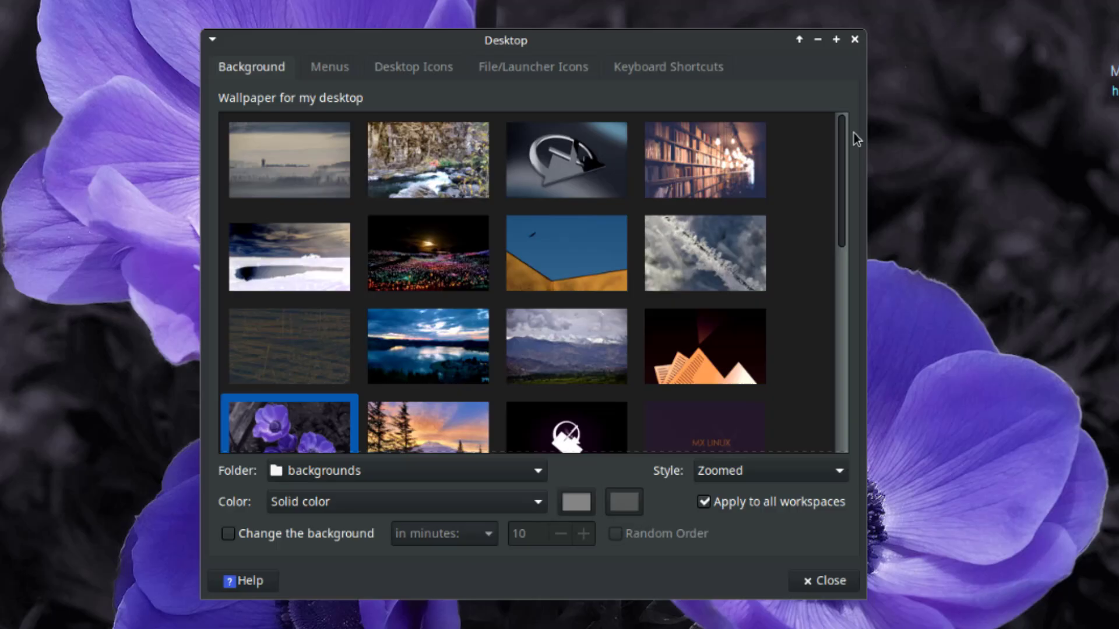
click(427, 159)
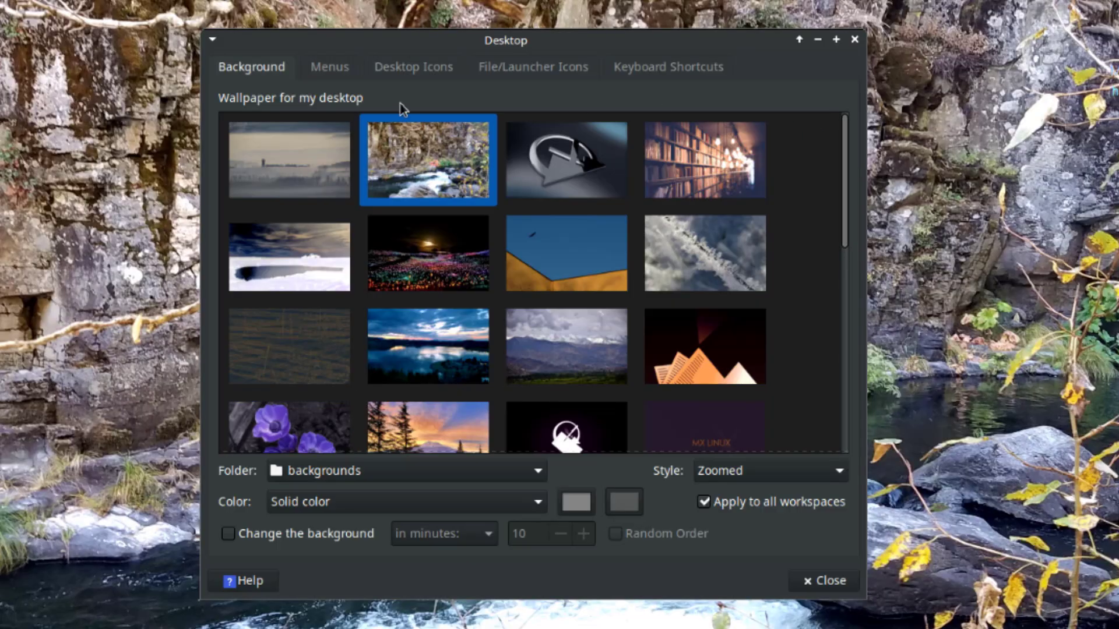
drag(505, 40, 543, 10)
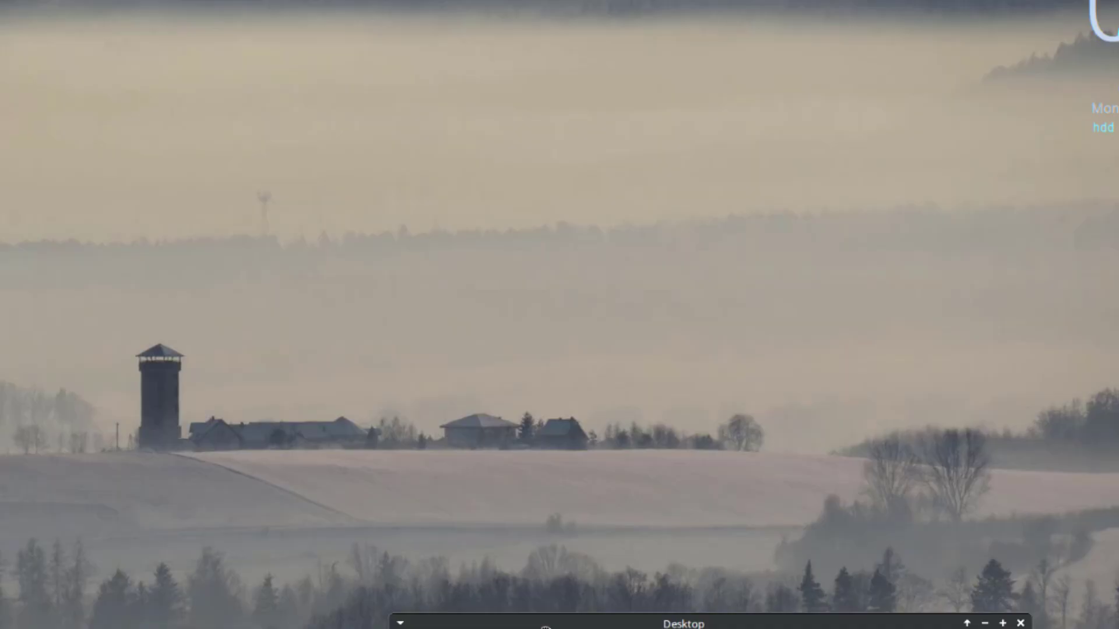
click(682, 623)
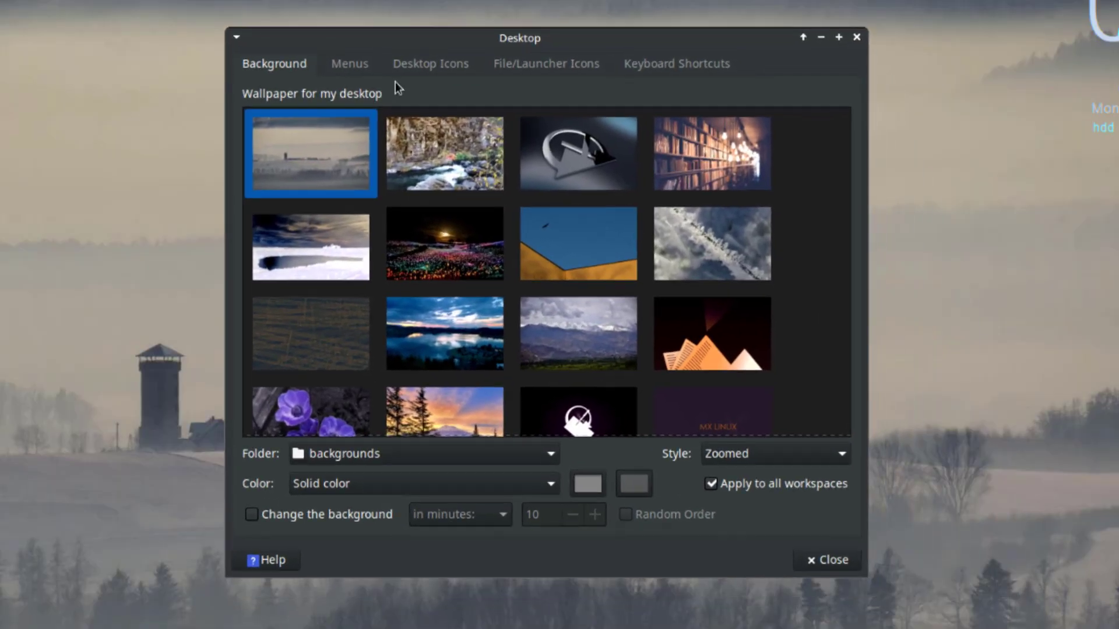
Step: Raise the desktop icon size from 32 to 34 and show the File/Launcher Icons options
click(349, 64)
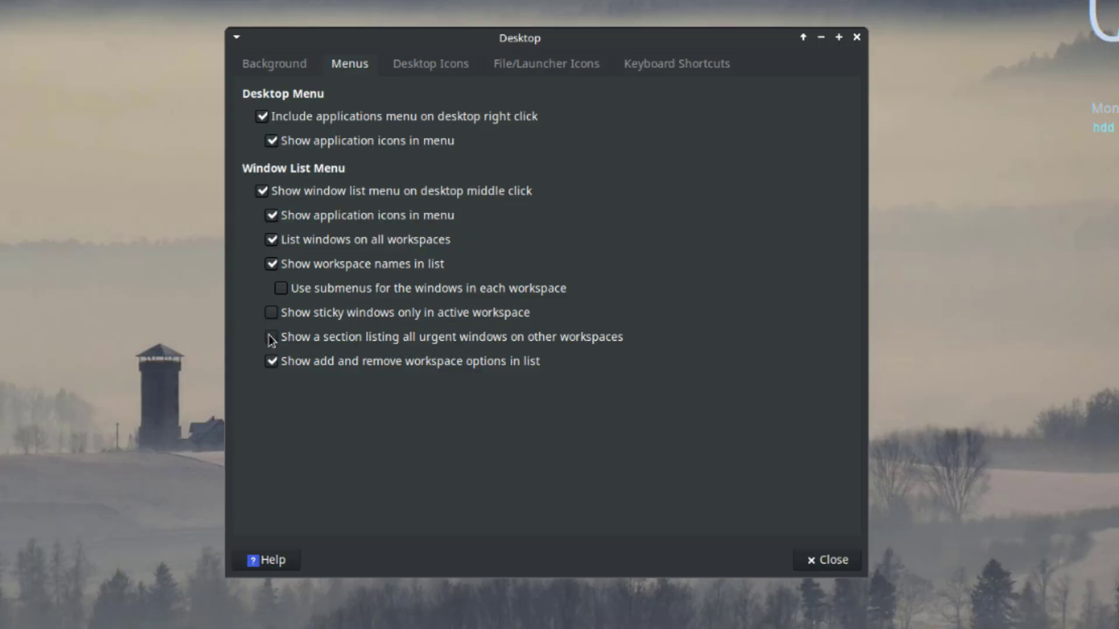
click(430, 64)
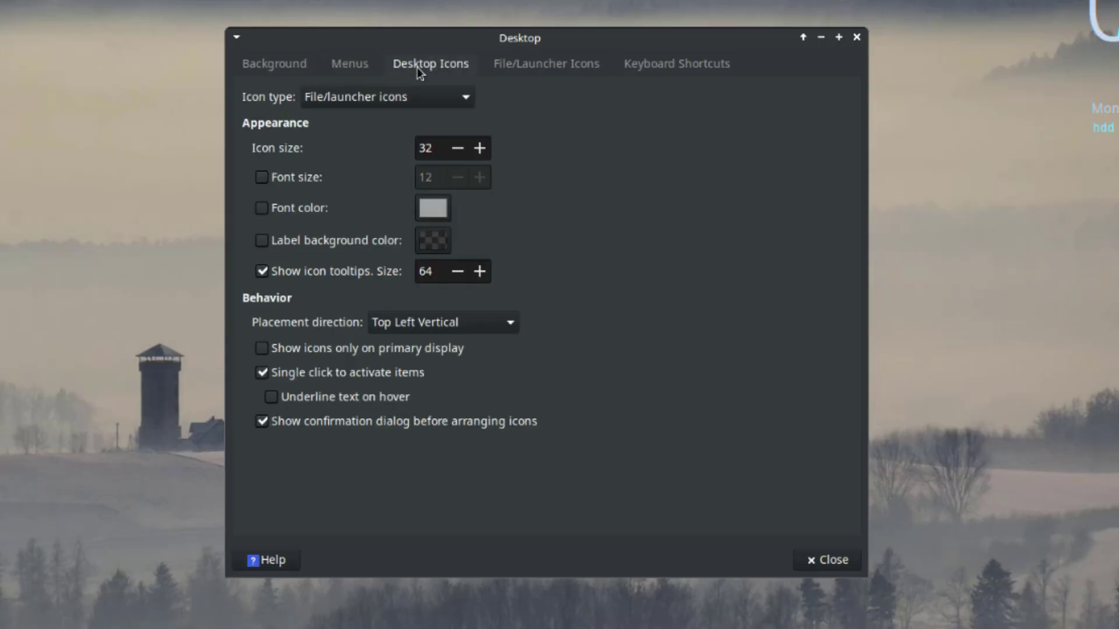
click(385, 96)
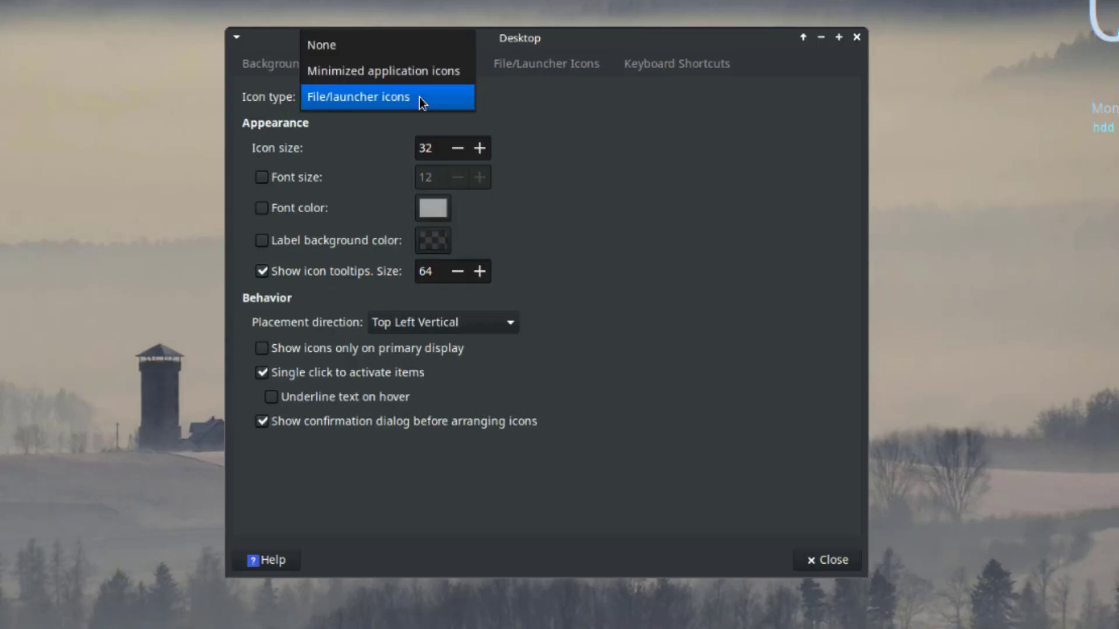
click(359, 97)
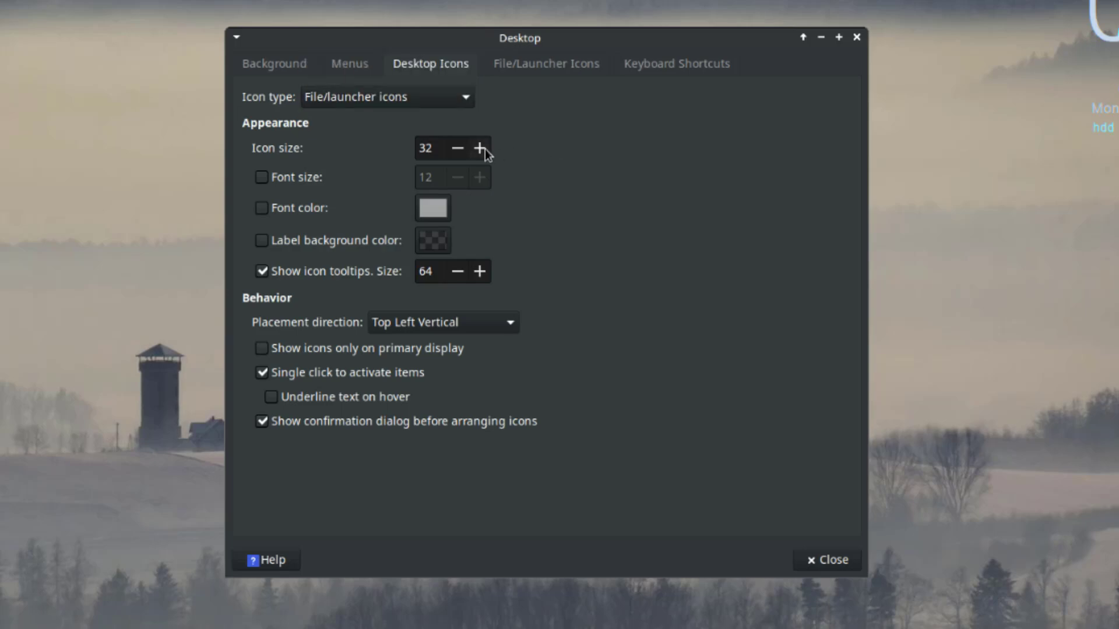
click(479, 147)
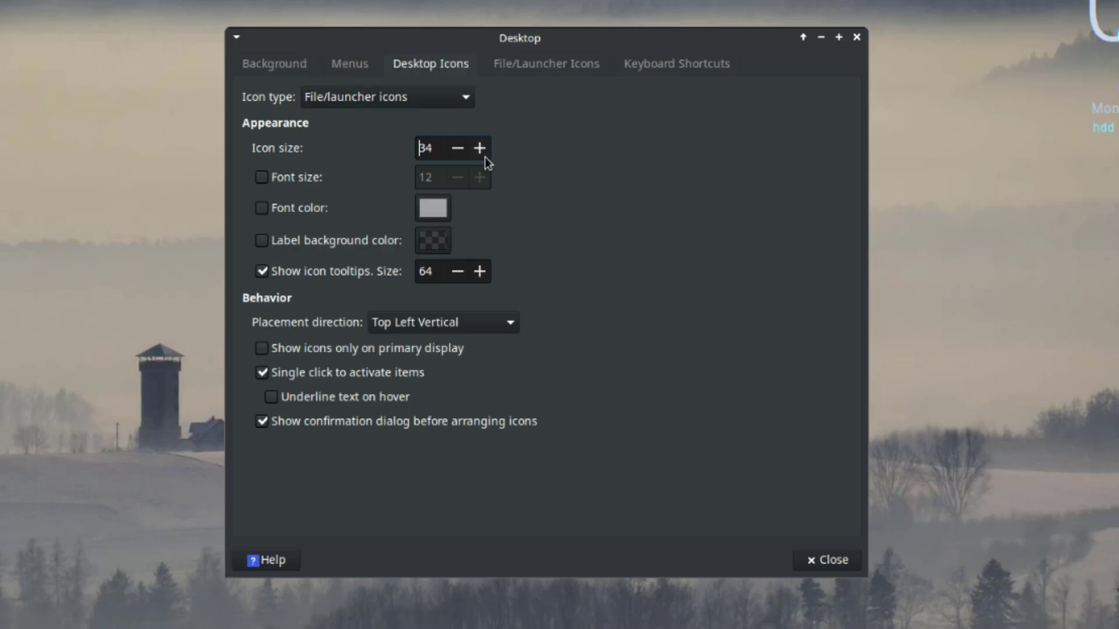
click(546, 63)
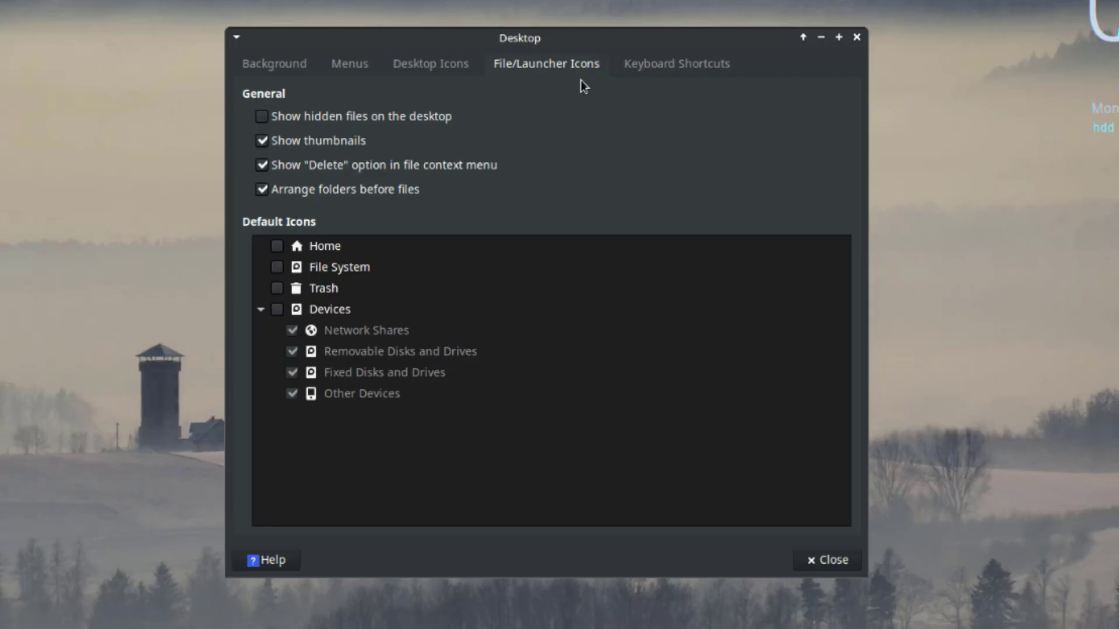
mouse_move(573, 79)
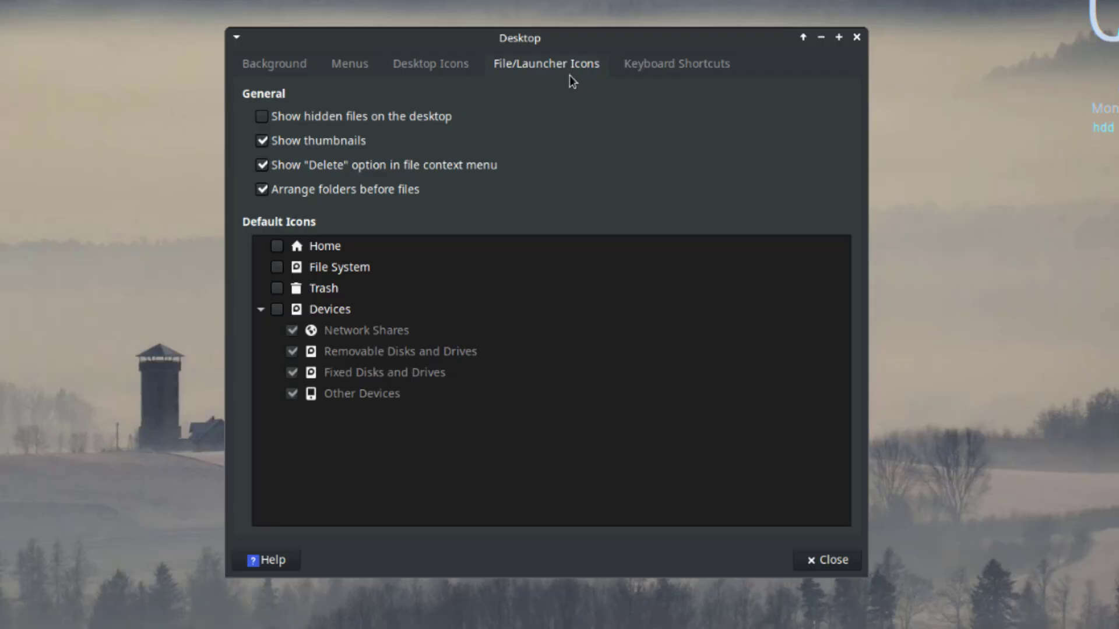
Step: Toggle hidden files on and off, show Home, File System and Trash icons, view shortcuts
click(261, 117)
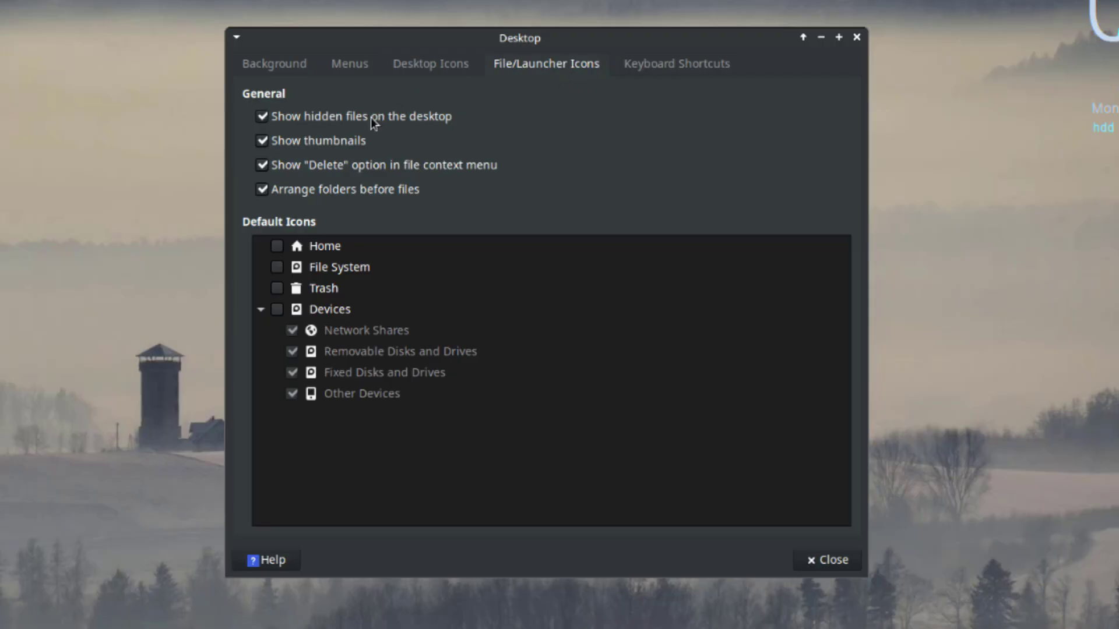
click(262, 115)
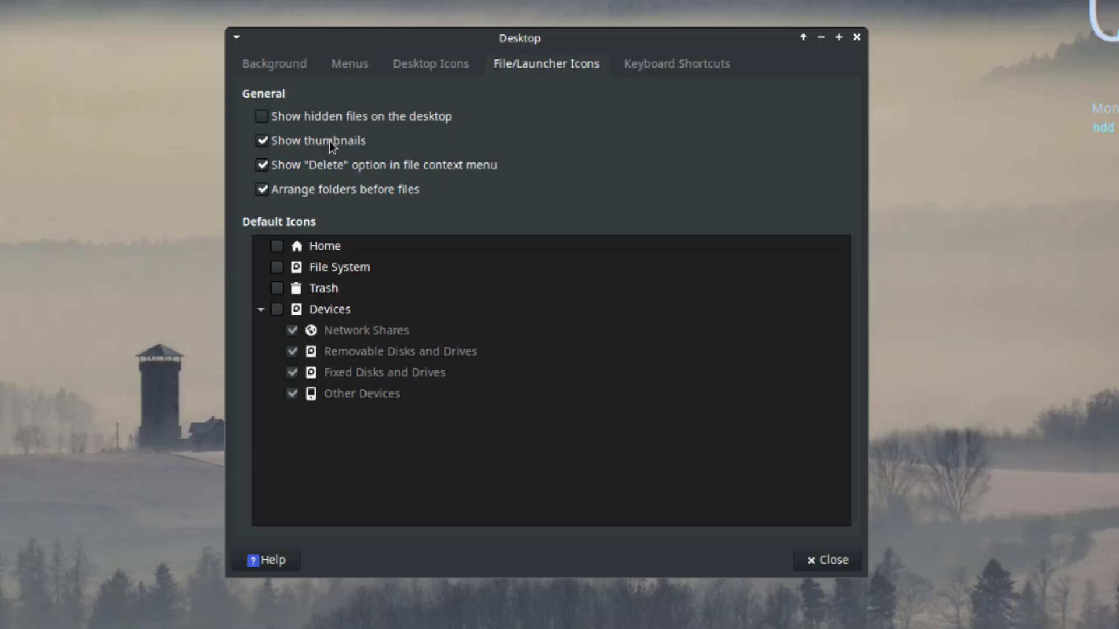
click(261, 165)
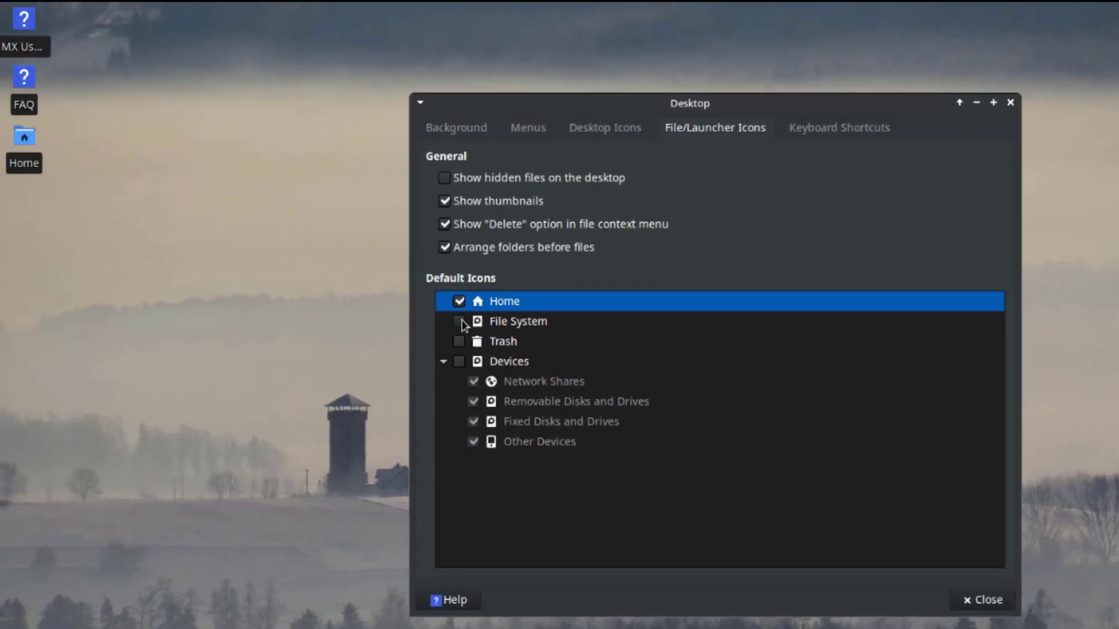
click(460, 321)
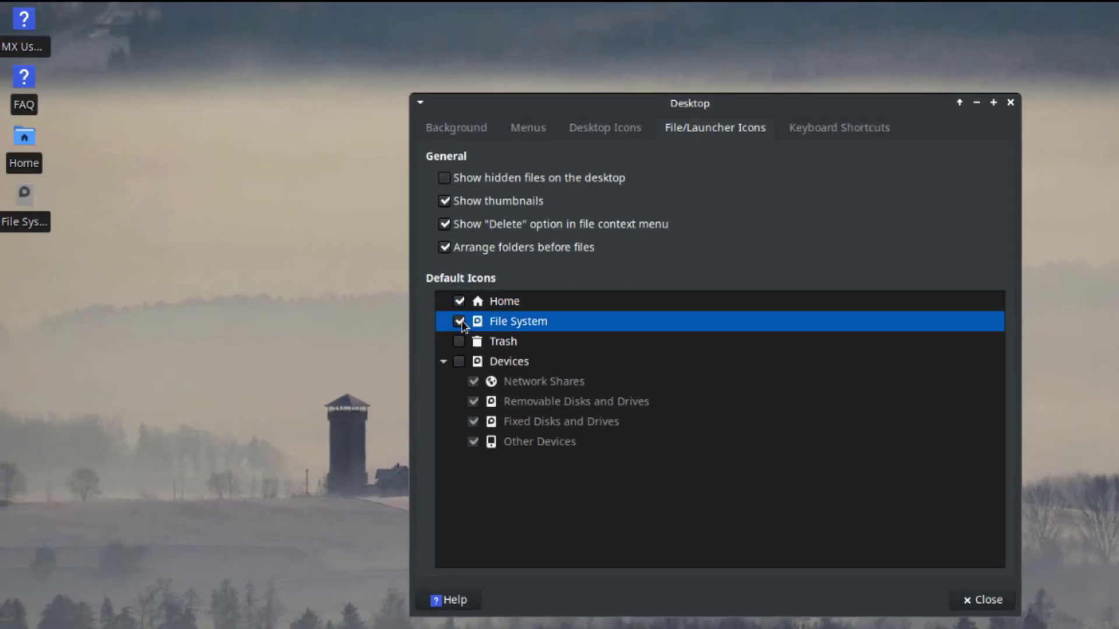
click(458, 341)
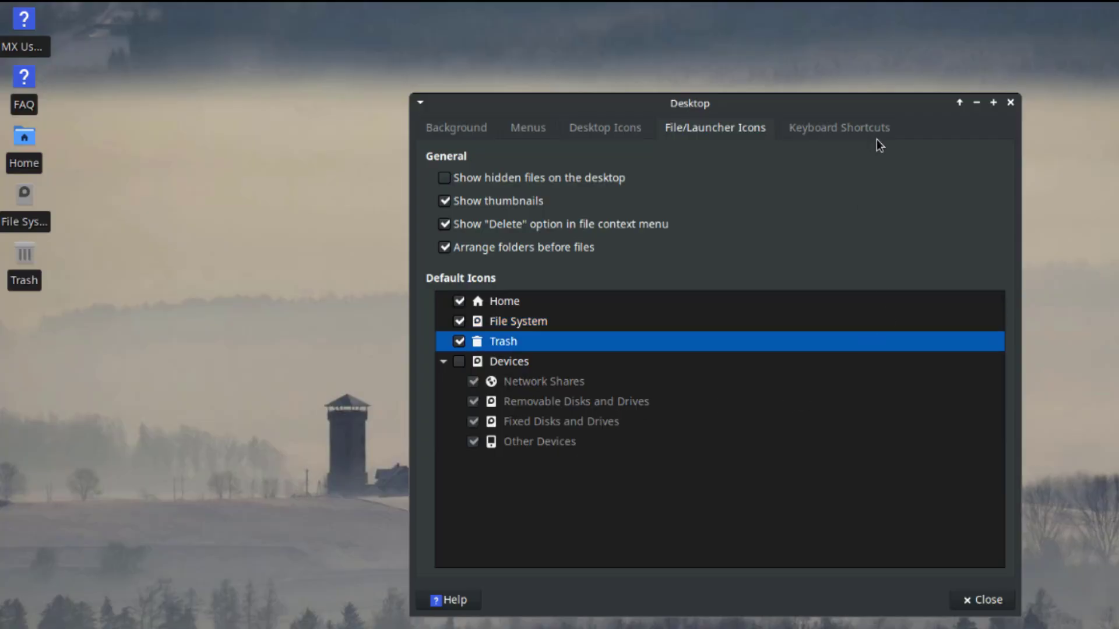
click(840, 128)
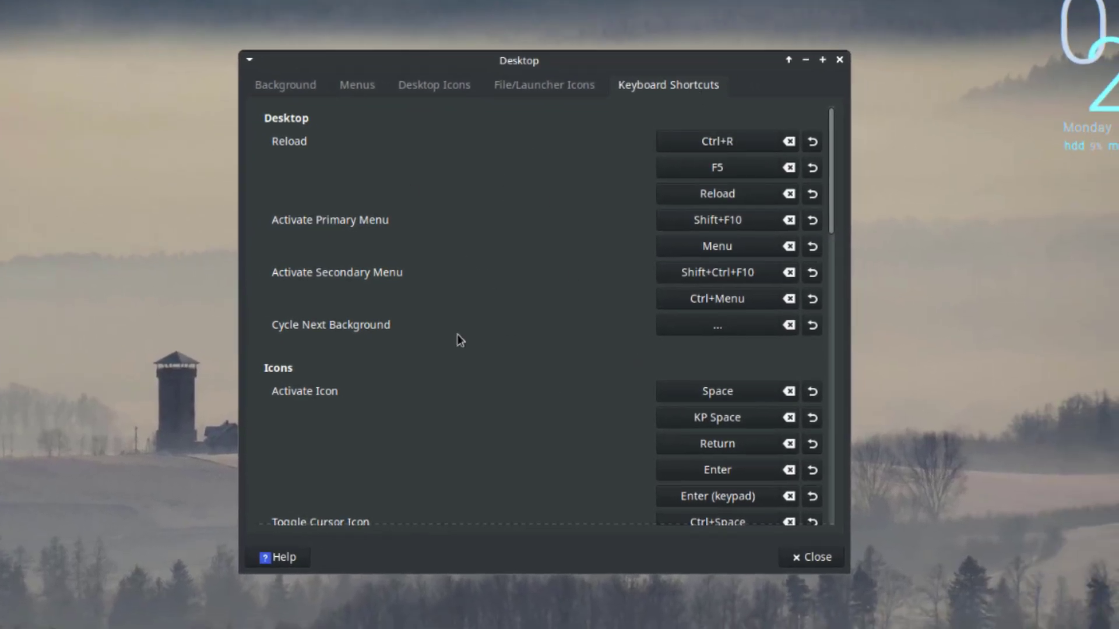
scroll(down, 3)
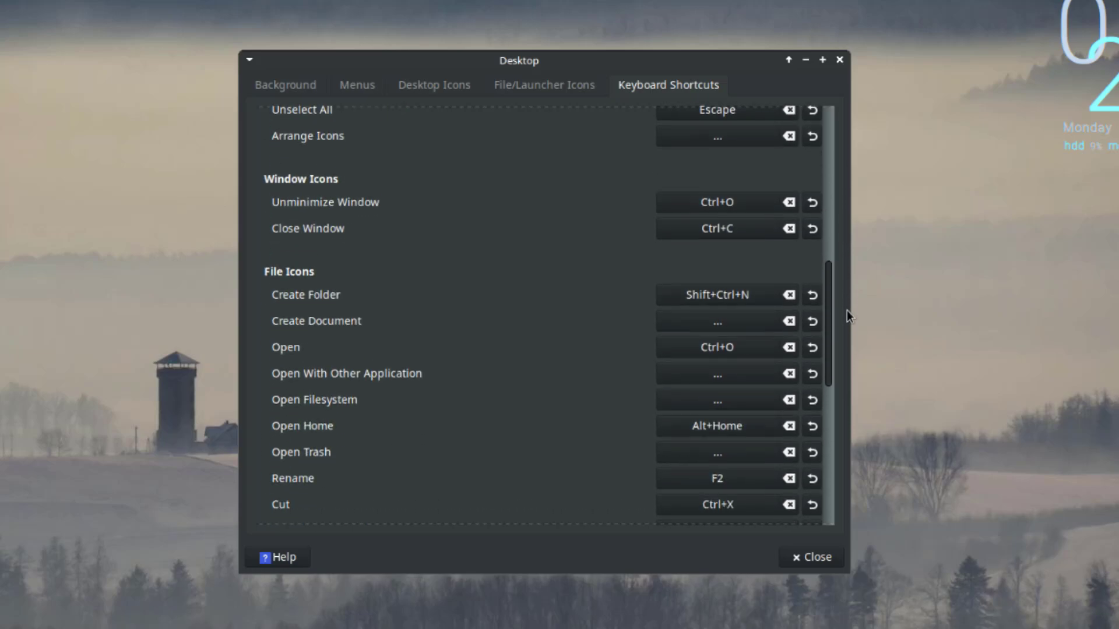
scroll(down, 3)
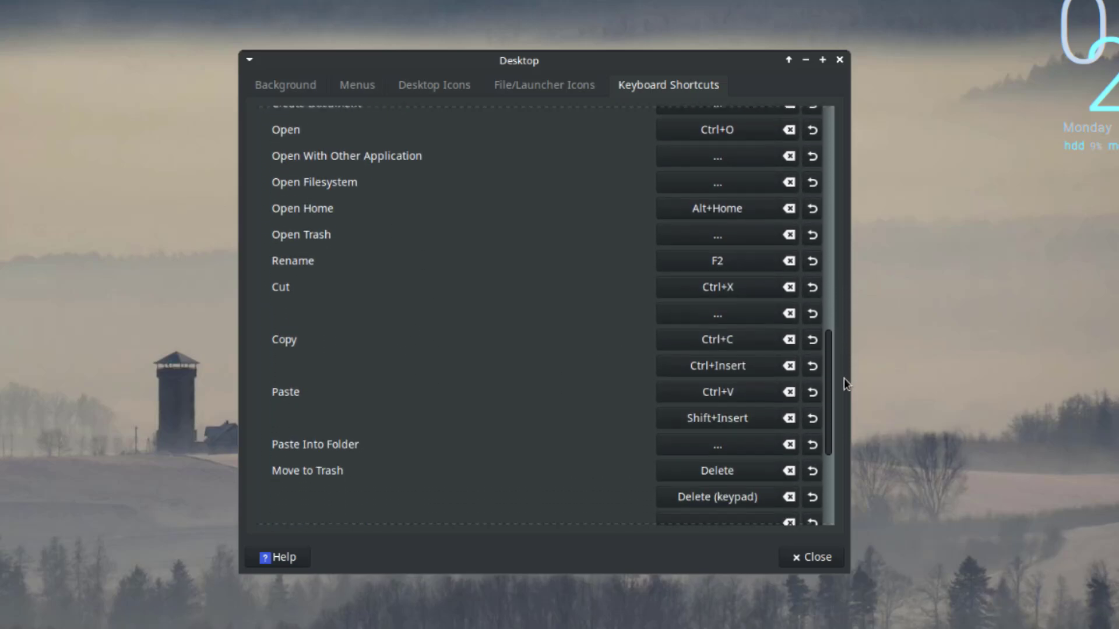
scroll(down, 3)
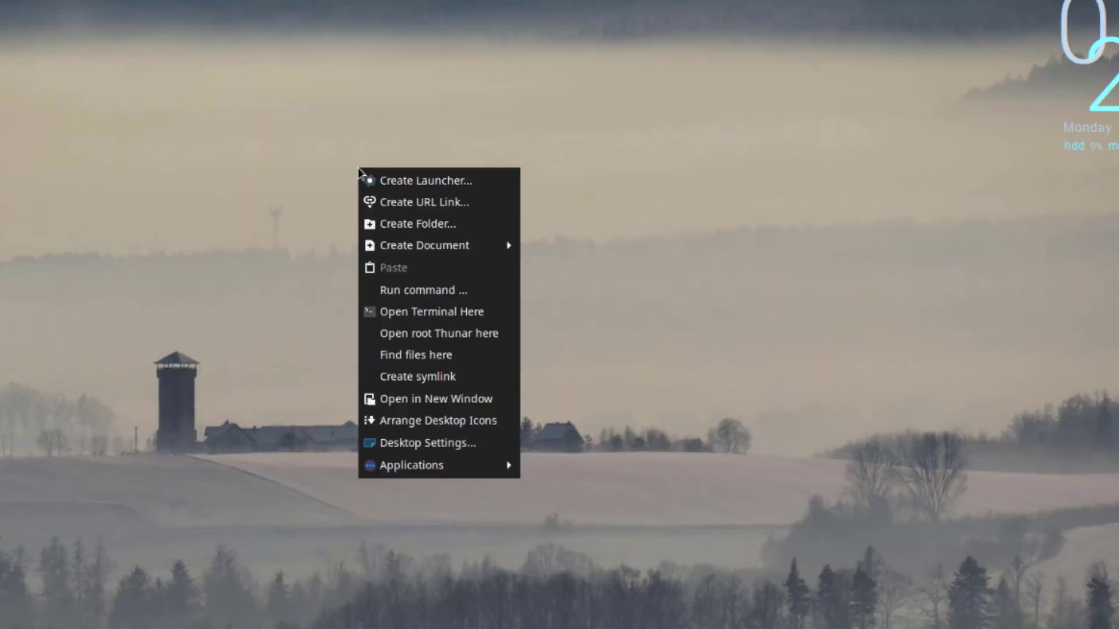
mouse_move(426, 181)
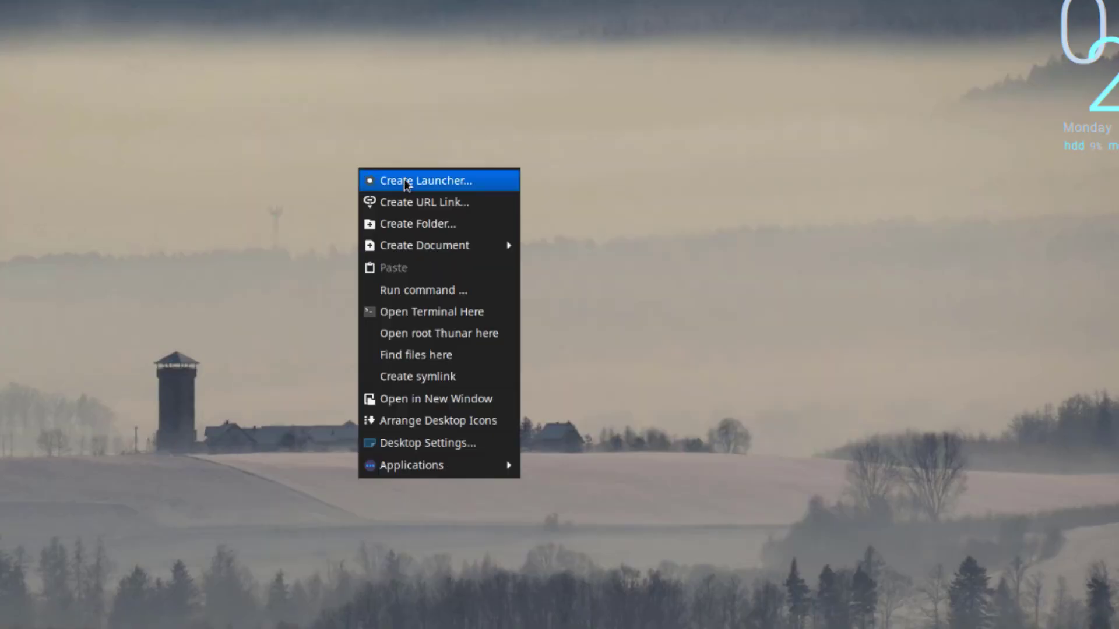
Step: Open the desktop context menu, hovering Create Launcher and Create URL Link
click(427, 181)
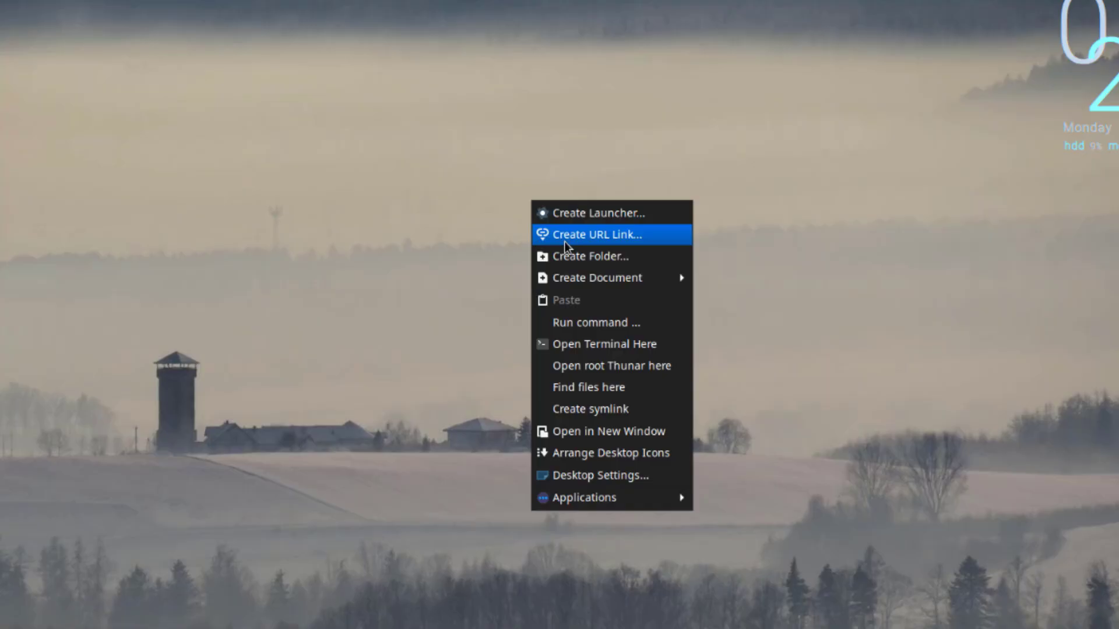
click(595, 234)
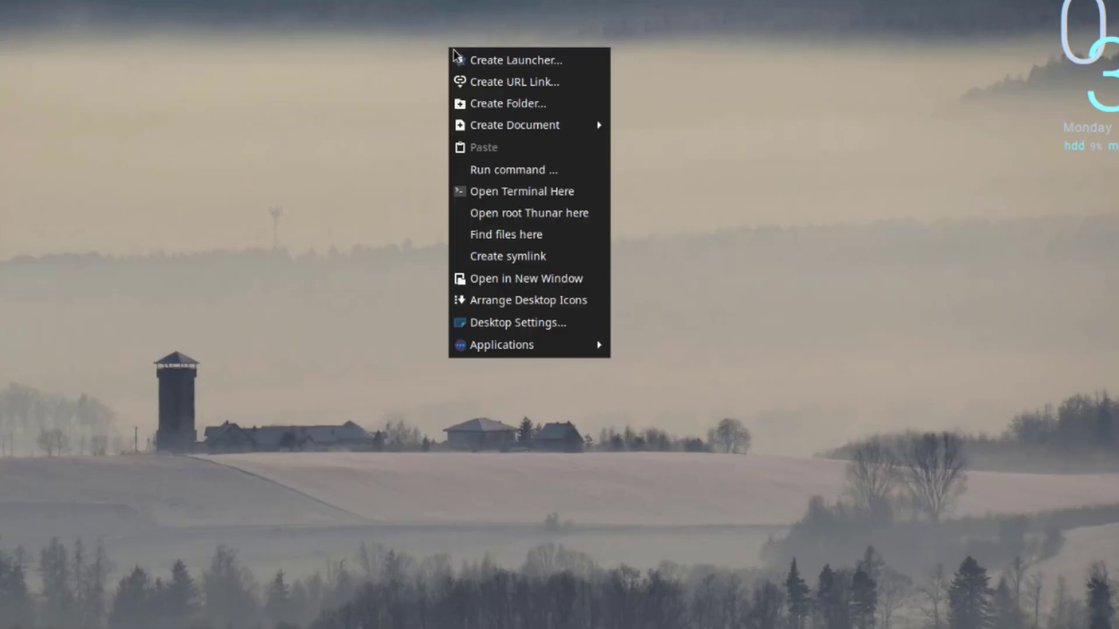
Step: Create a desktop folder named 'a' and open its Properties window
click(507, 103)
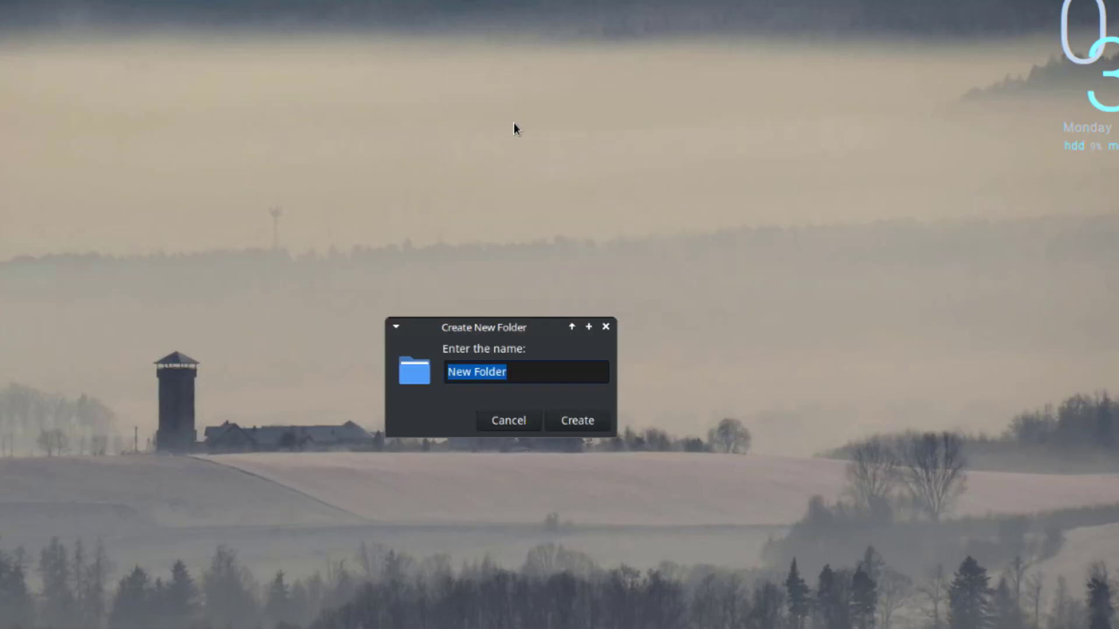
text(a)
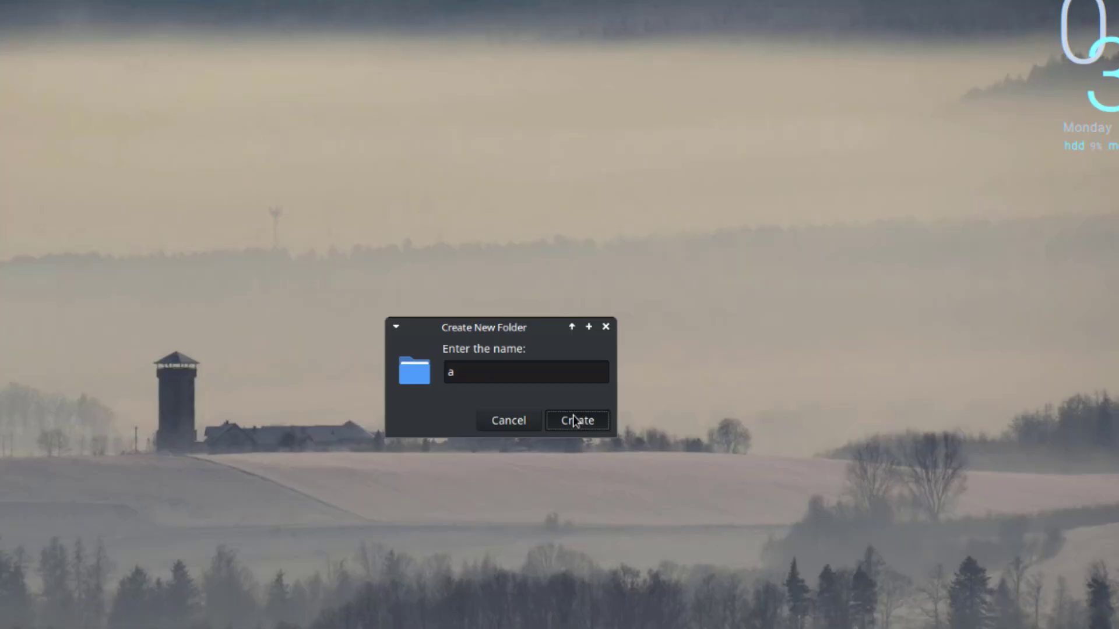
click(576, 420)
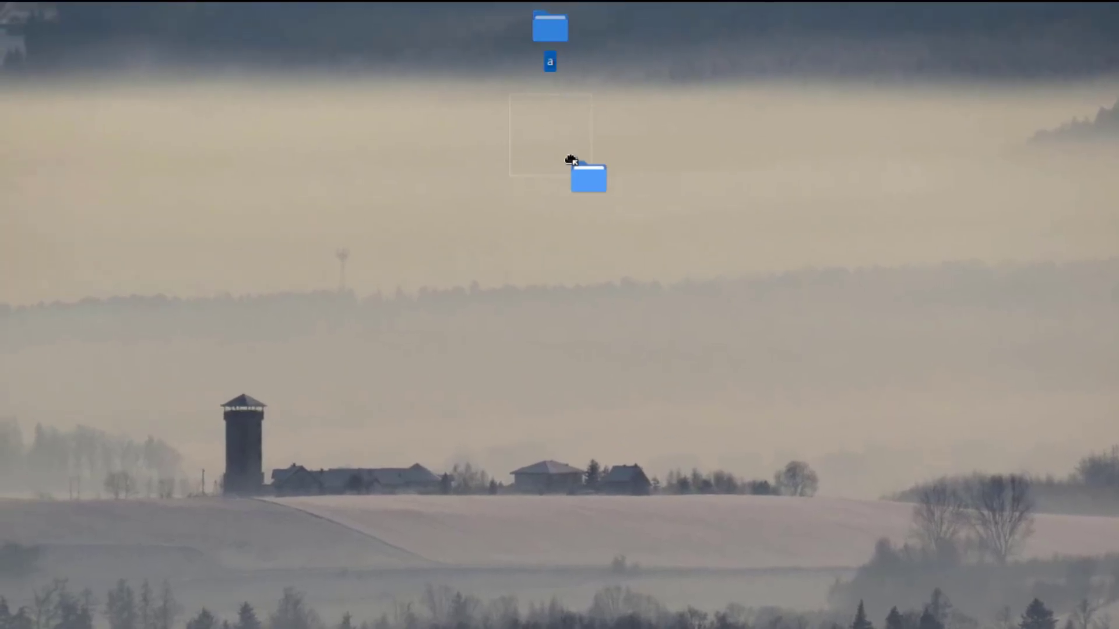
right_click(588, 177)
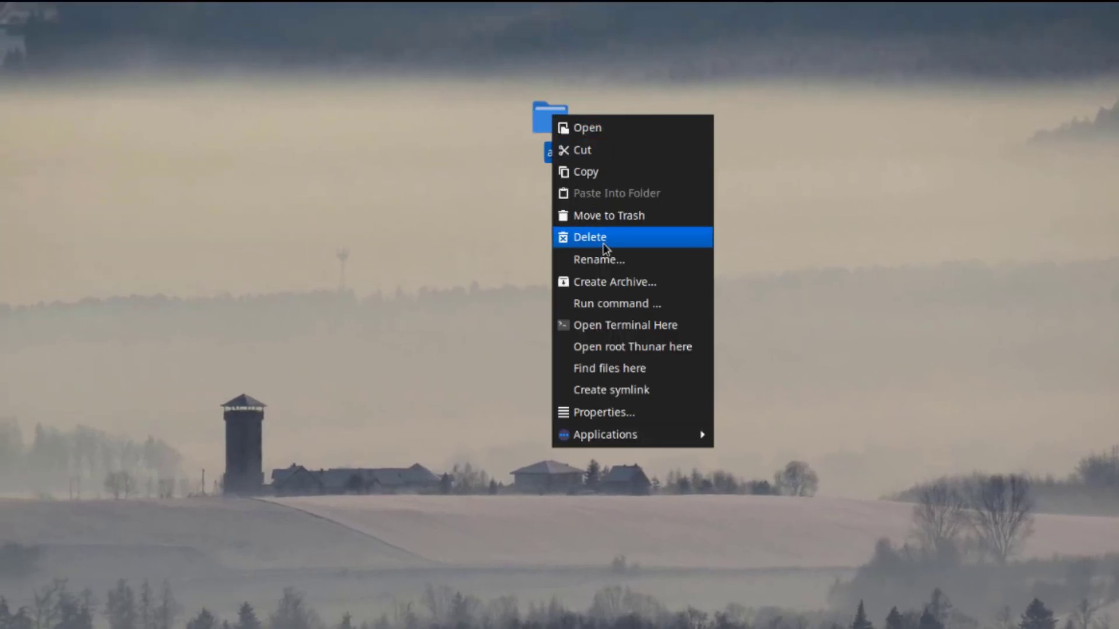
mouse_move(612, 302)
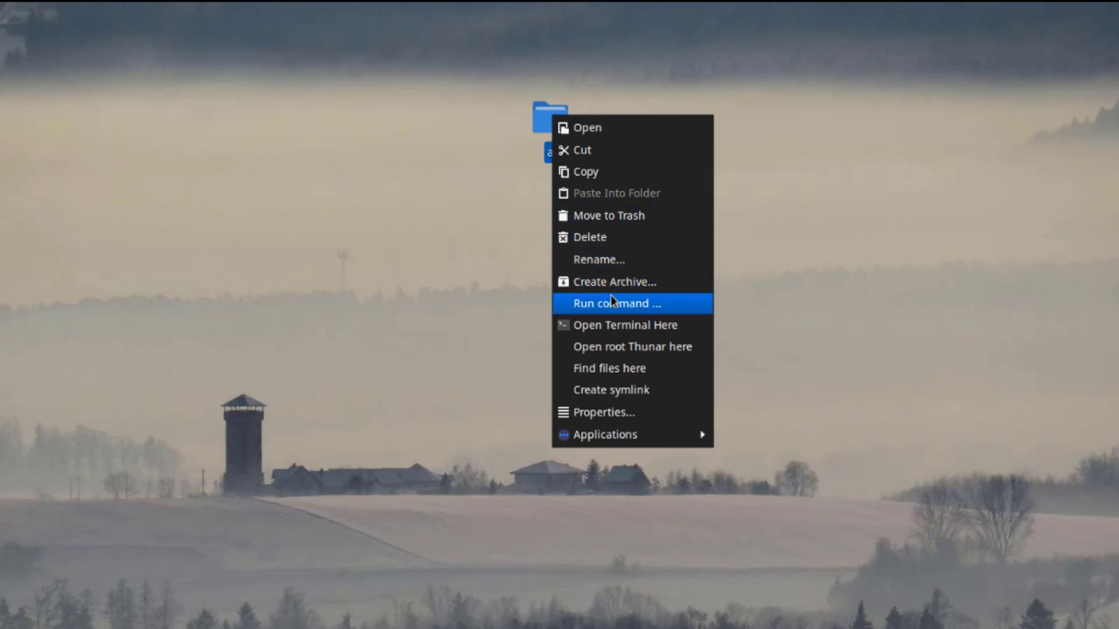
click(605, 412)
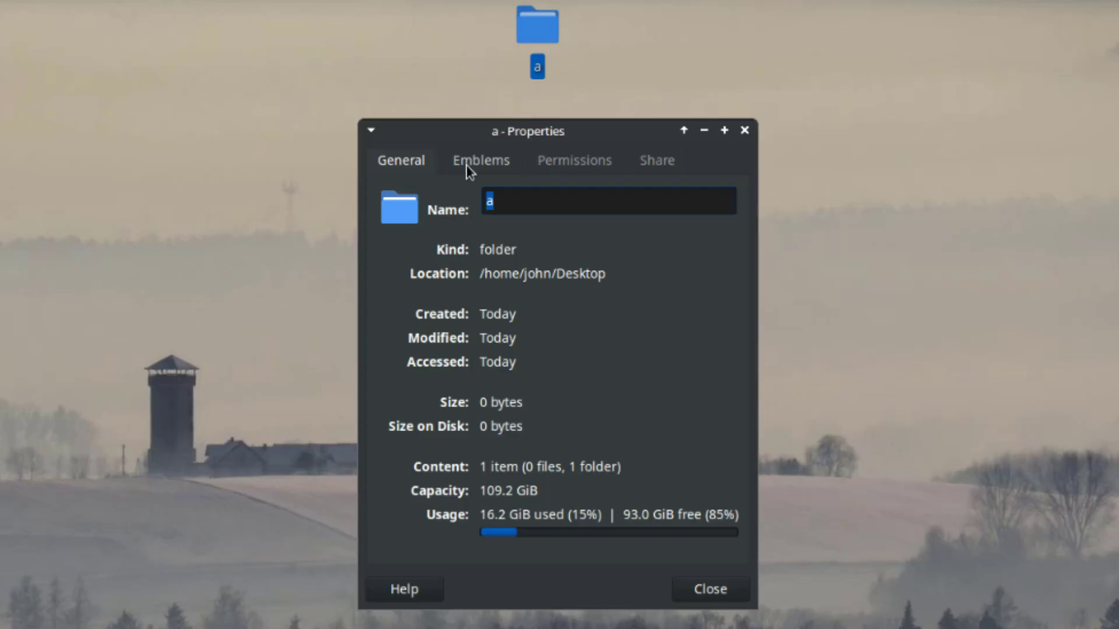
Step: Browse folder a's Emblems, set owner access to Read & Write, and view Share options
click(481, 160)
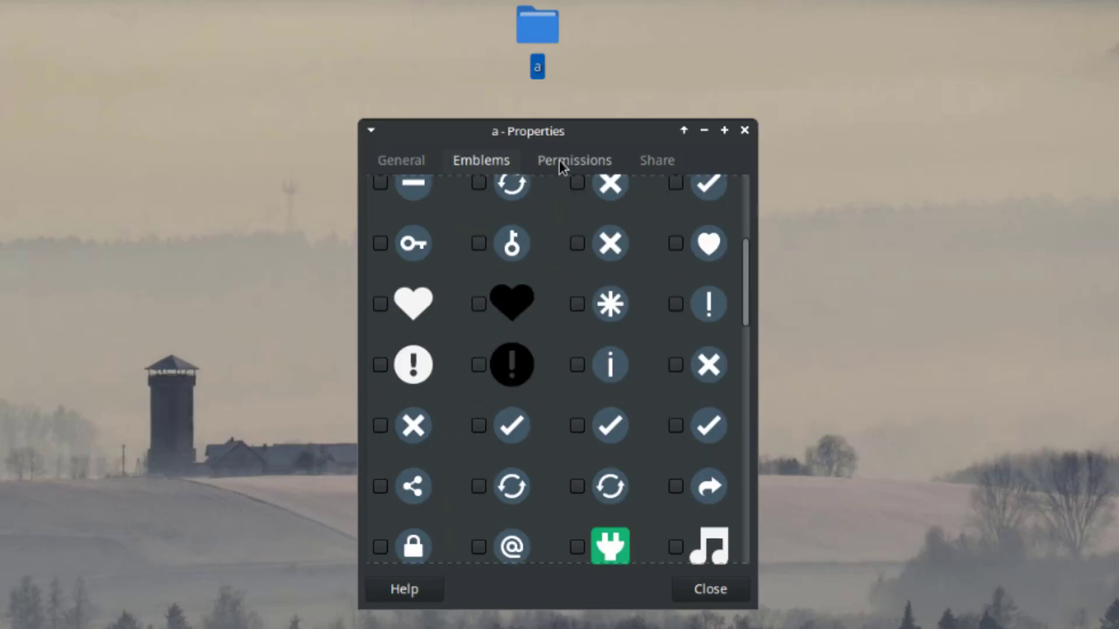
click(573, 160)
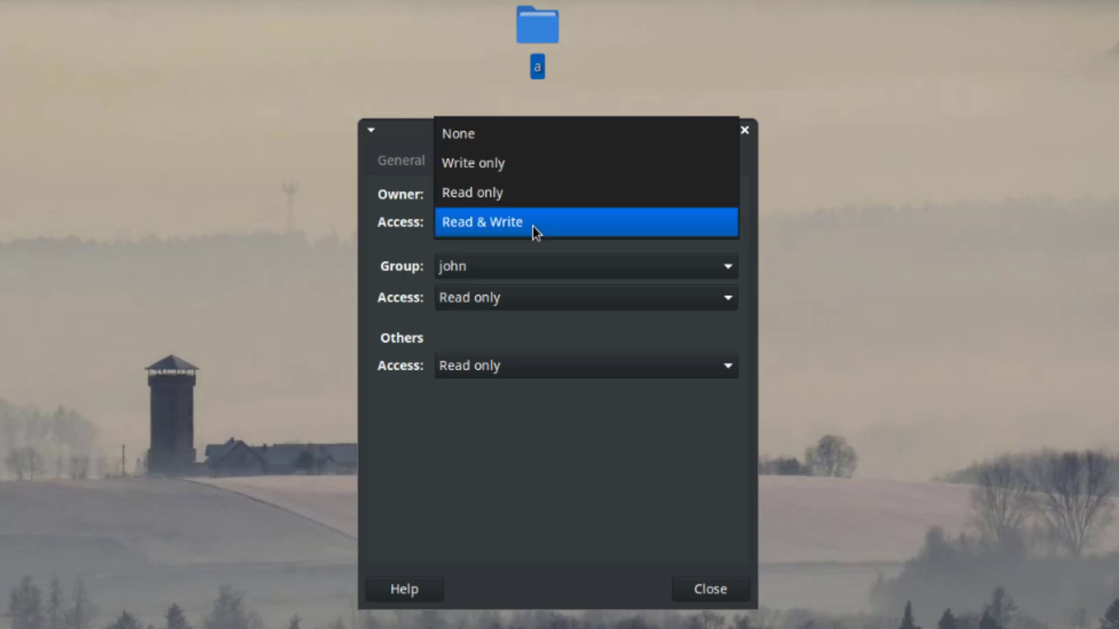
click(482, 222)
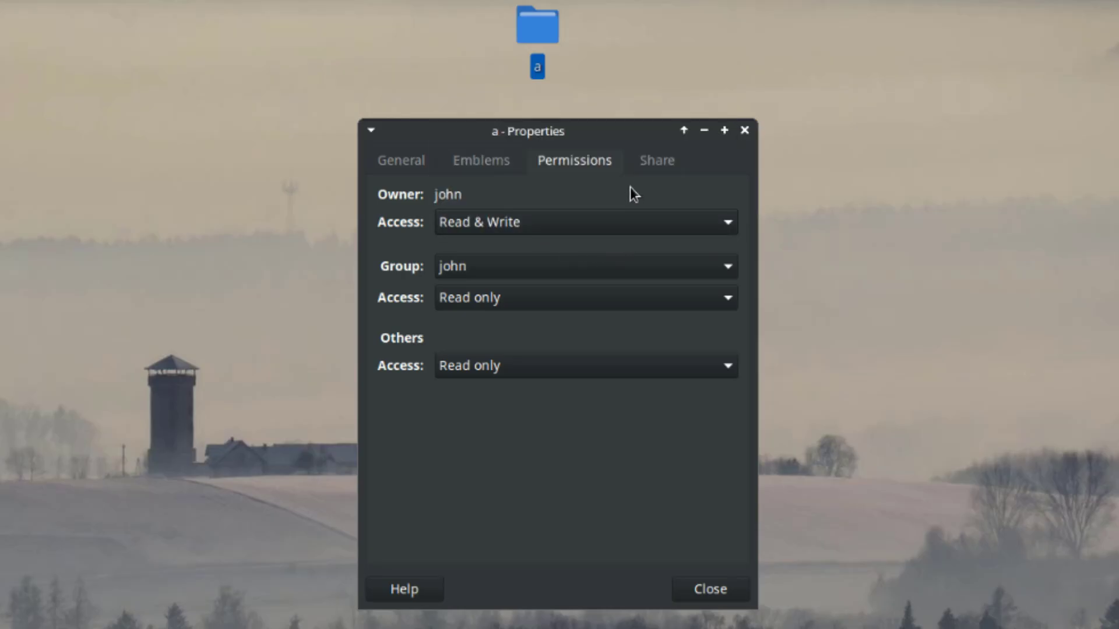
click(656, 159)
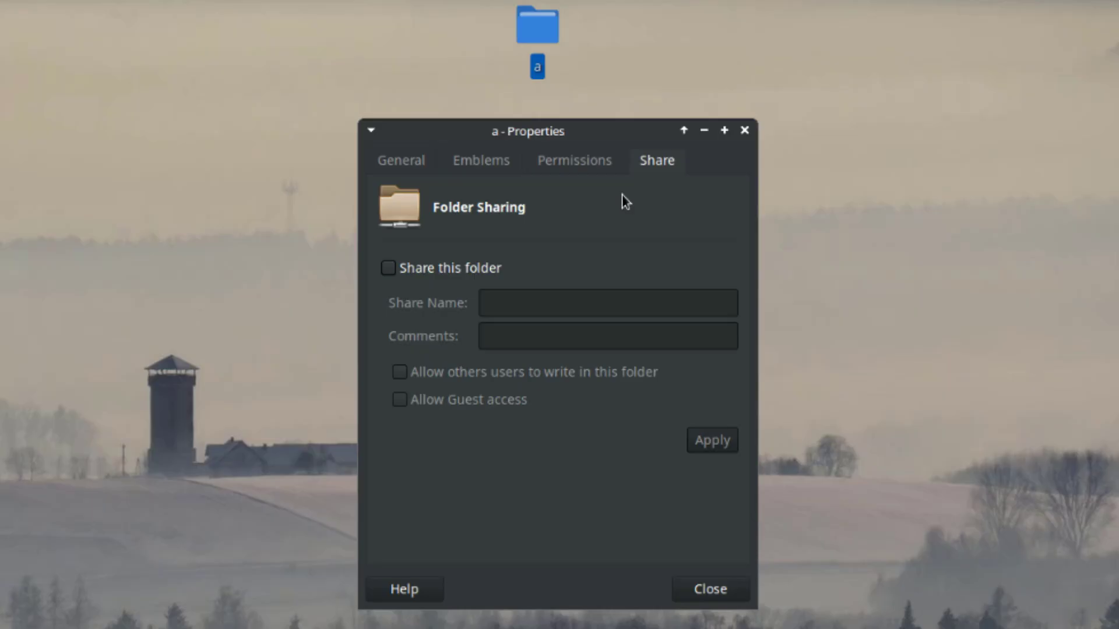
mouse_move(696, 325)
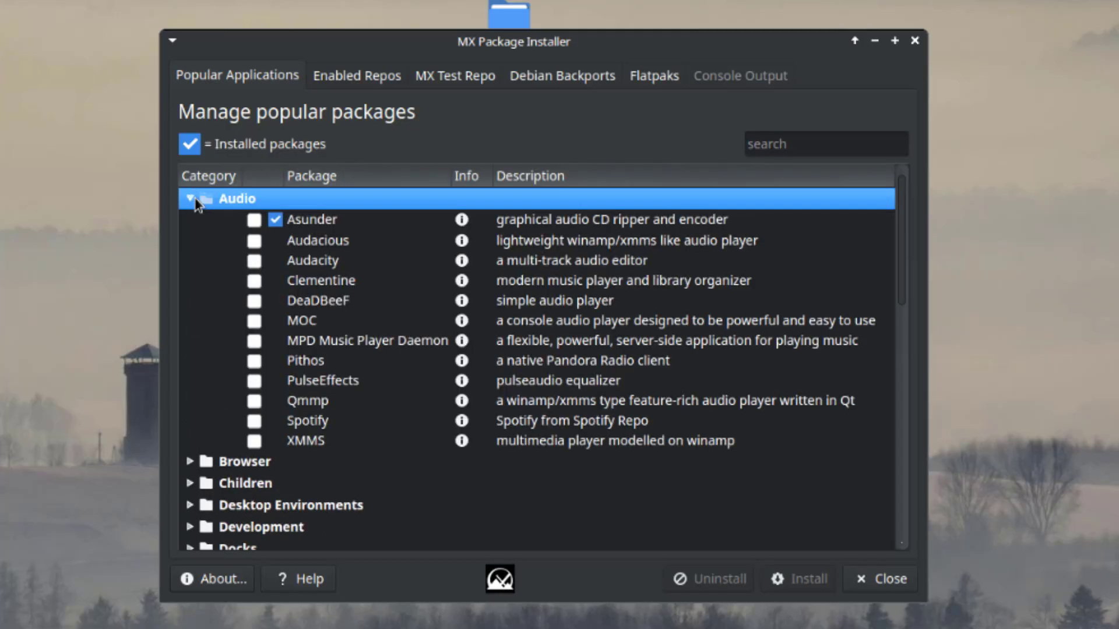
Step: Expand the Browser category and mark the Brave browser for installation
click(307, 421)
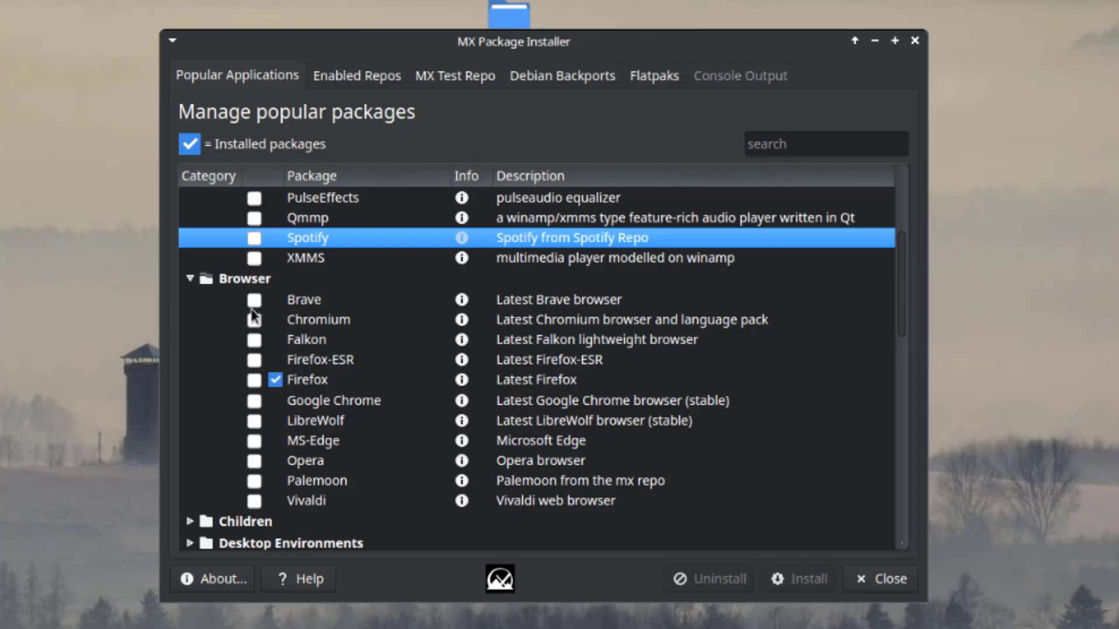
click(254, 300)
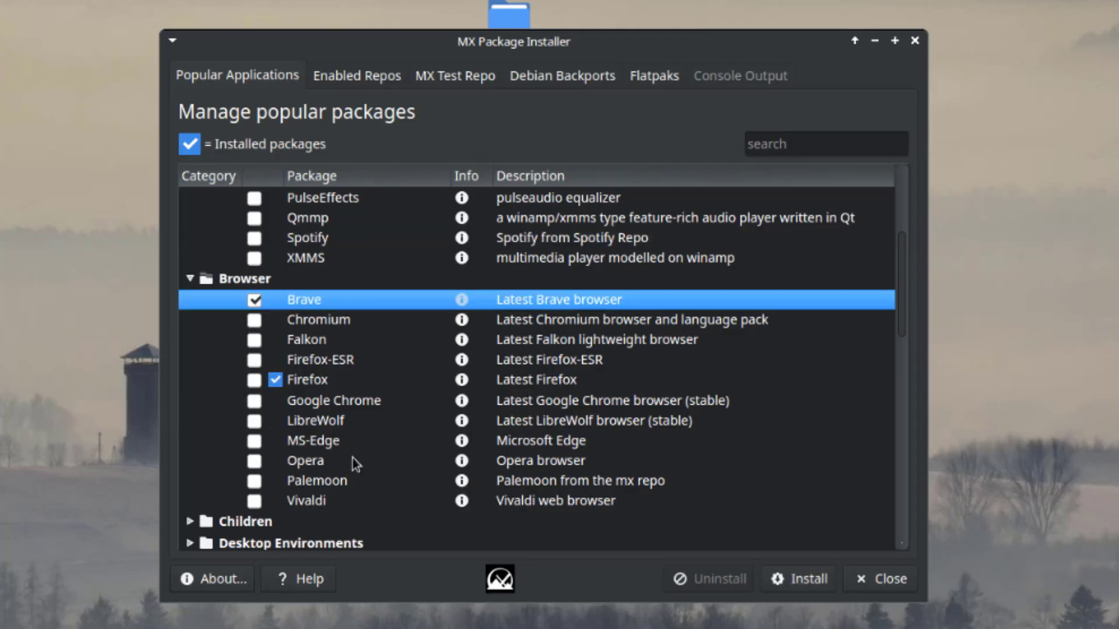
scroll(down, 3)
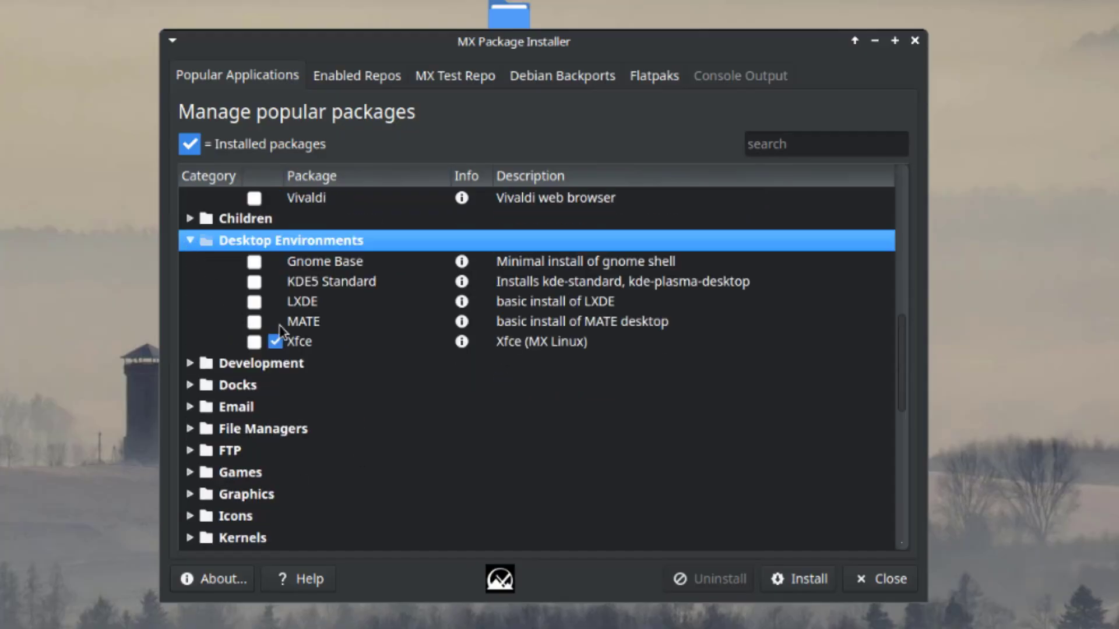
mouse_move(345, 359)
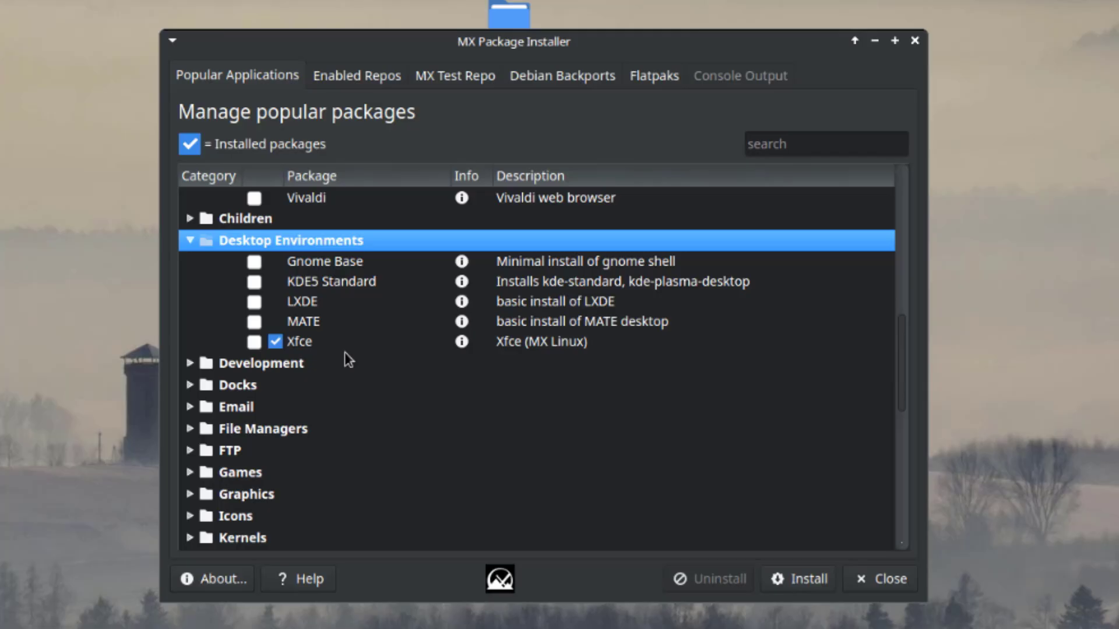
mouse_move(303, 357)
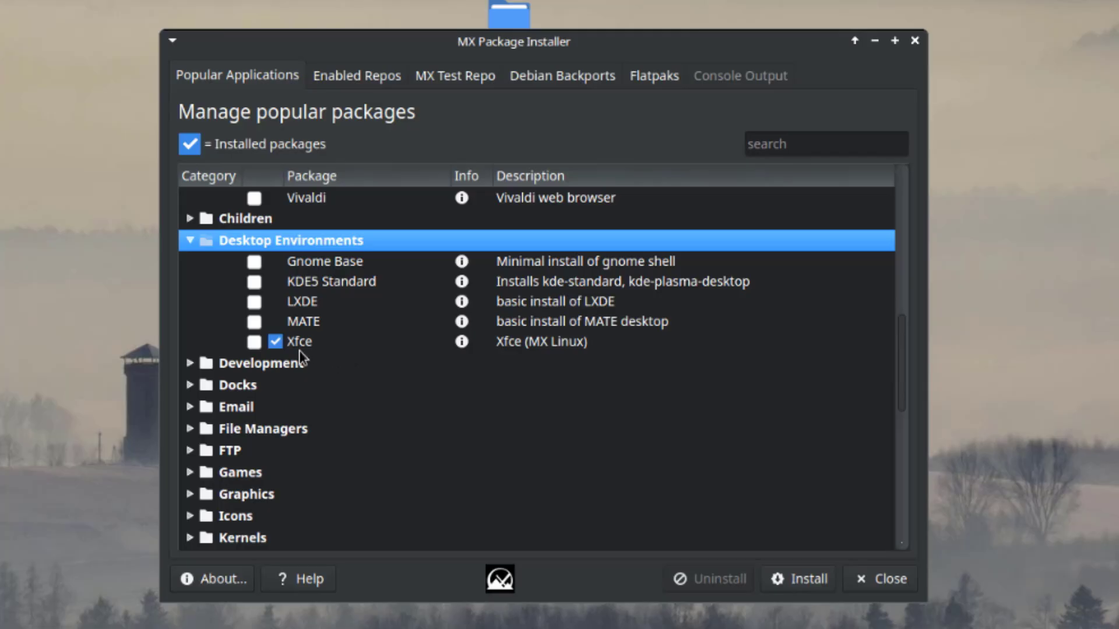
mouse_move(312, 255)
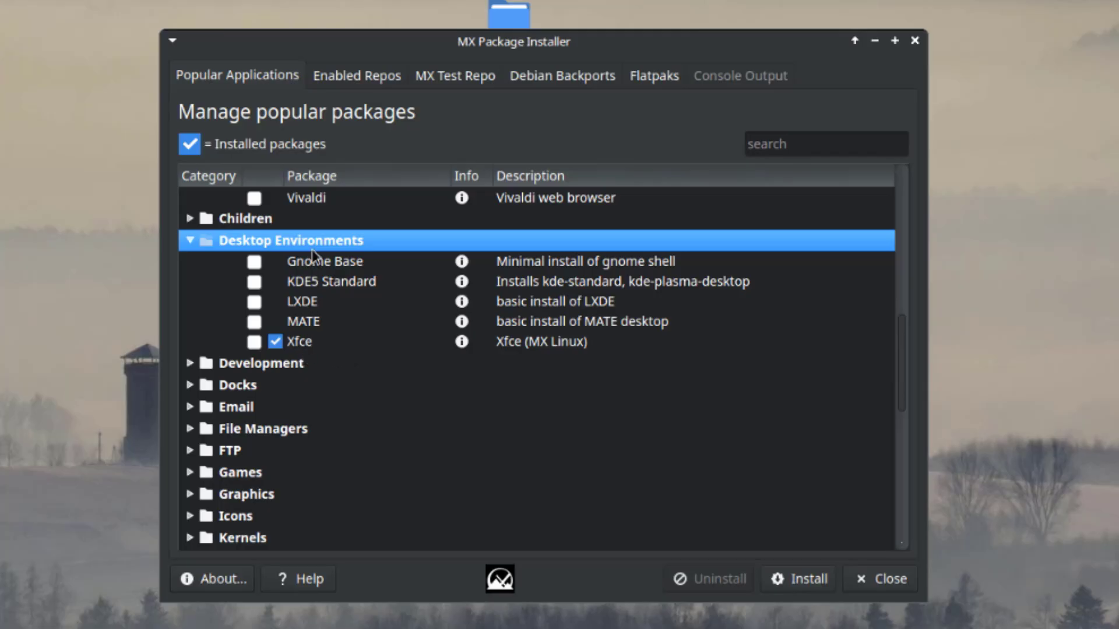
mouse_move(246, 382)
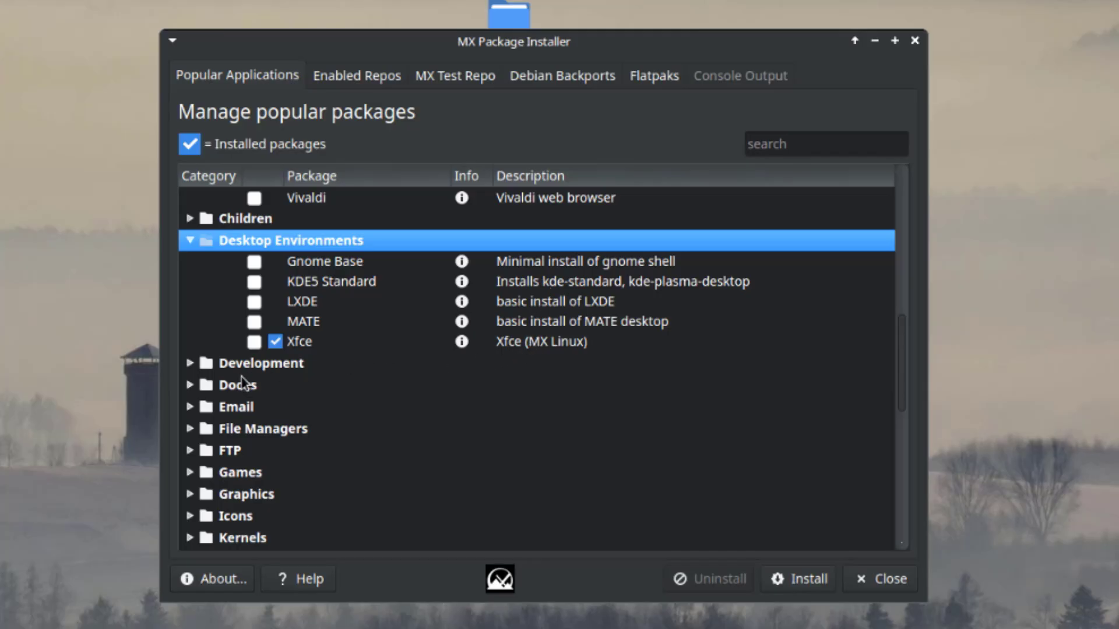
Step: Collapse Desktop Environments, toggle Docks, expand FTP, then expand Themes and Video
click(190, 239)
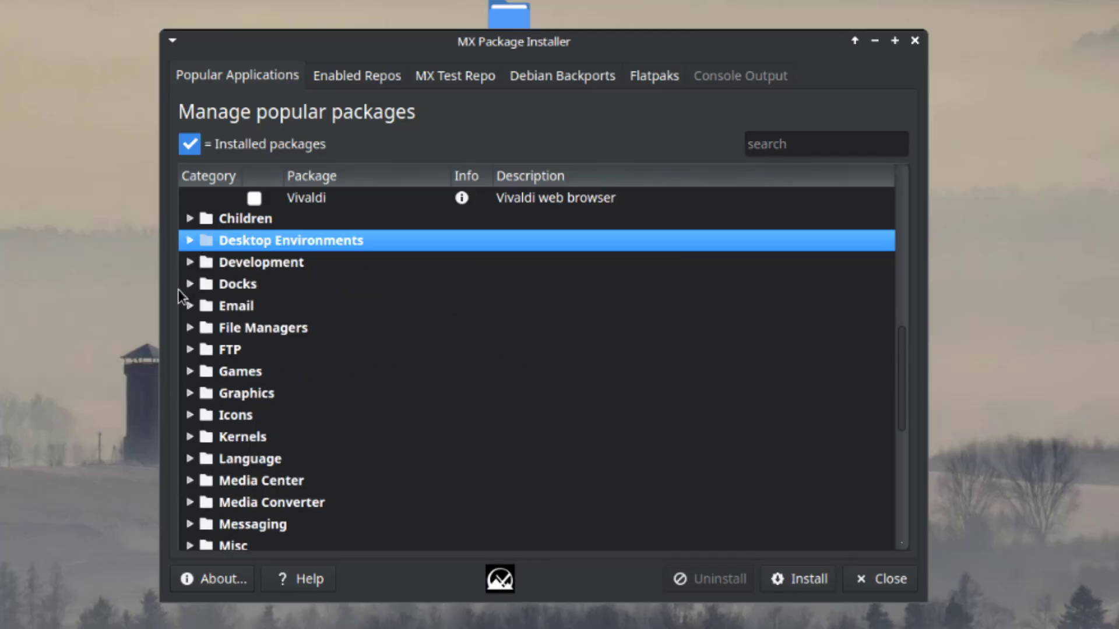
click(190, 283)
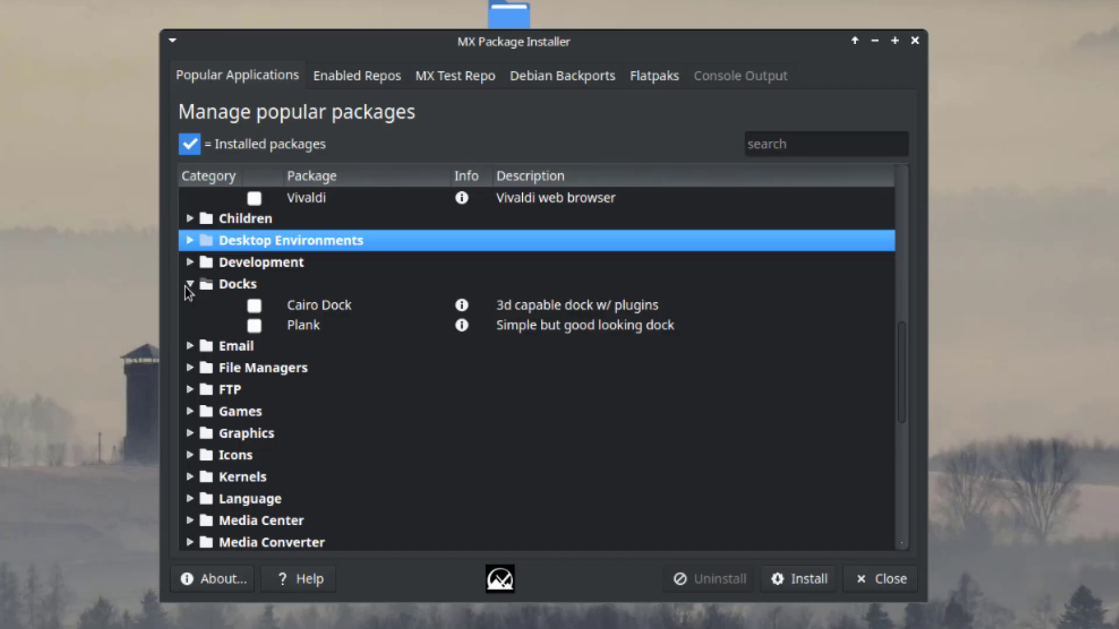
click(190, 283)
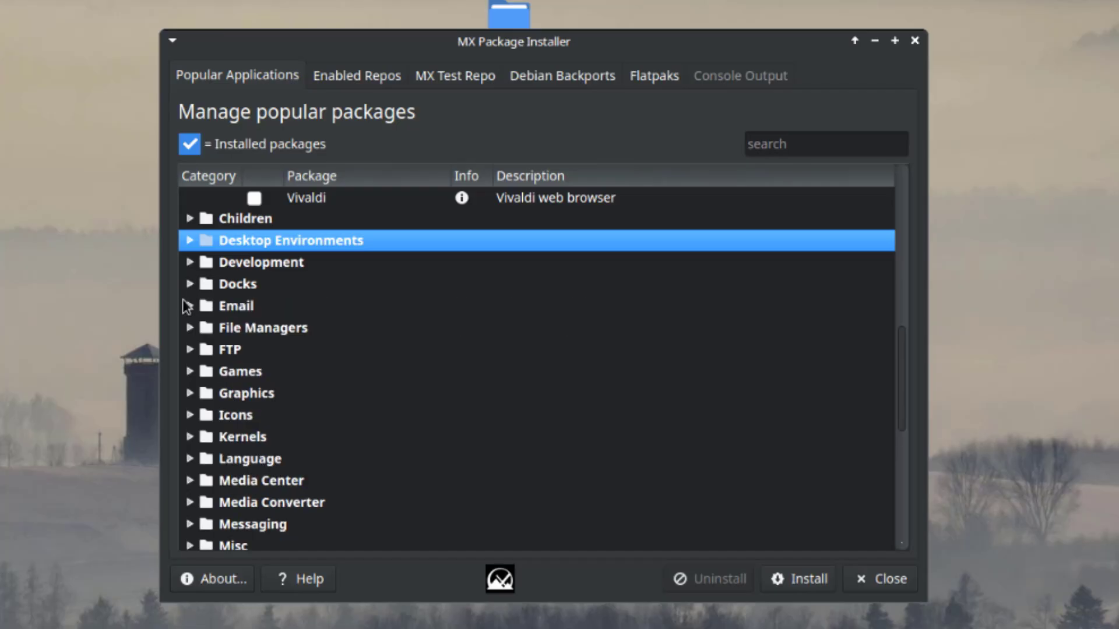
click(190, 306)
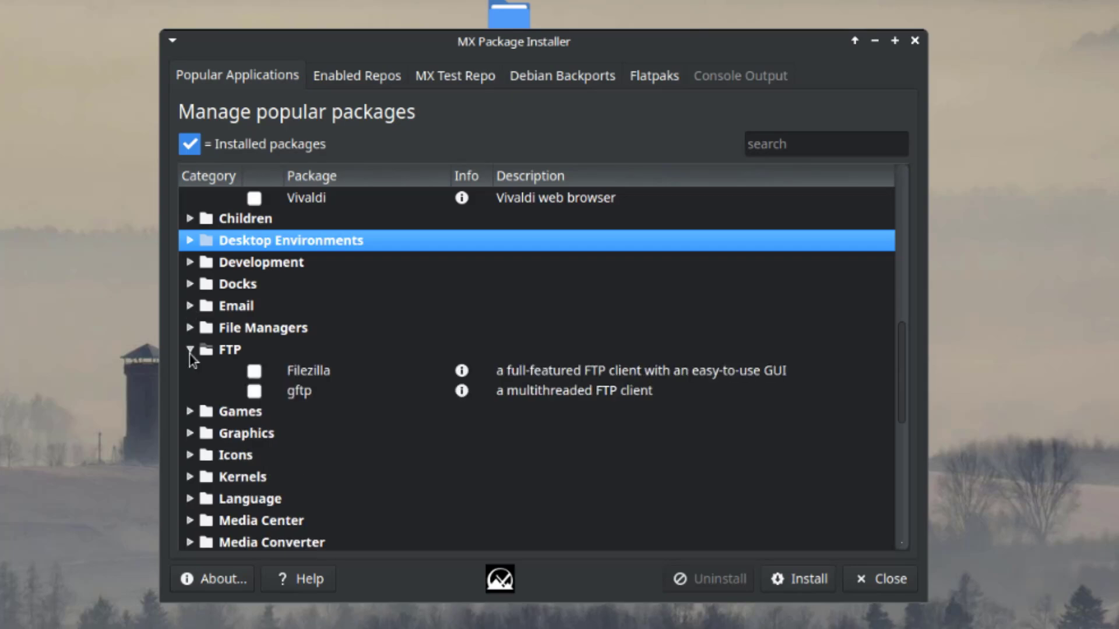
scroll(down, 3)
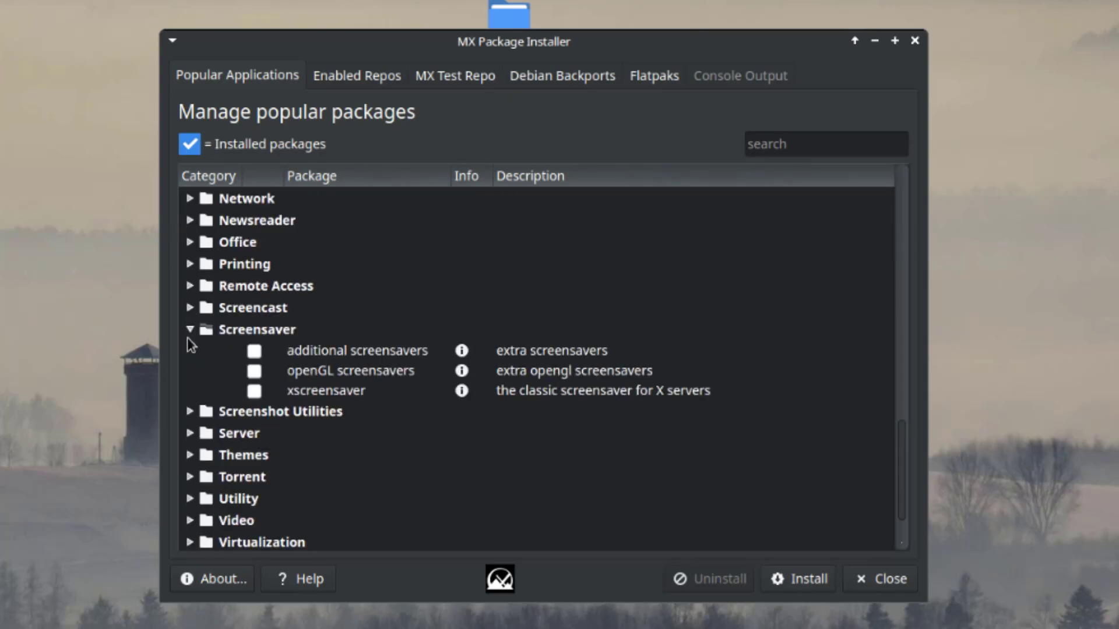
click(190, 330)
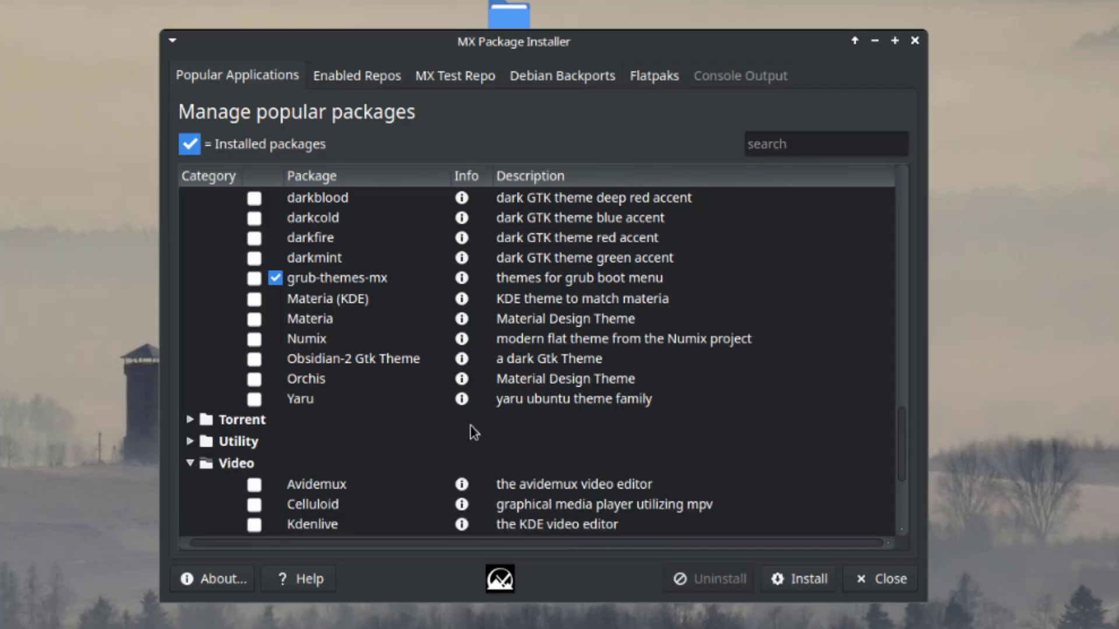
scroll(down, 3)
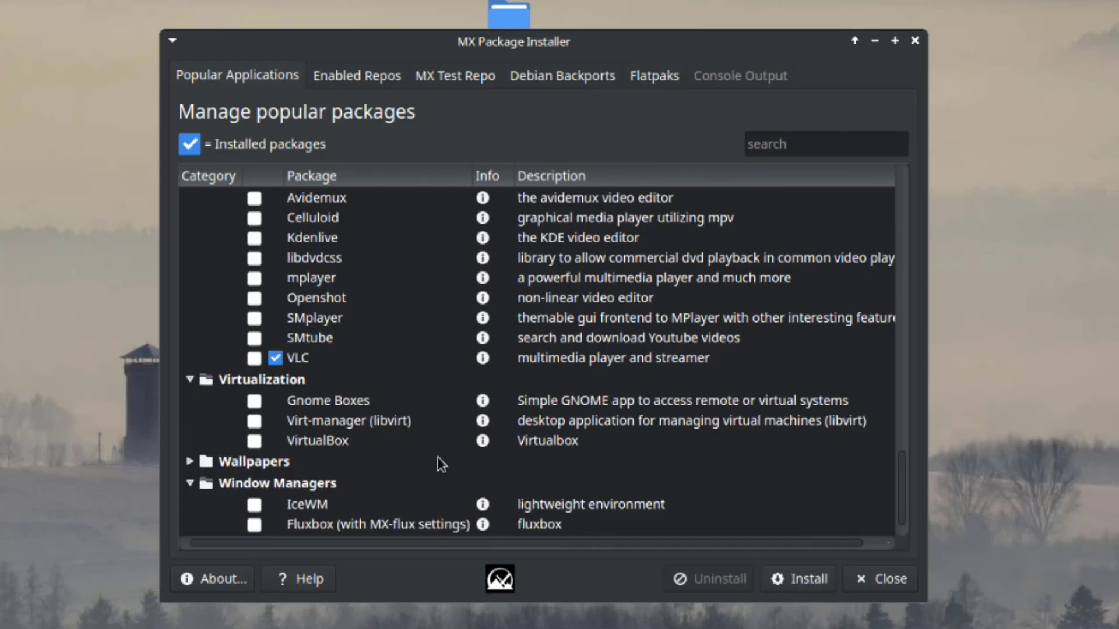
click(191, 461)
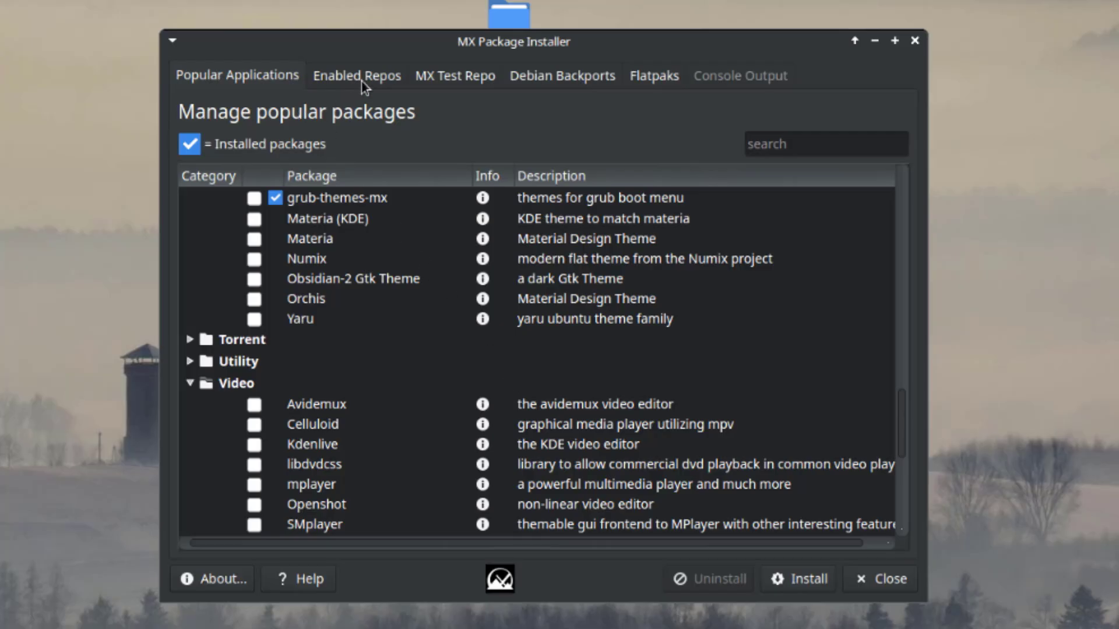
Step: Browse the Enabled Repos and MX Test Repo package lists
click(356, 76)
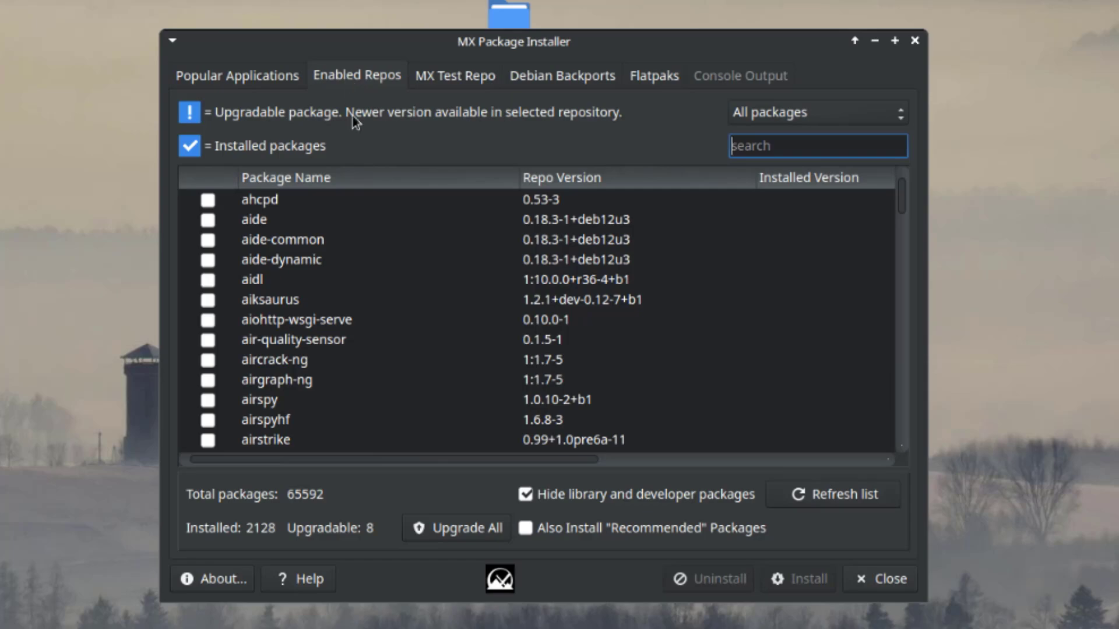
scroll(down, 3)
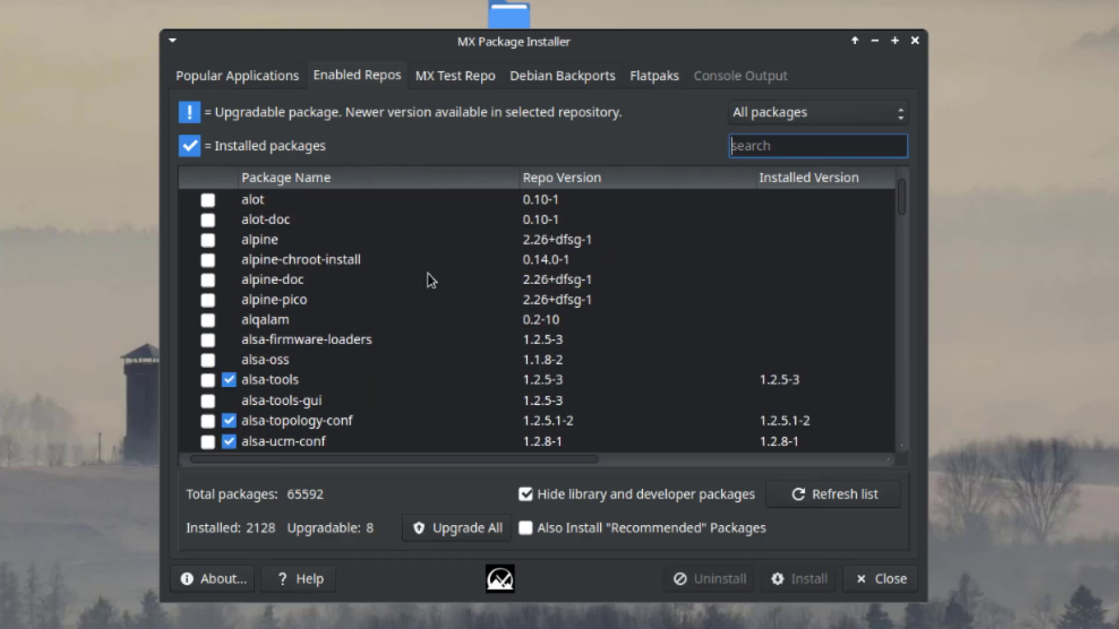
click(455, 75)
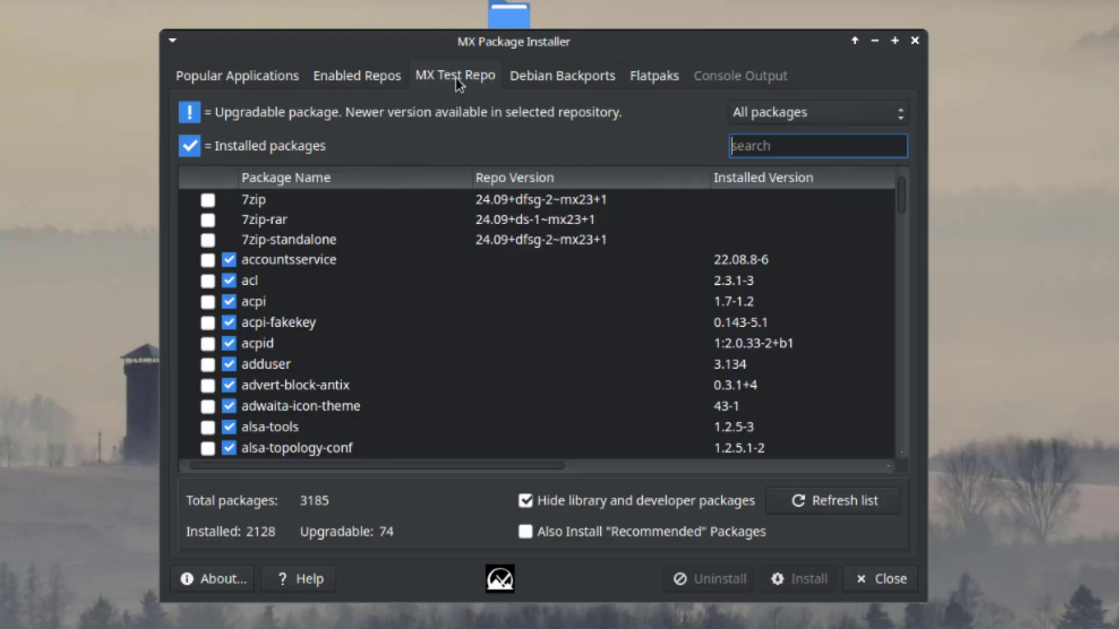
scroll(down, 3)
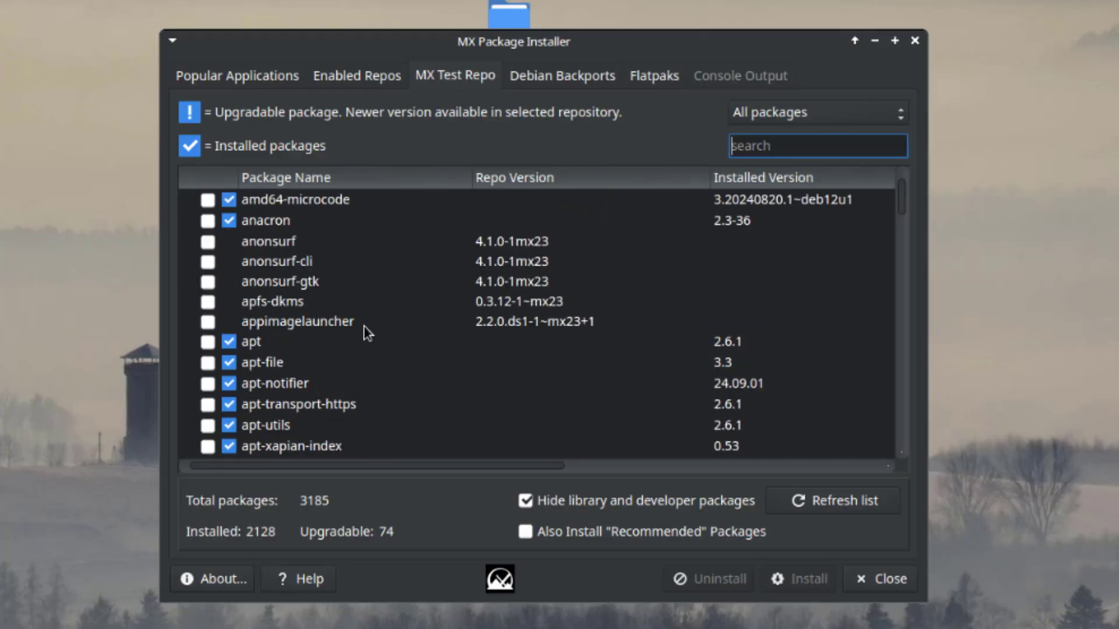
scroll(down, 3)
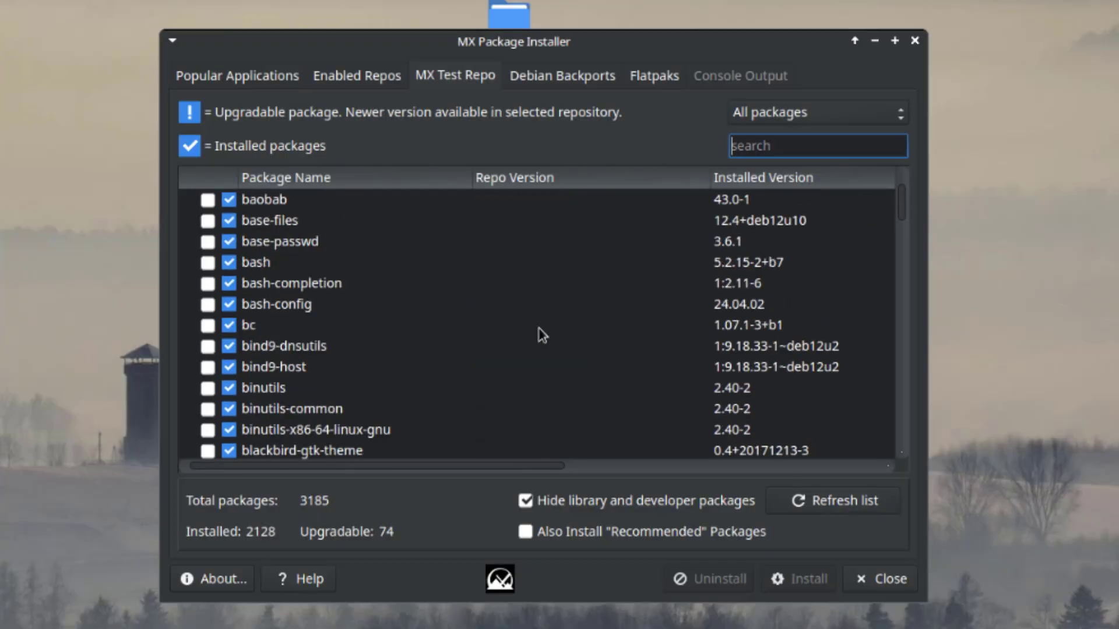
Step: Show Debian Backports packages with the warning dismissed, then switch to Flatpaks
click(562, 76)
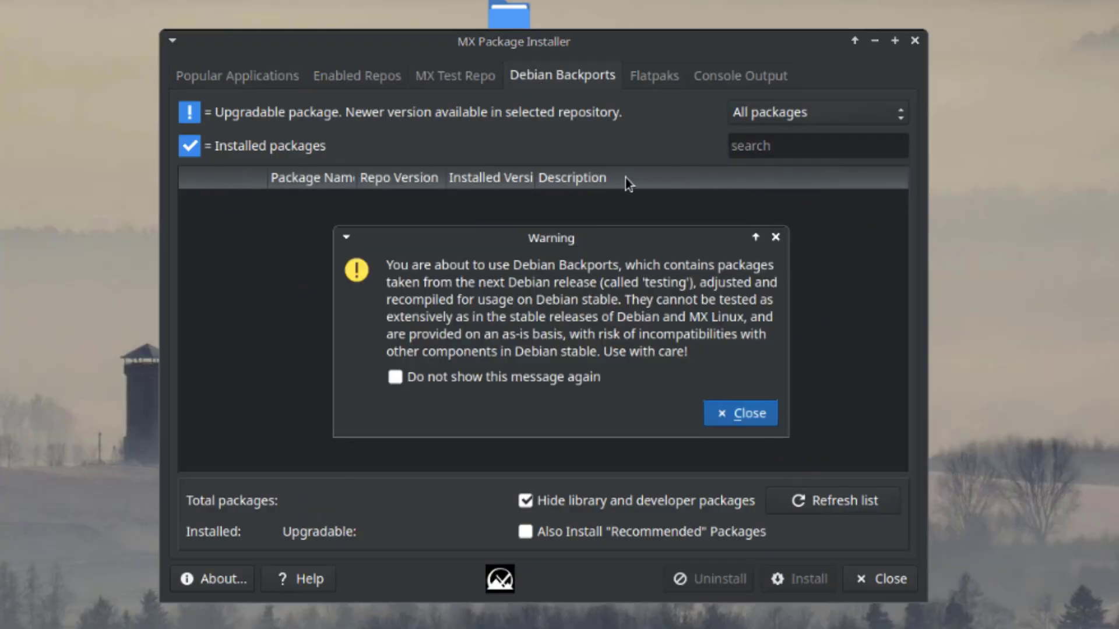
click(741, 414)
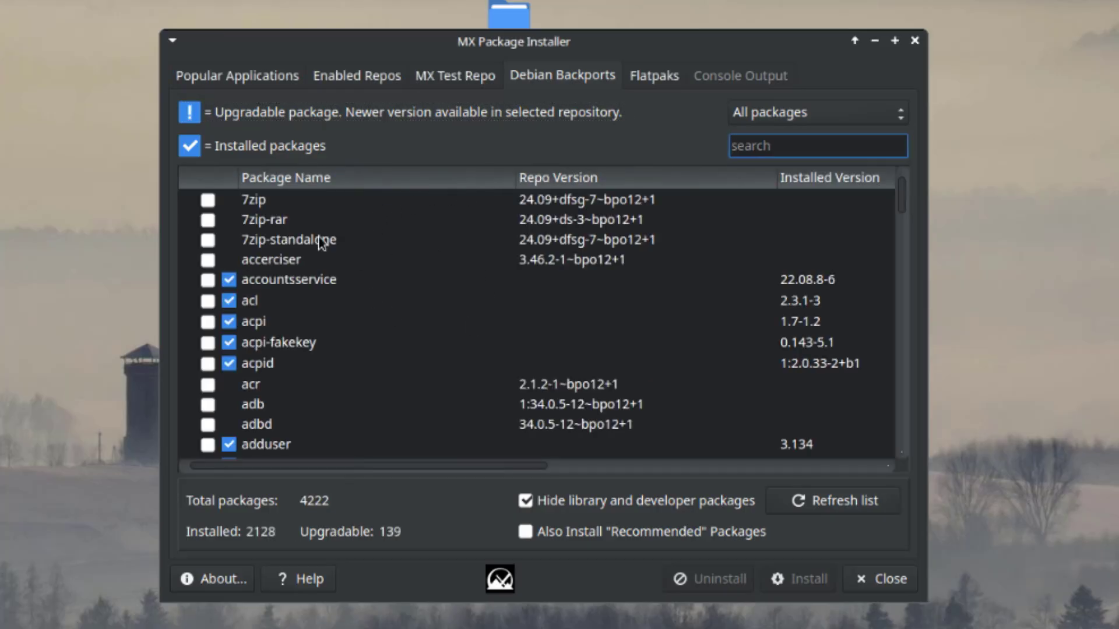
scroll(down, 3)
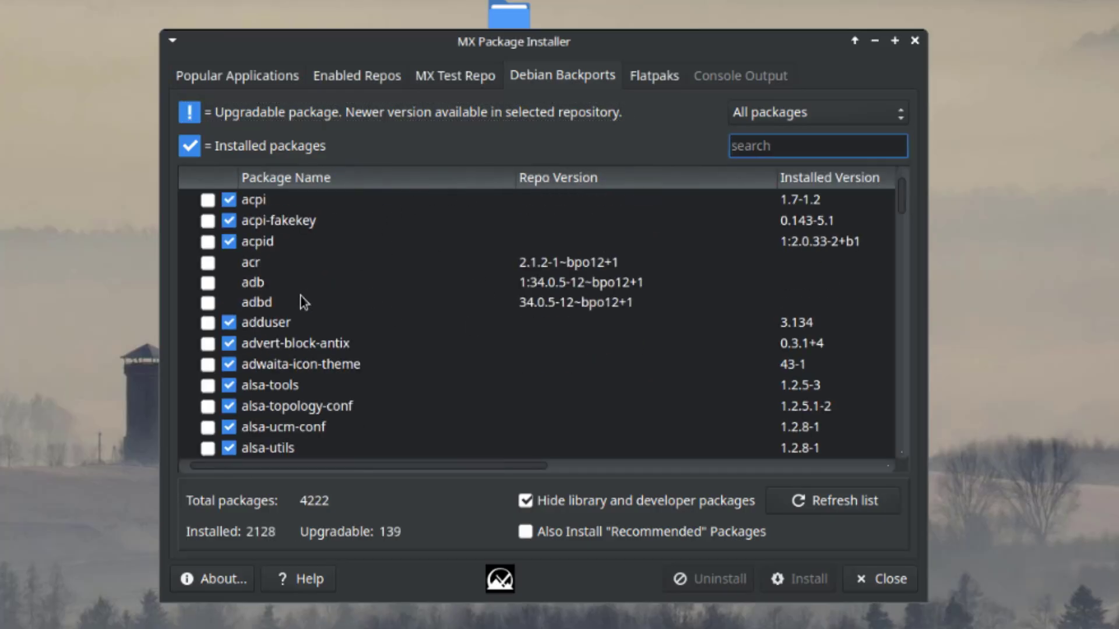
click(653, 75)
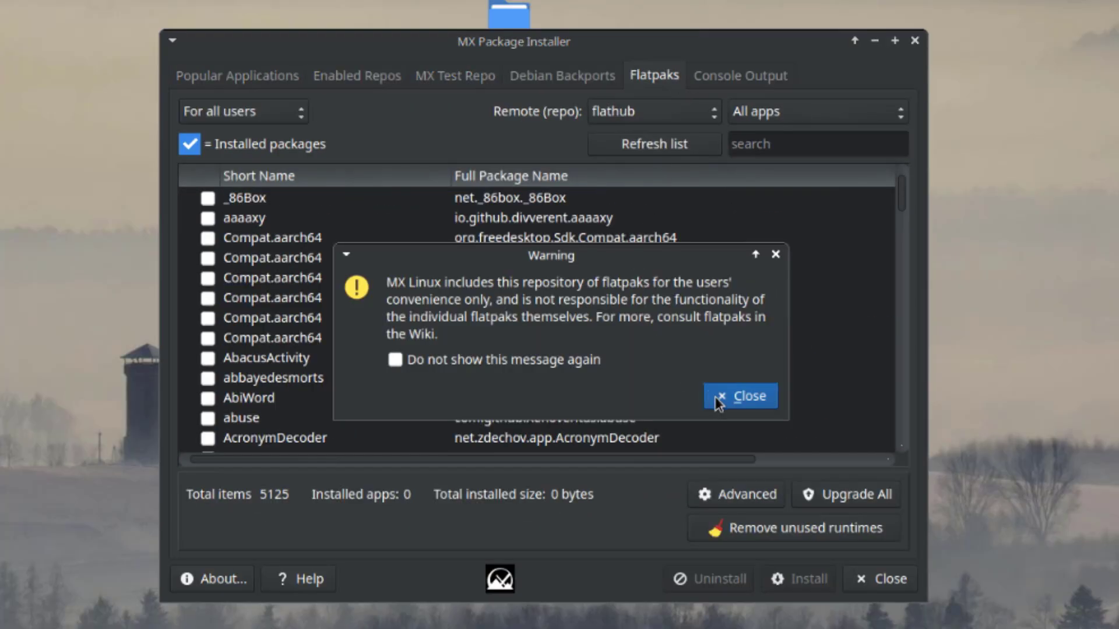
Step: Dismiss the Flatpak warning and manage Flatpak remotes for all users
click(740, 396)
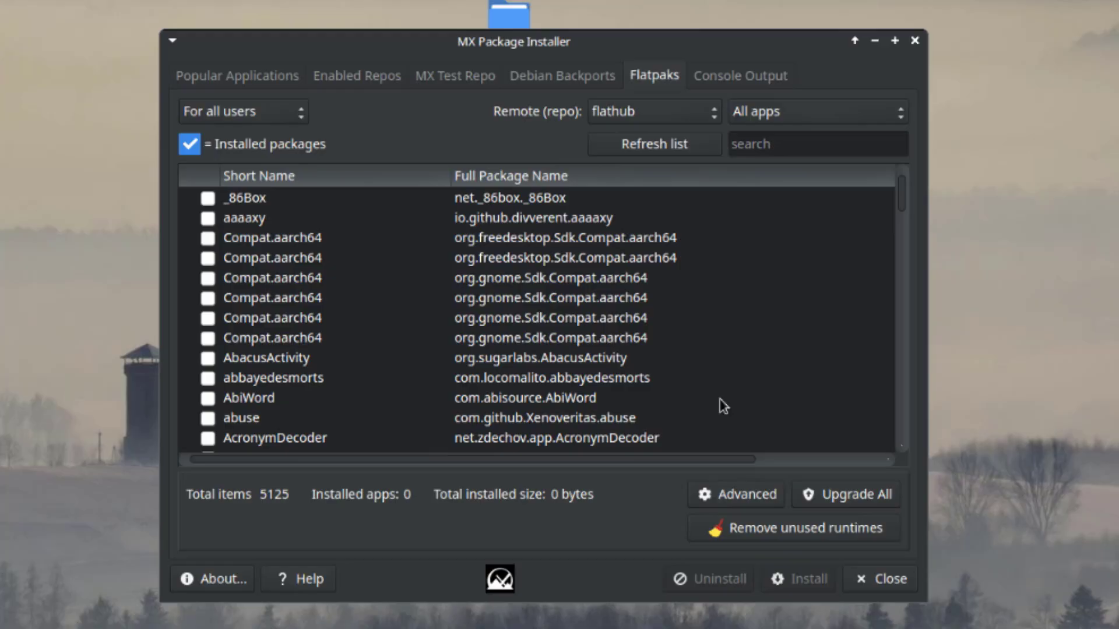
click(817, 144)
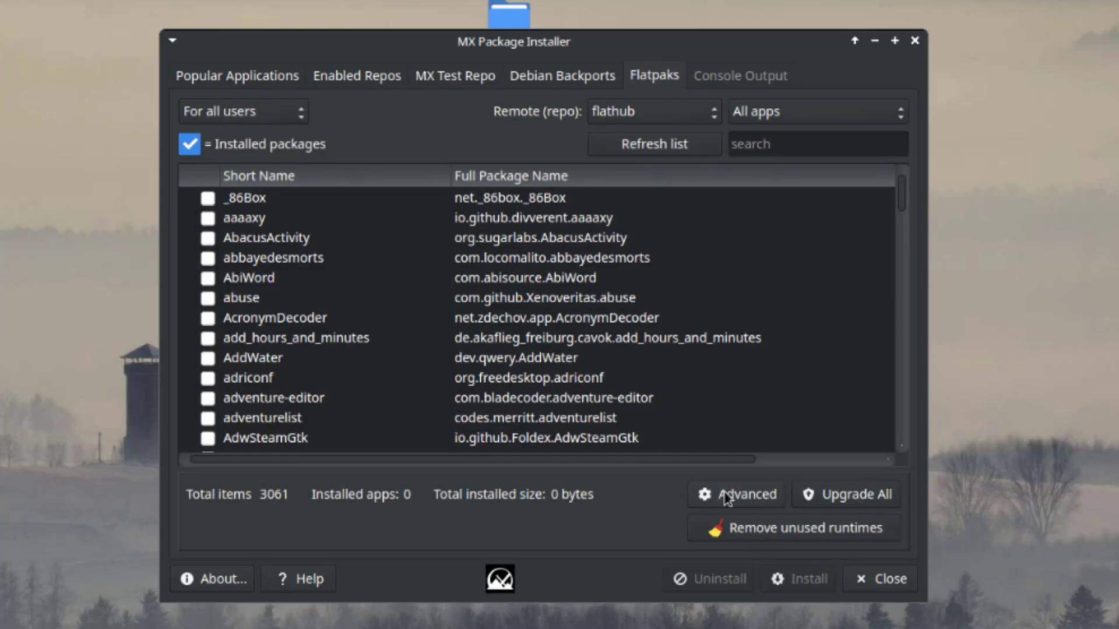
click(735, 493)
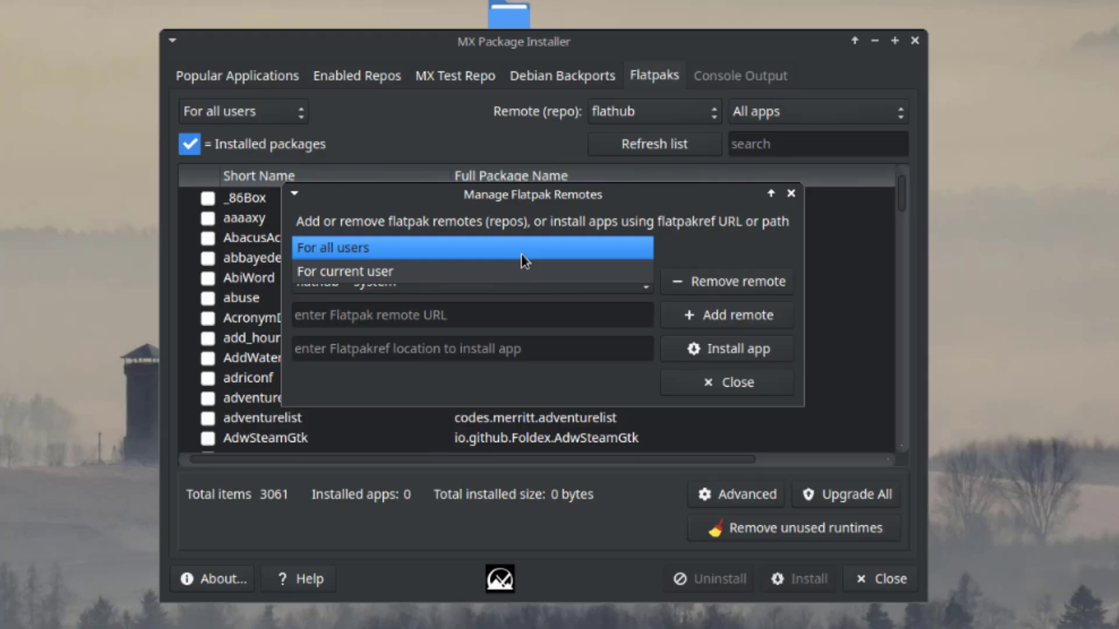
click(332, 248)
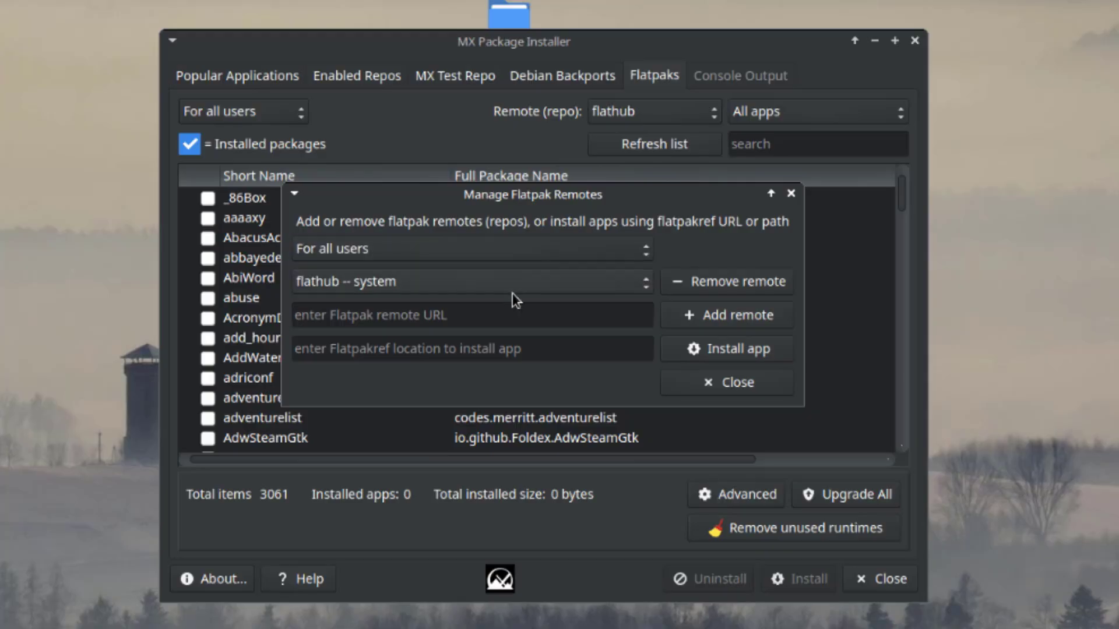
click(471, 281)
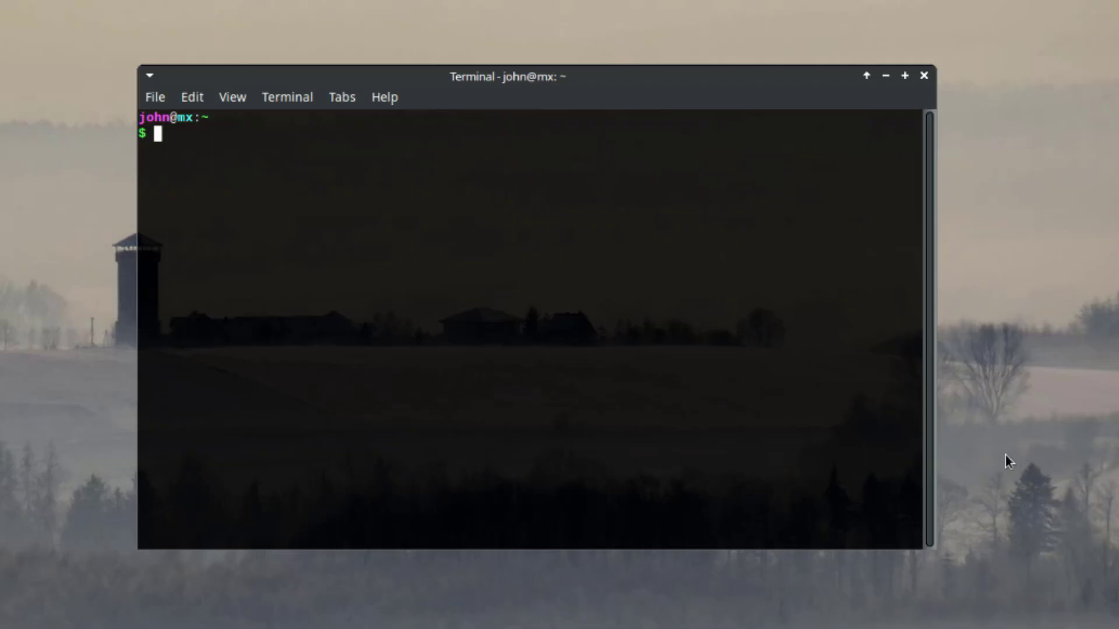
Step: Run uname -r showing kernel 6.14.2-1-liquorix-amd64, then type htop
text(uname -r)
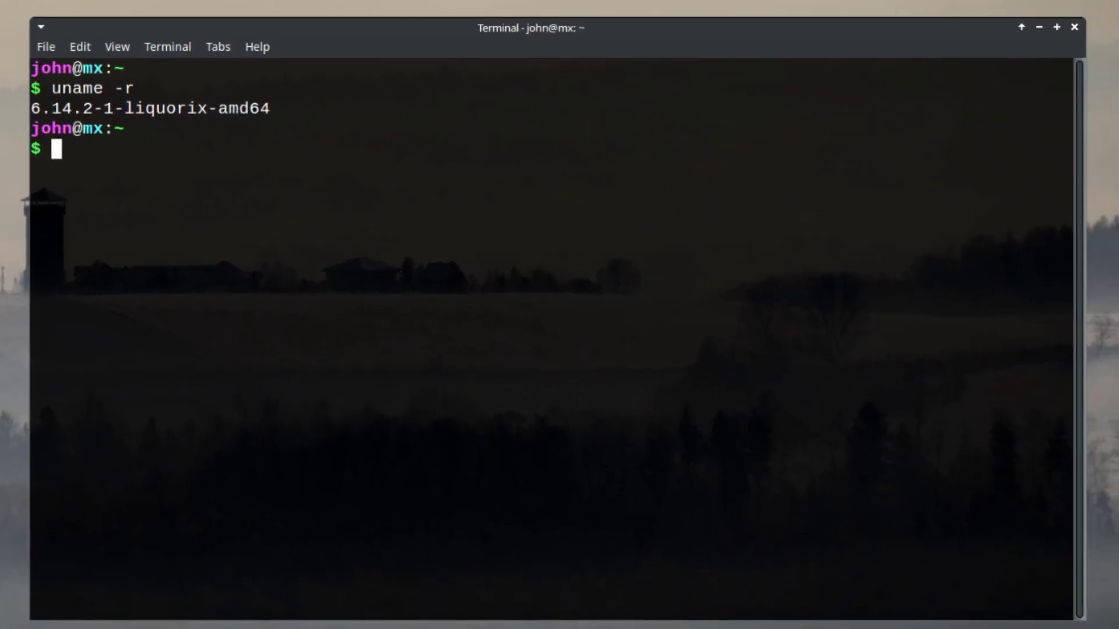
text(htop)
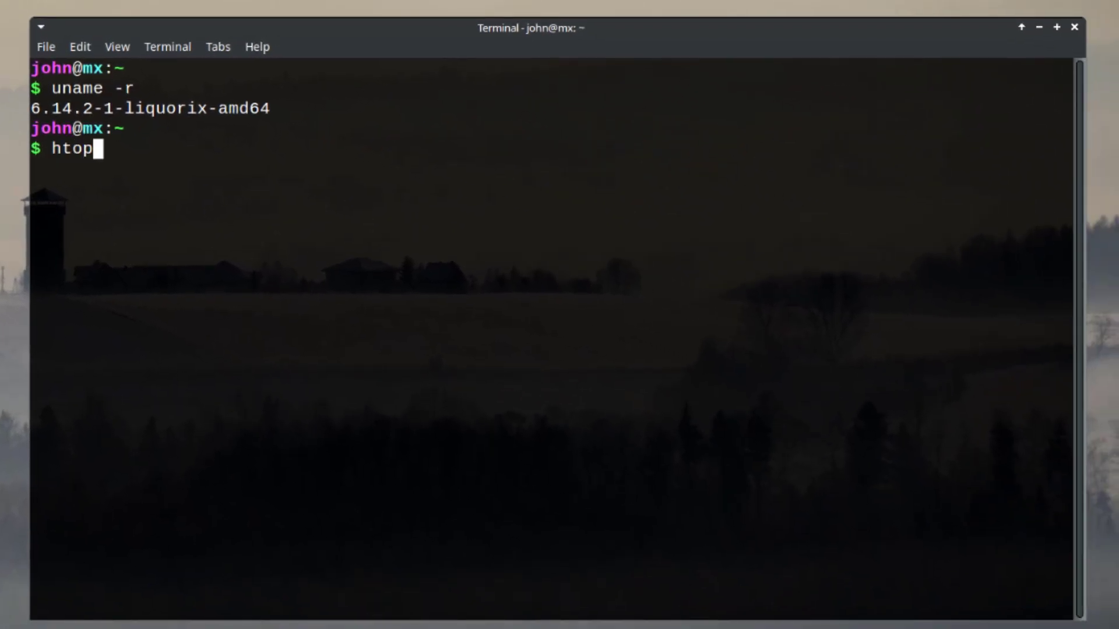